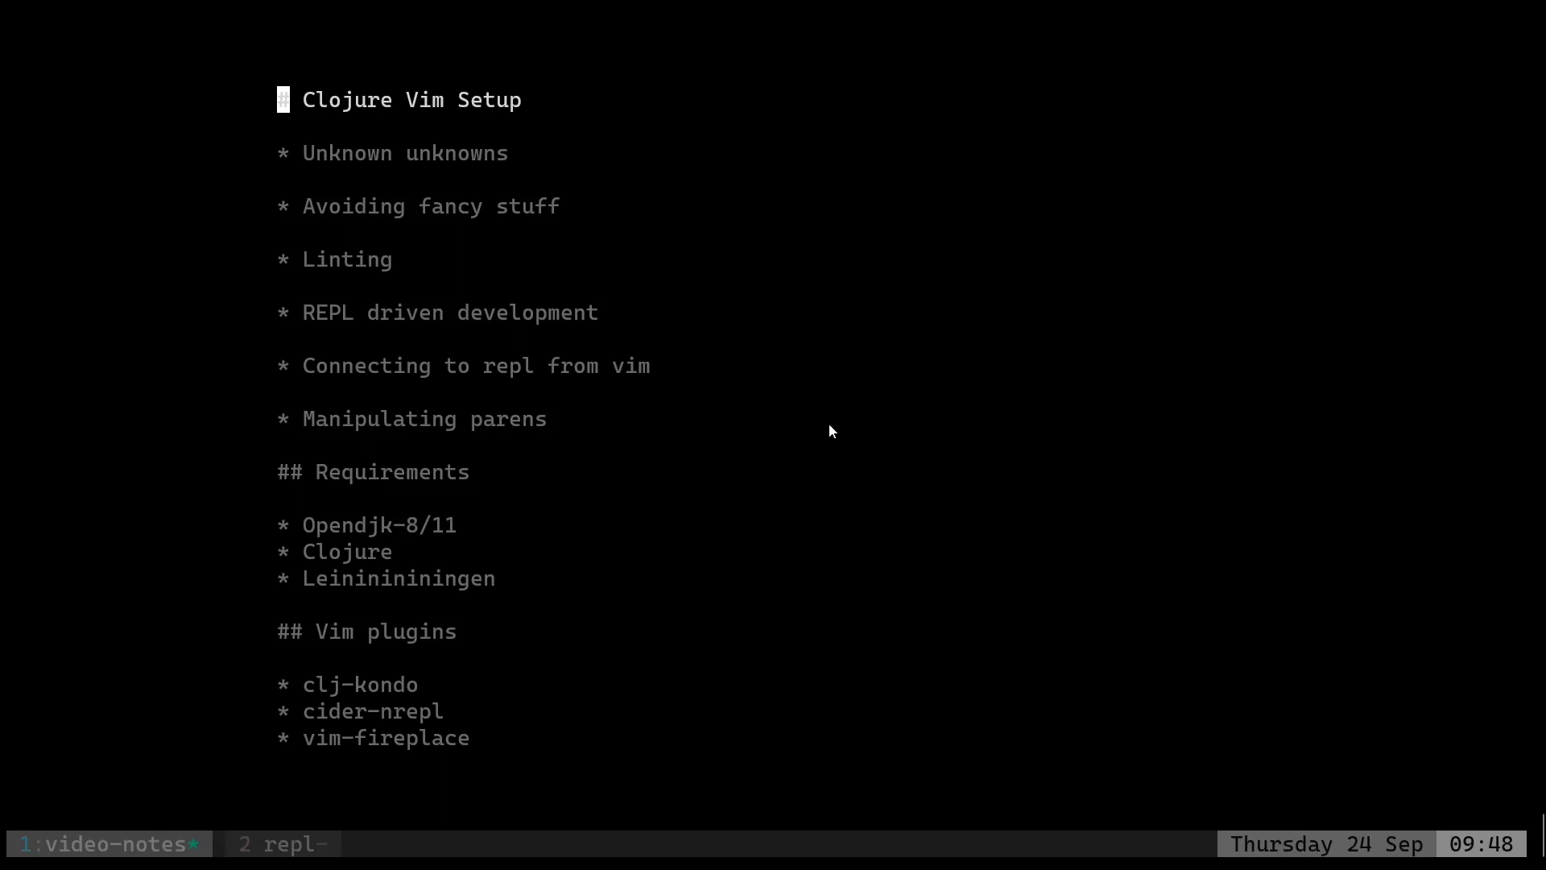
Step through the notes topics, from Unknown unknowns to REPL driven development, down to Requirements.
{"action": "key", "text": "j"}
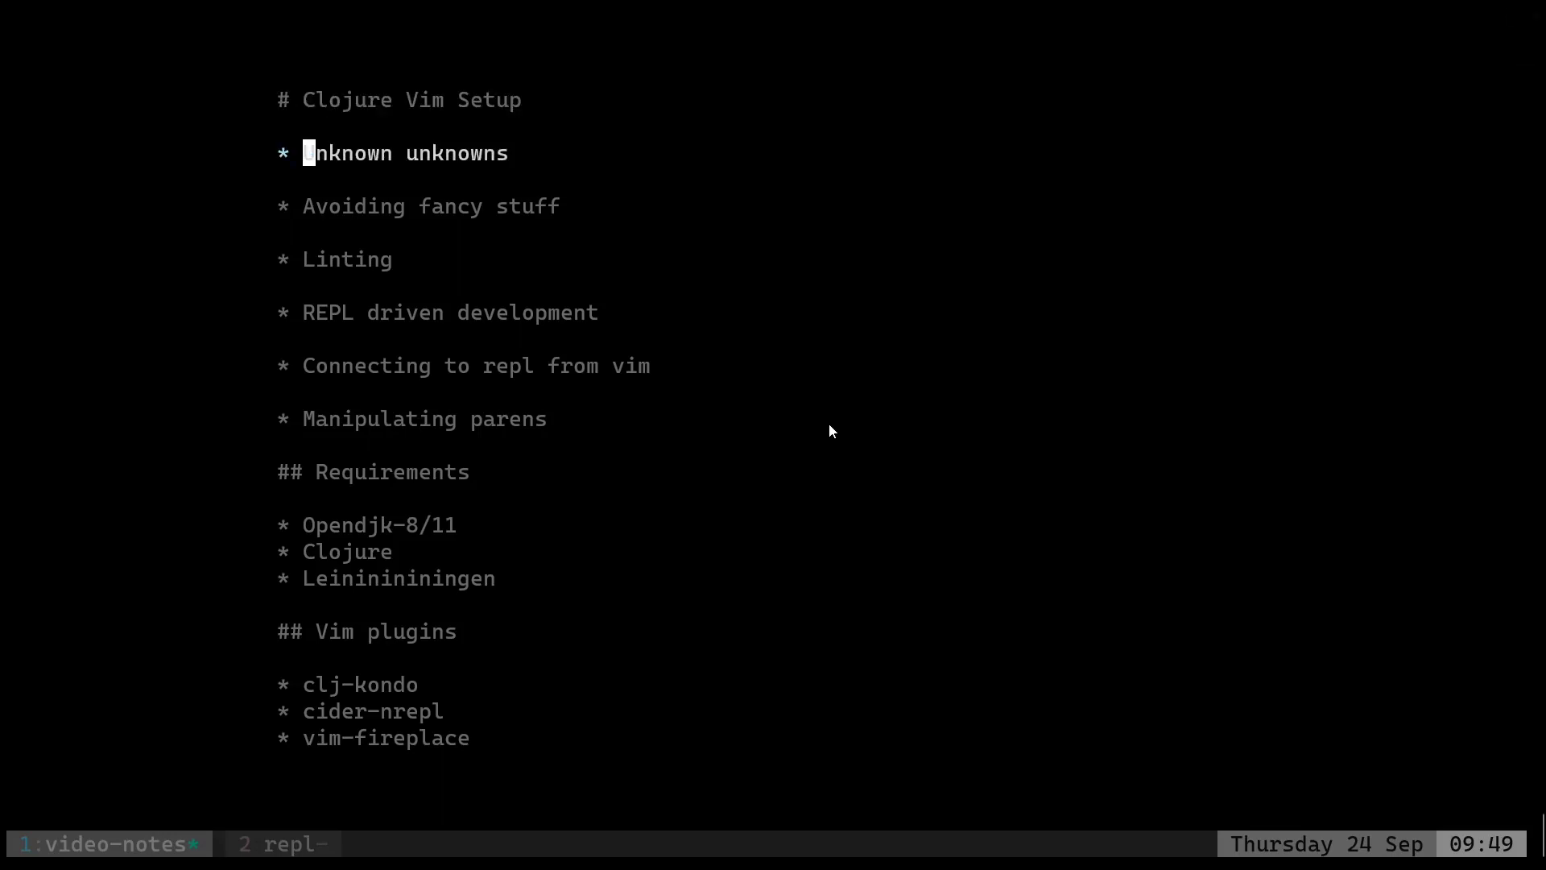
{"action": "key", "text": "j"}
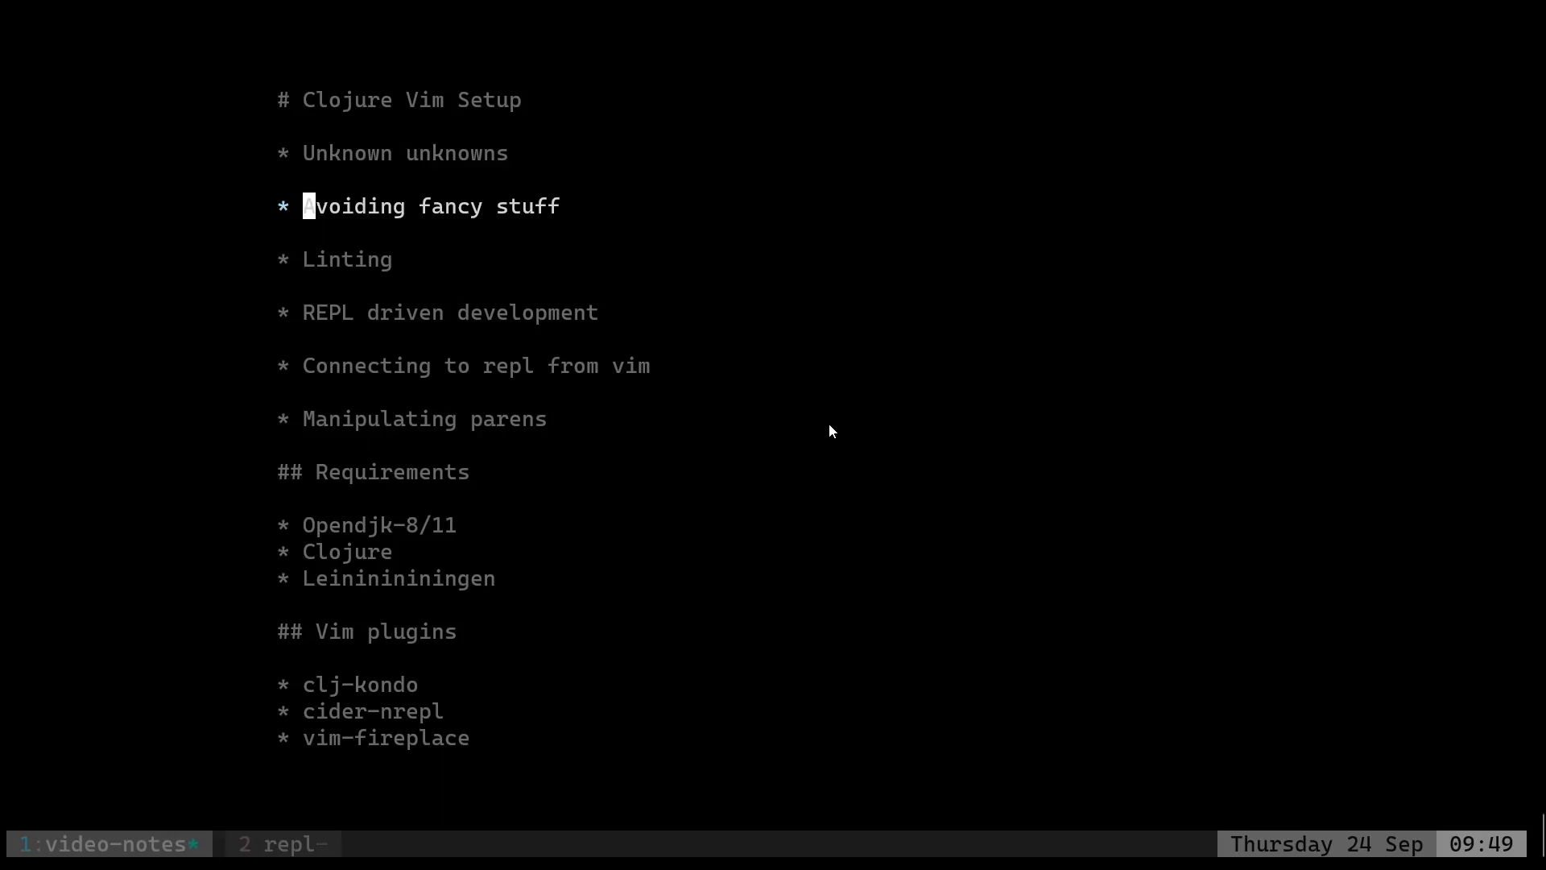
{"action": "key", "text": "j"}
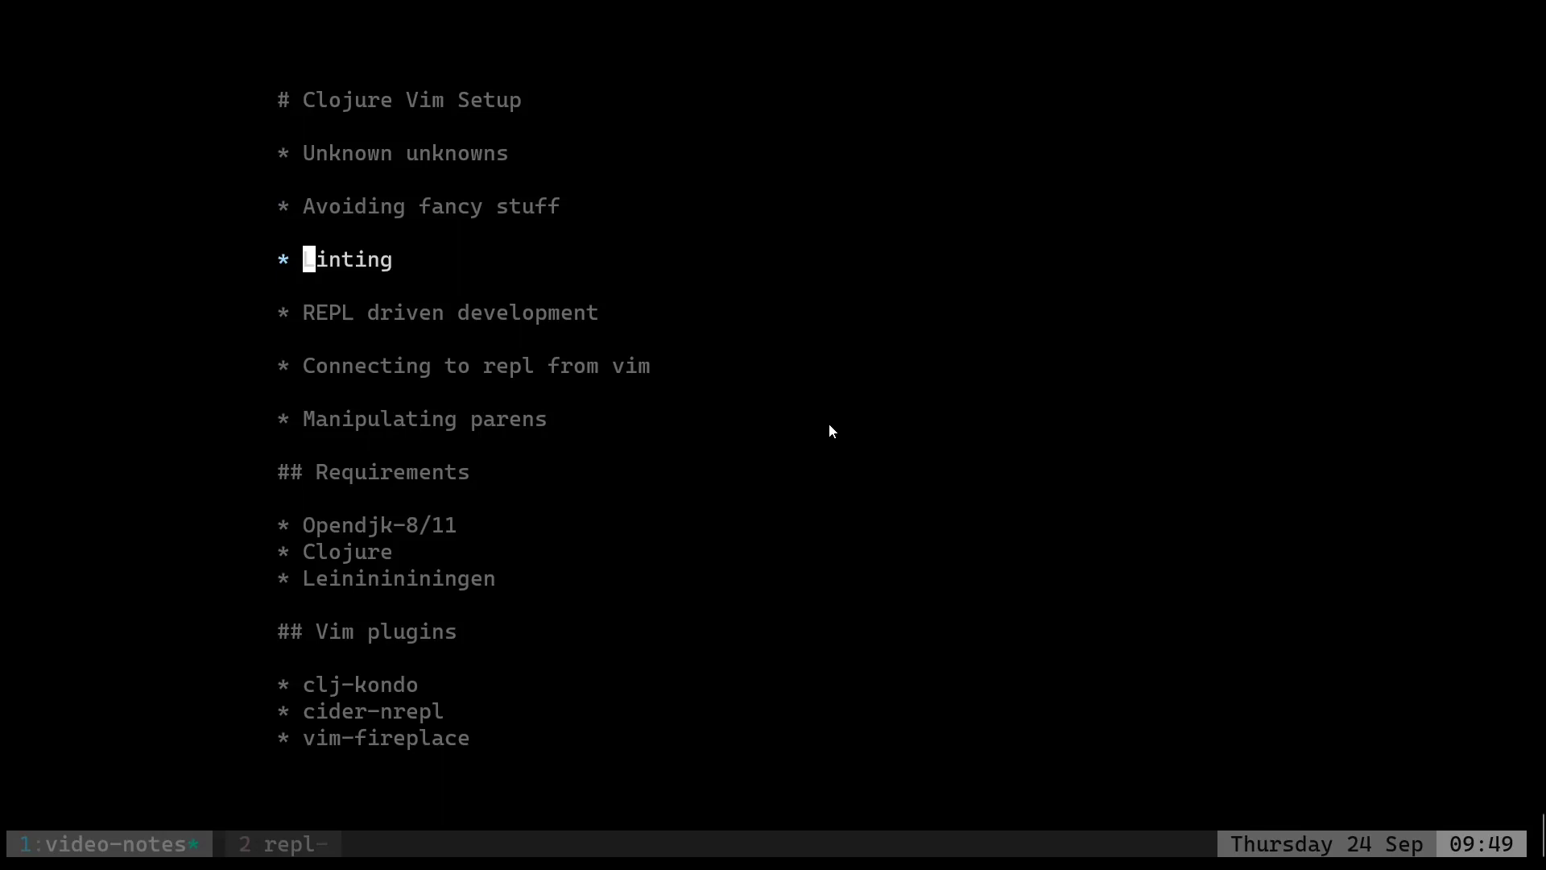
{"action": "key", "text": "j"}
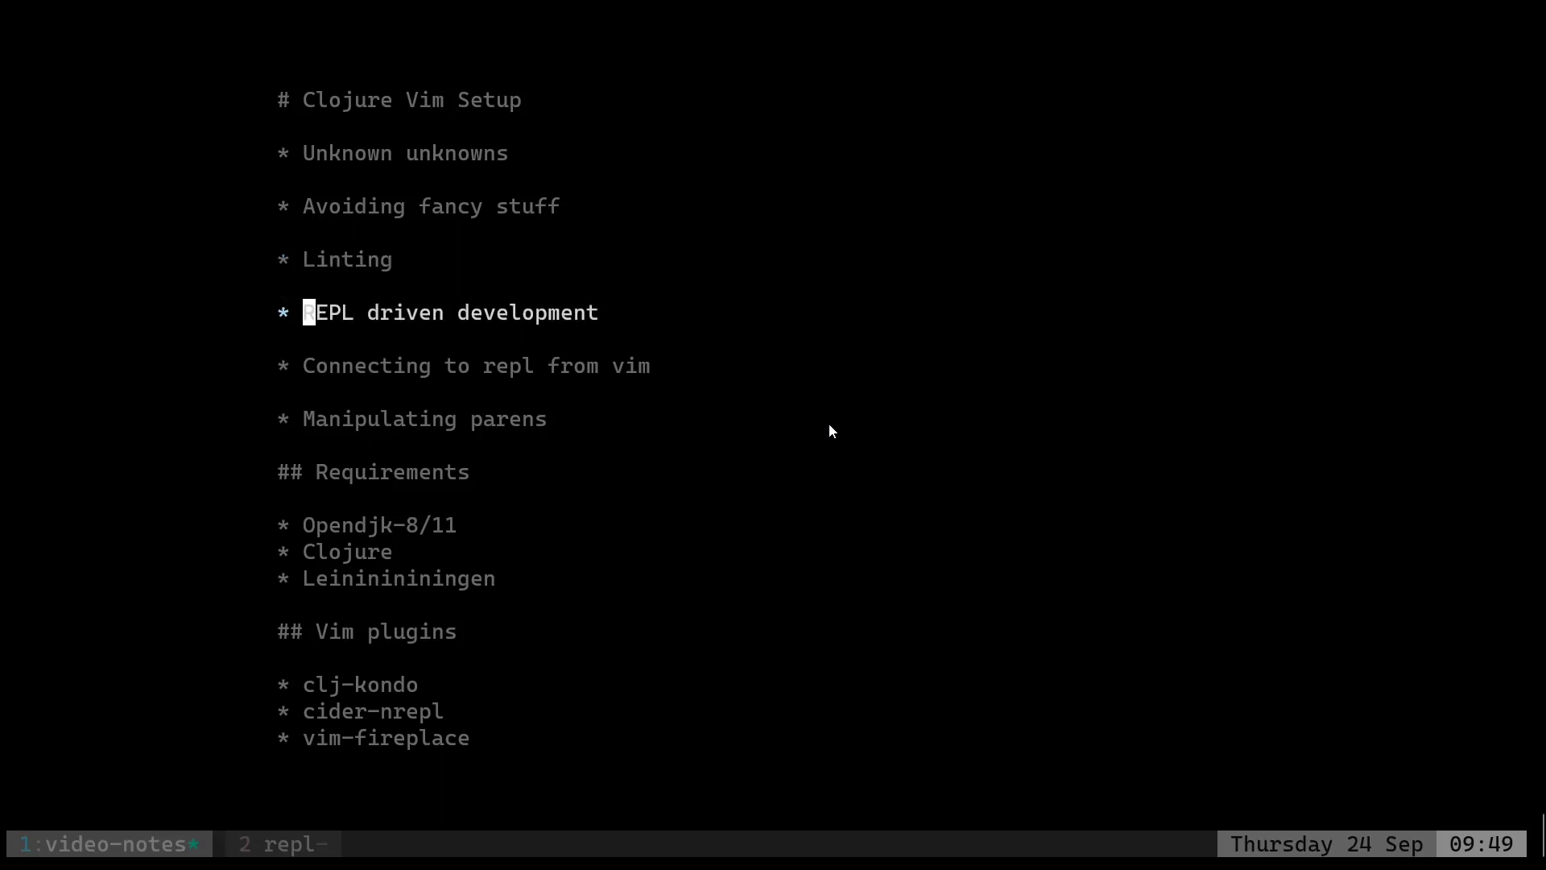
{"action": "key", "text": "j"}
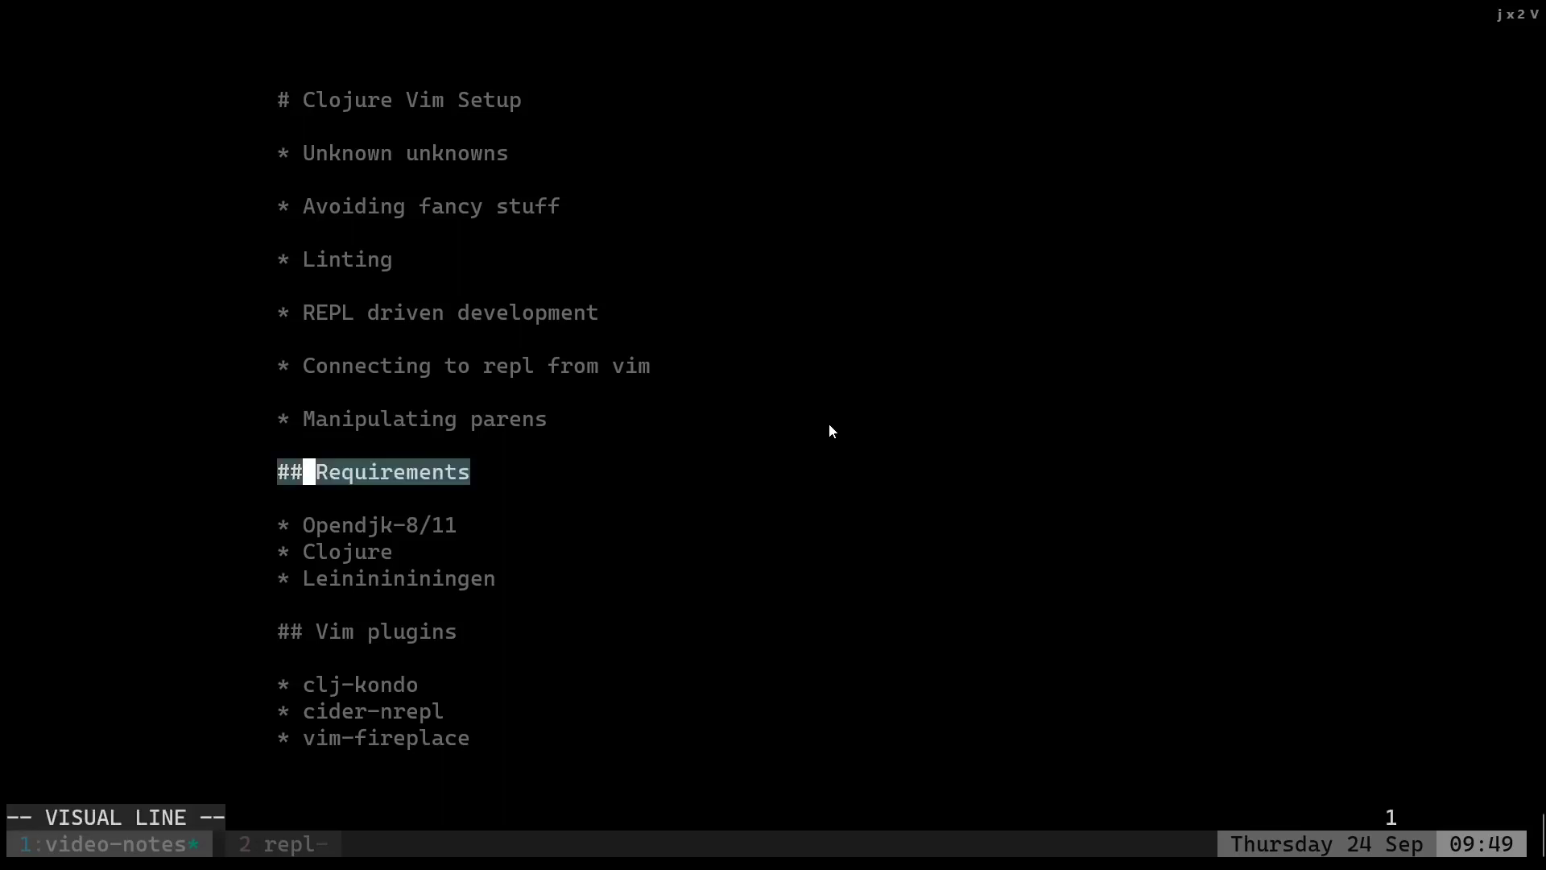
Add 'sudo apt install default-jdk' on a new line under Opendjk-8/11, removing the stray letter.
{"action": "key", "text": "Escape"}
{"action": "type", "text": "sud"}
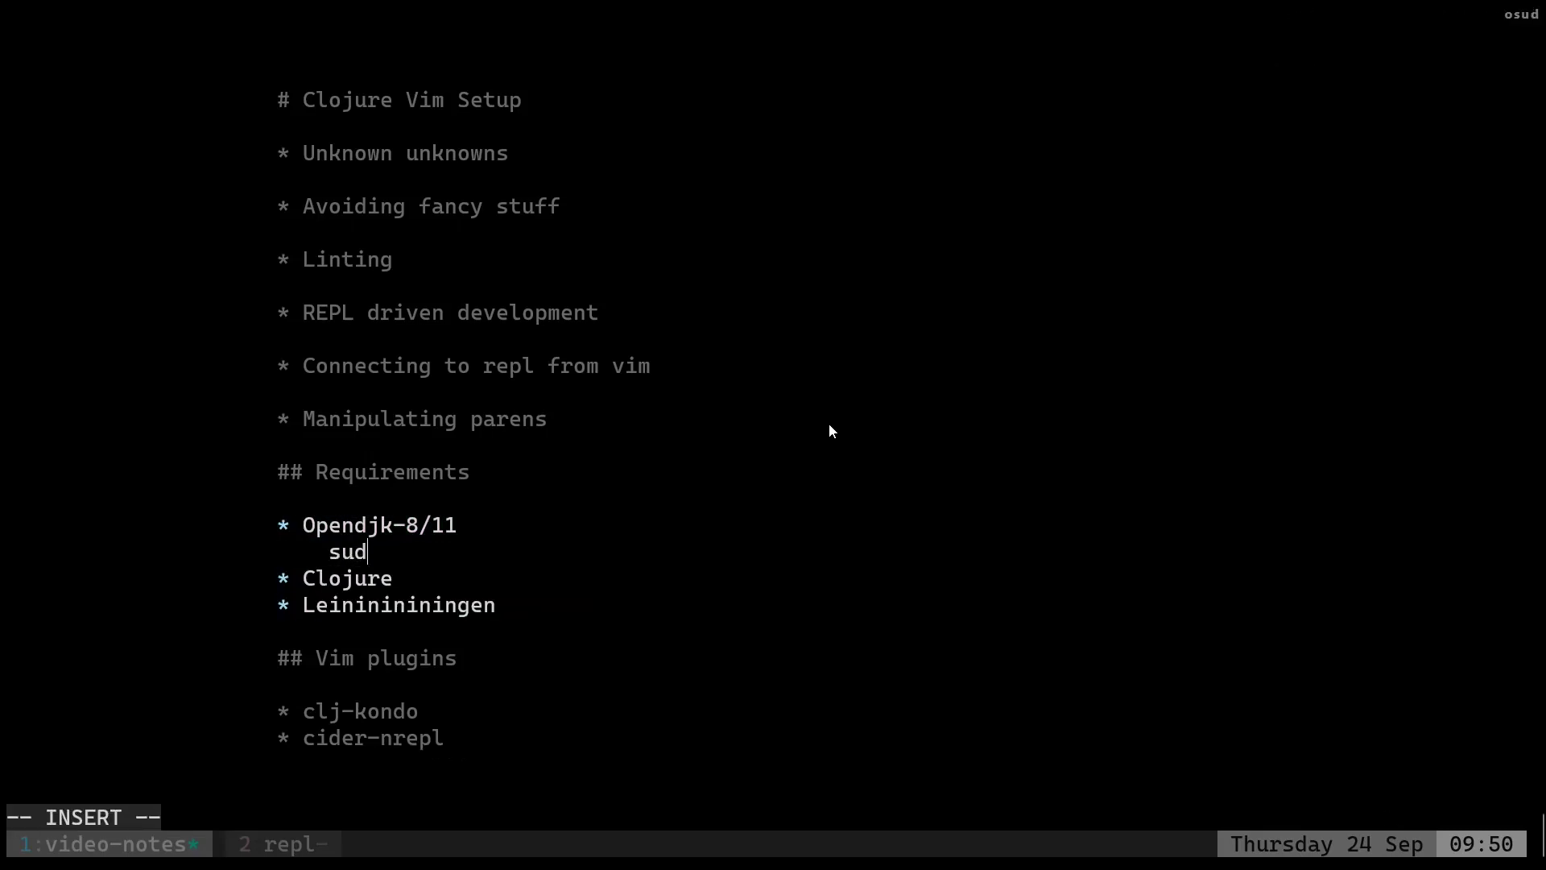
{"action": "type", "text": "o apt install default"}
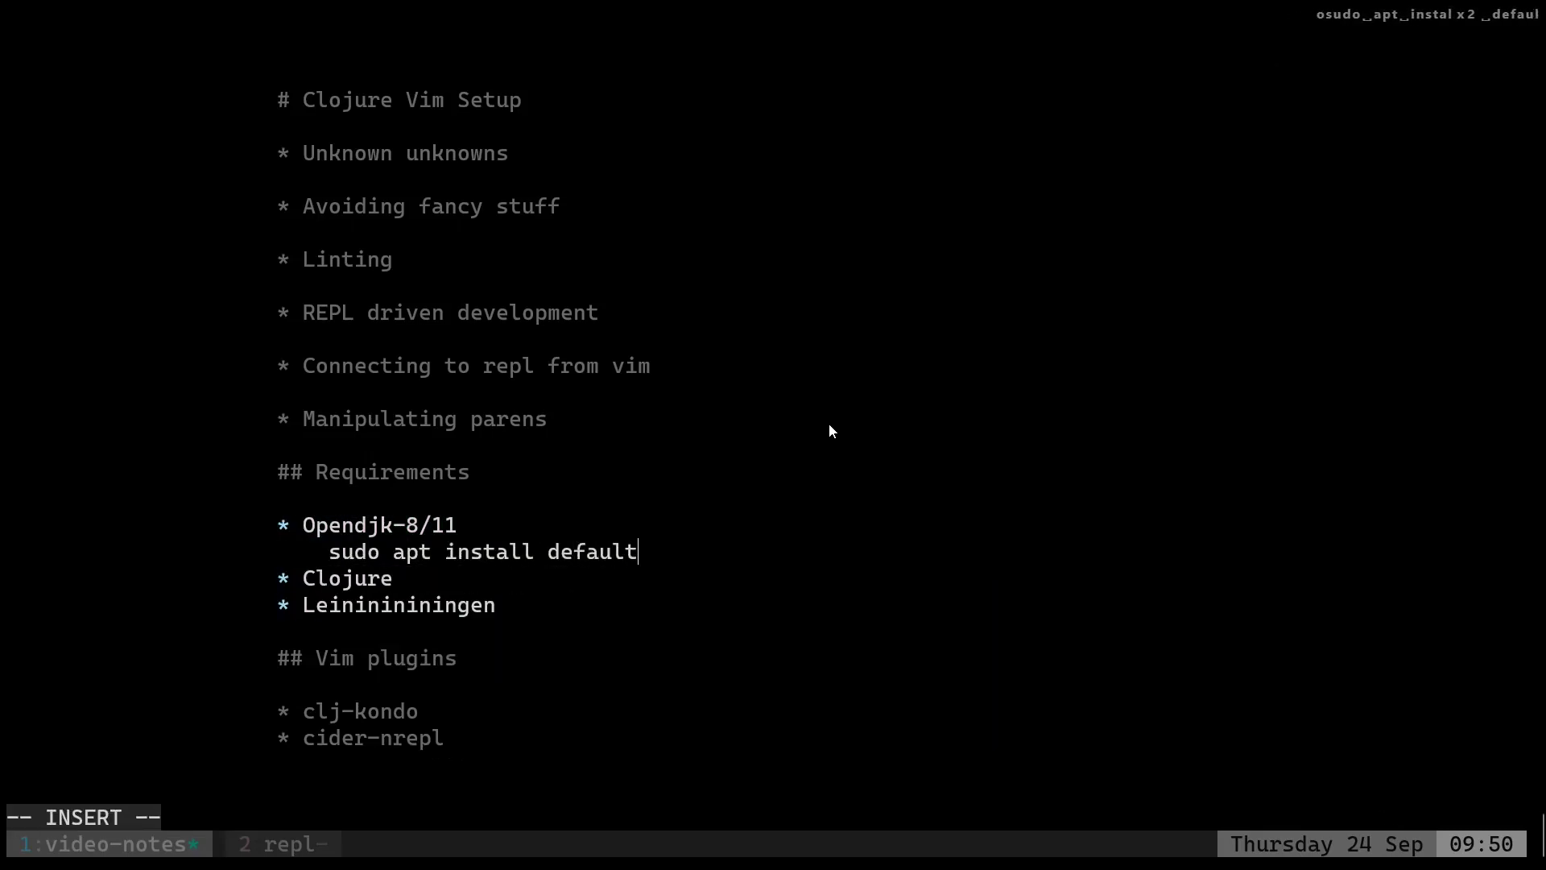
{"action": "type", "text": "-jdkq"}
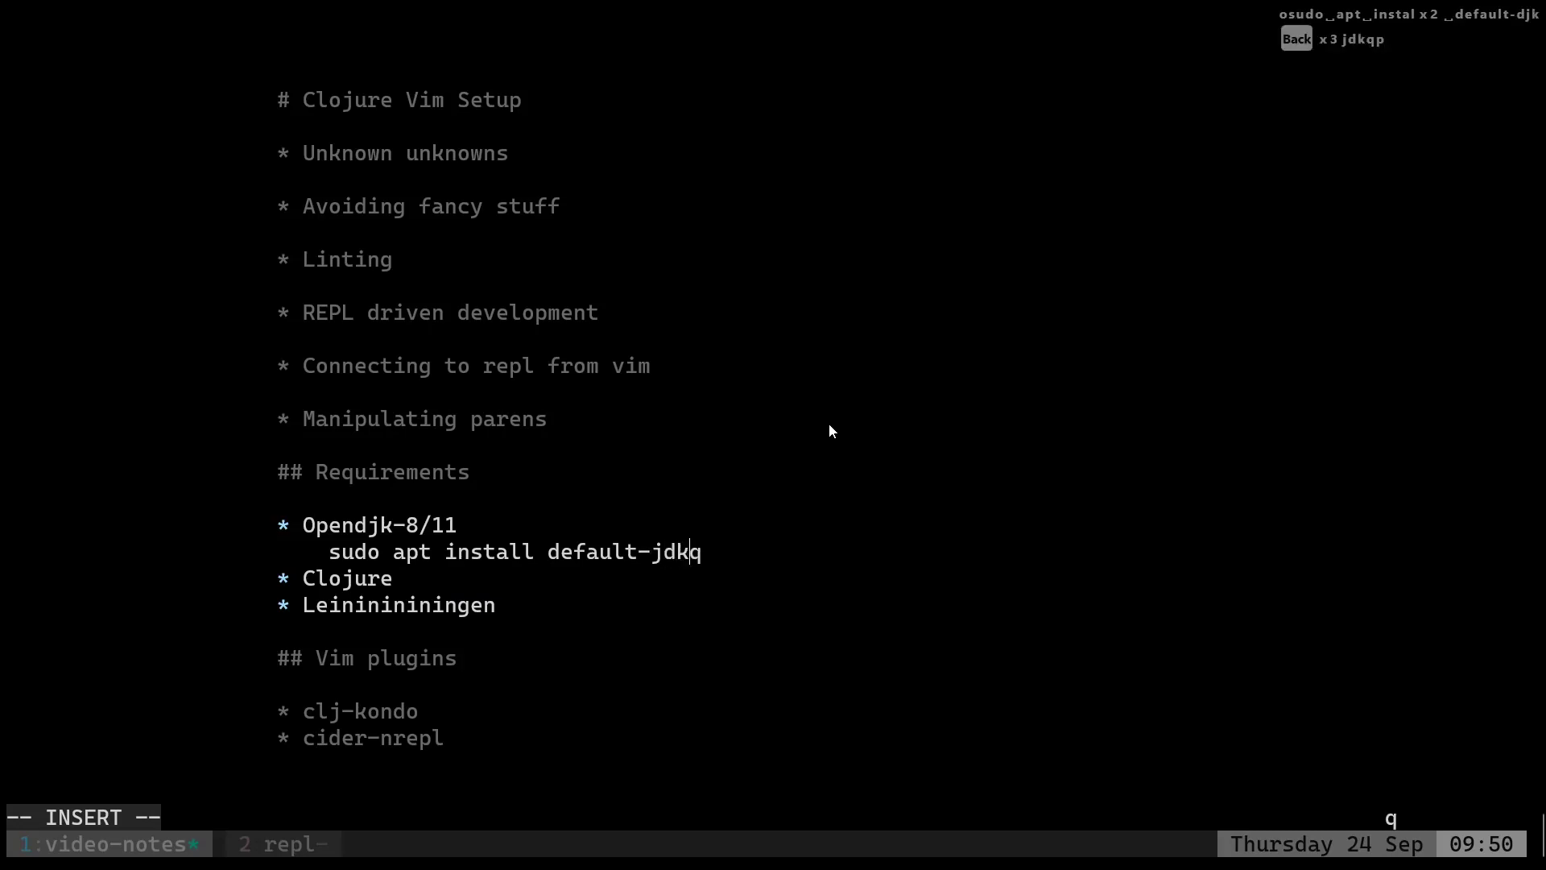
{"action": "key", "text": "Escape"}
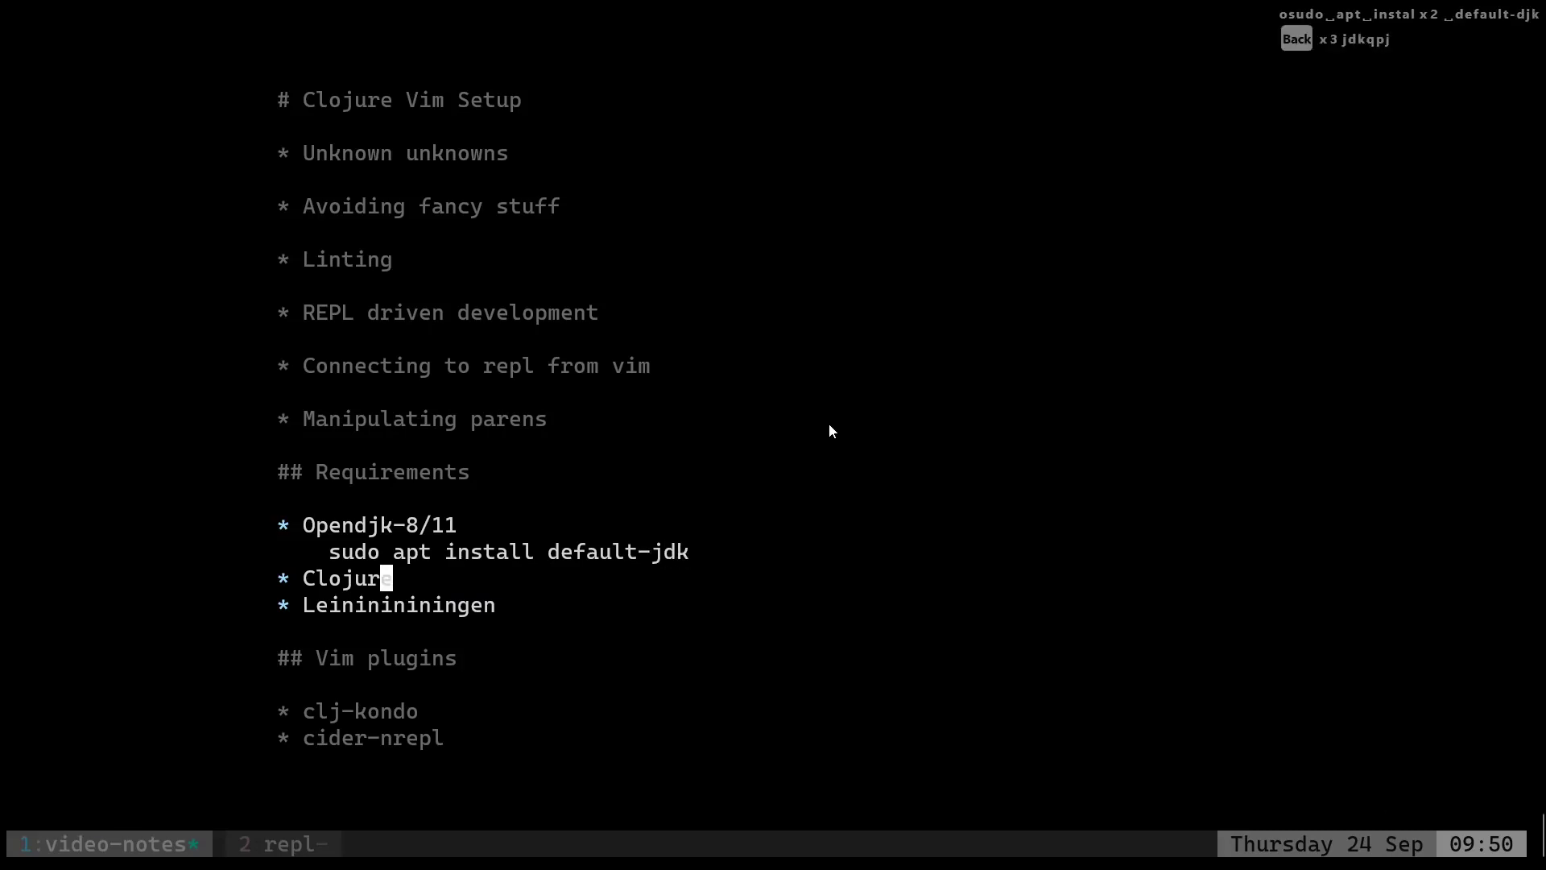
{"action": "key", "text": "alt+tab"}
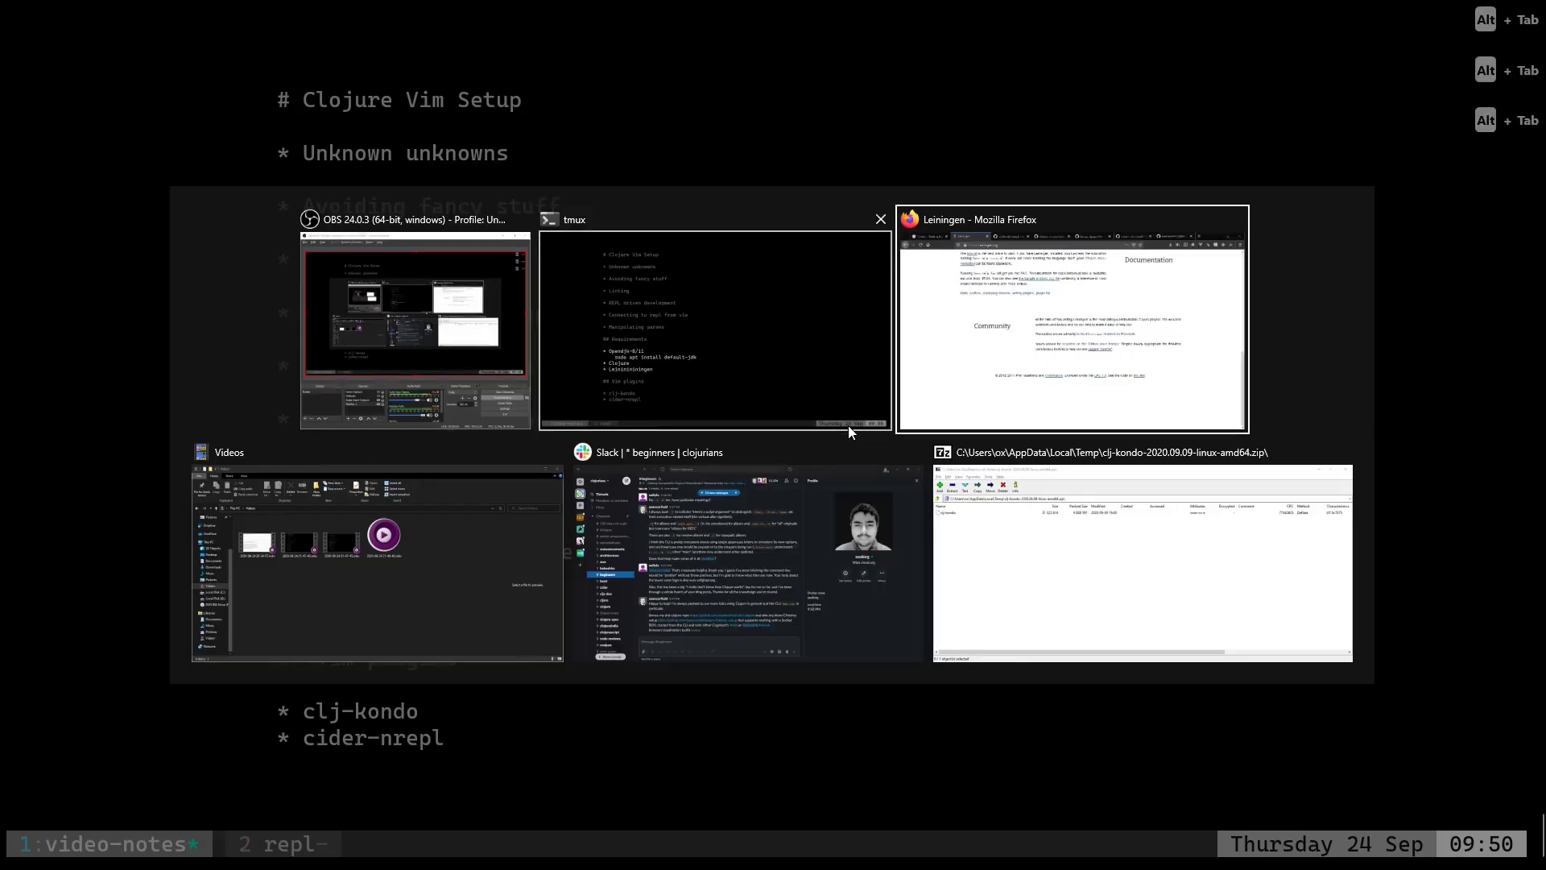
Copy the Linux install commands from the Clojure Getting Started guide into the notes.
{"action": "left_click", "coordinate": [1073, 320]}
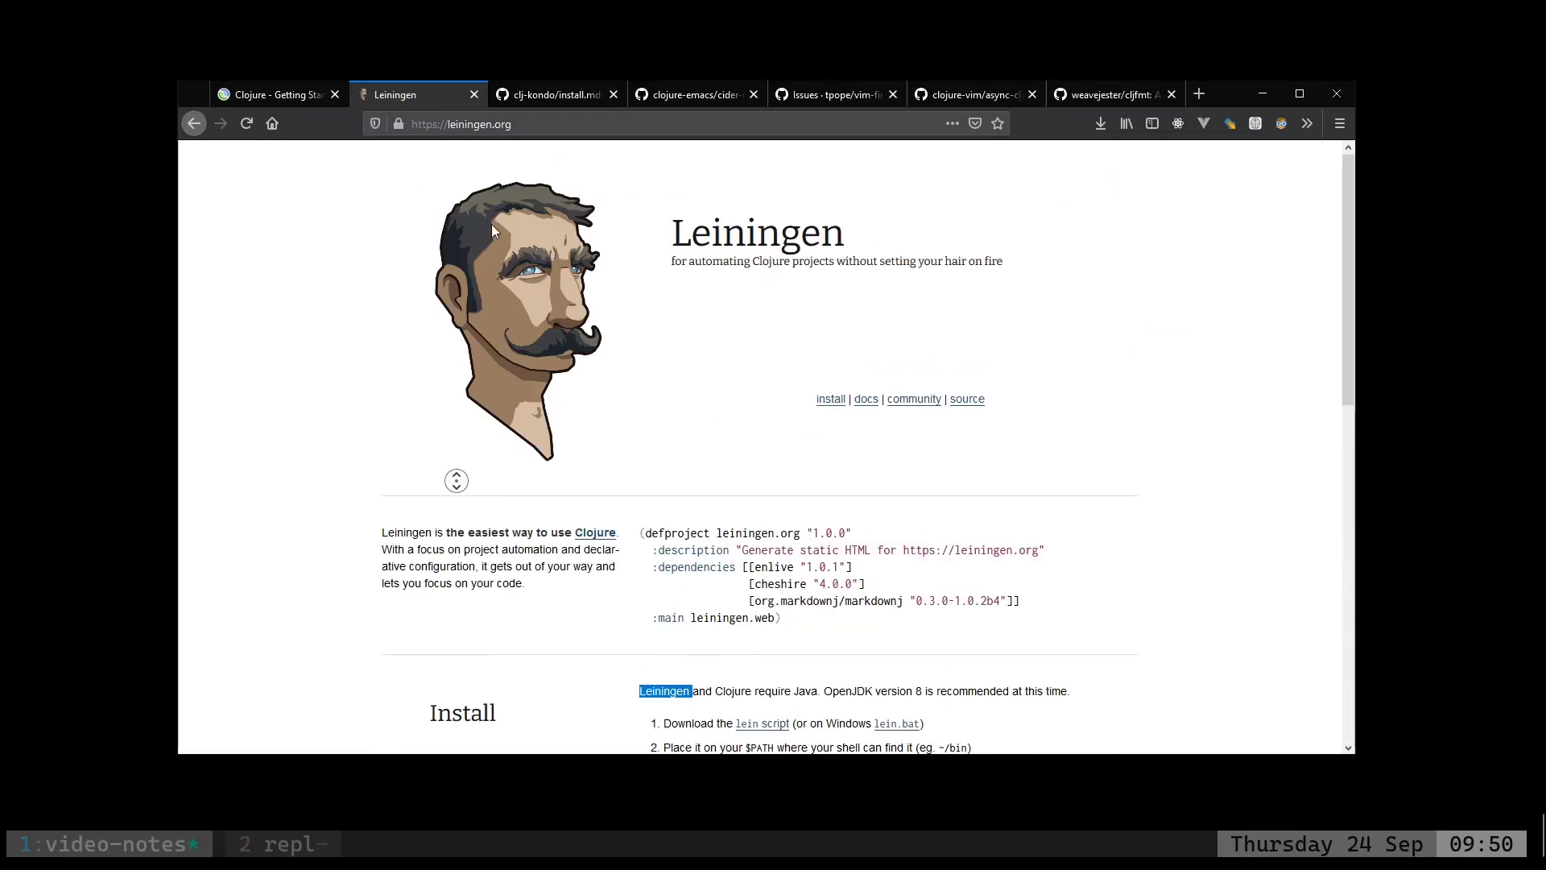
{"action": "left_click", "coordinate": [276, 93]}
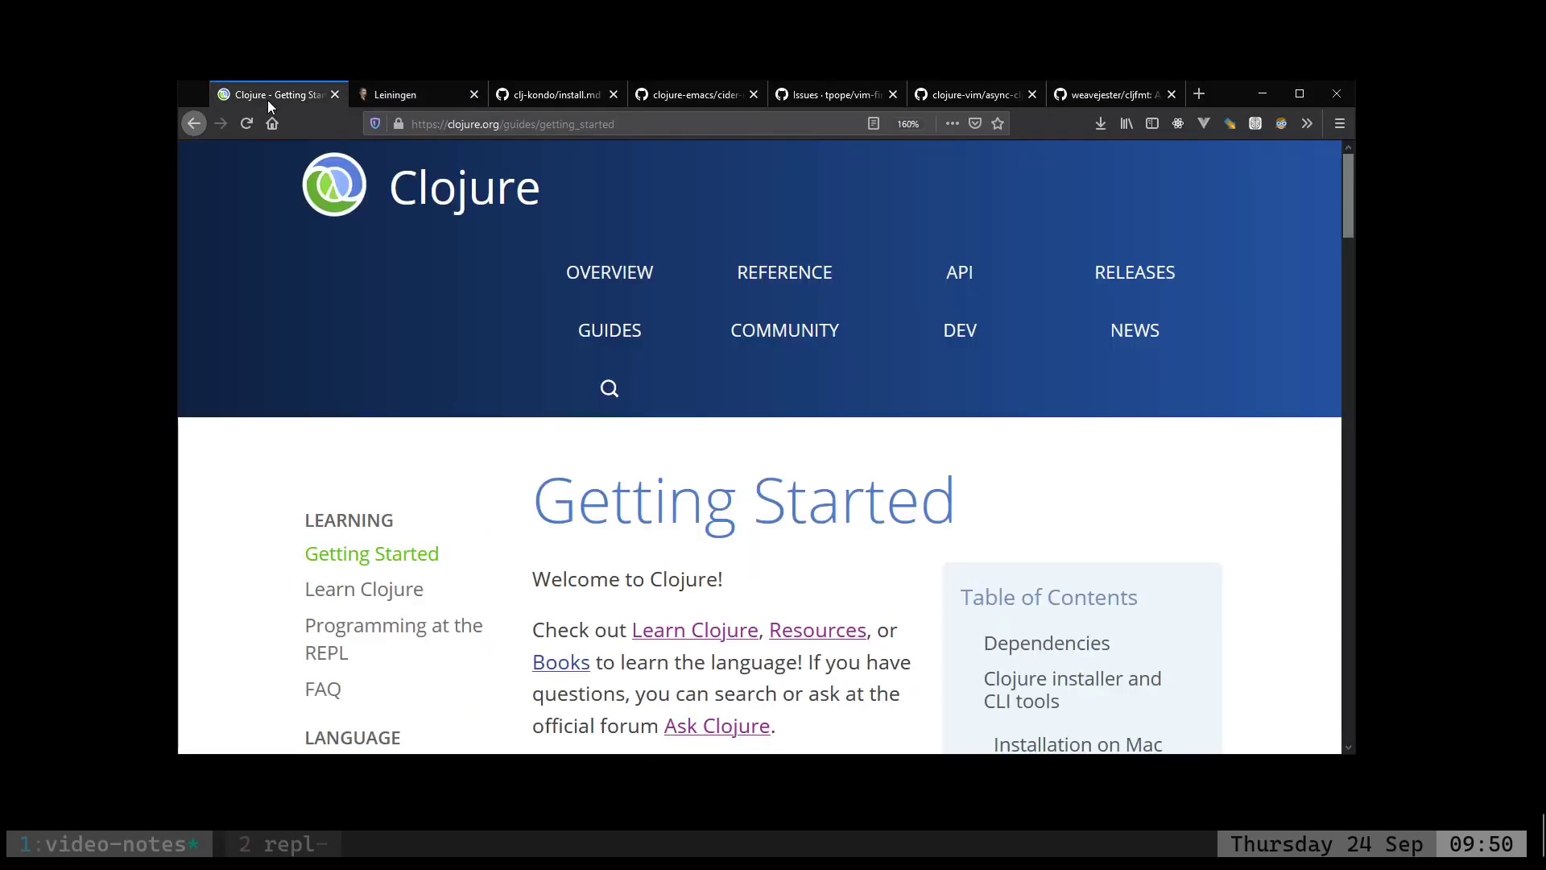
{"action": "scroll", "scroll_direction": "down", "scroll_amount": 3}
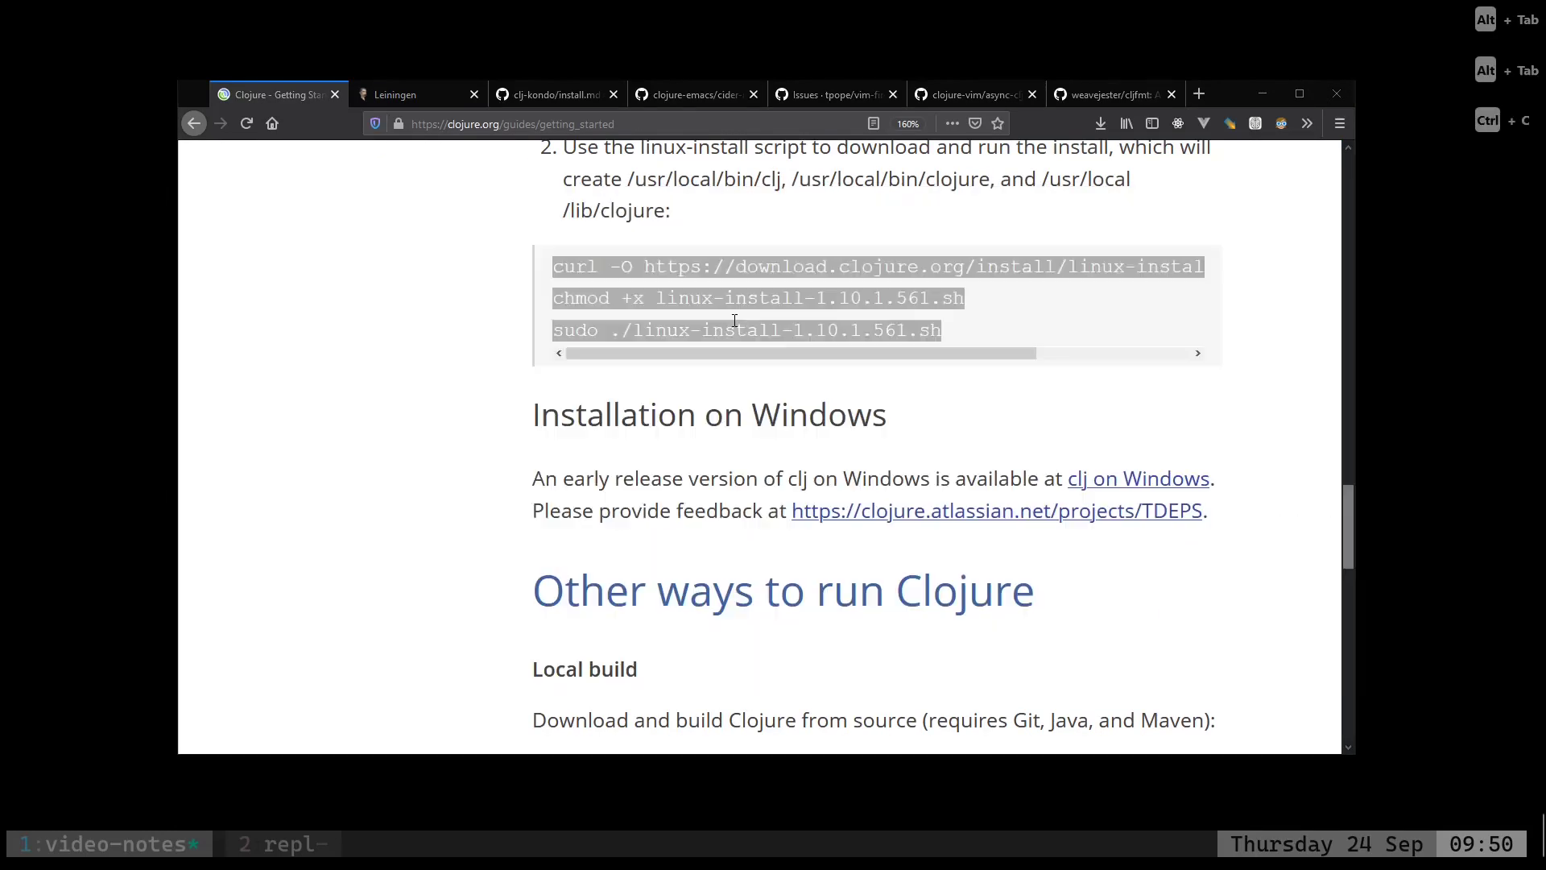
{"action": "key", "text": "alt+Tab"}
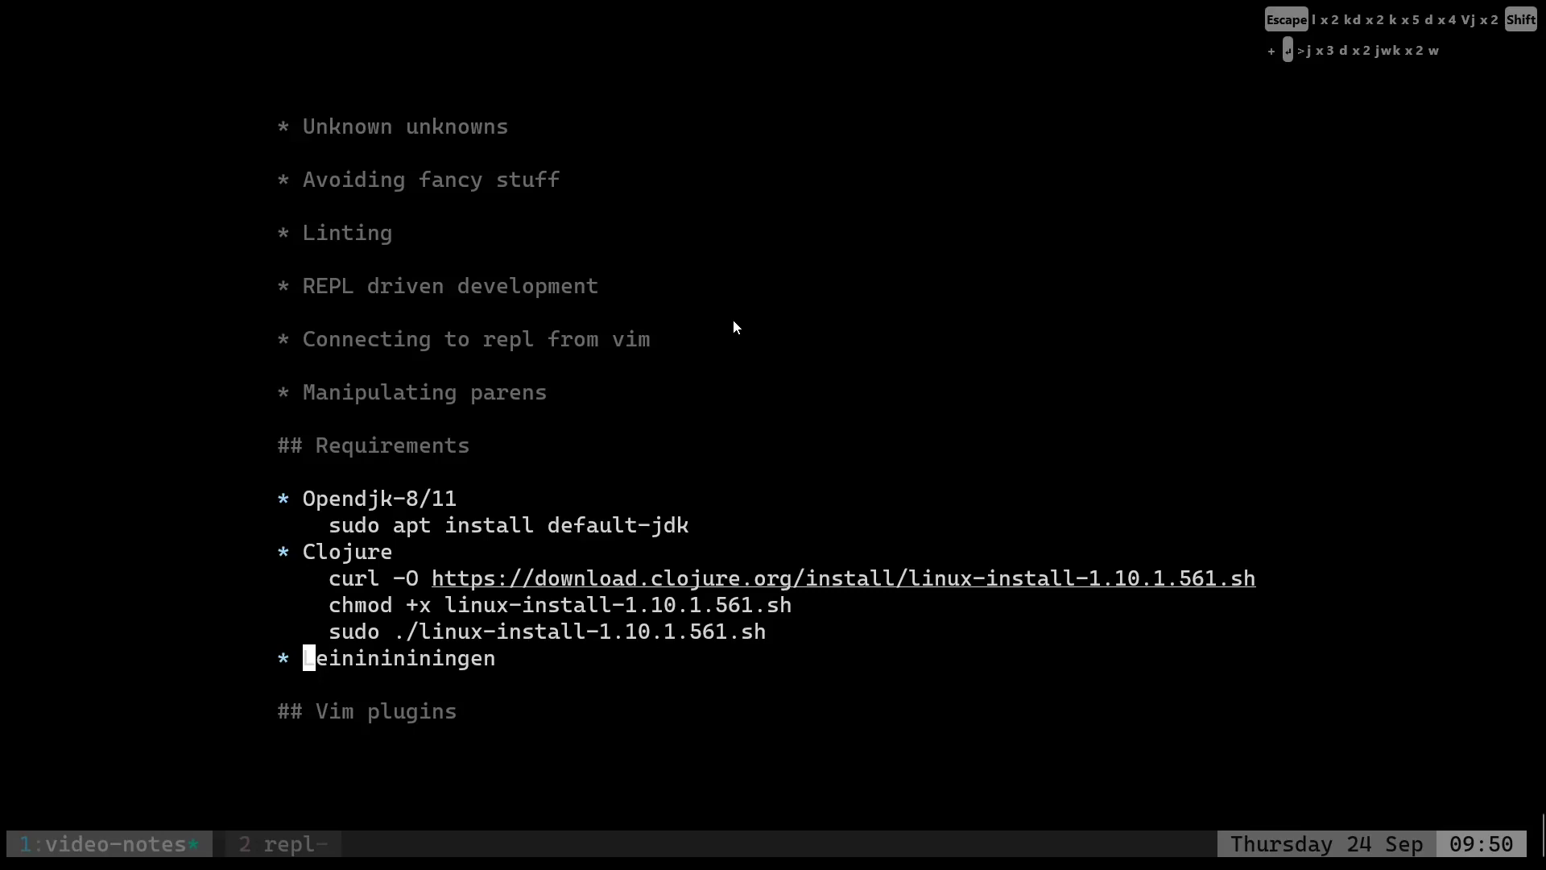
Scroll the Leiningen homepage to its Install section and copy the site address.
{"action": "key", "text": "alt+Tab"}
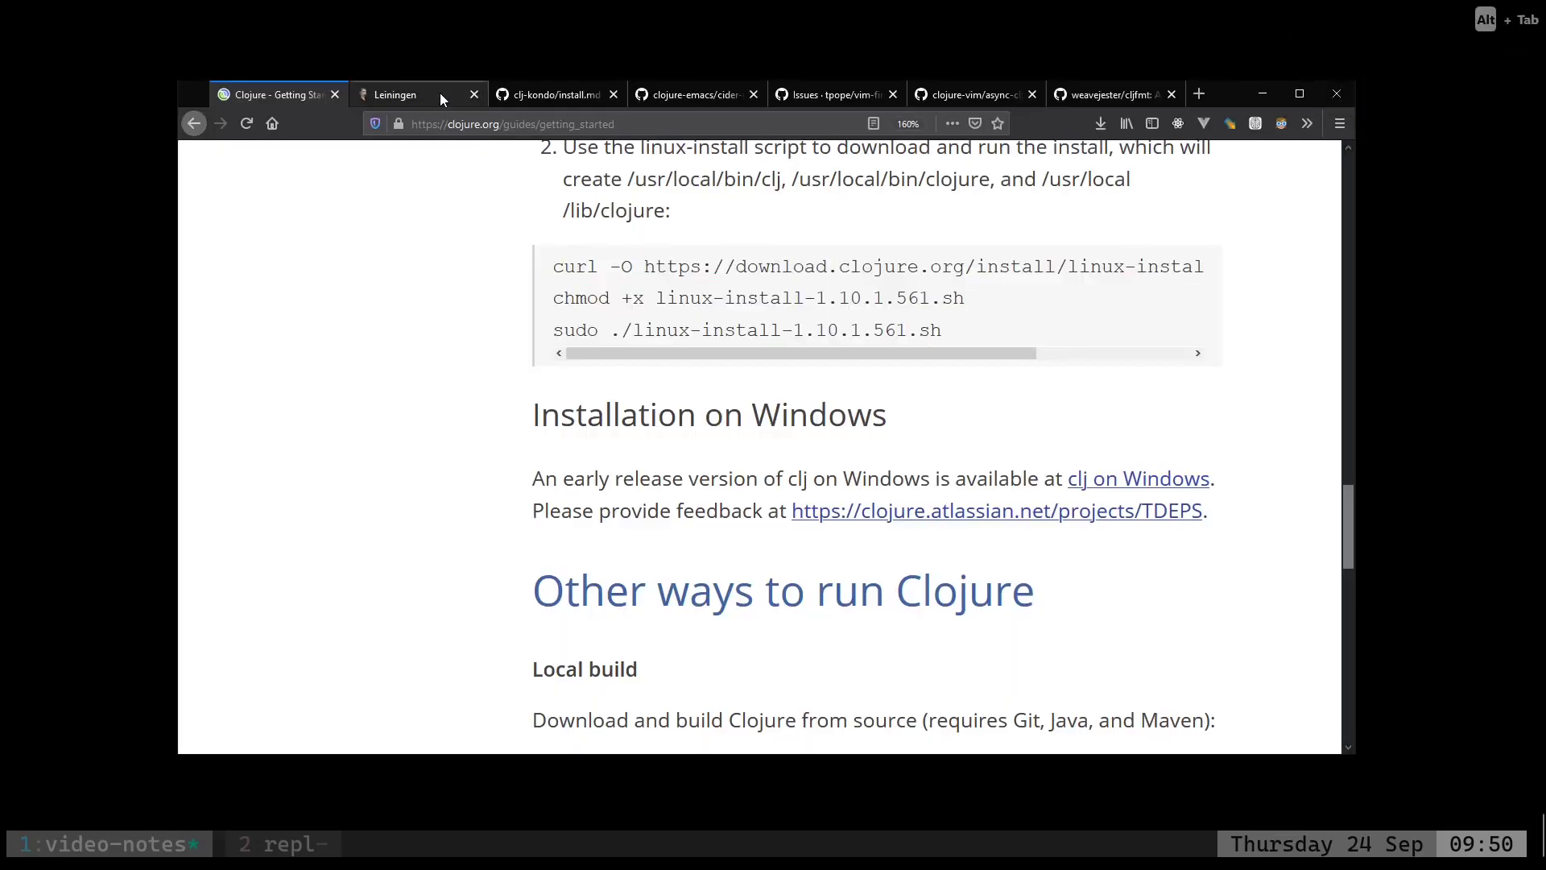
{"action": "left_click", "coordinate": [404, 93]}
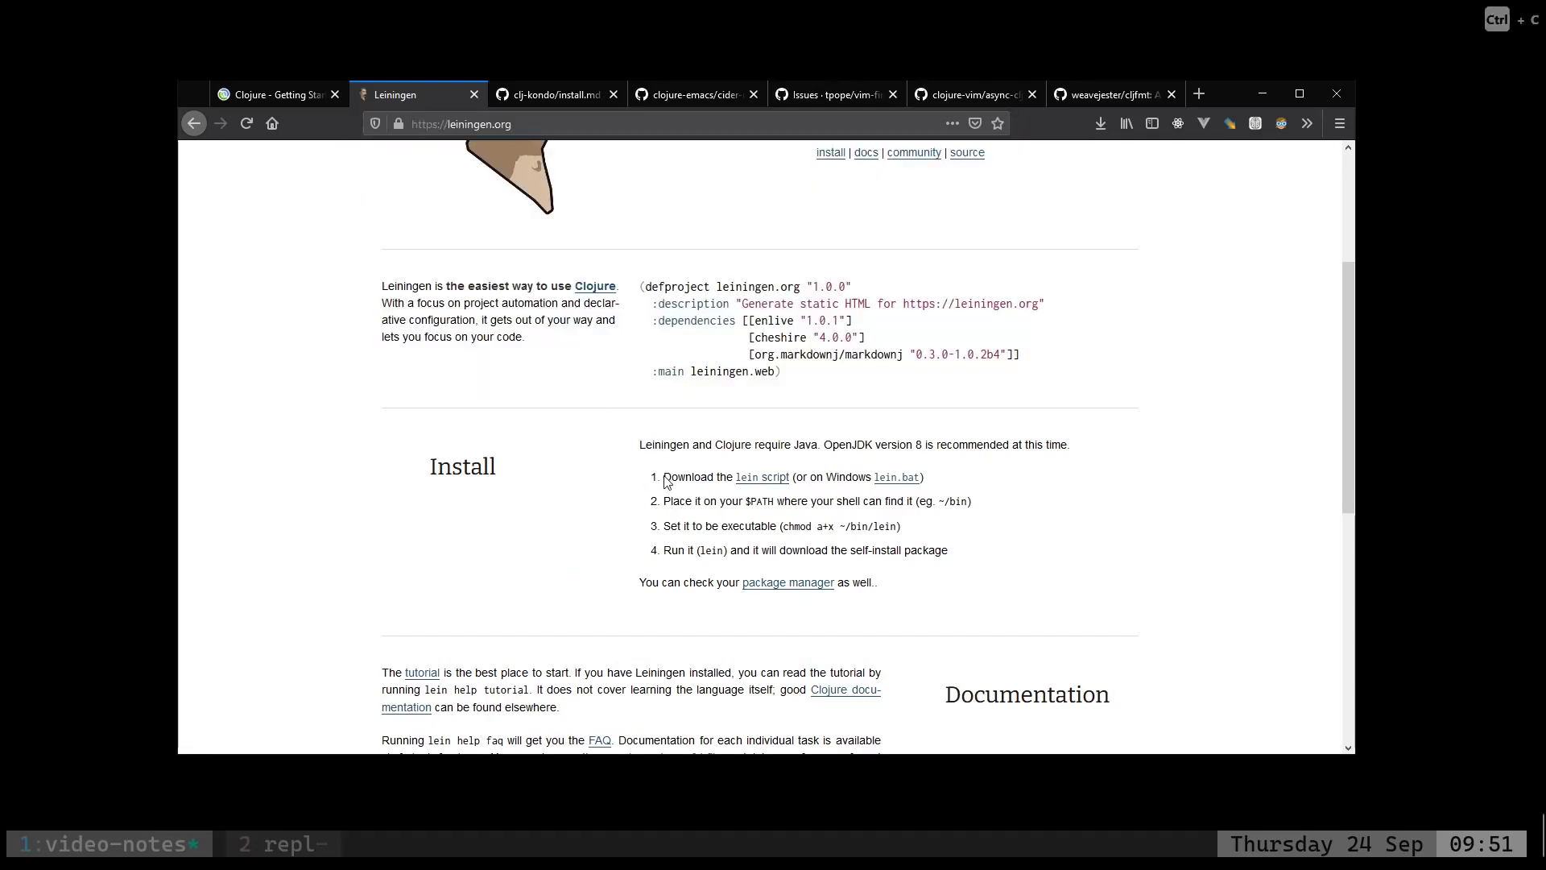
{"action": "mouse_move", "coordinate": [990, 562]}
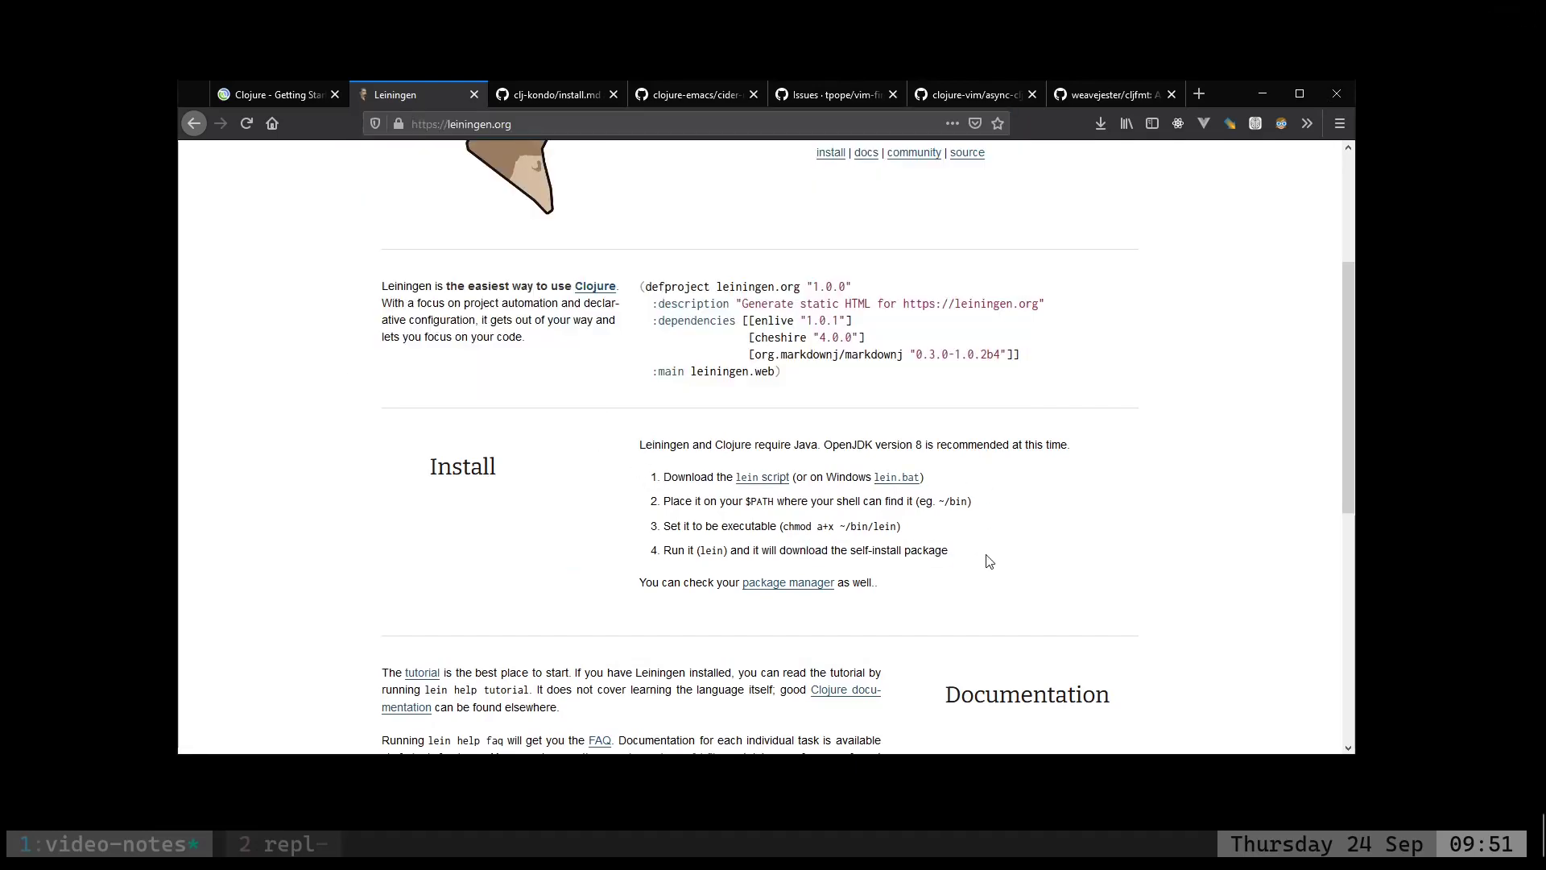
{"action": "key", "text": "alt+Tab"}
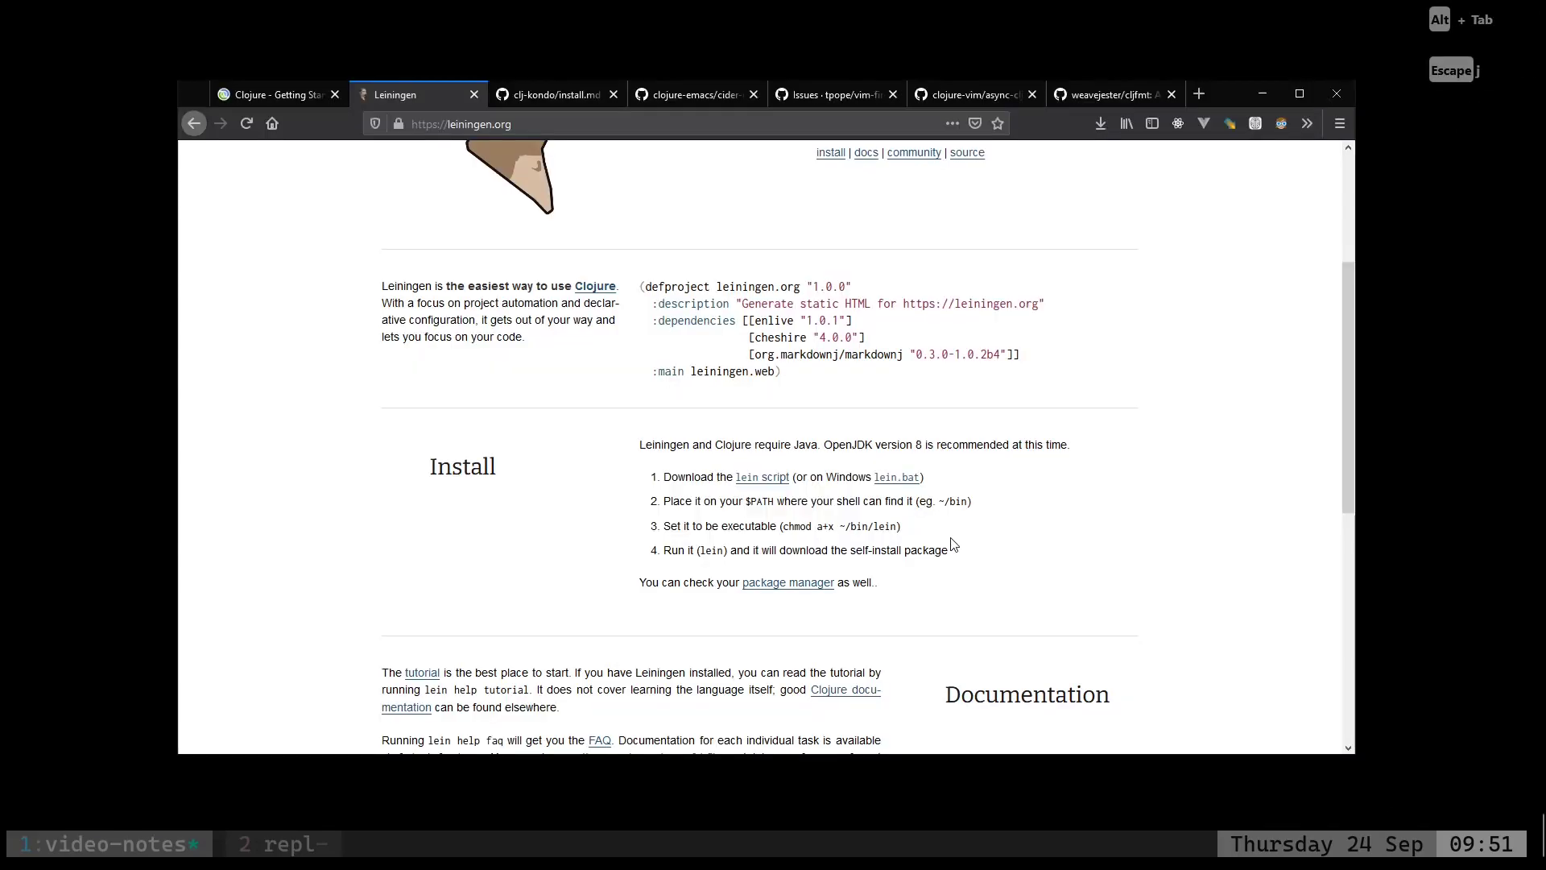
{"action": "scroll", "scroll_direction": "down", "scroll_amount": 3}
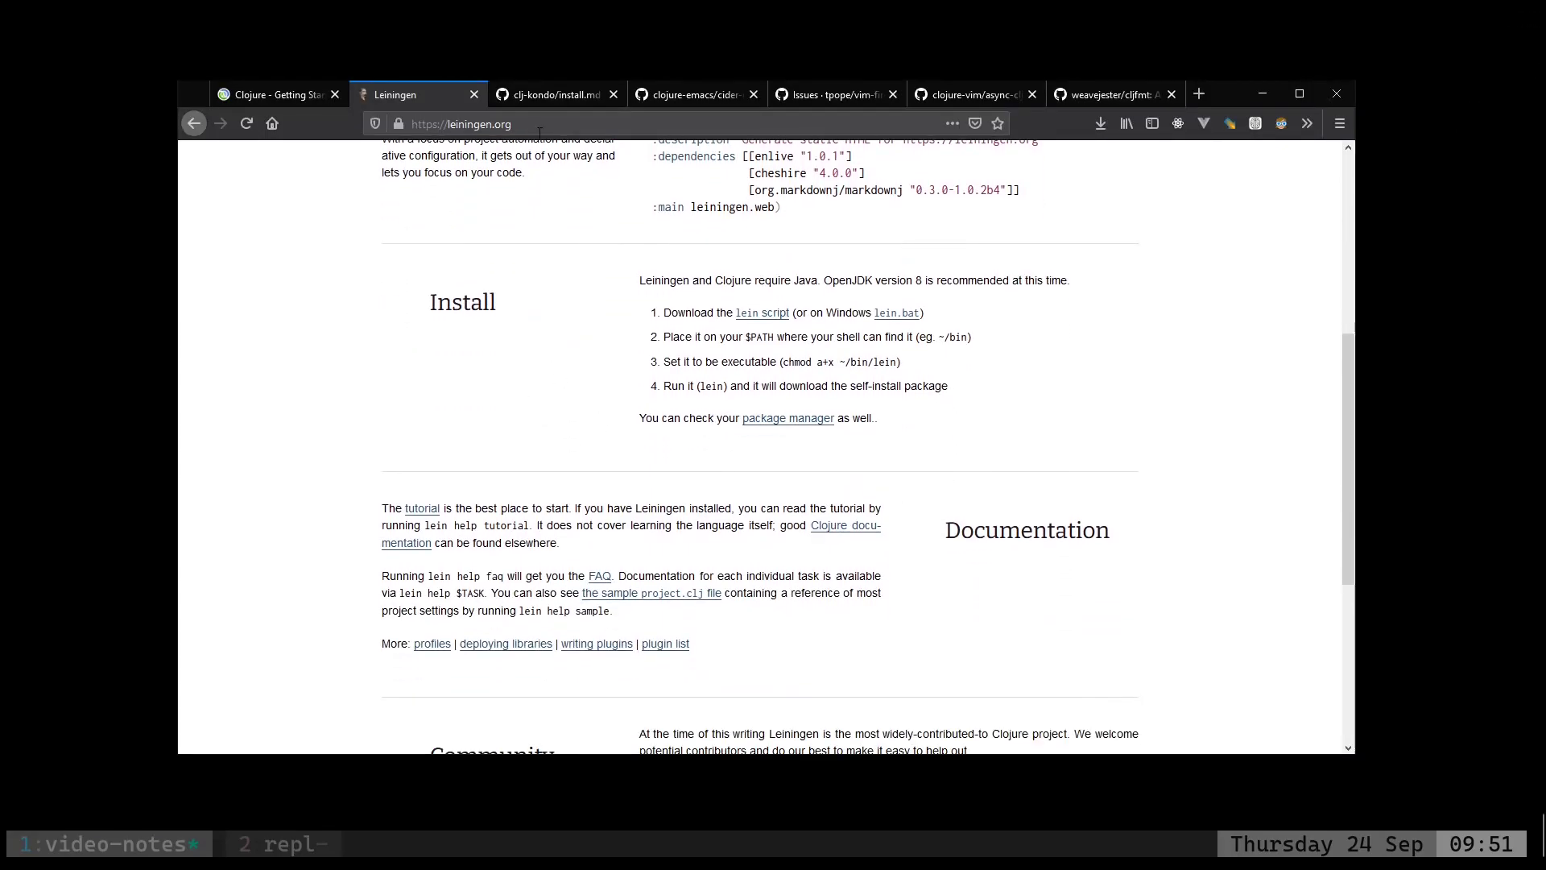
{"action": "key", "text": "alt+Tab"}
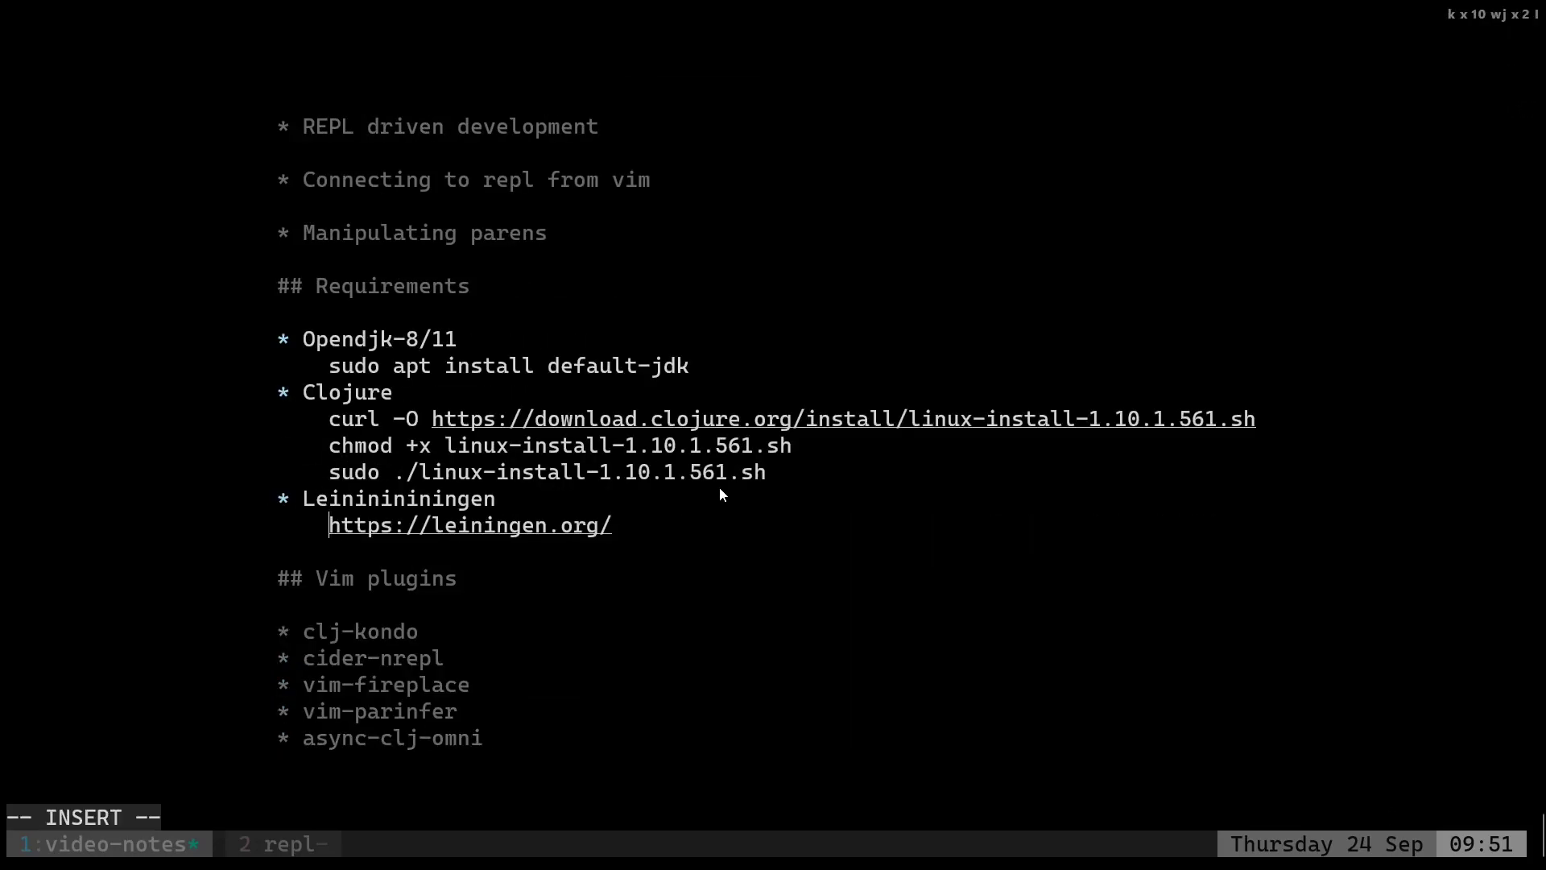
{"action": "type", "text": "- q"}
{"action": "type", "text": "lein new app abc"}
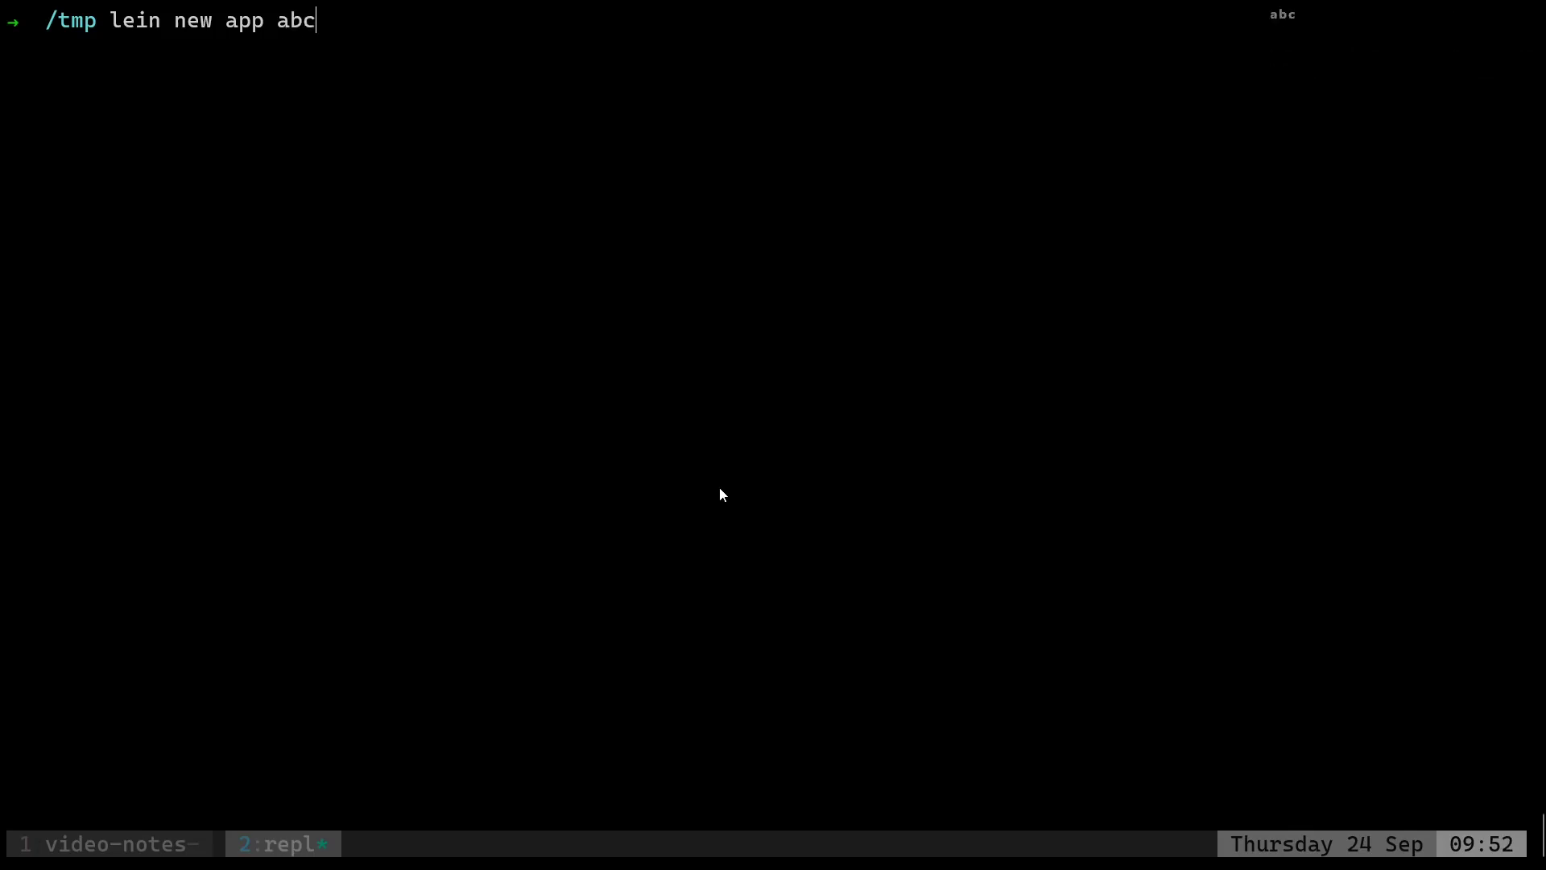
Generate the abcapp project, list its file tree, and run 'lein run' to print Hello, World!
{"action": "key", "text": "Return"}
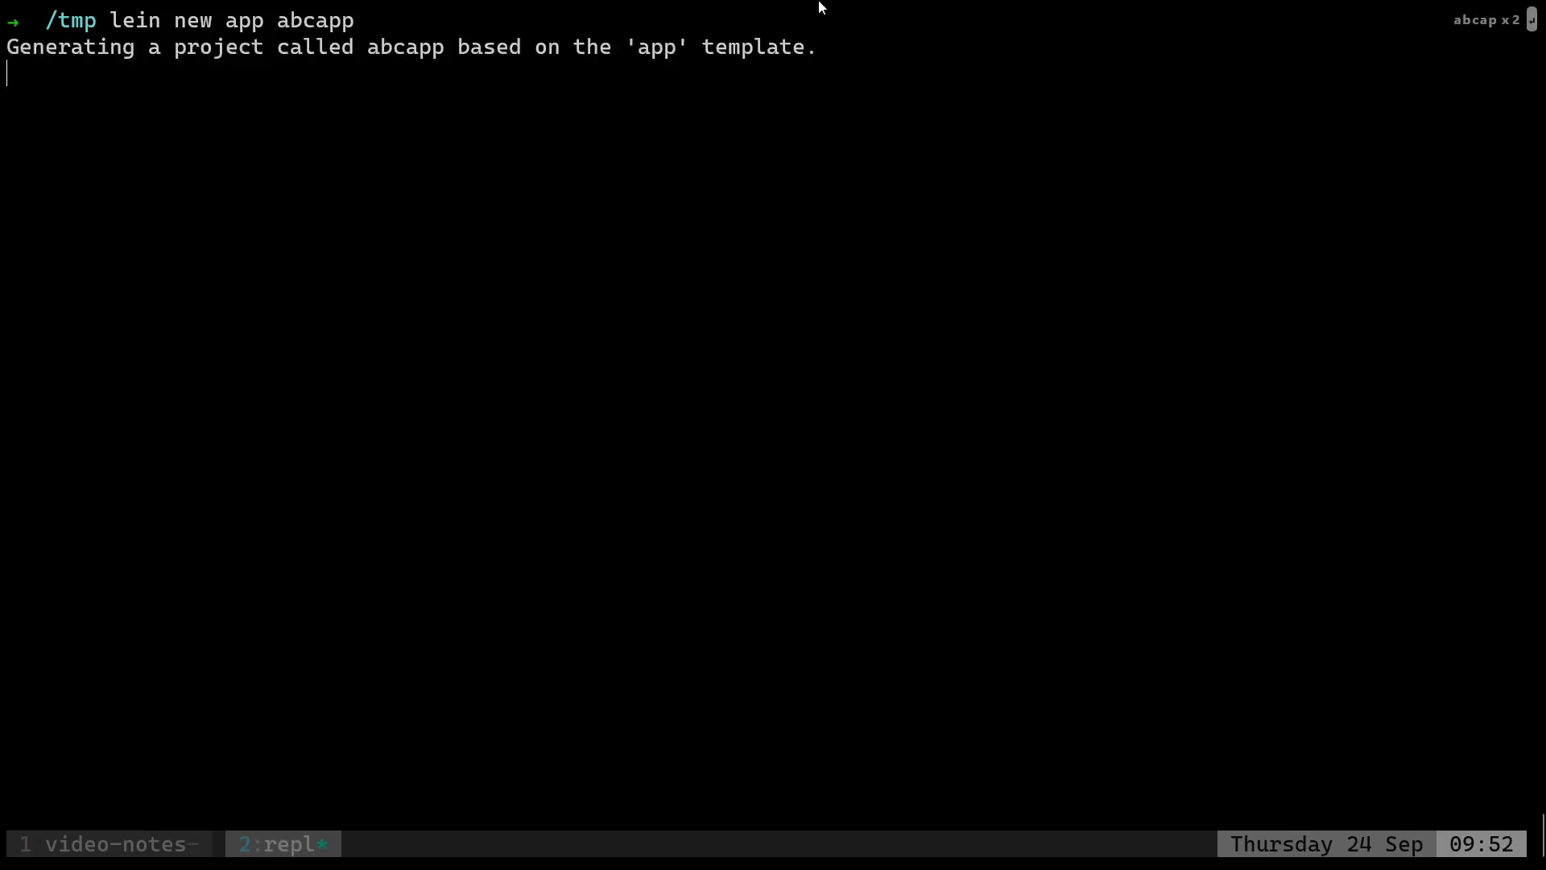
{"action": "key", "text": "Return"}
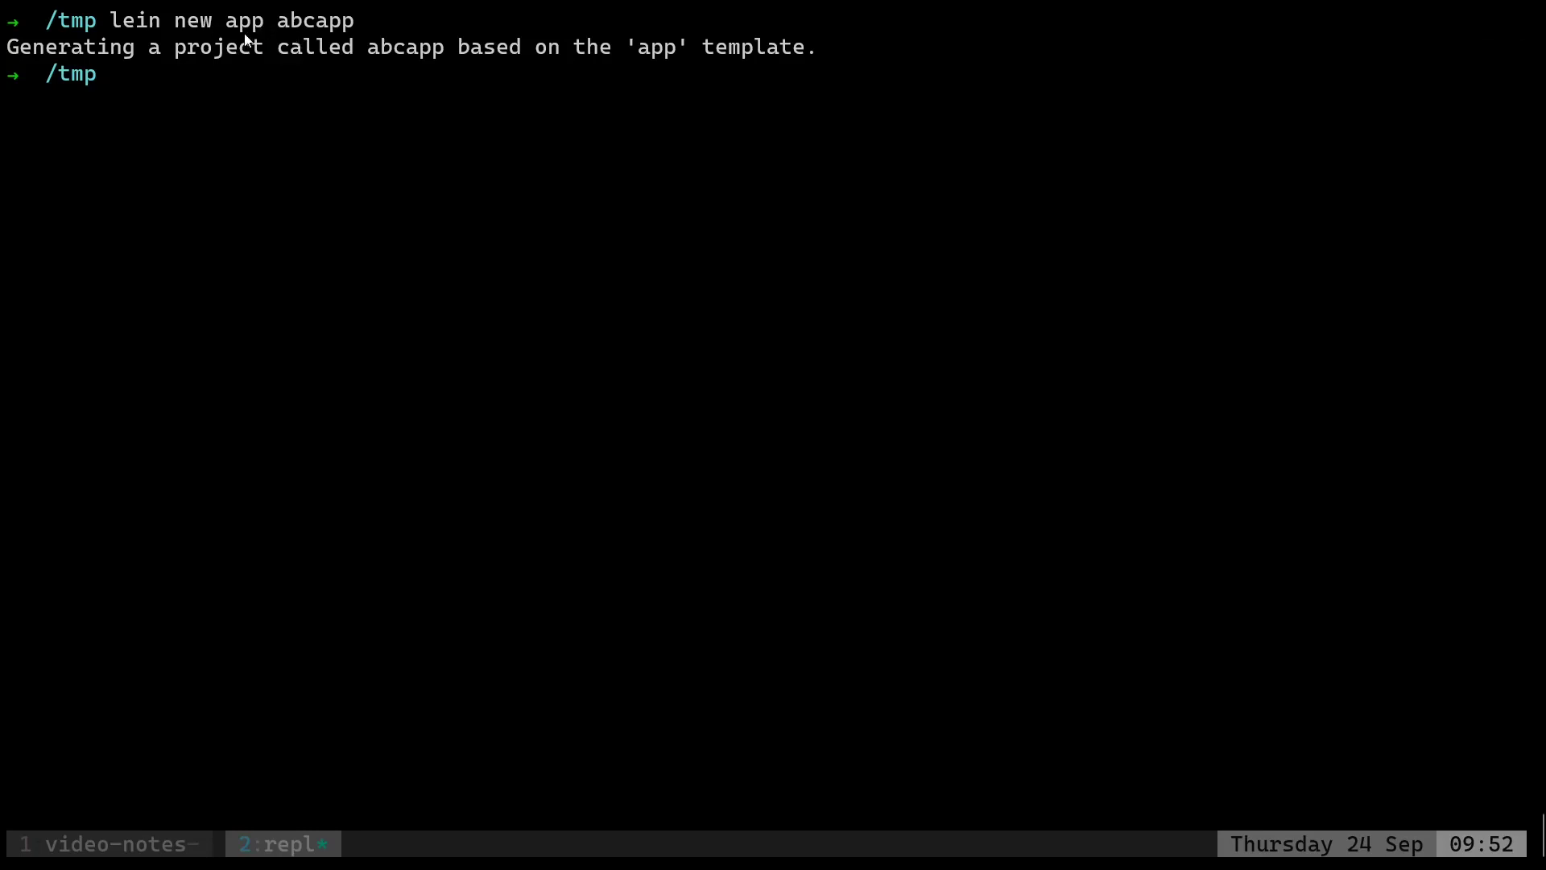
{"action": "mouse_move", "coordinate": [280, 98]}
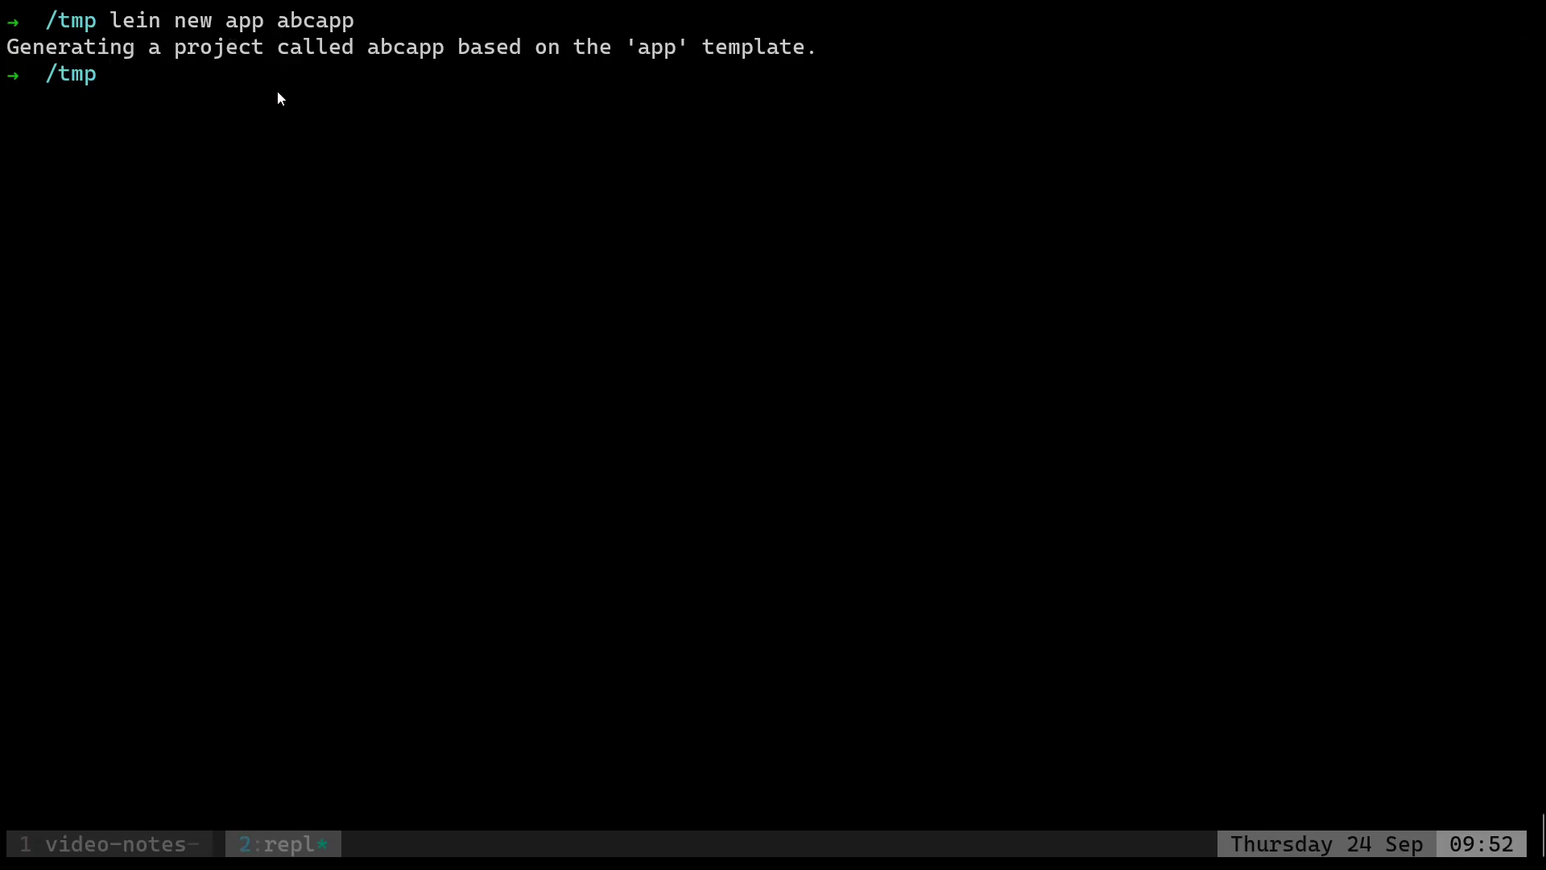
{"action": "type", "text": "cd awscli"}
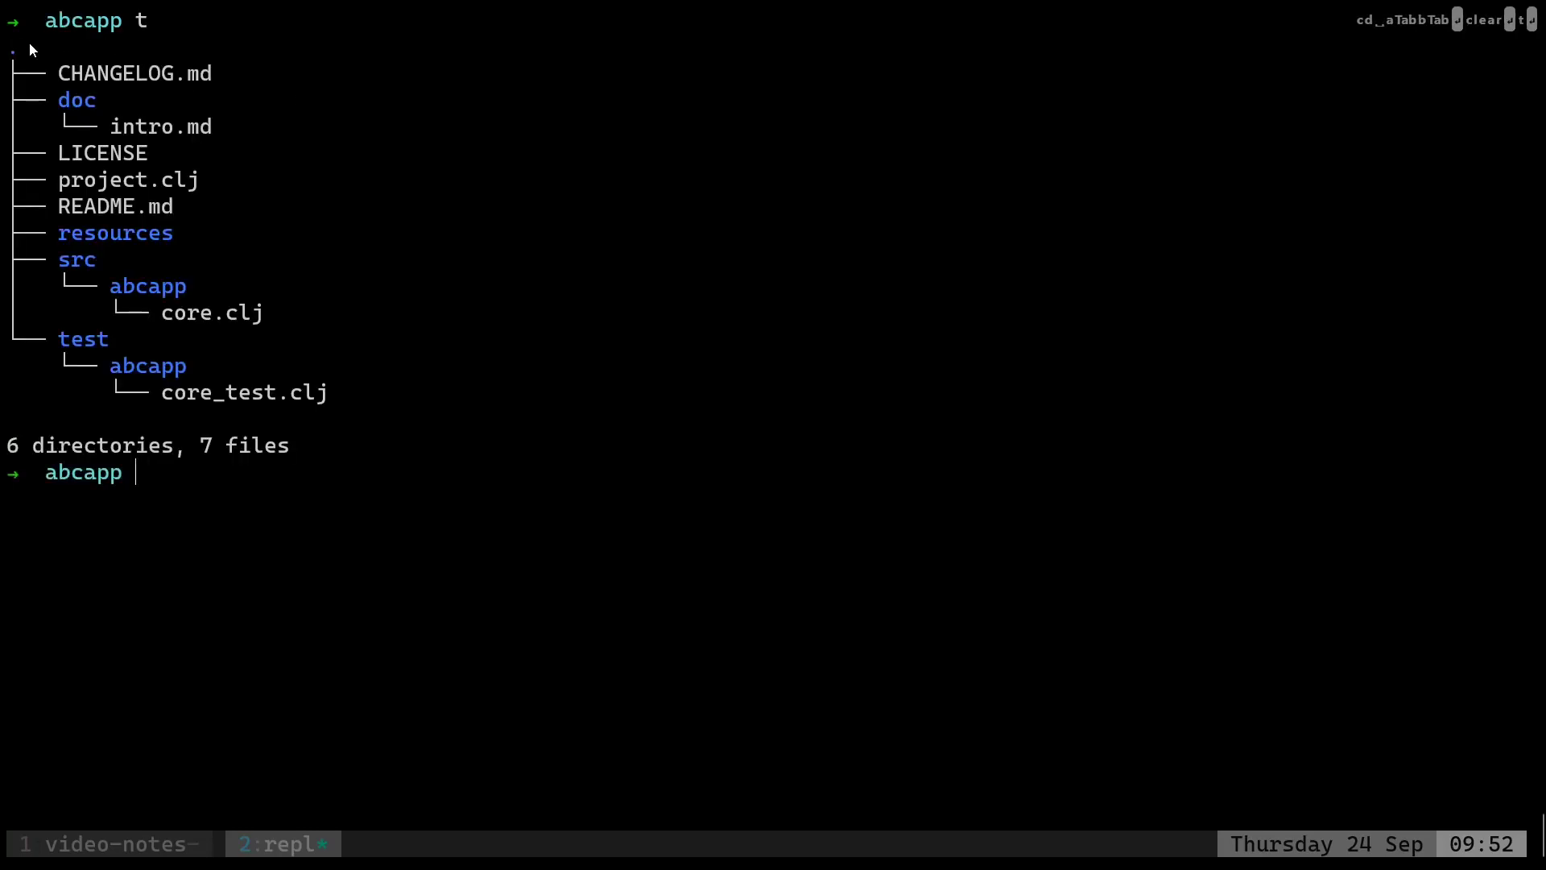
{"action": "mouse_move", "coordinate": [594, 436]}
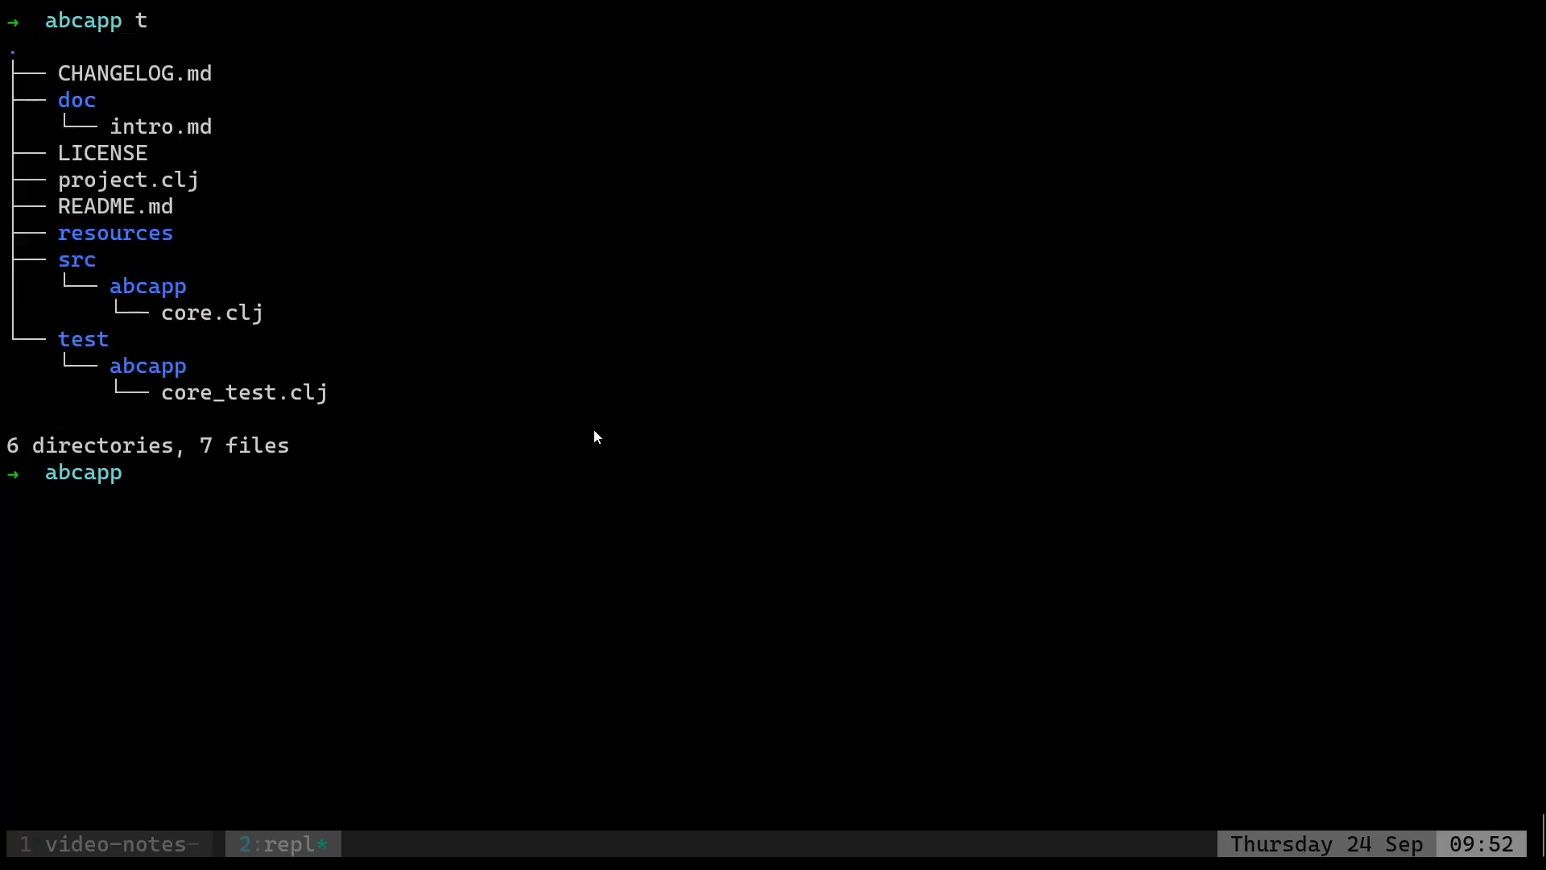
{"action": "type", "text": "lein run"}
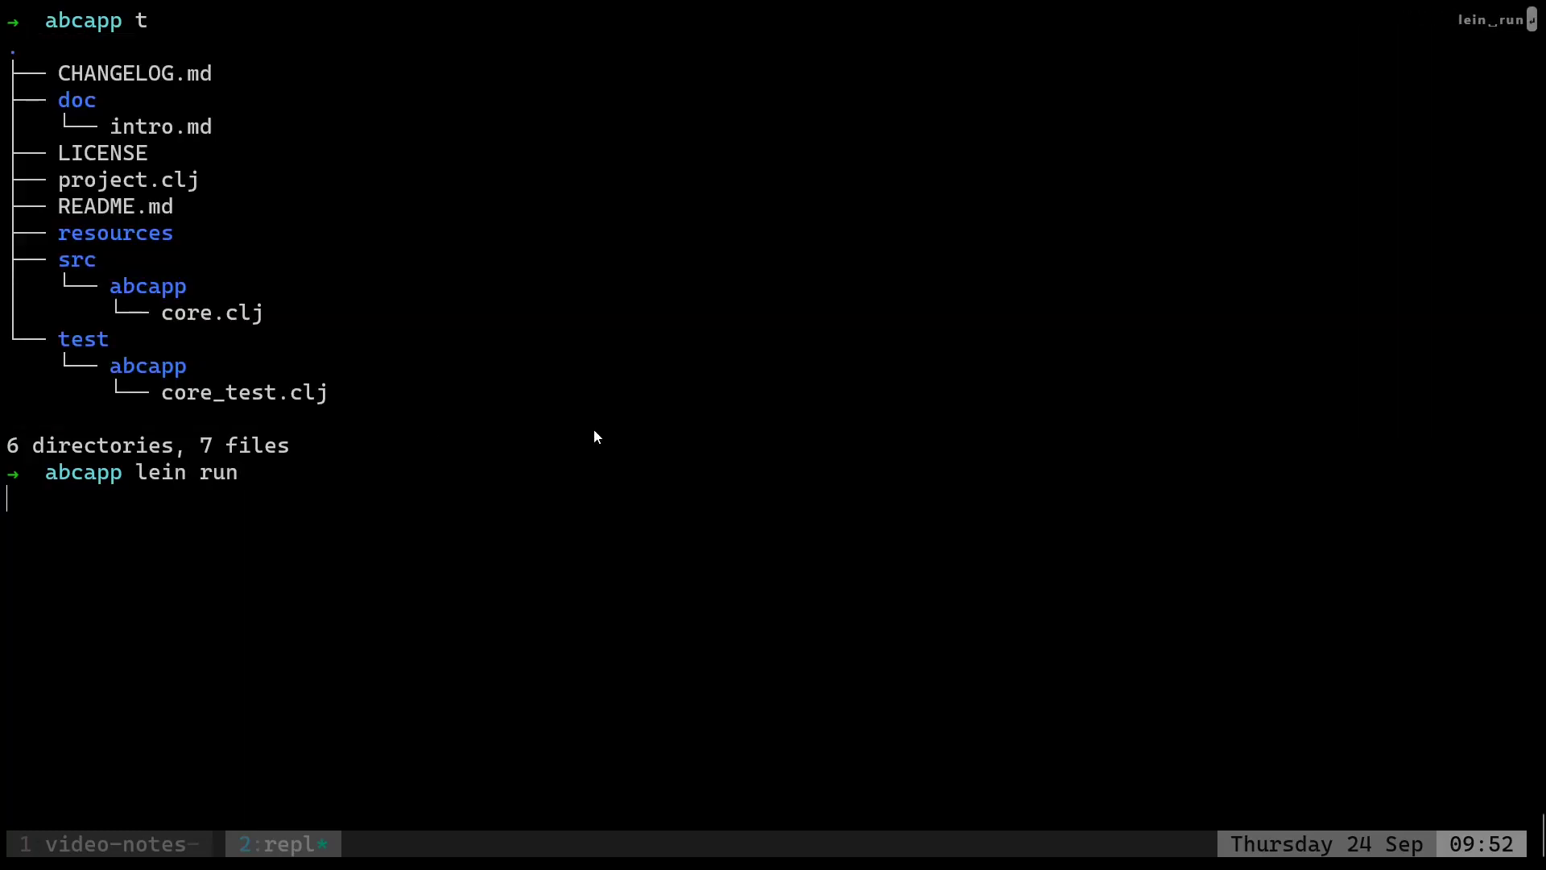
{"action": "key", "text": "Return"}
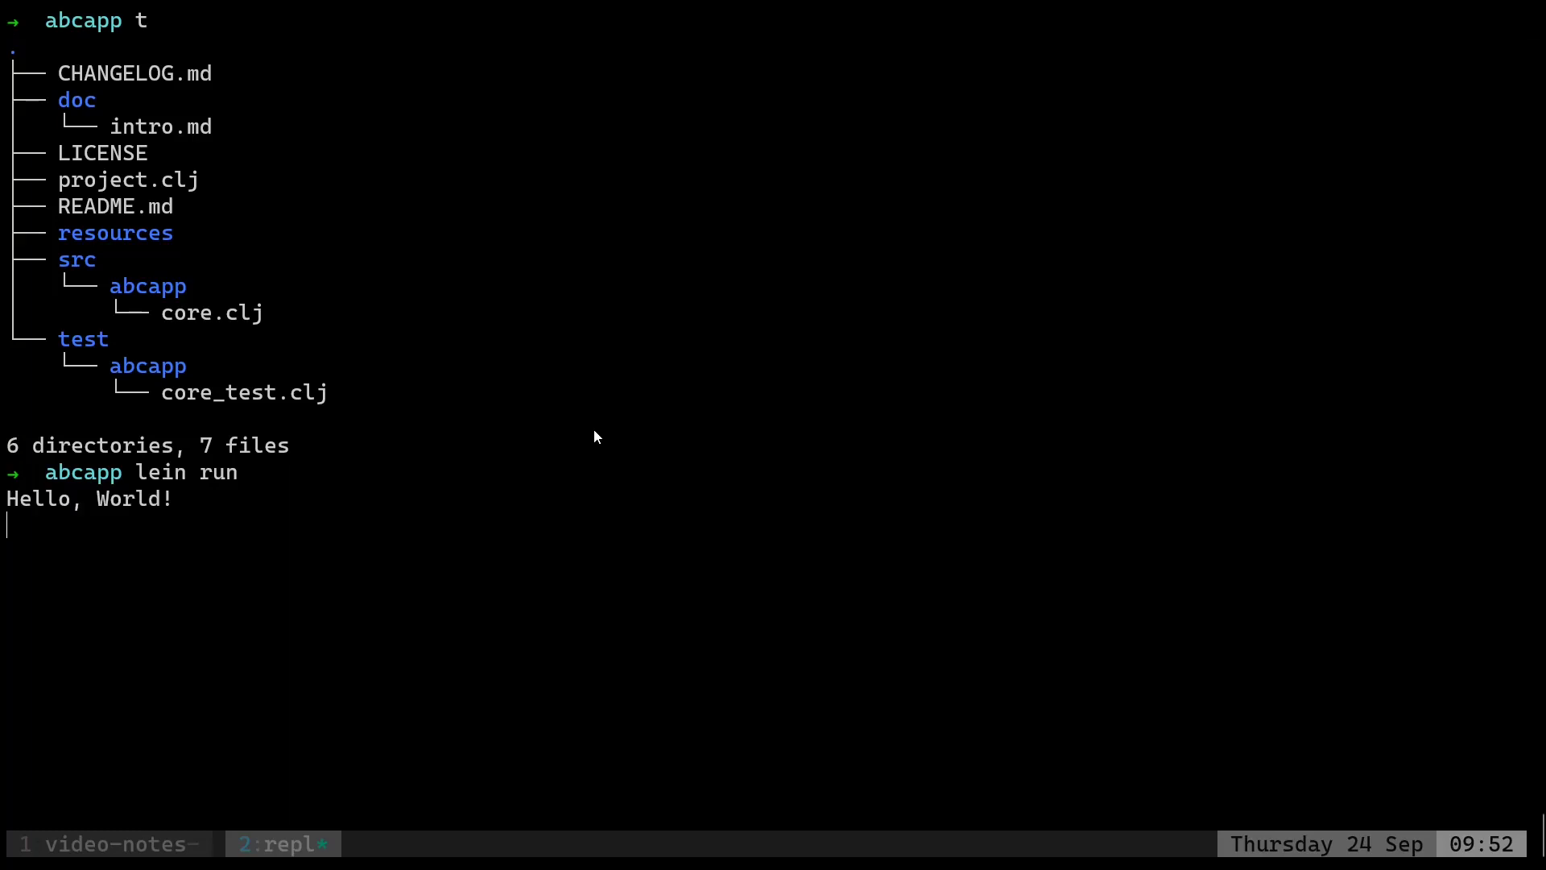
{"action": "key", "text": "Return"}
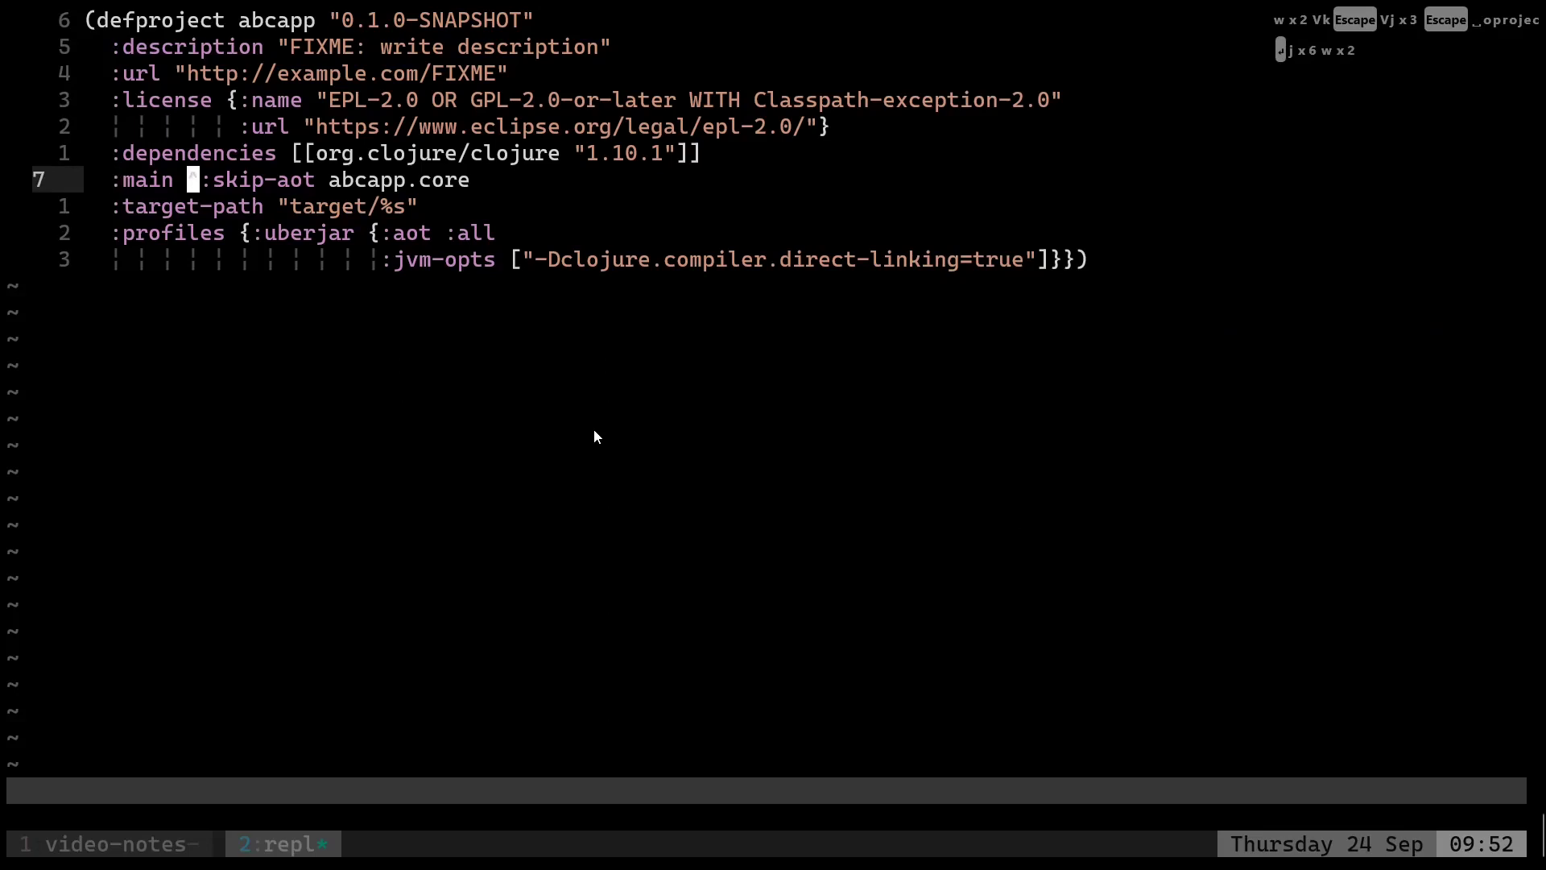
Highlight project.clj's :main namespace line, then select the -main function lines in core.clj.
{"action": "key", "text": "V"}
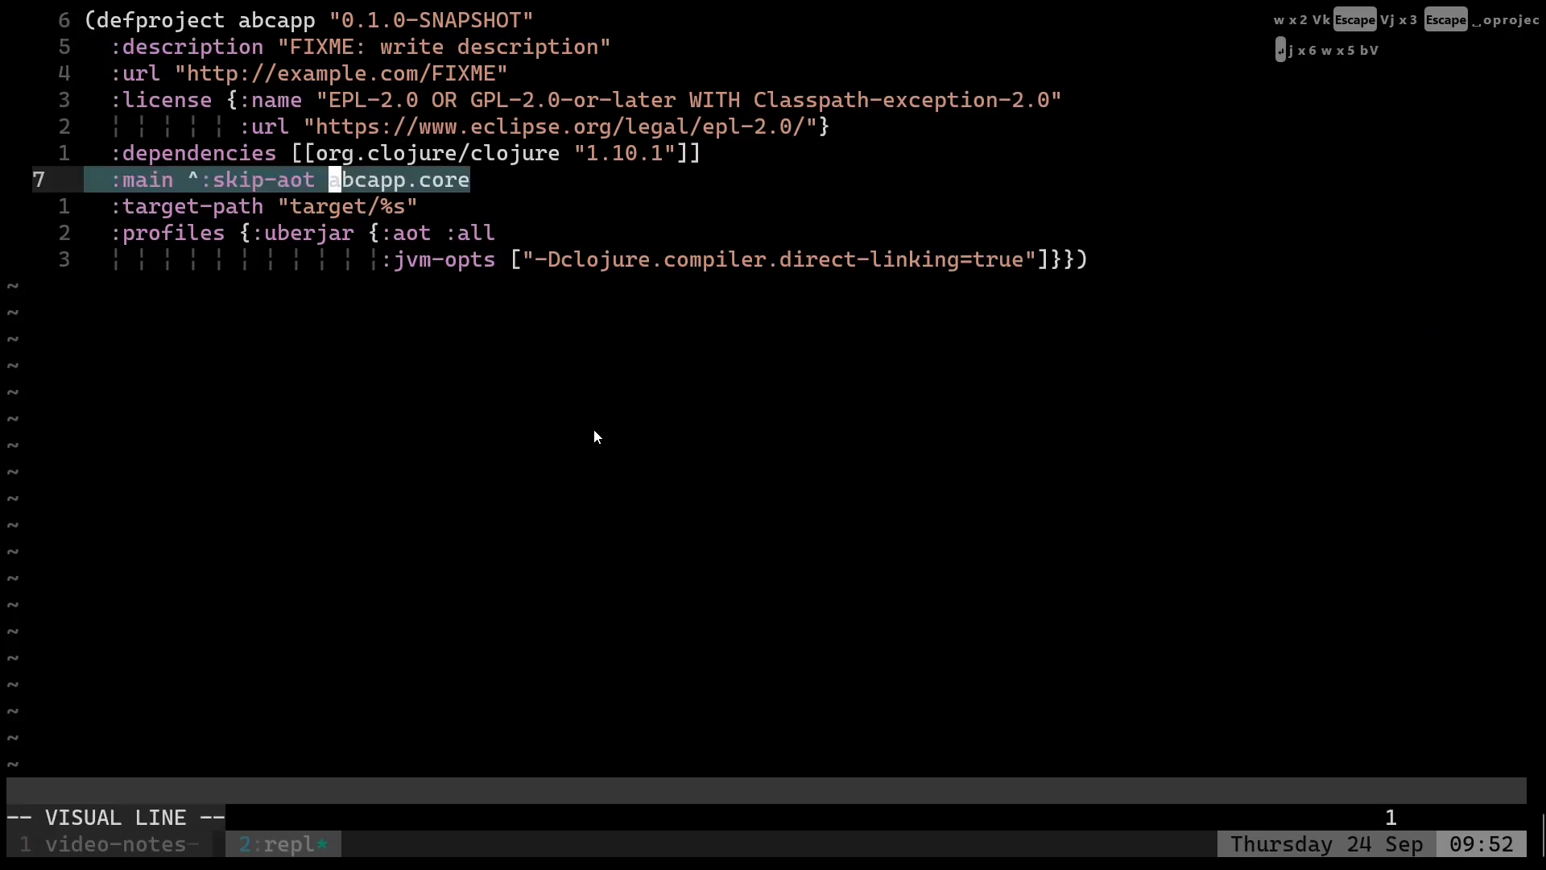
{"action": "key", "text": "Escape"}
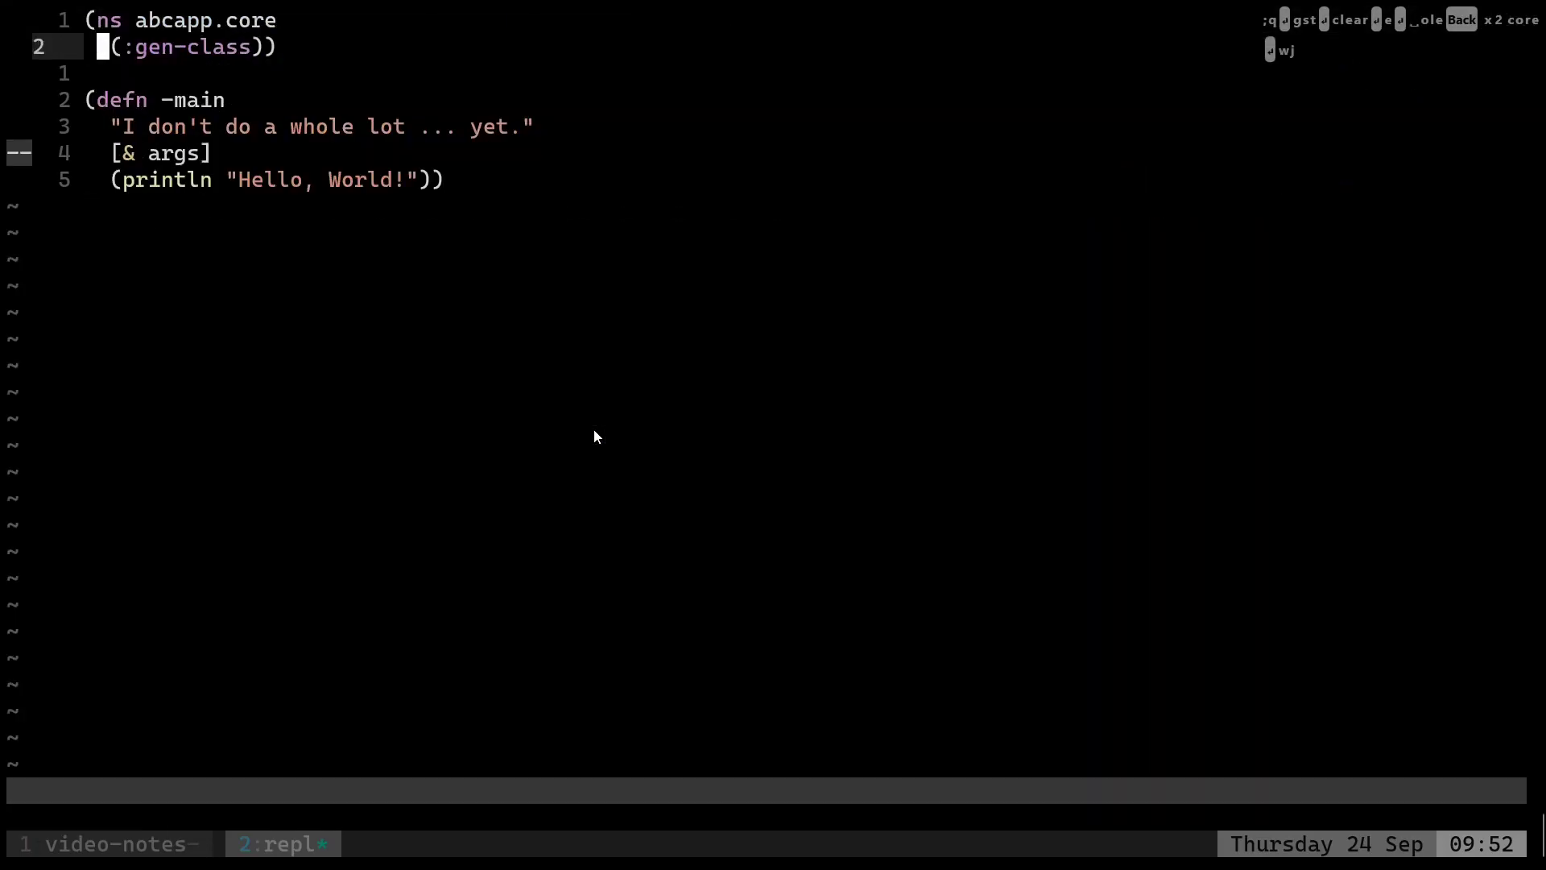
{"action": "key", "text": "V"}
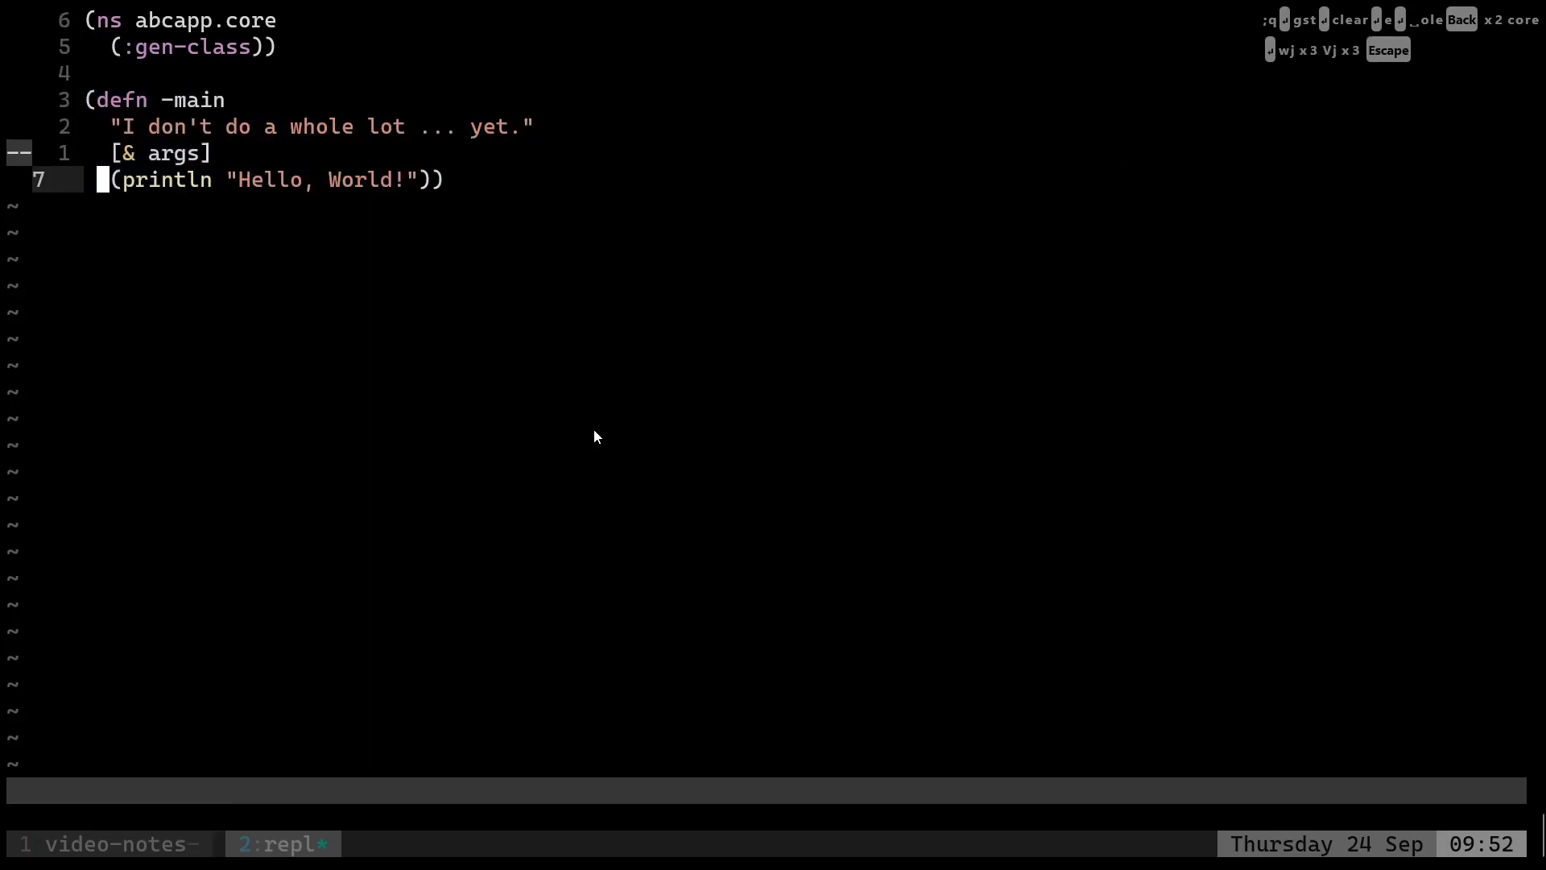
{"action": "key", "text": "k"}
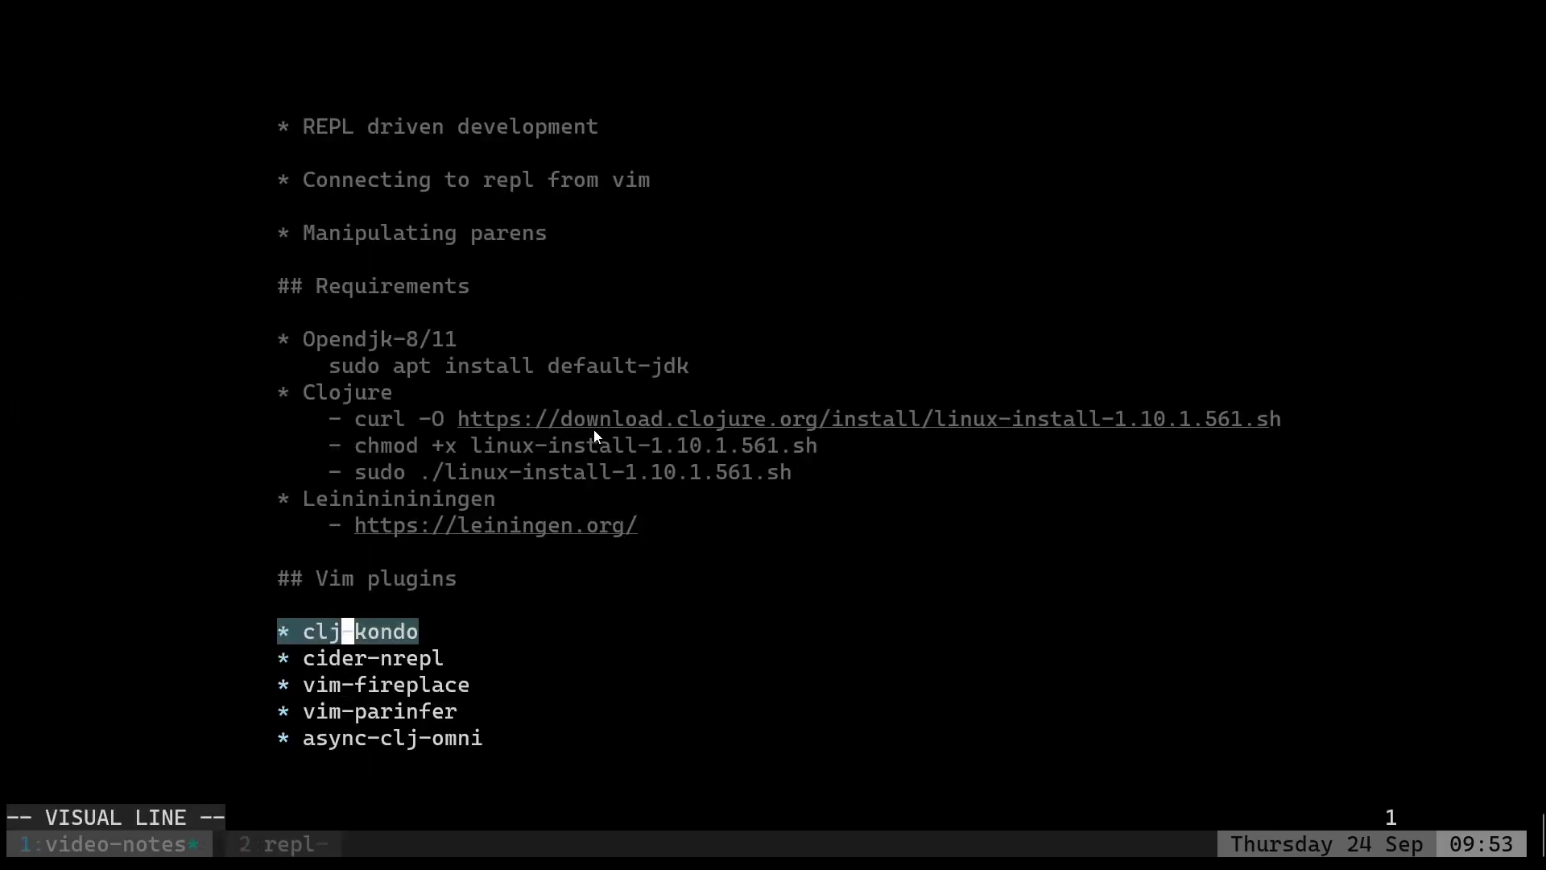
{"action": "left_click", "coordinate": [282, 843]}
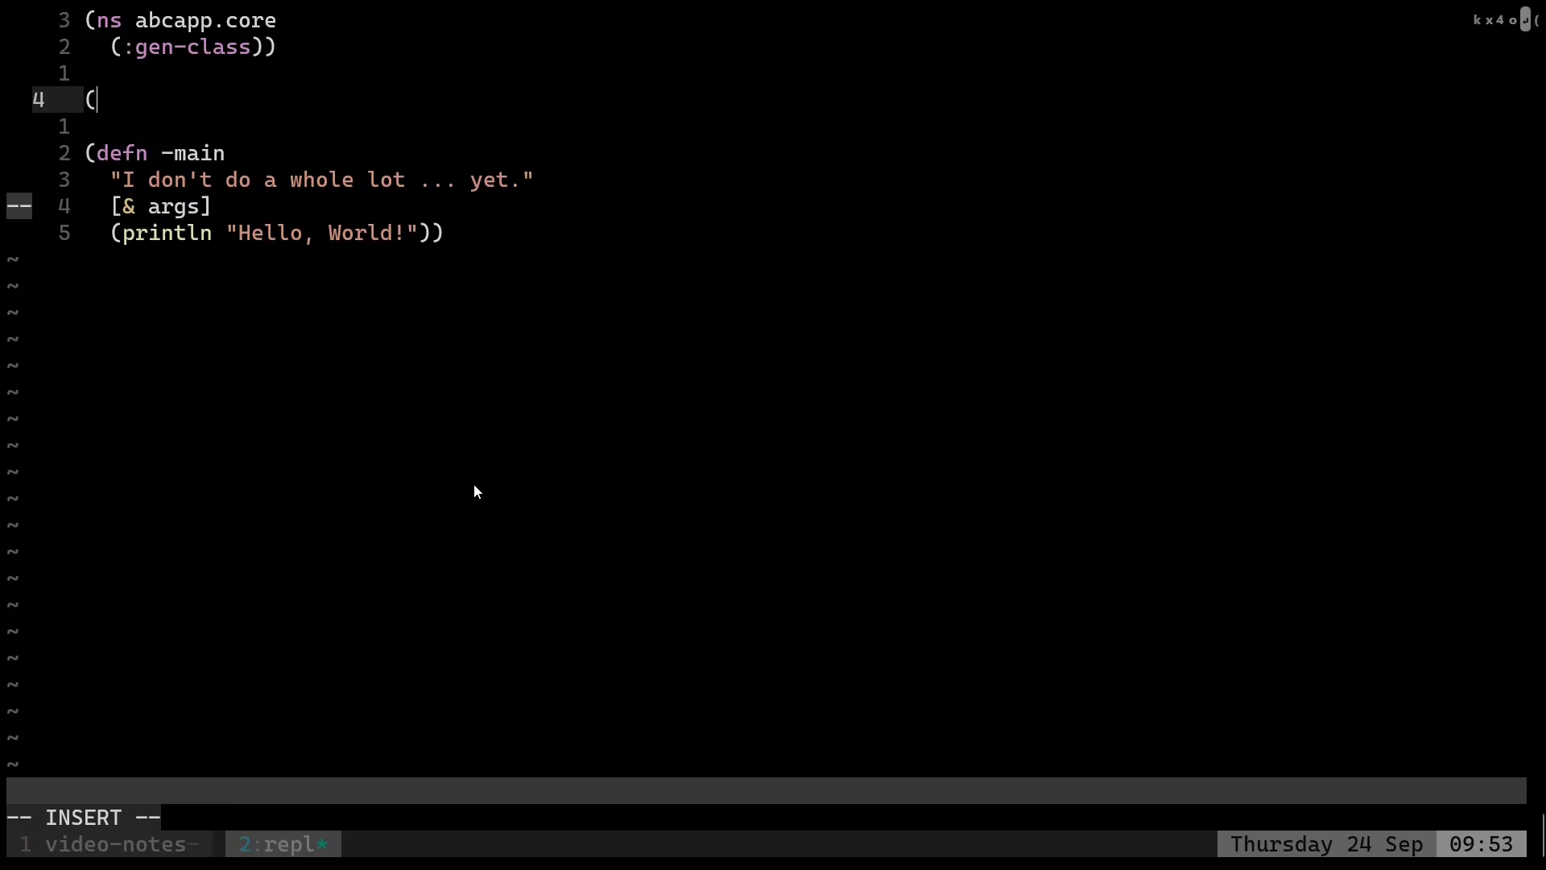
Define (defn addnums [num1 num2] (+ num1 num2)) in core.clj.
{"action": "type", "text": "defn add"}
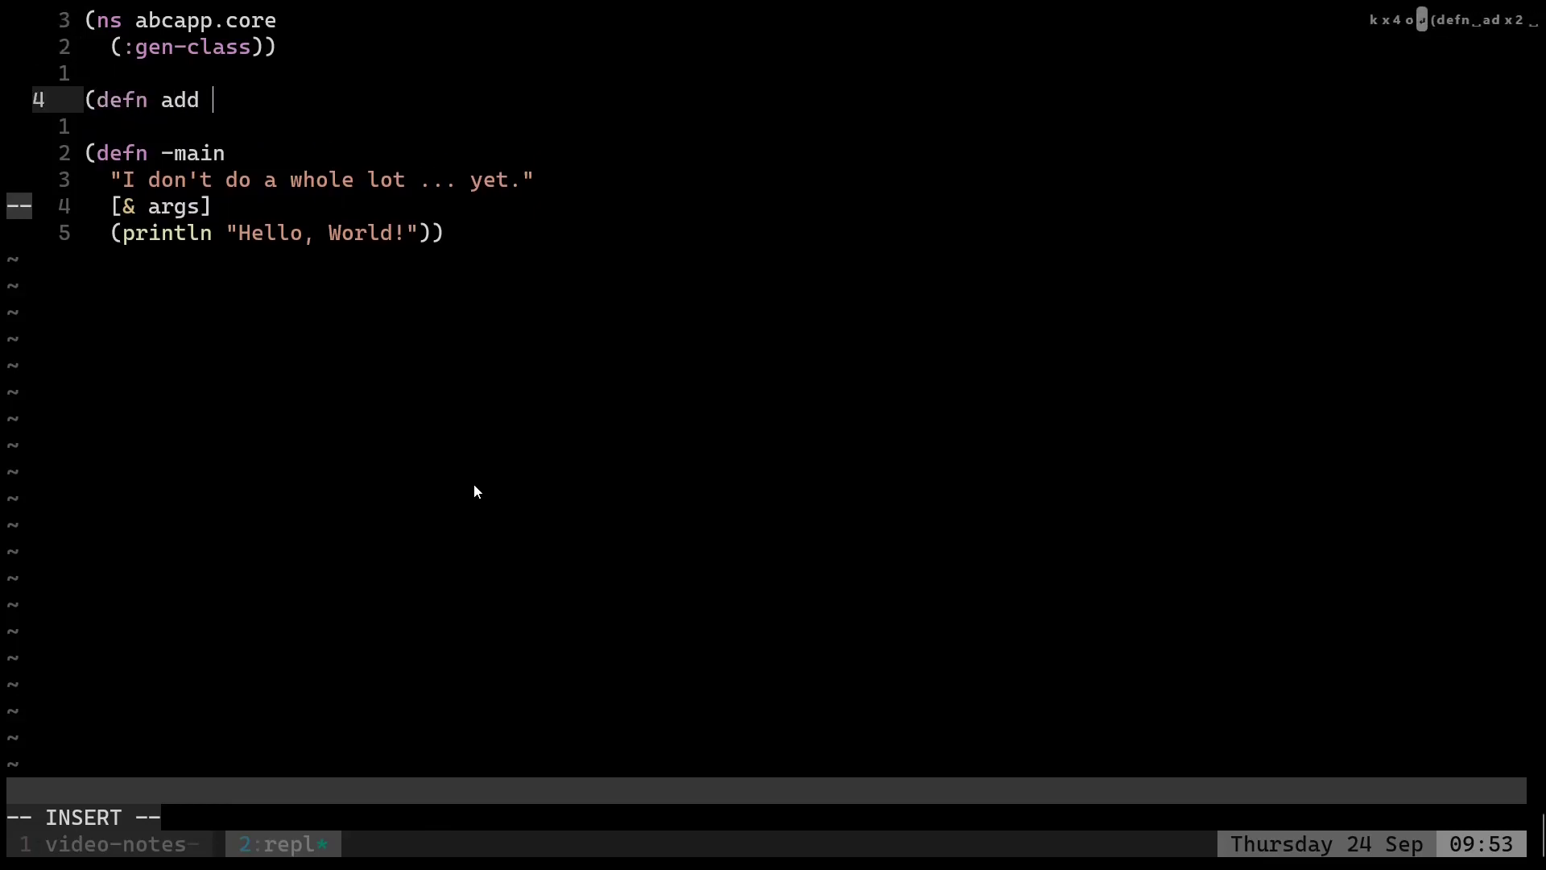
{"action": "key", "text": "BackSpace"}
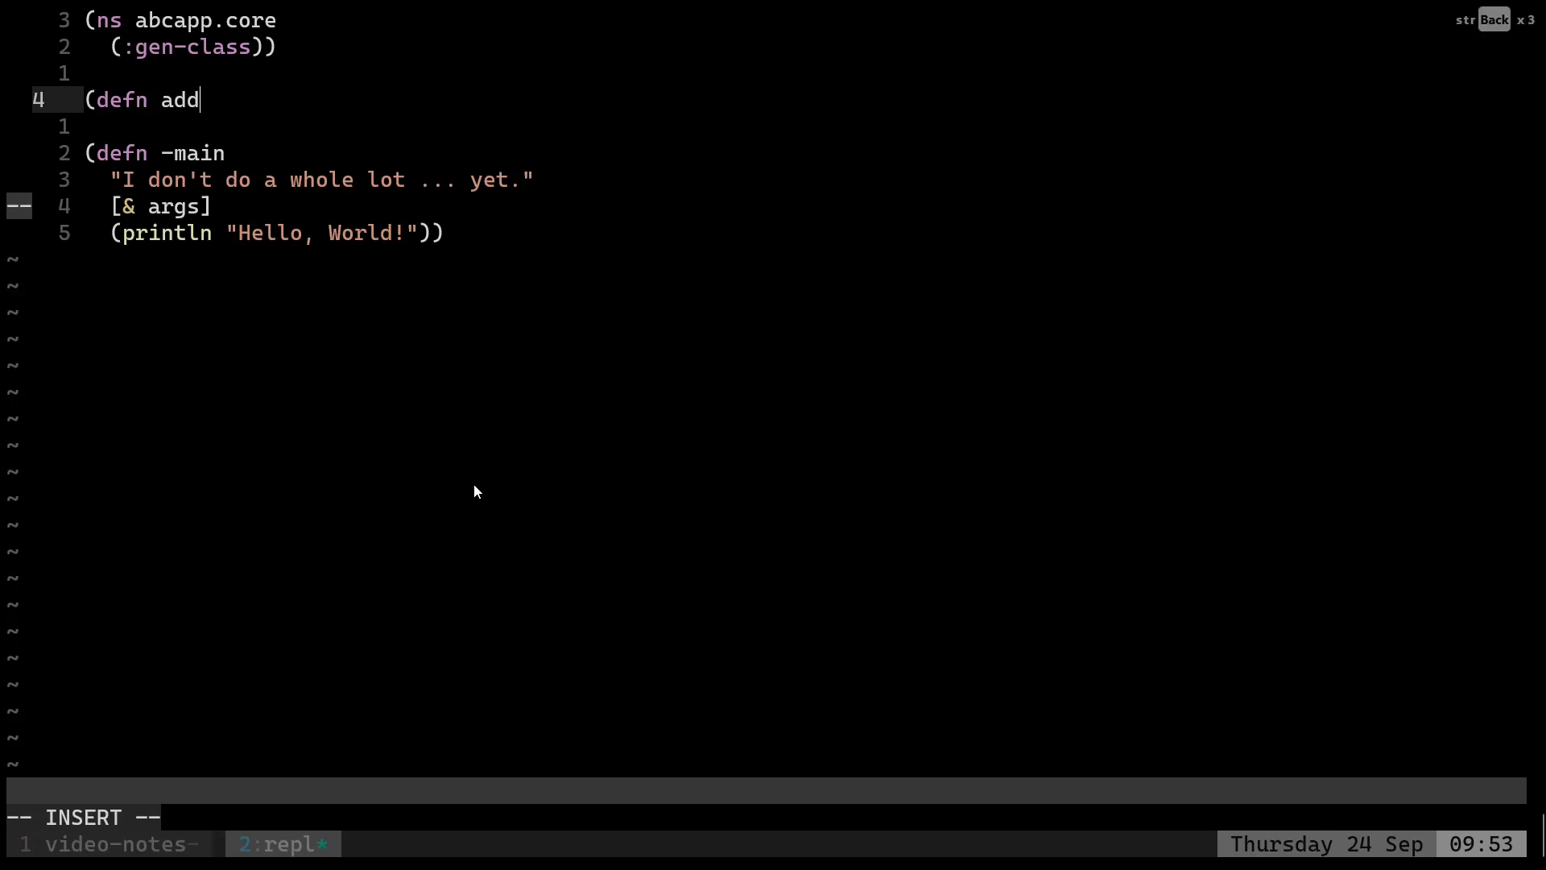
{"action": "type", "text": "nums ("}
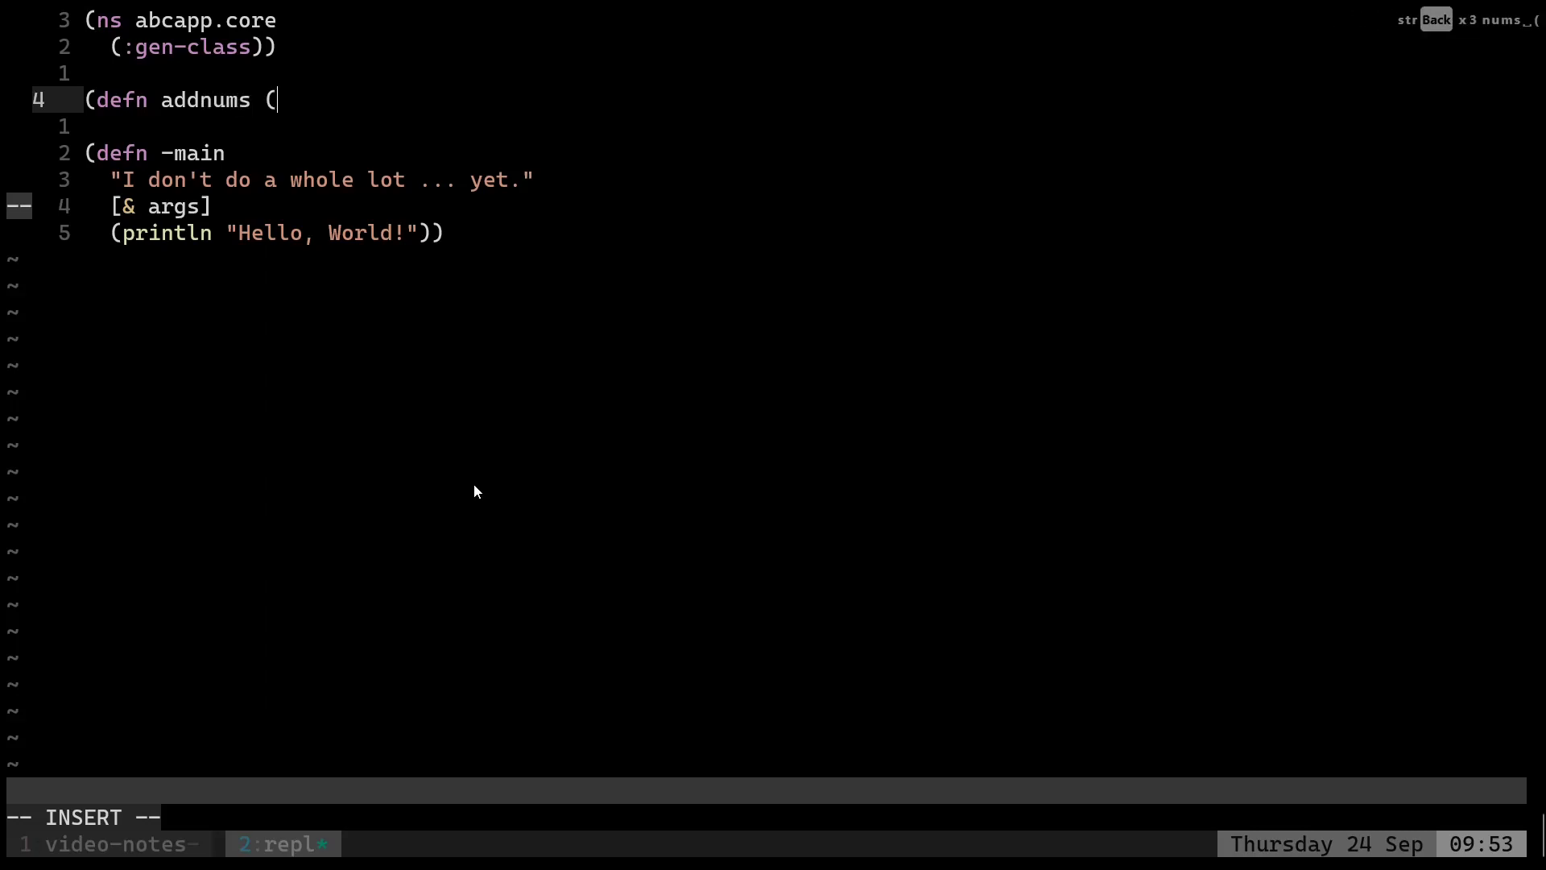
{"action": "type", "text": "["}
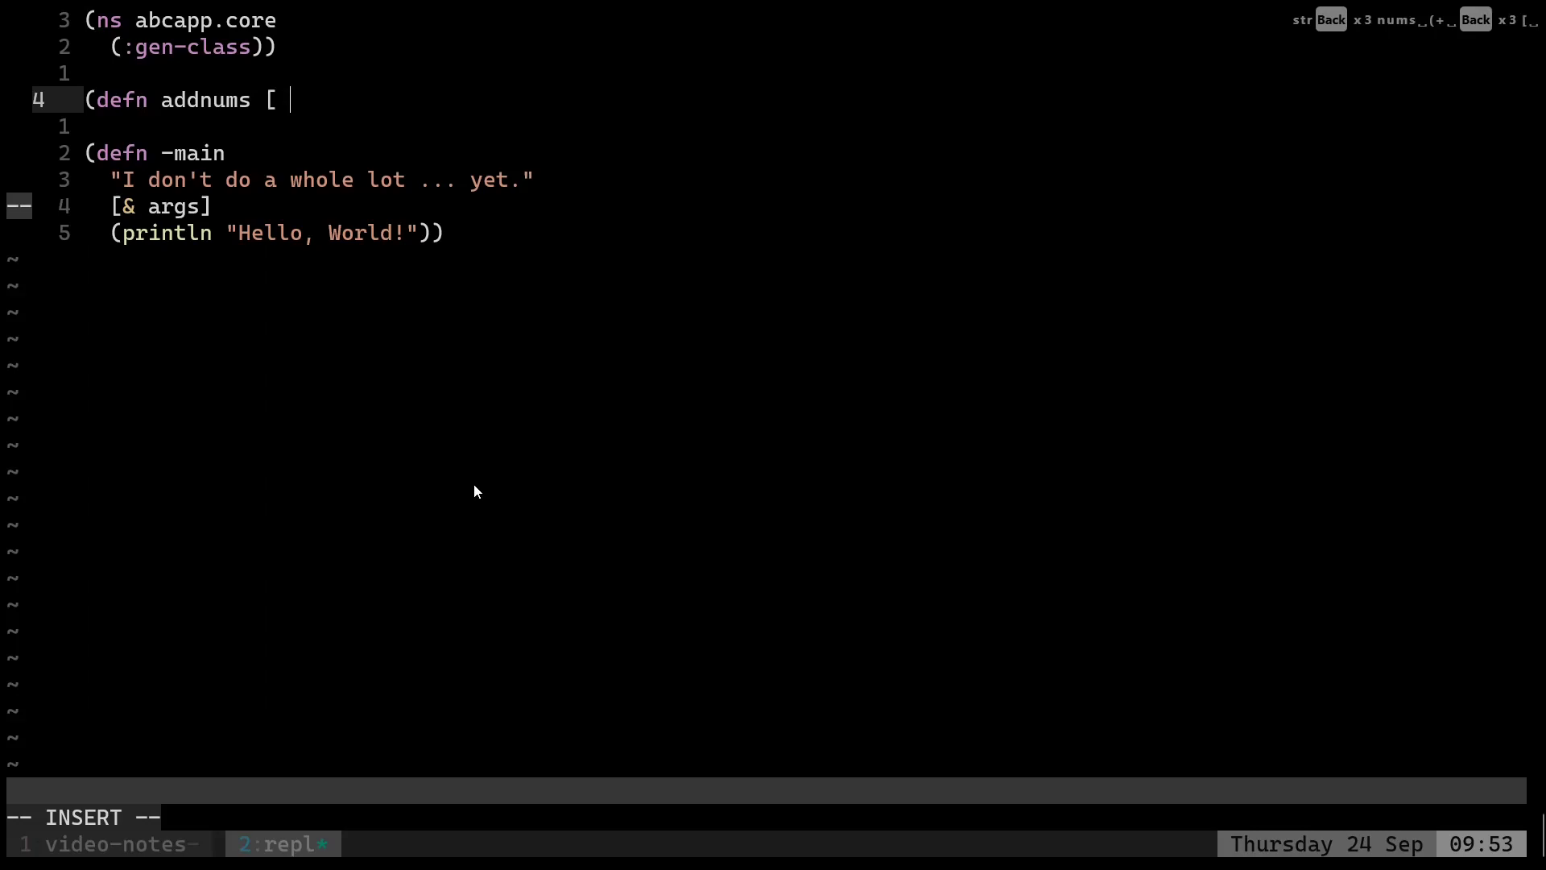
{"action": "type", "text": "num1 num2]"}
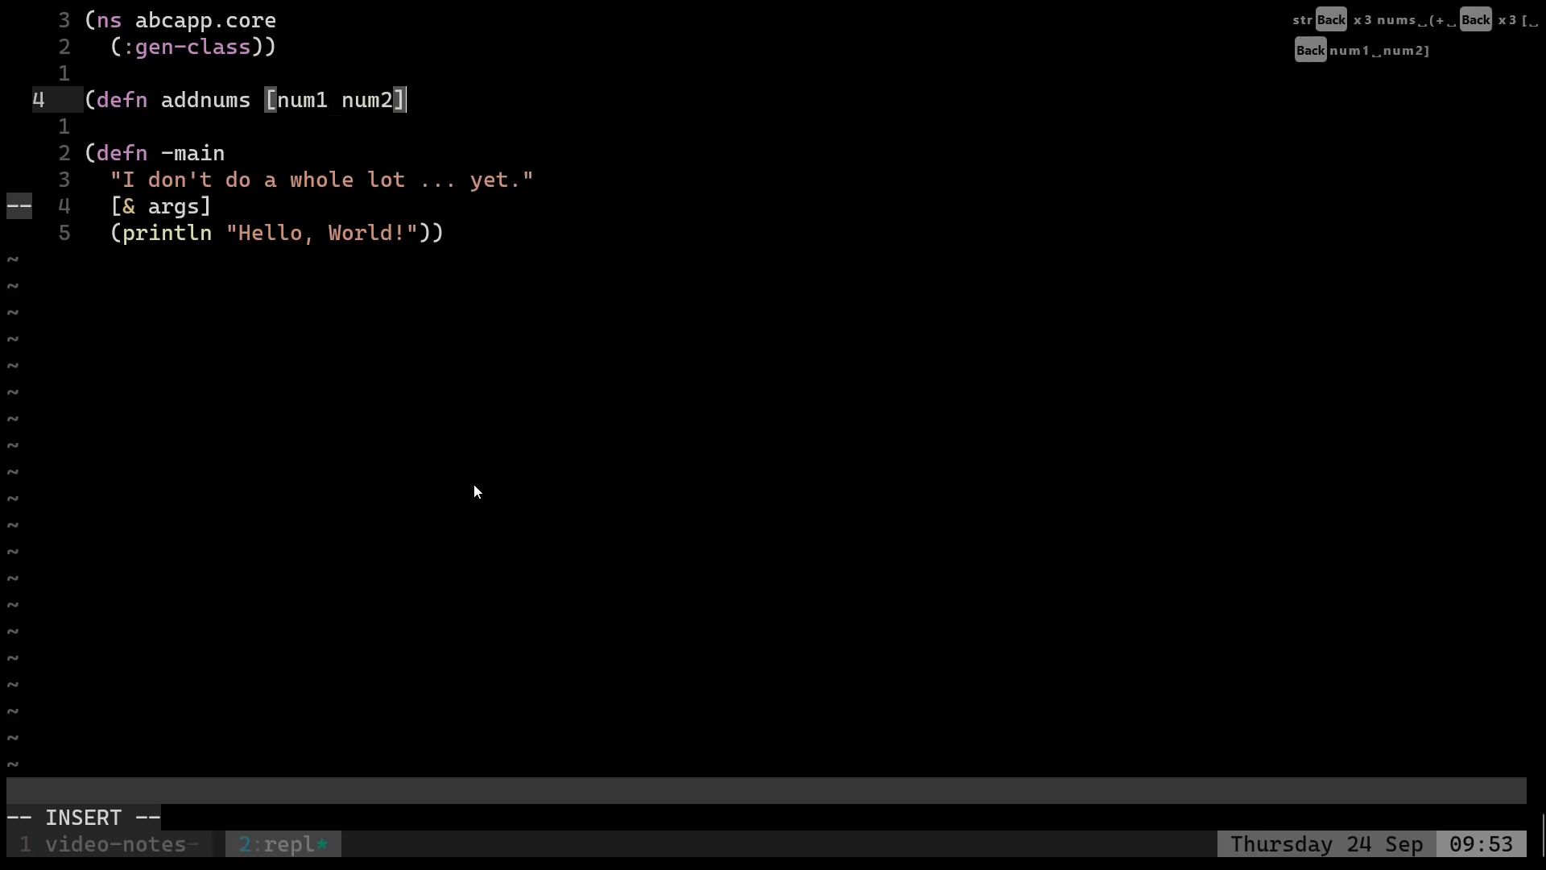
{"action": "type", "text": "(+ num1 num2"}
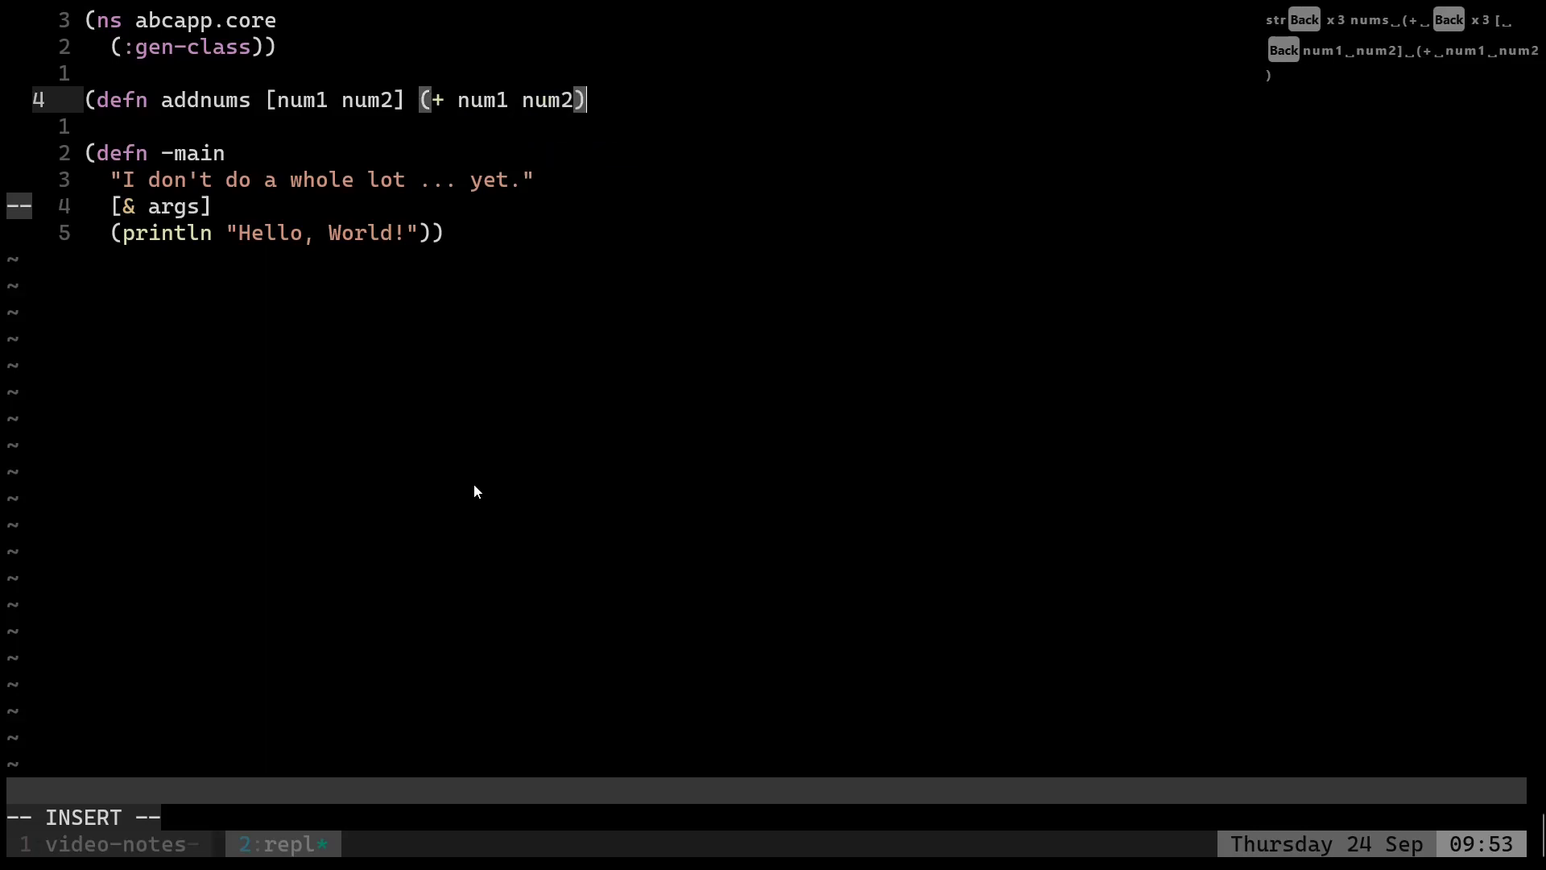
Add the call (addnums 1) below -main.
{"action": "type", "text": "("}
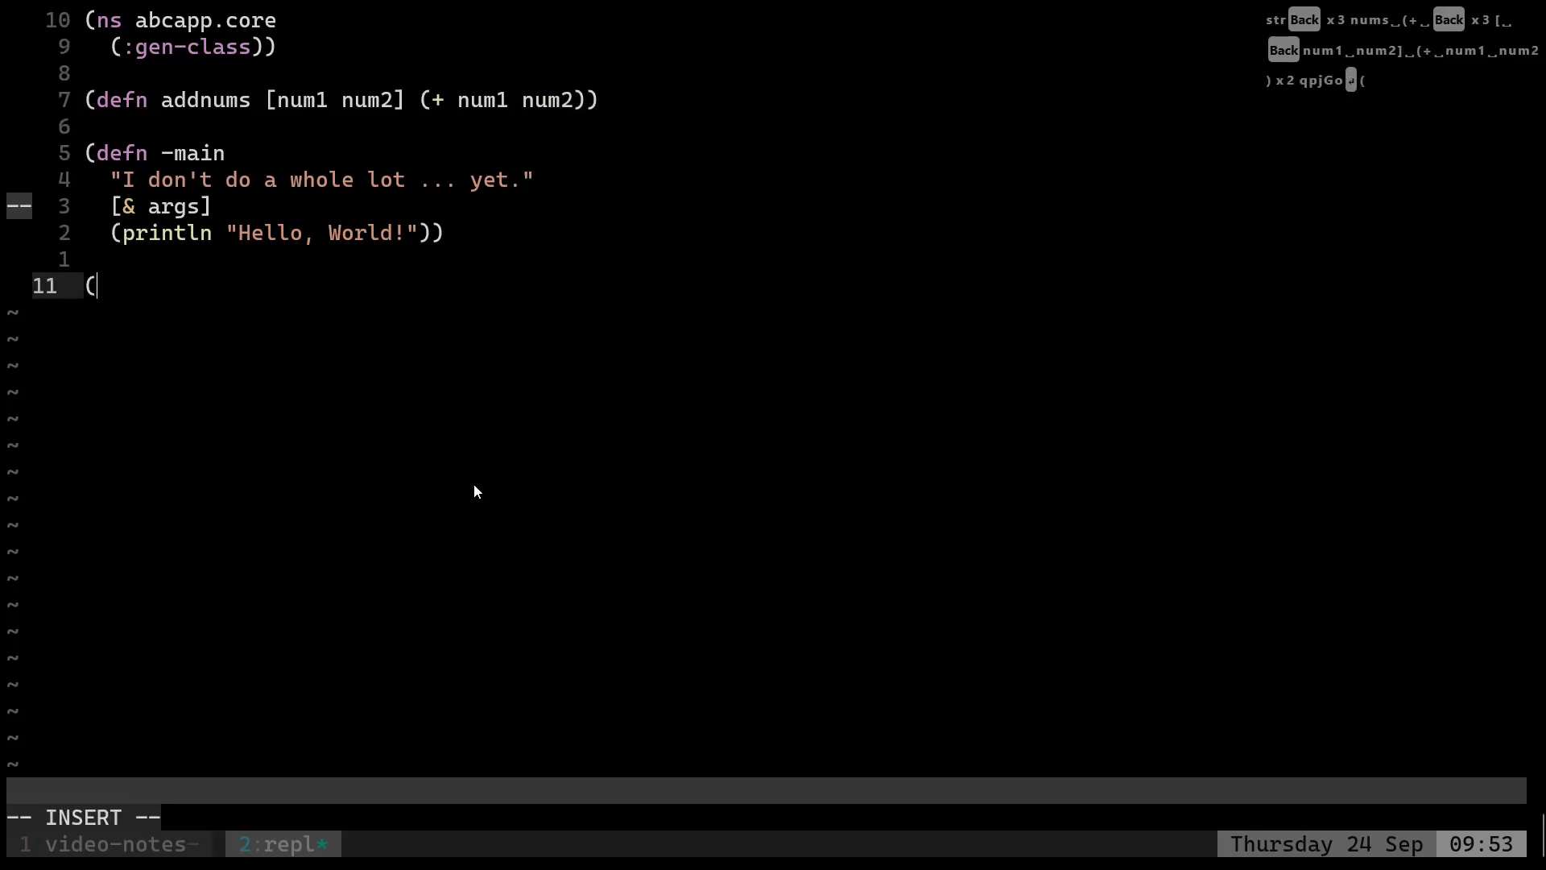
{"action": "type", "text": "addnums"}
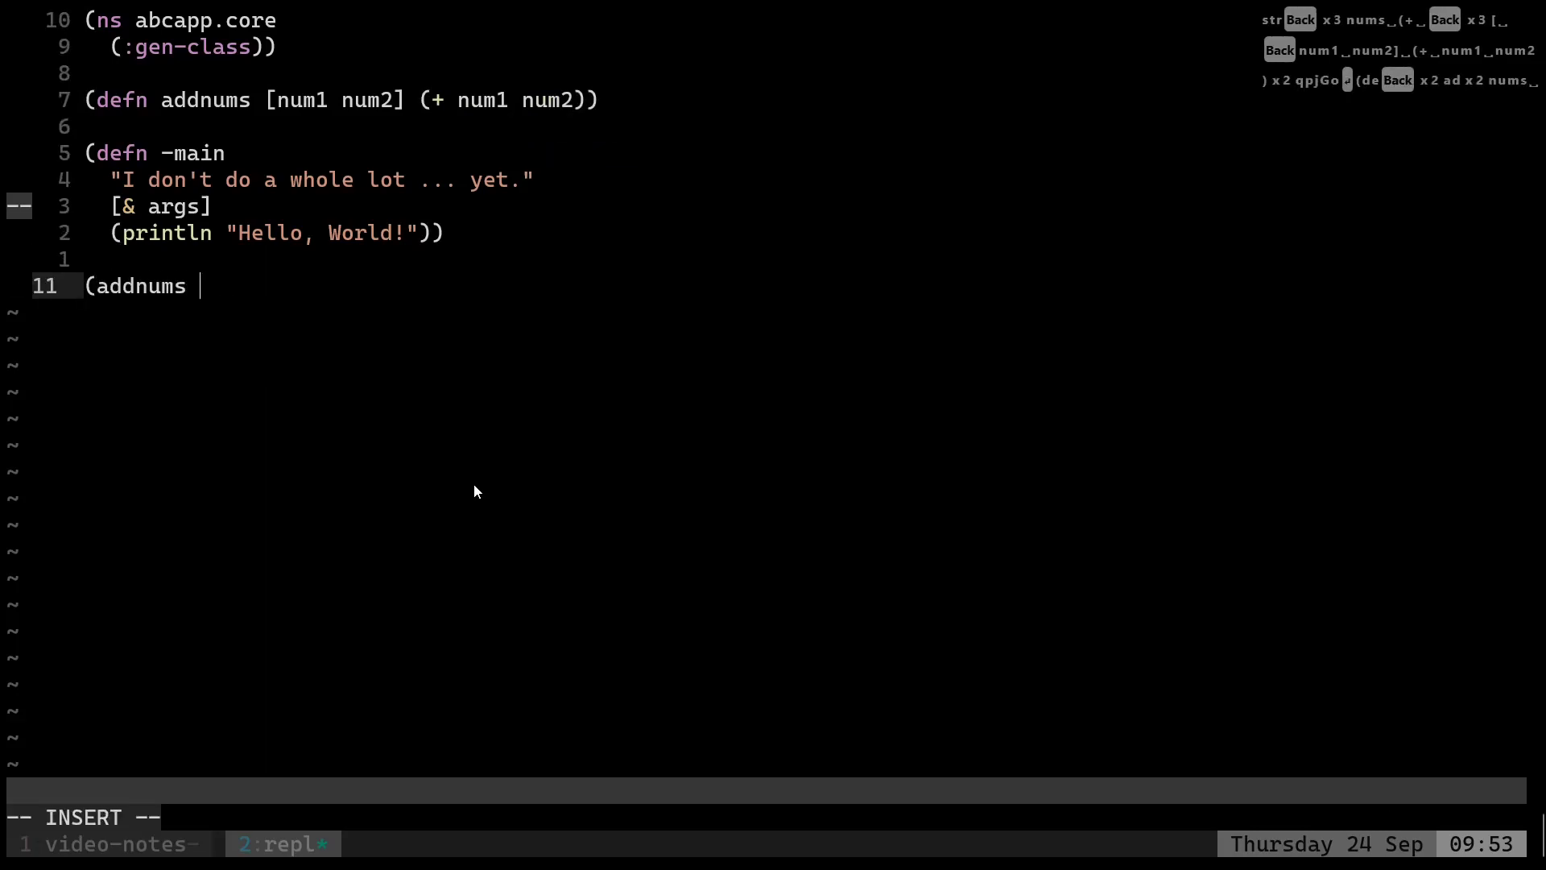
{"action": "type", "text": "1)"}
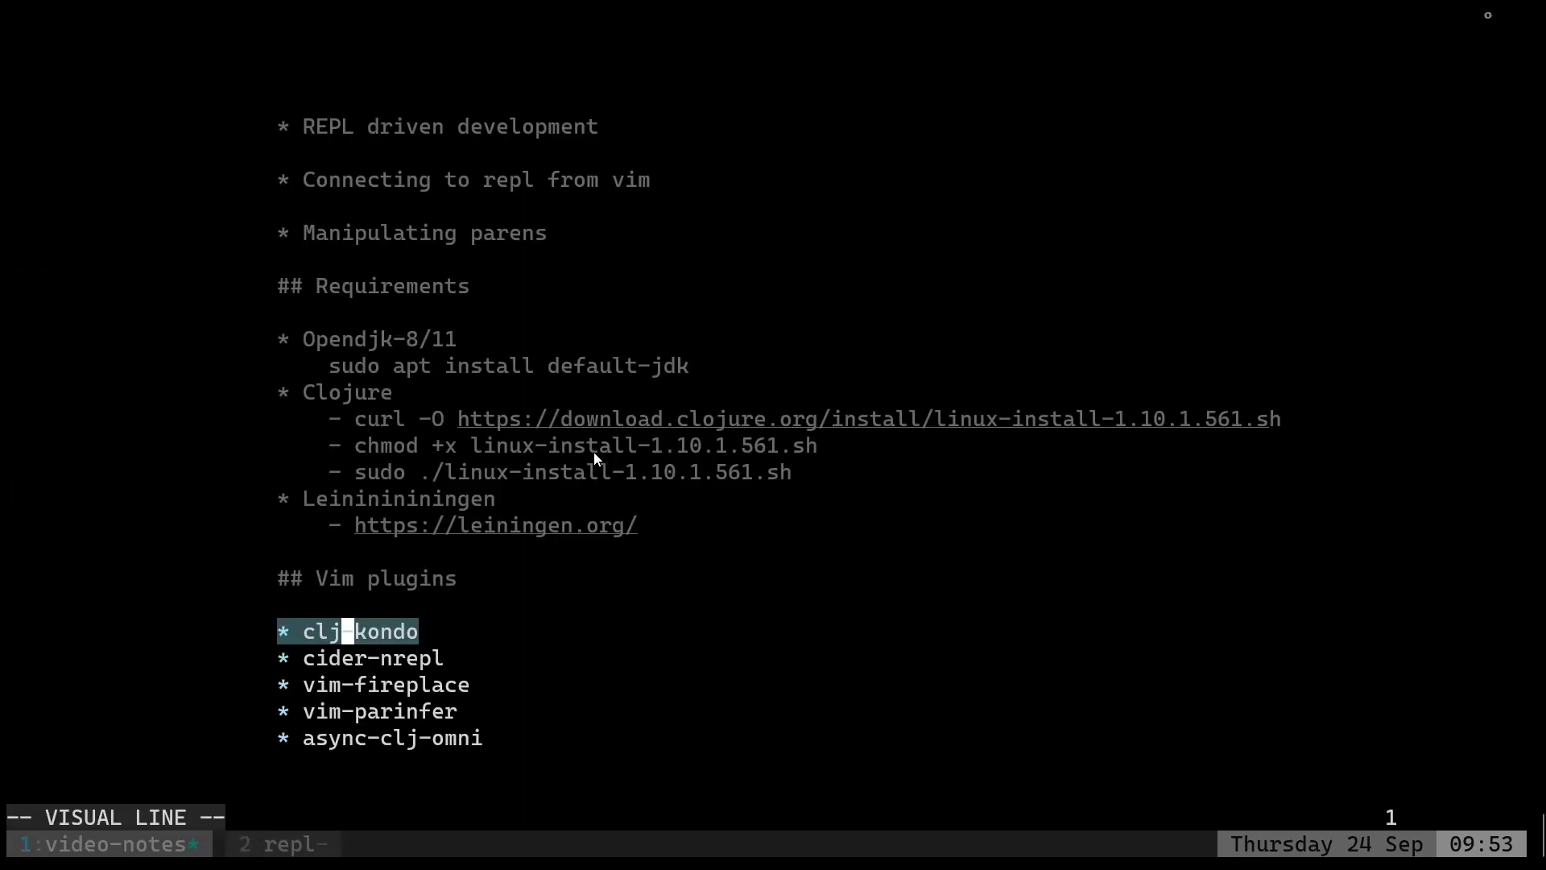
Open the clj-kondo installation page in Firefox and scroll to the install script.
{"action": "key", "text": "Escape"}
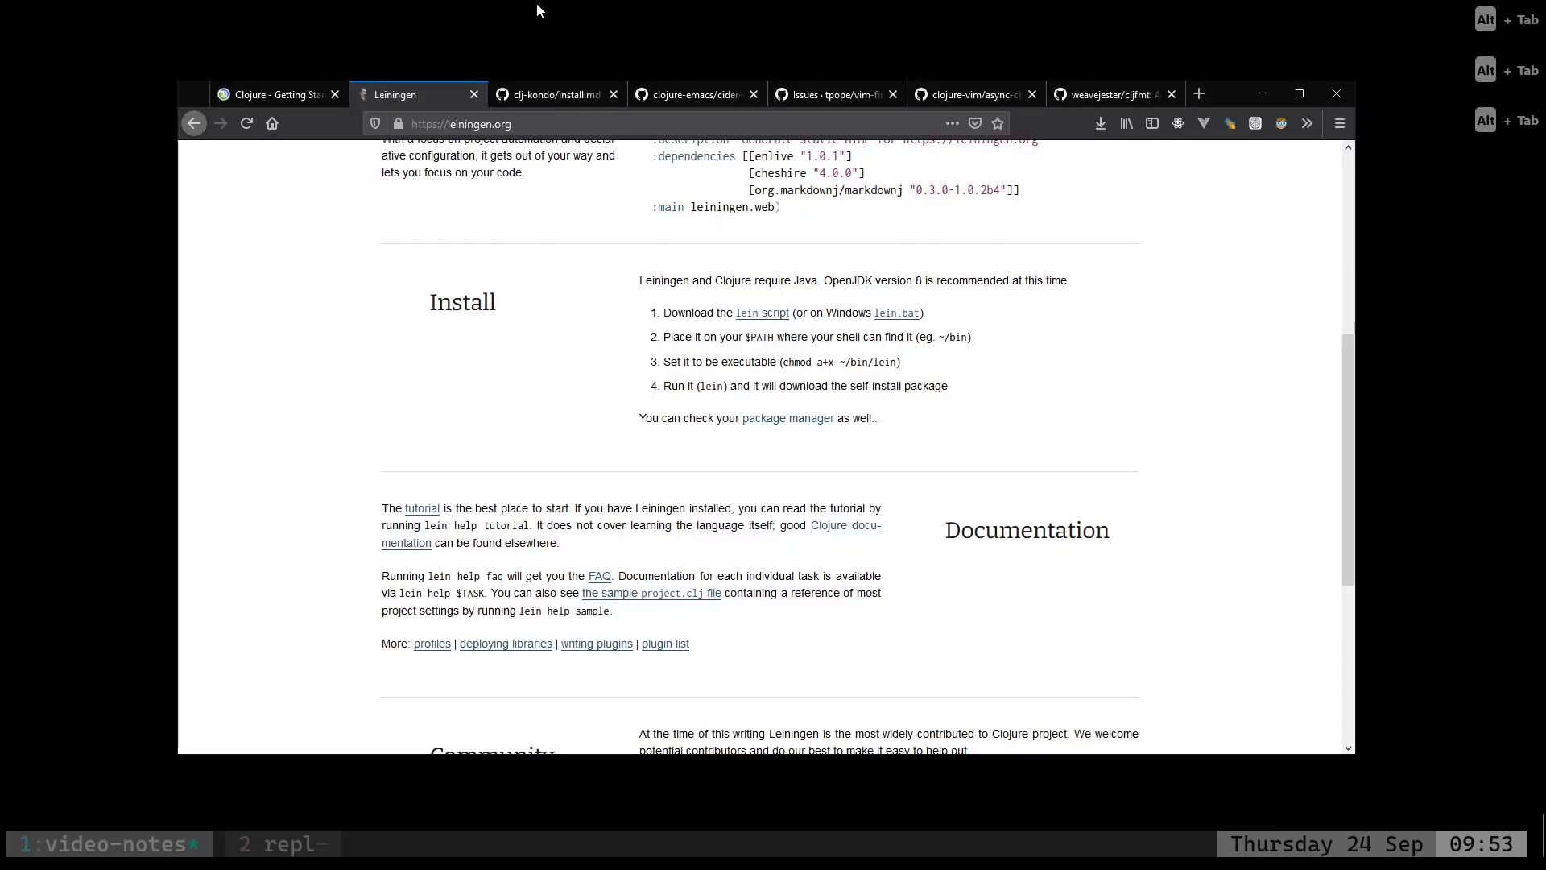
{"action": "left_click", "coordinate": [553, 93]}
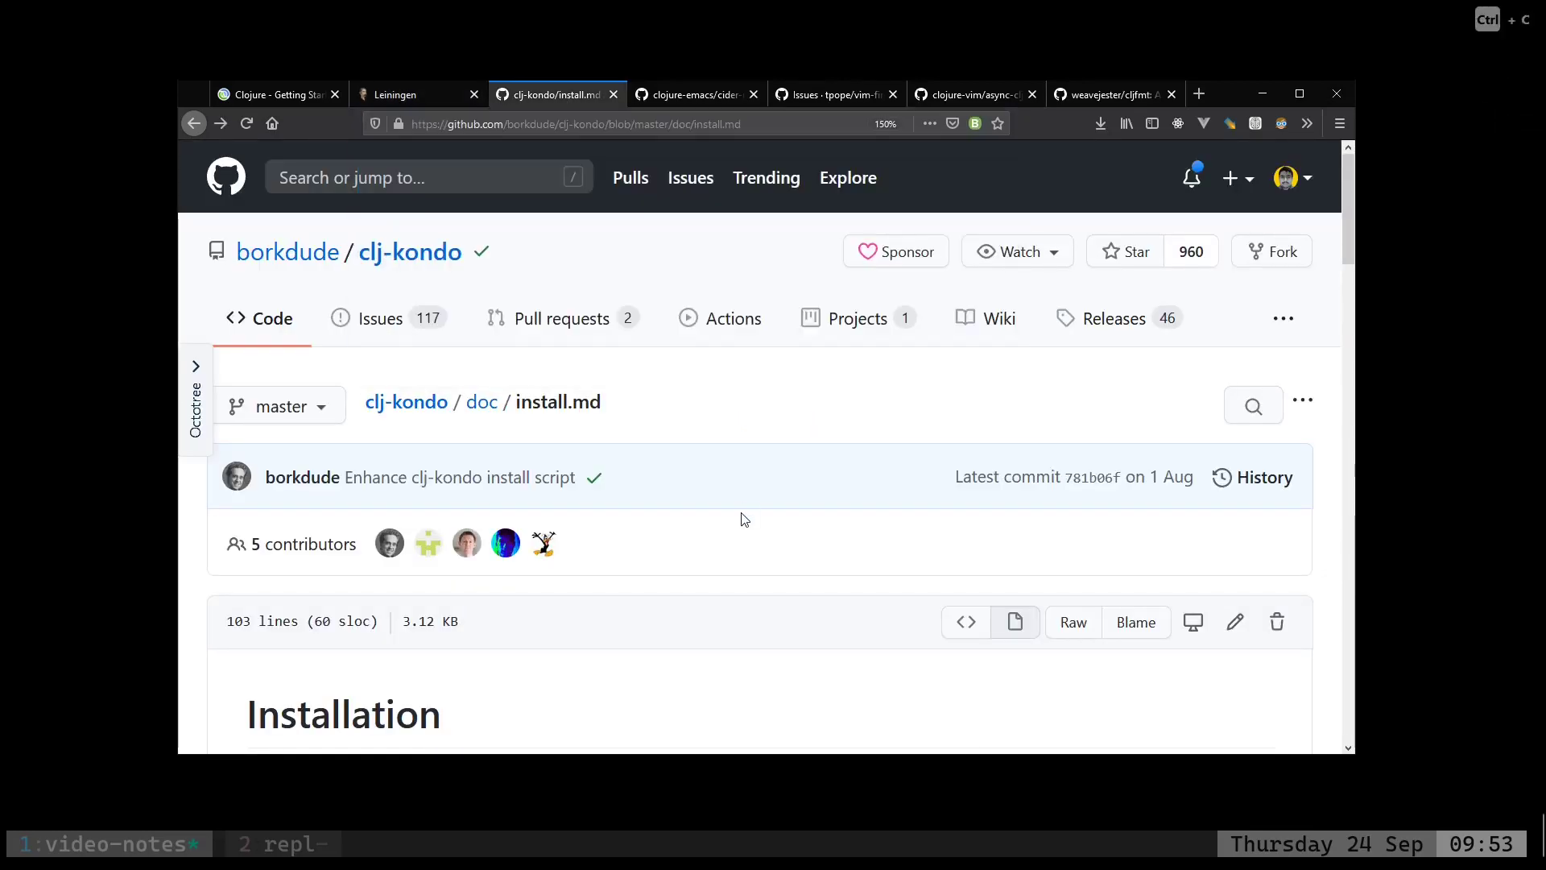
{"action": "scroll", "scroll_direction": "down", "scroll_amount": 3}
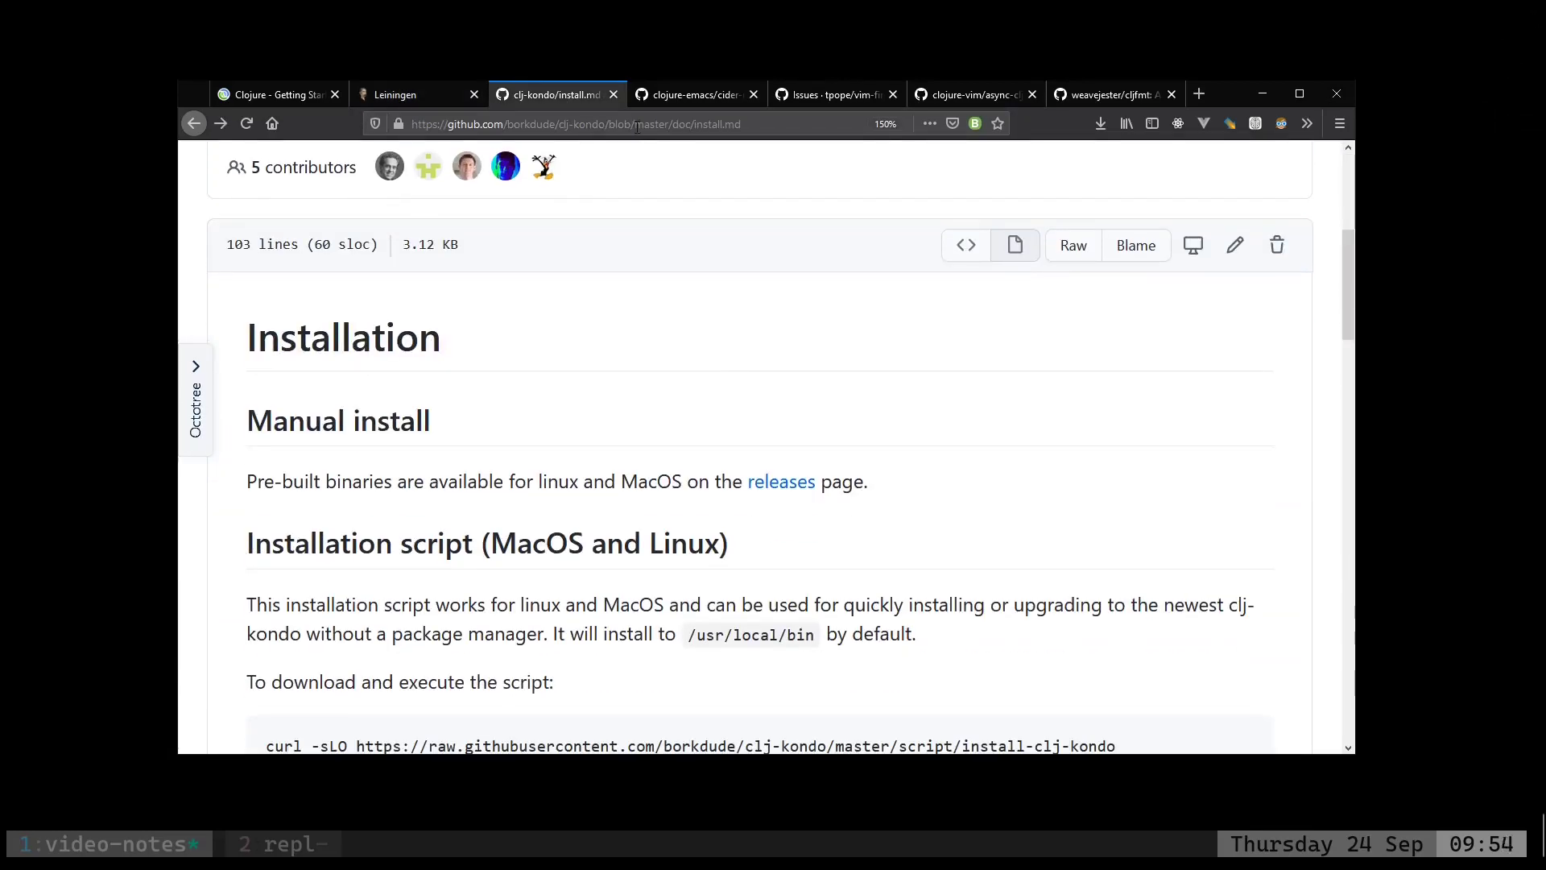
{"action": "scroll", "scroll_direction": "down", "scroll_amount": 3}
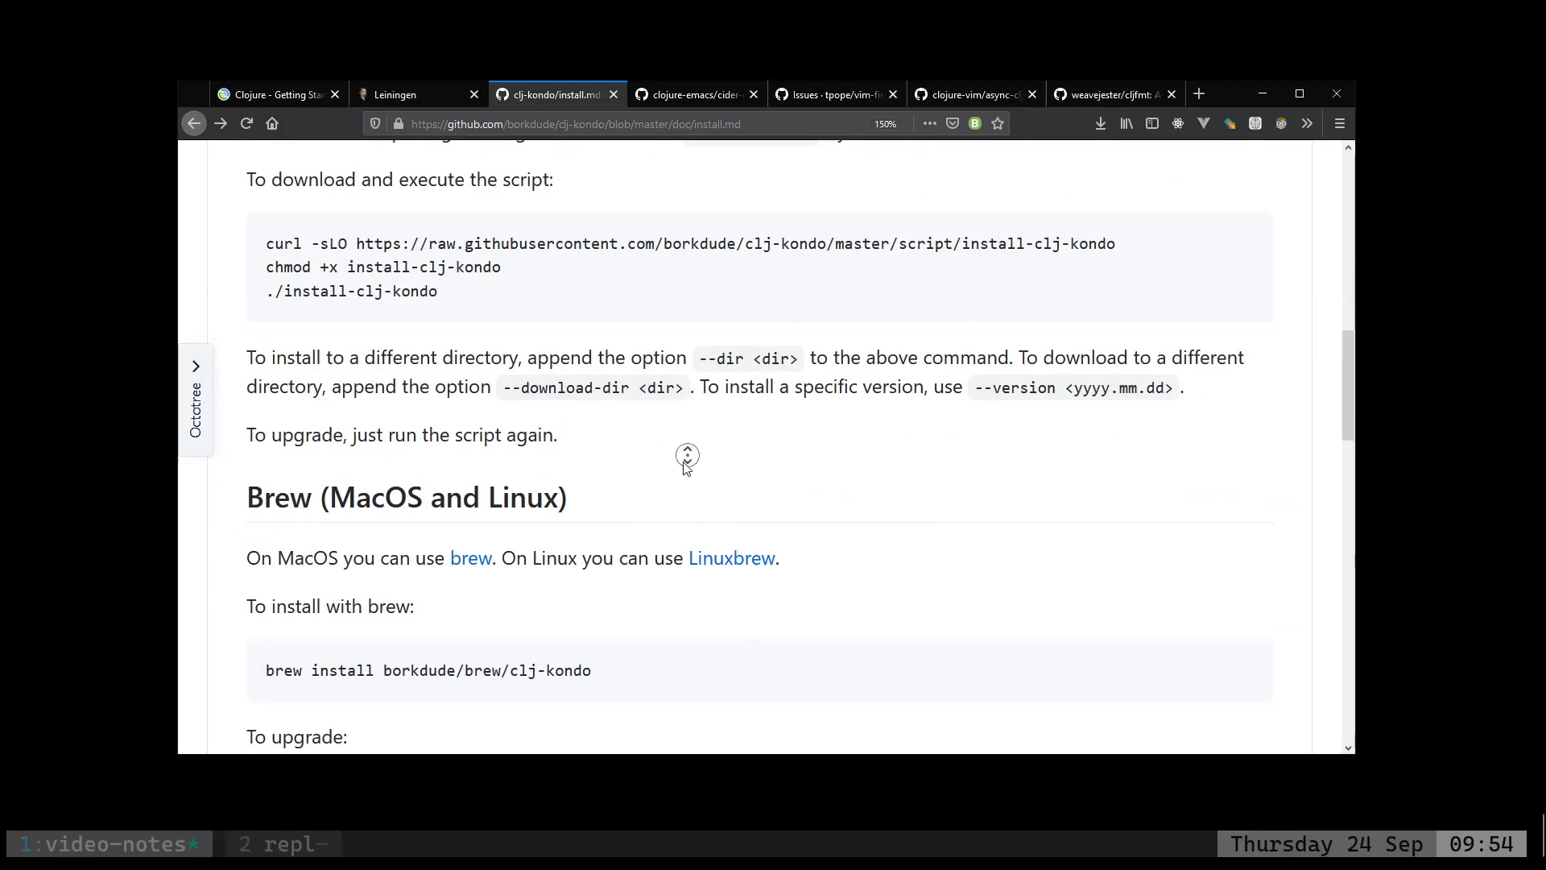
{"action": "scroll", "scroll_direction": "up", "scroll_amount": 3}
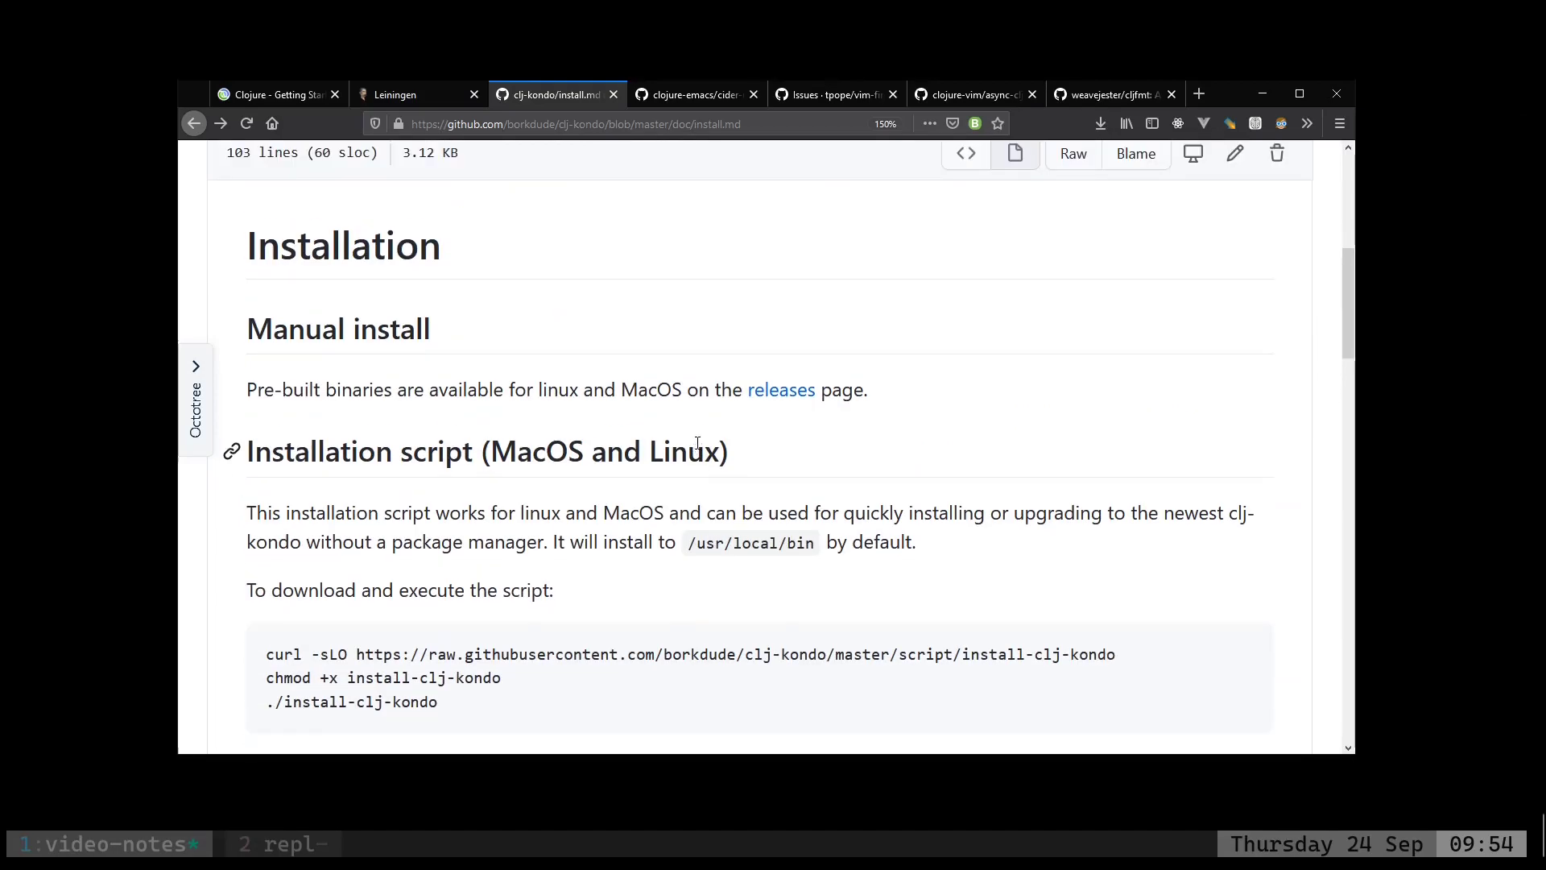
{"action": "scroll", "scroll_direction": "down", "scroll_amount": 3}
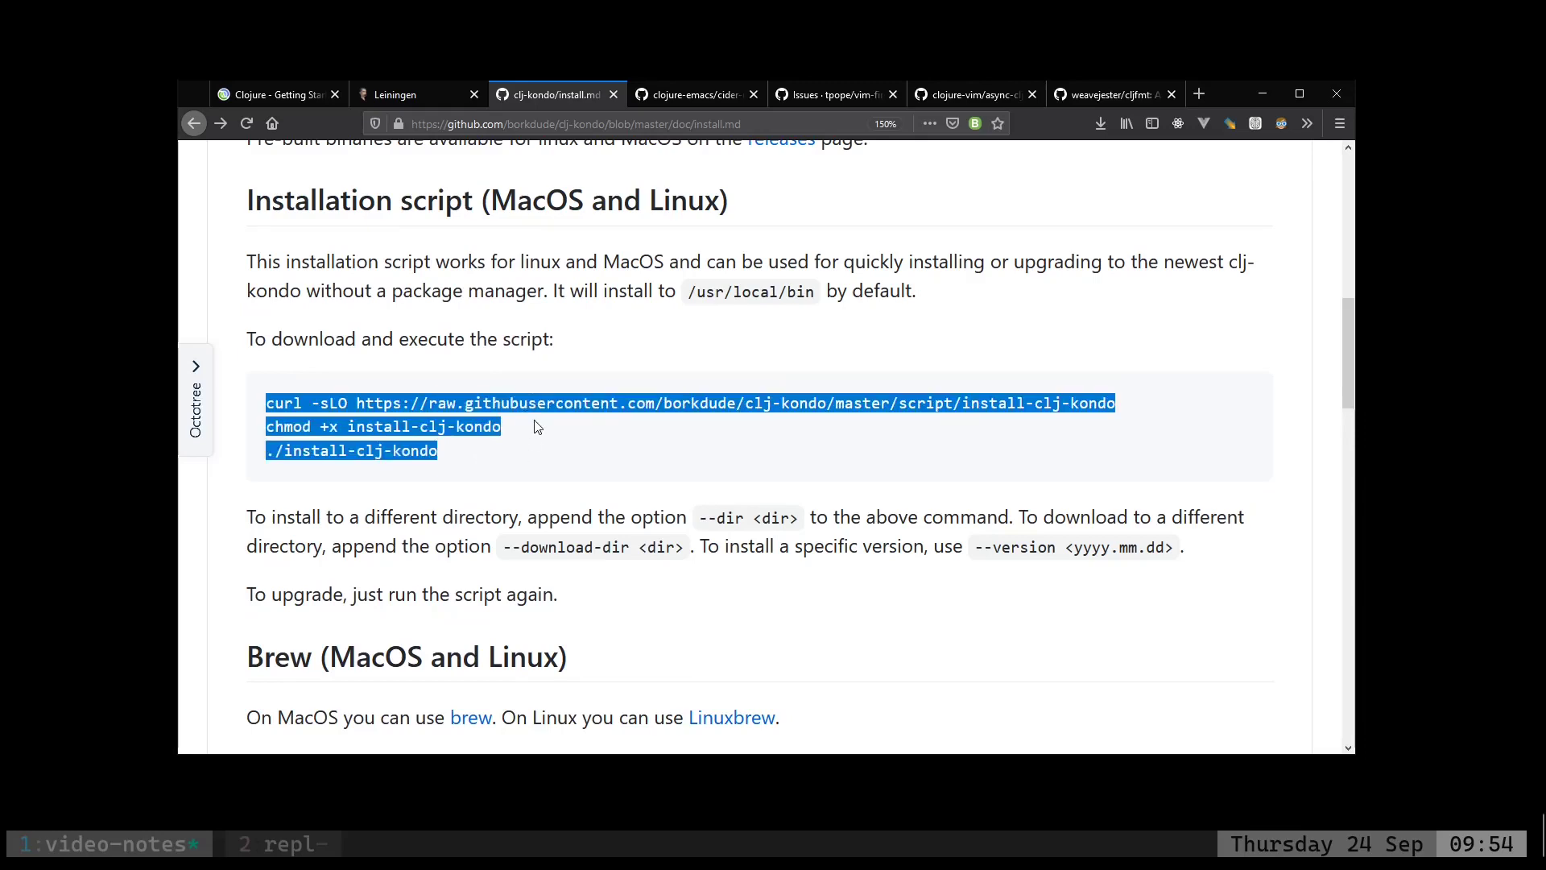
Copy the three install-script commands into the notes under clj-kondo.
{"action": "key", "text": "Alt+Tab"}
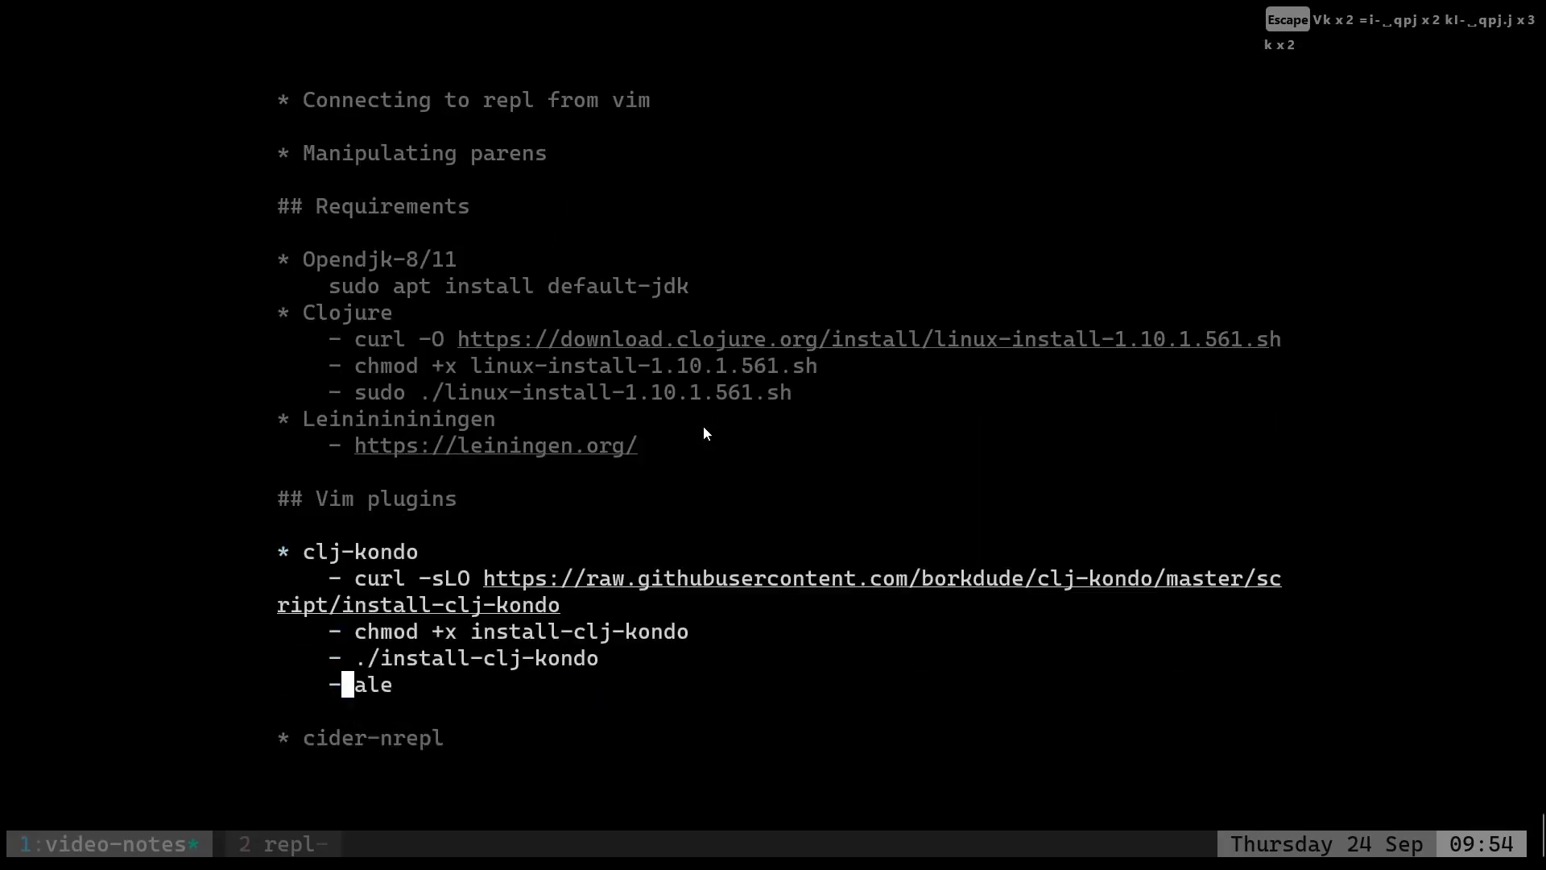
{"action": "key", "text": "alt+Tab"}
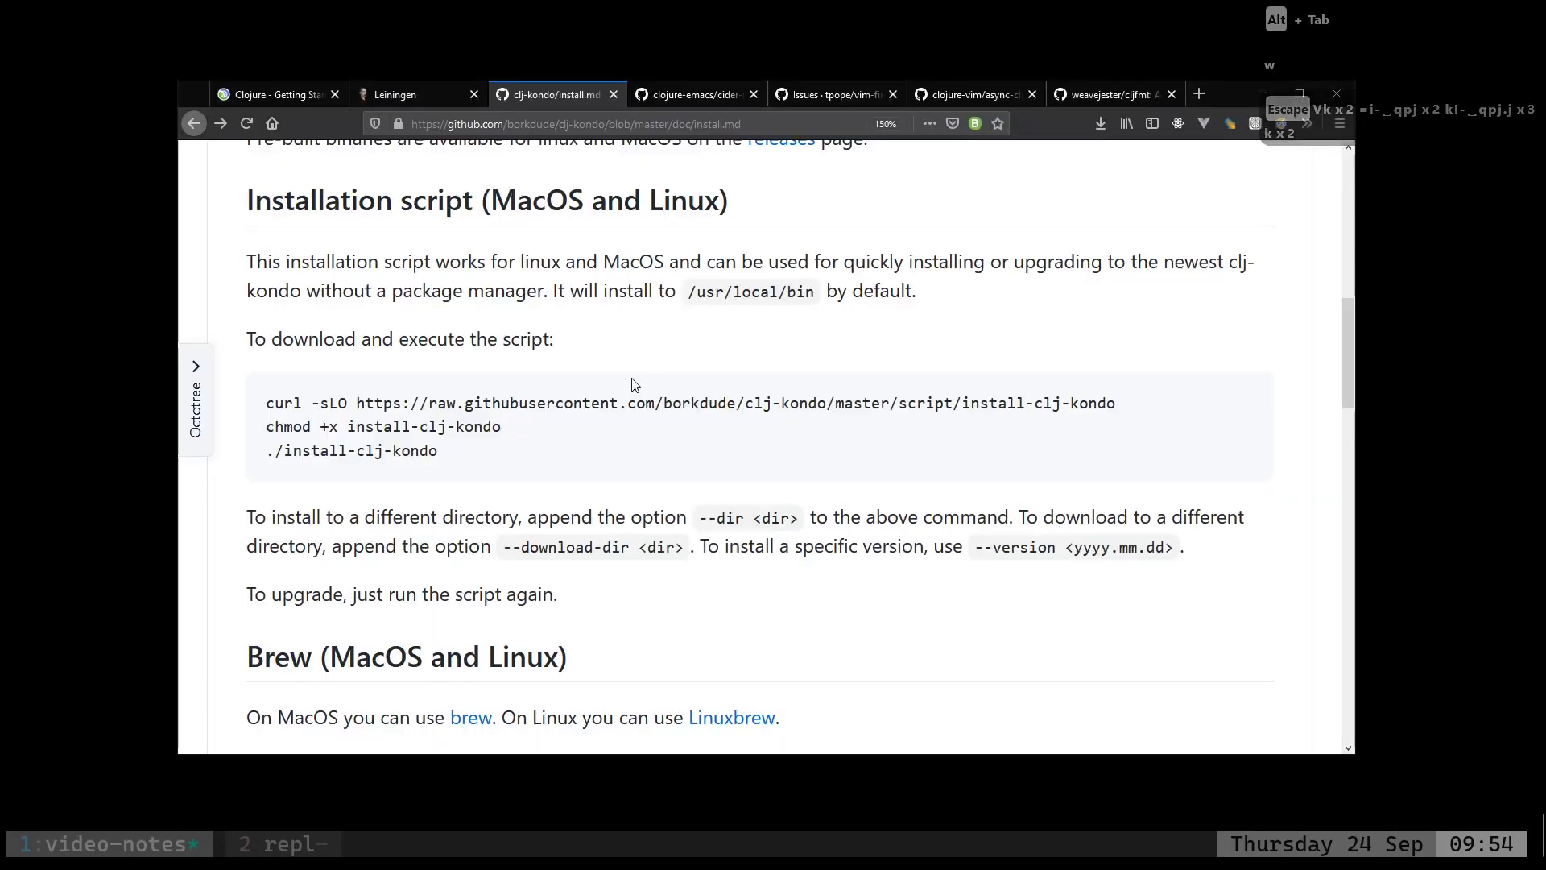
{"action": "key", "text": "alt+tab"}
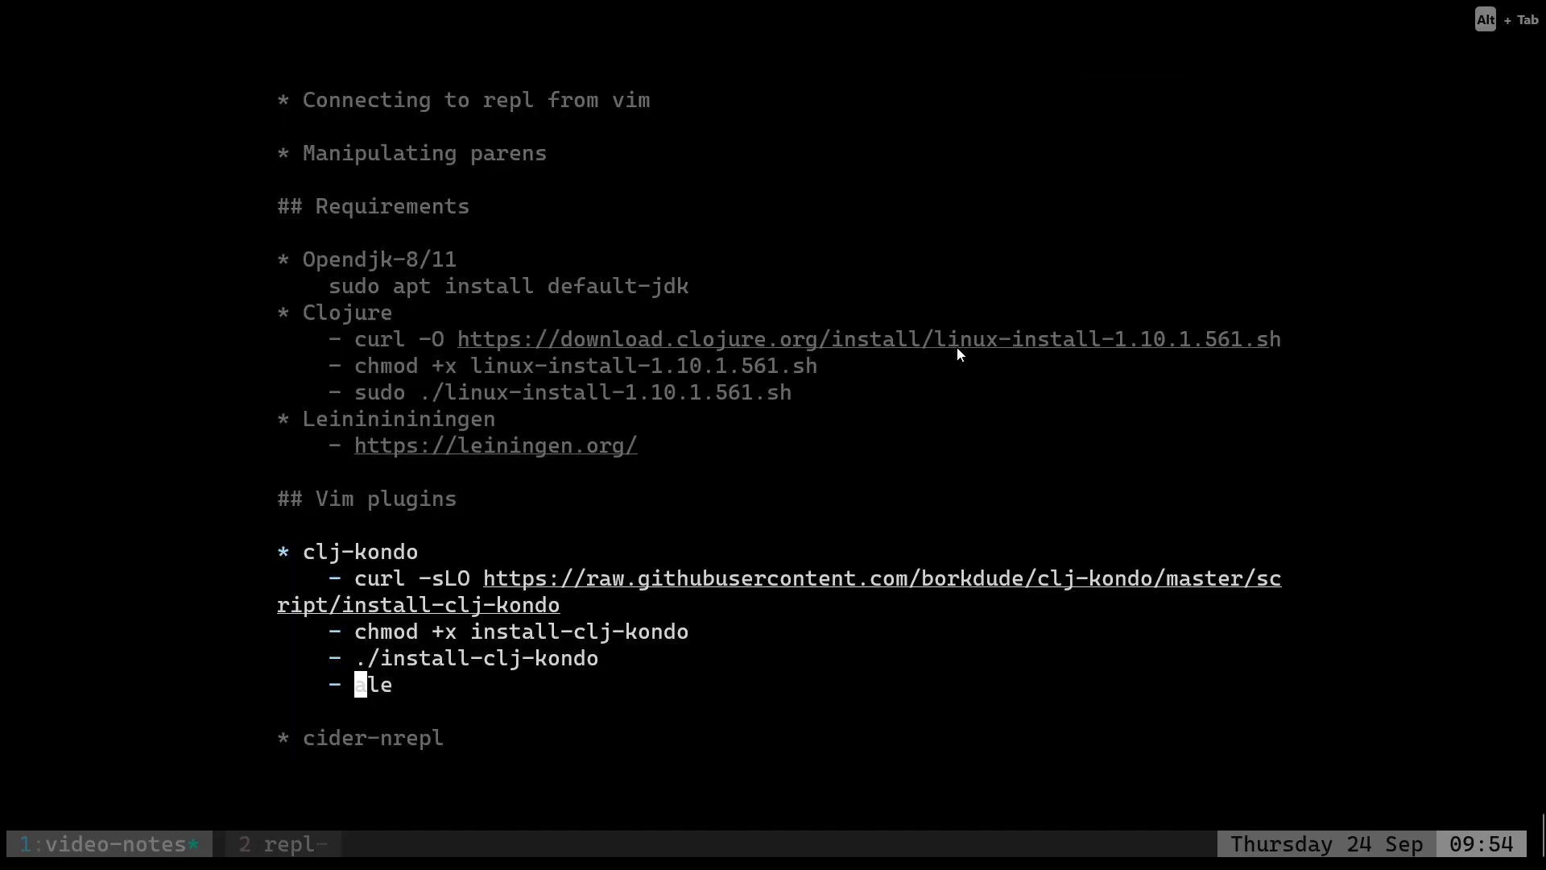
{"action": "key", "text": "Escape"}
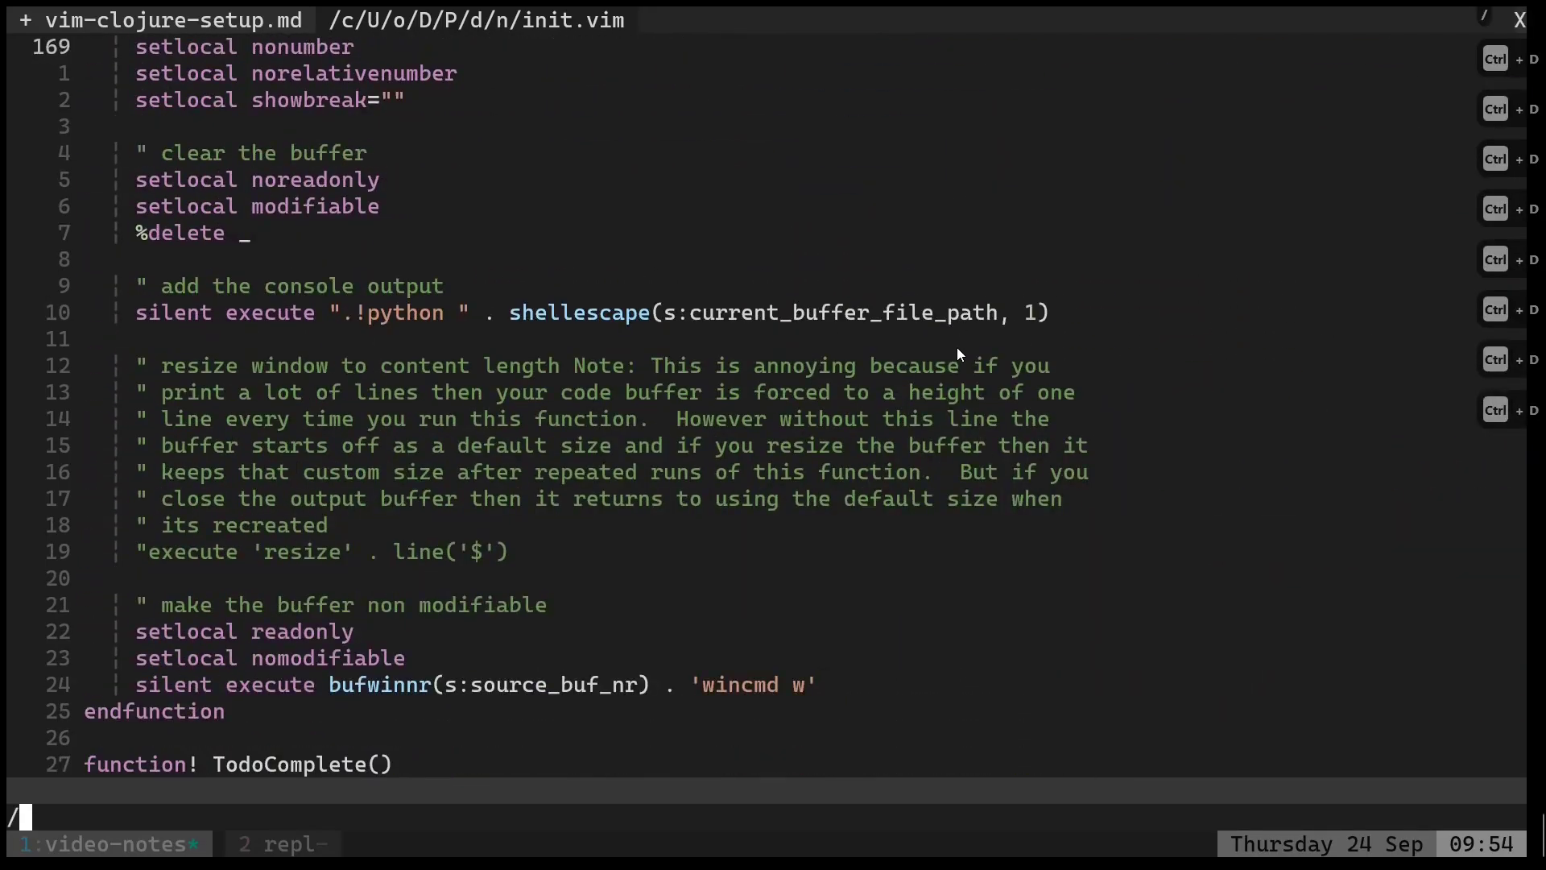
Search for clj-kondo to check the ale linter and save the notes.
{"action": "type", "text": "/cl"}
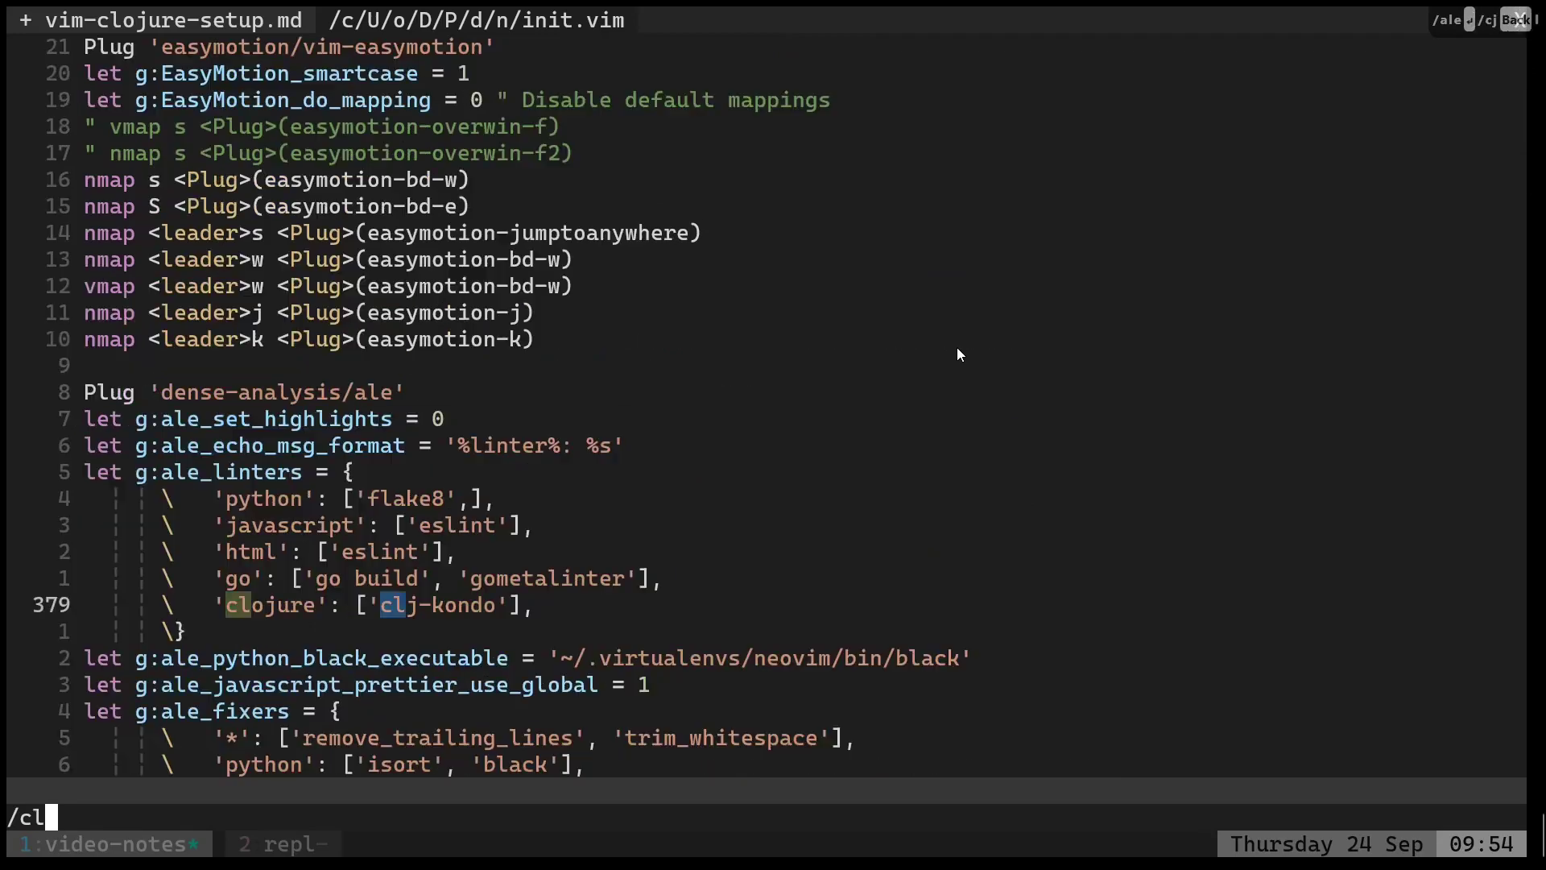
{"action": "type", "text": "j-kondo"}
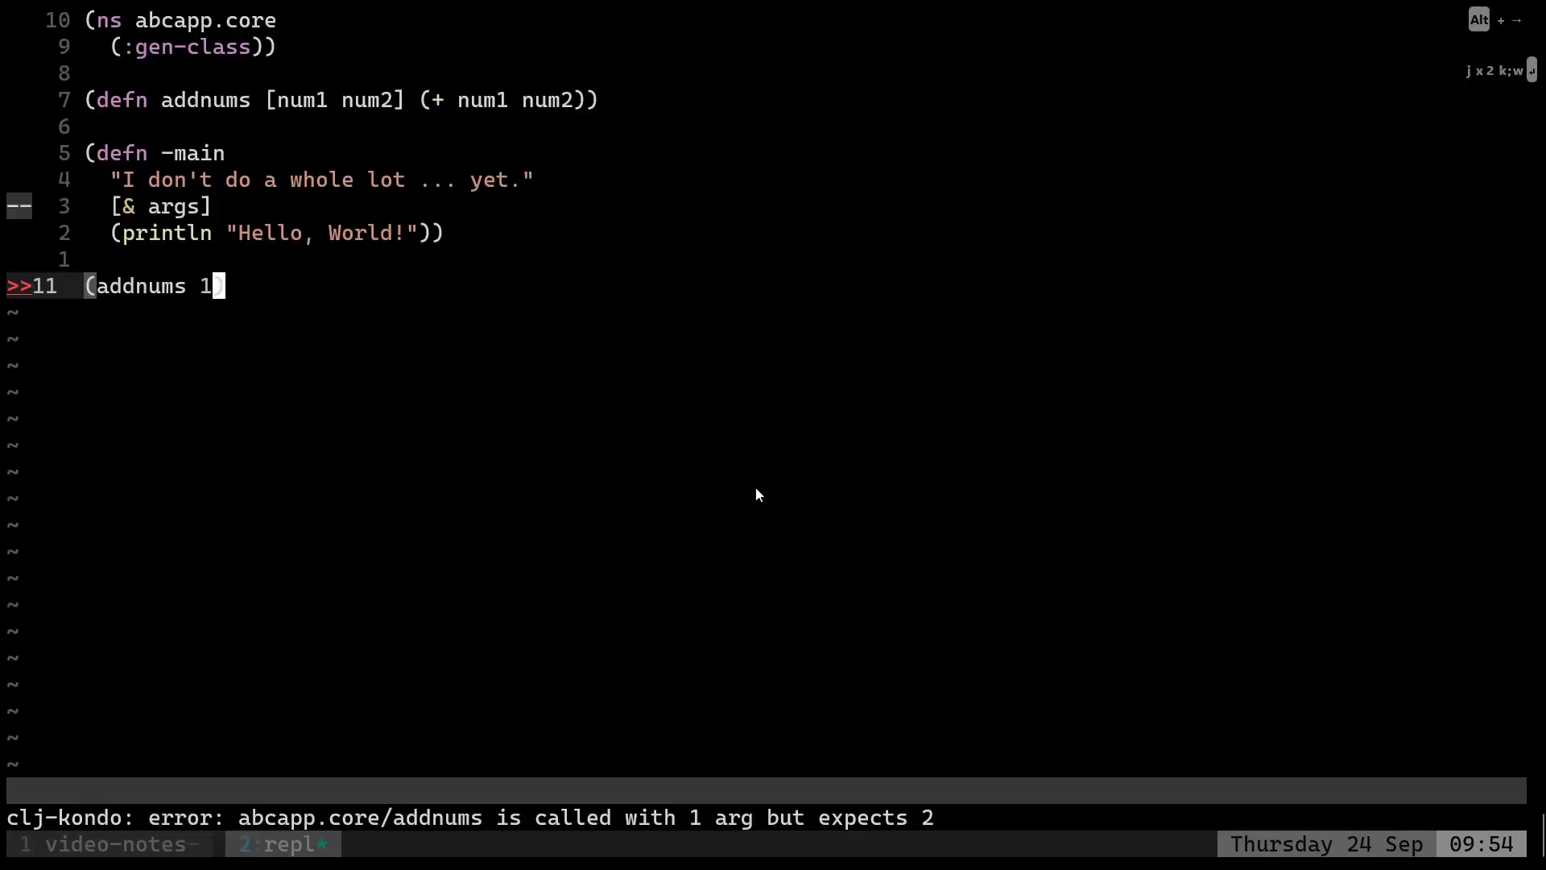
{"action": "type", "text": "2"}
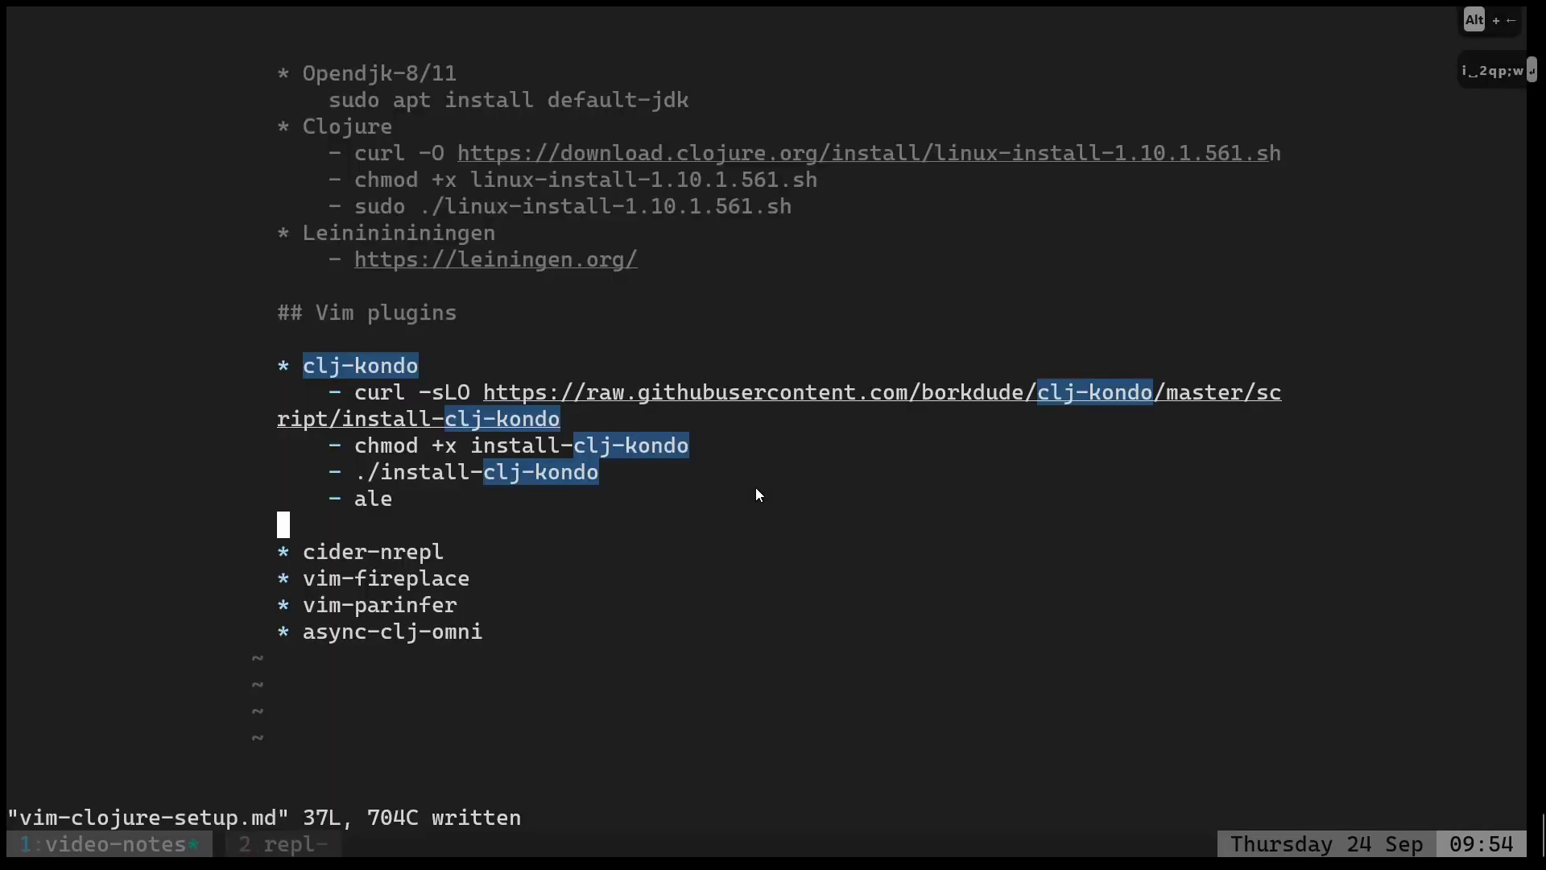
Open a new tmux shell window and start lein repl in the abcapp project.
{"action": "left_click", "coordinate": [281, 843]}
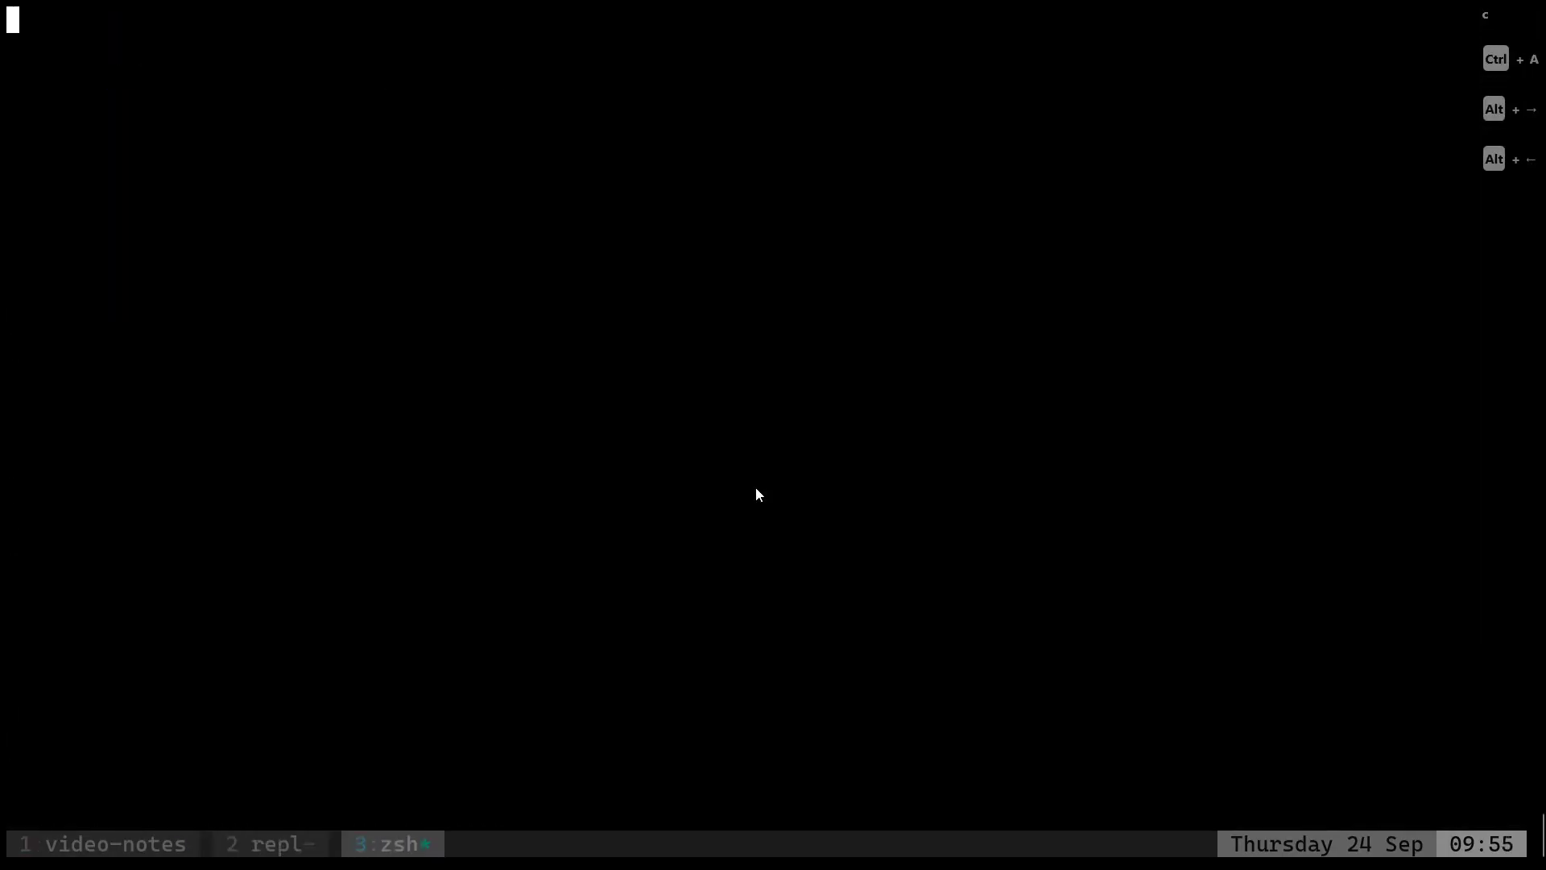
{"action": "type", "text": "z ansibledj"}
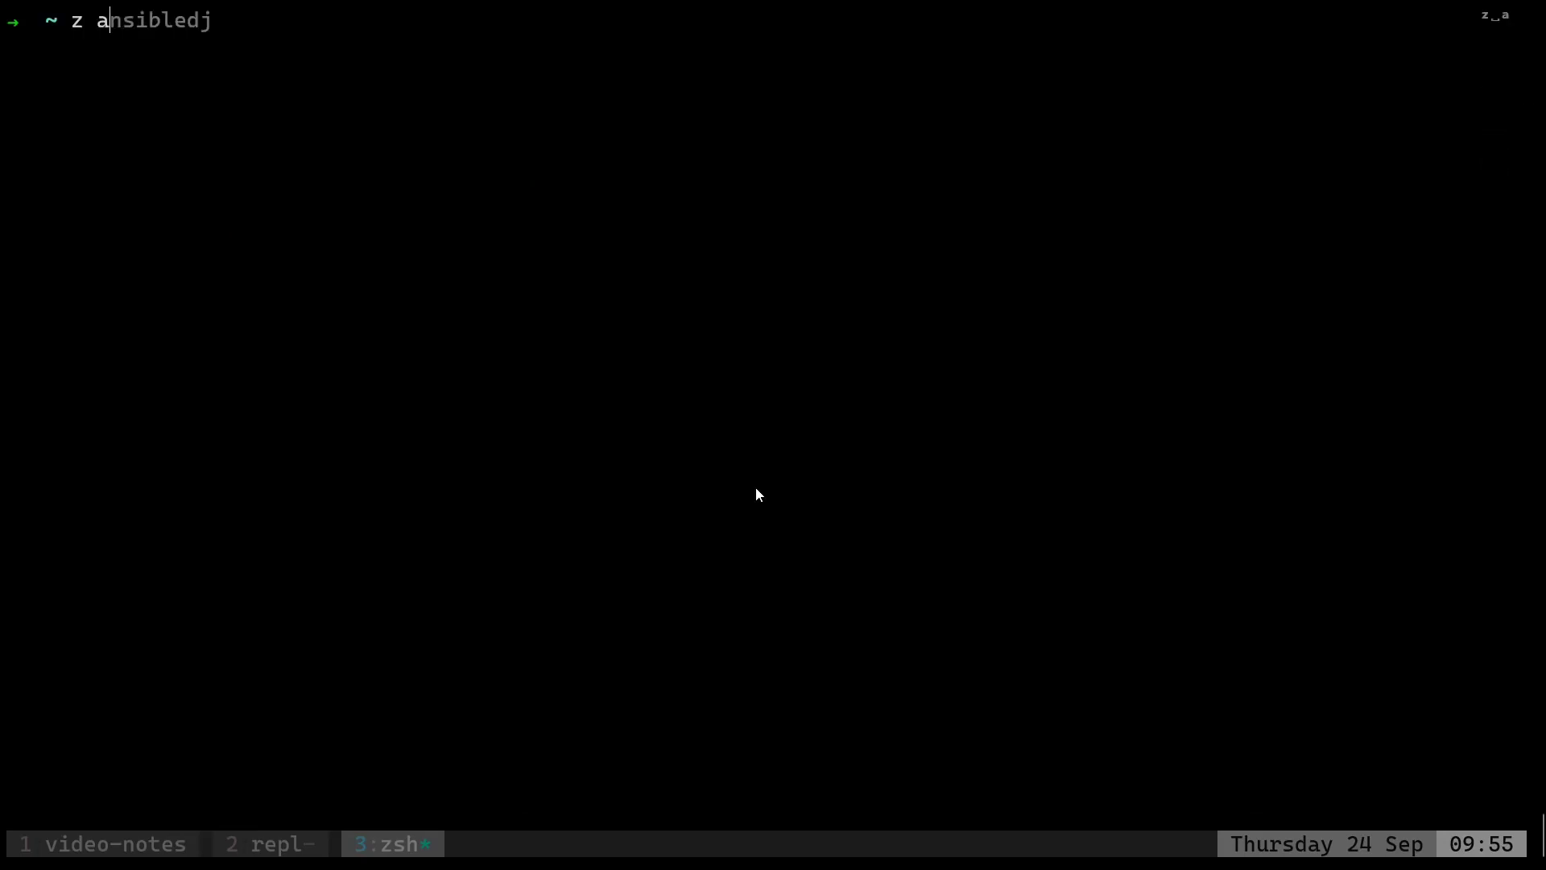
{"action": "key", "text": "Return"}
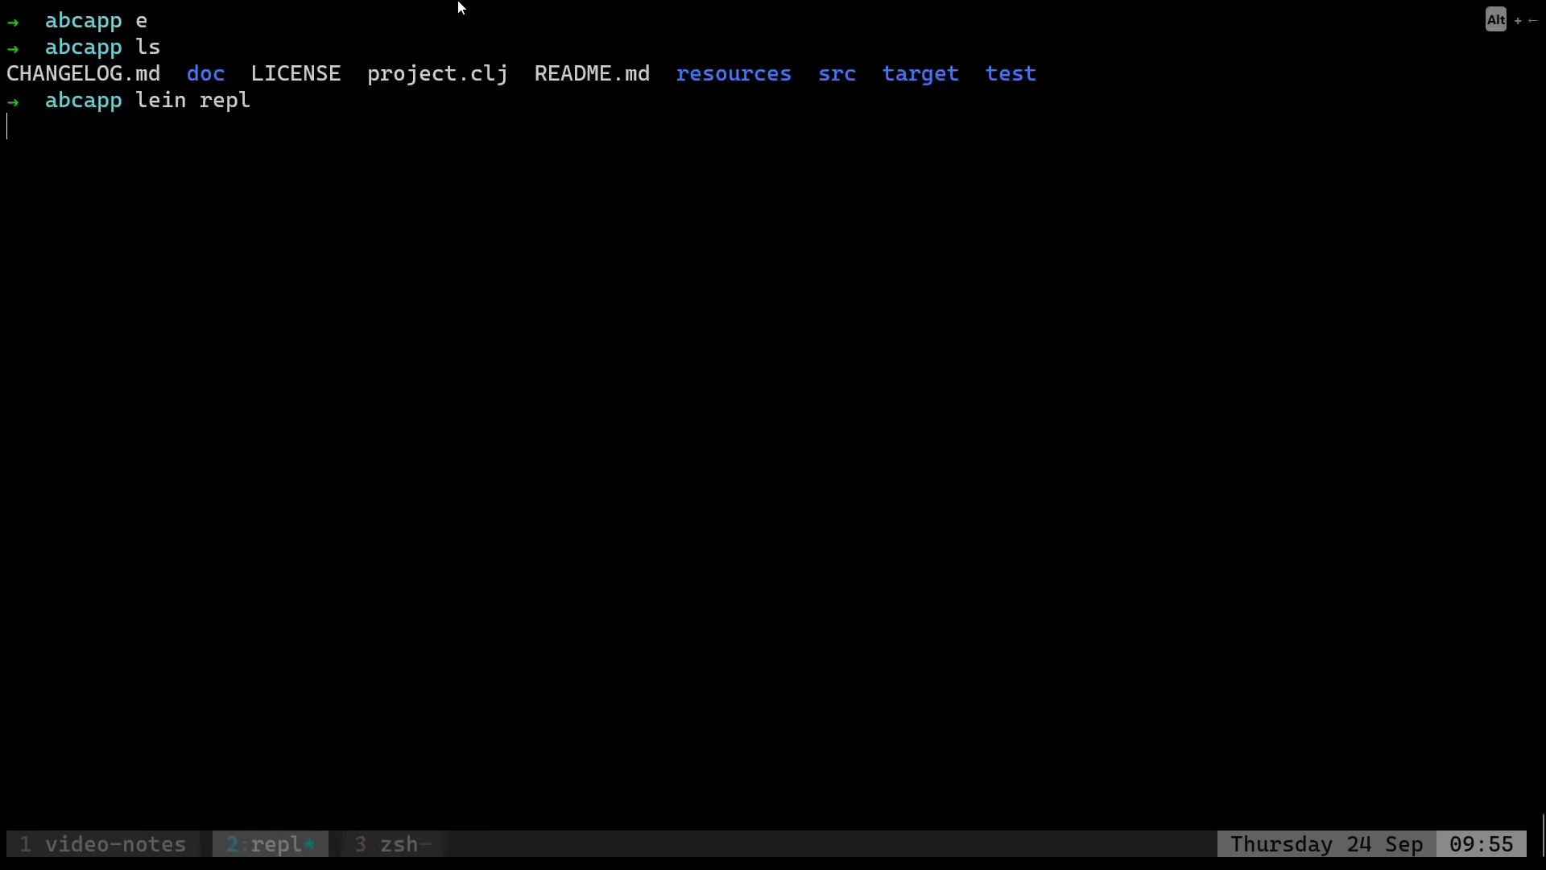
{"action": "key", "text": "Return"}
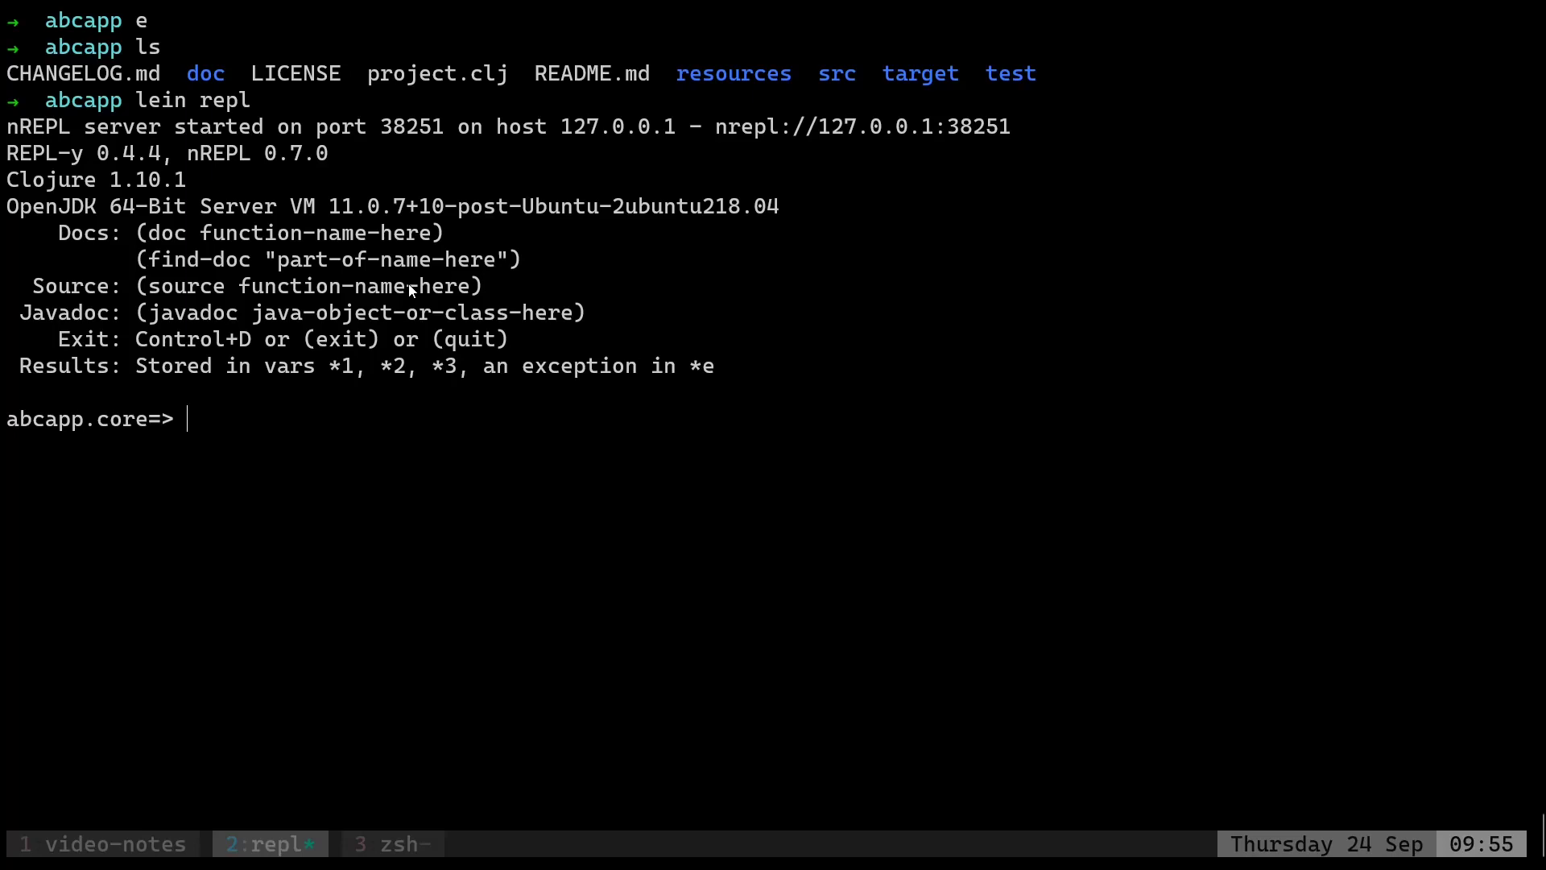
Evaluate (+ 2 2), (-main) and (addnums 3 5) in the REPL, getting 4, Hello, World! and 8.
{"action": "type", "text": "(+ 2 2"}
{"action": "type", "text": "(-main"}
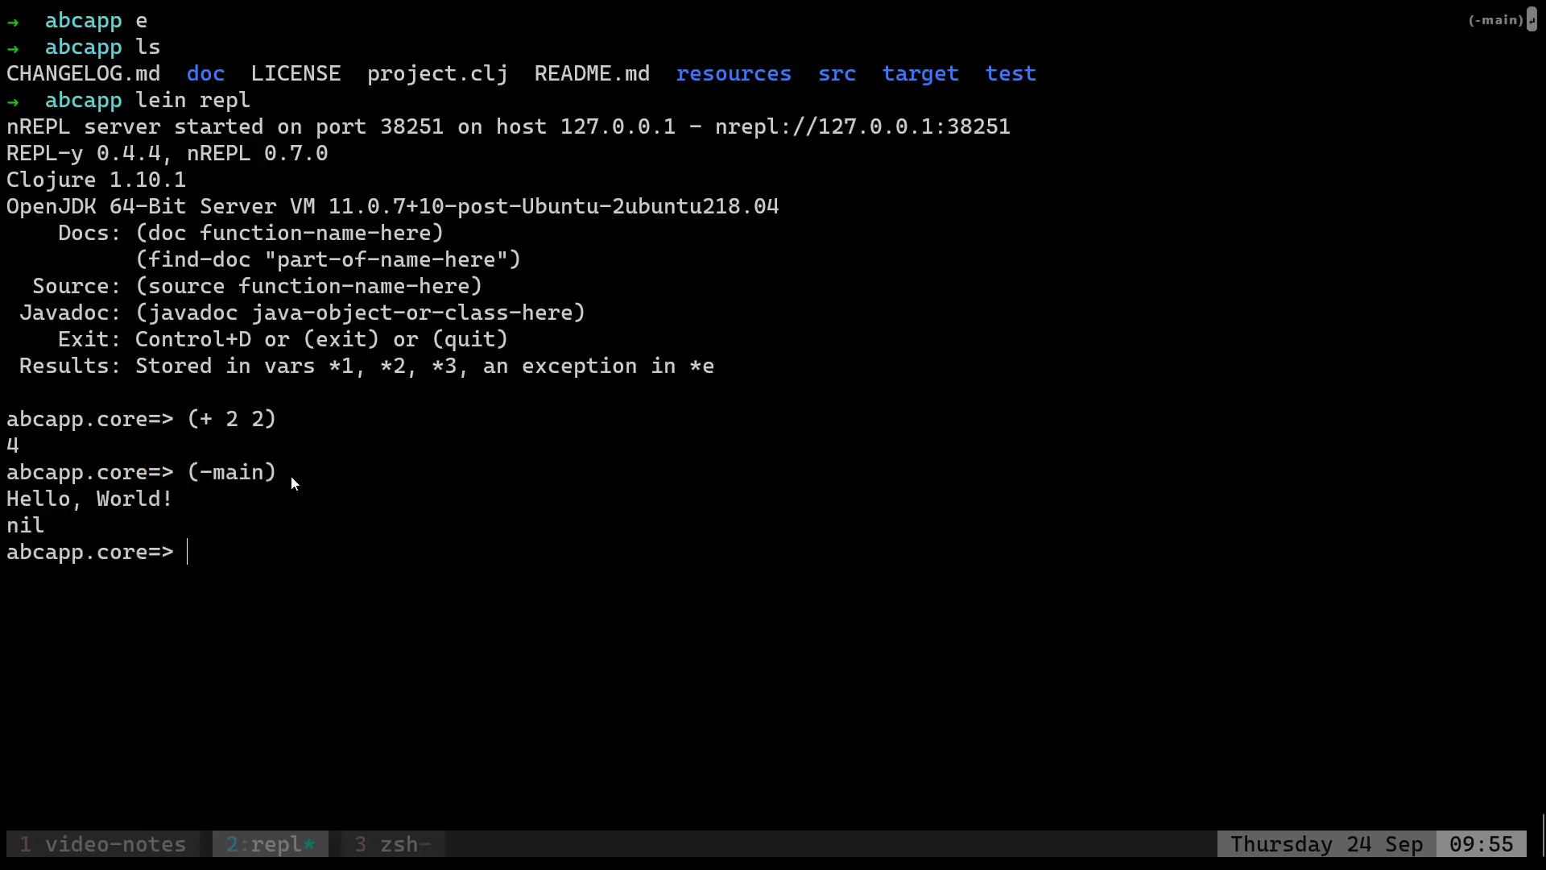
{"action": "type", "text": "(addn"}
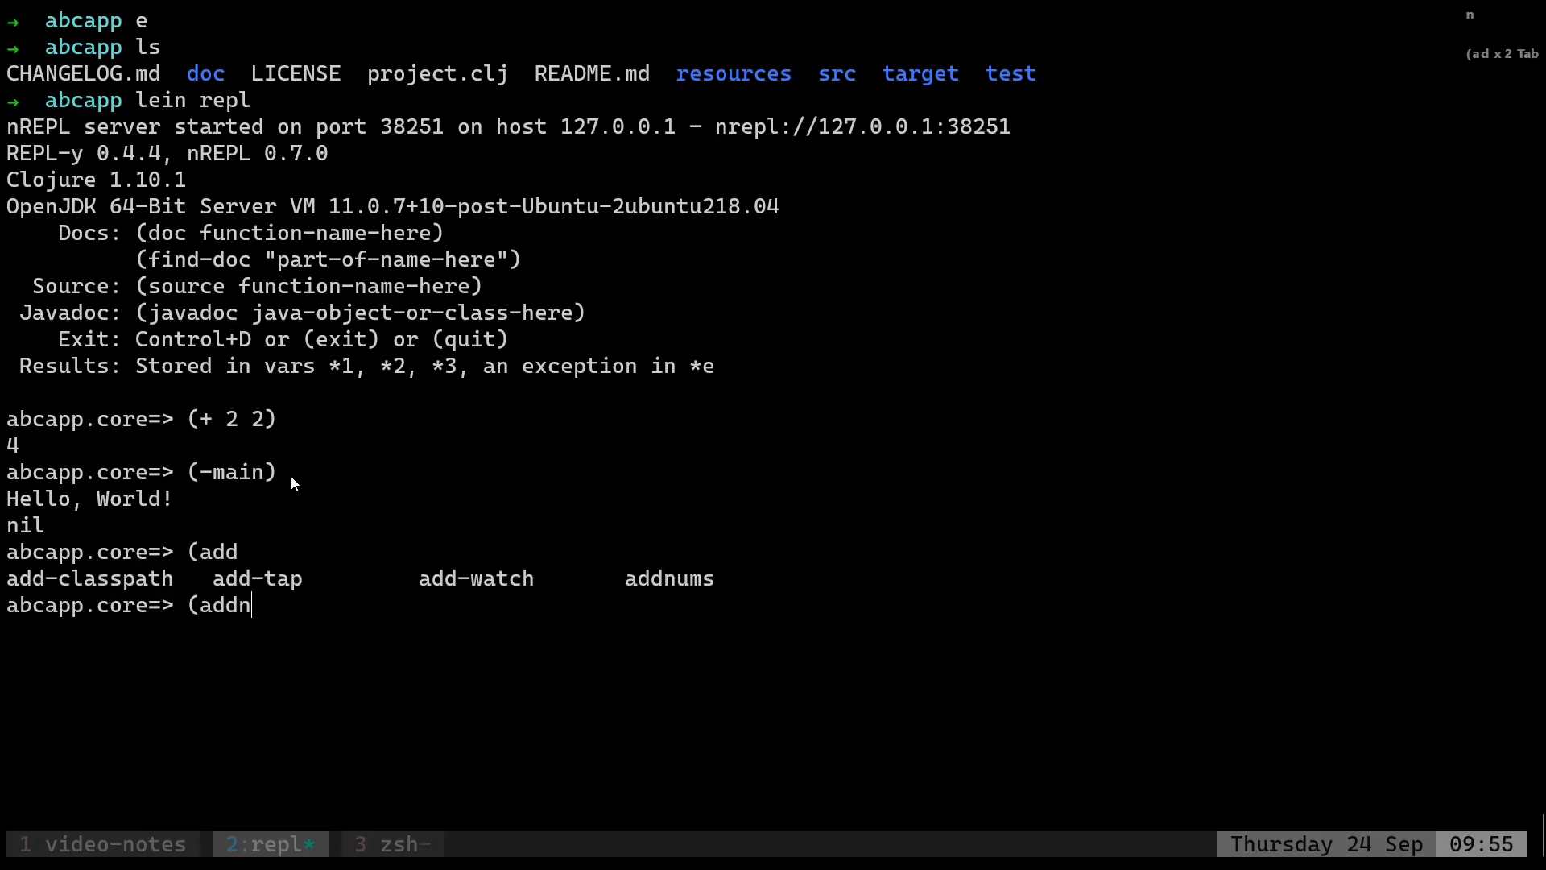
{"action": "type", "text": "ums 3 5)"}
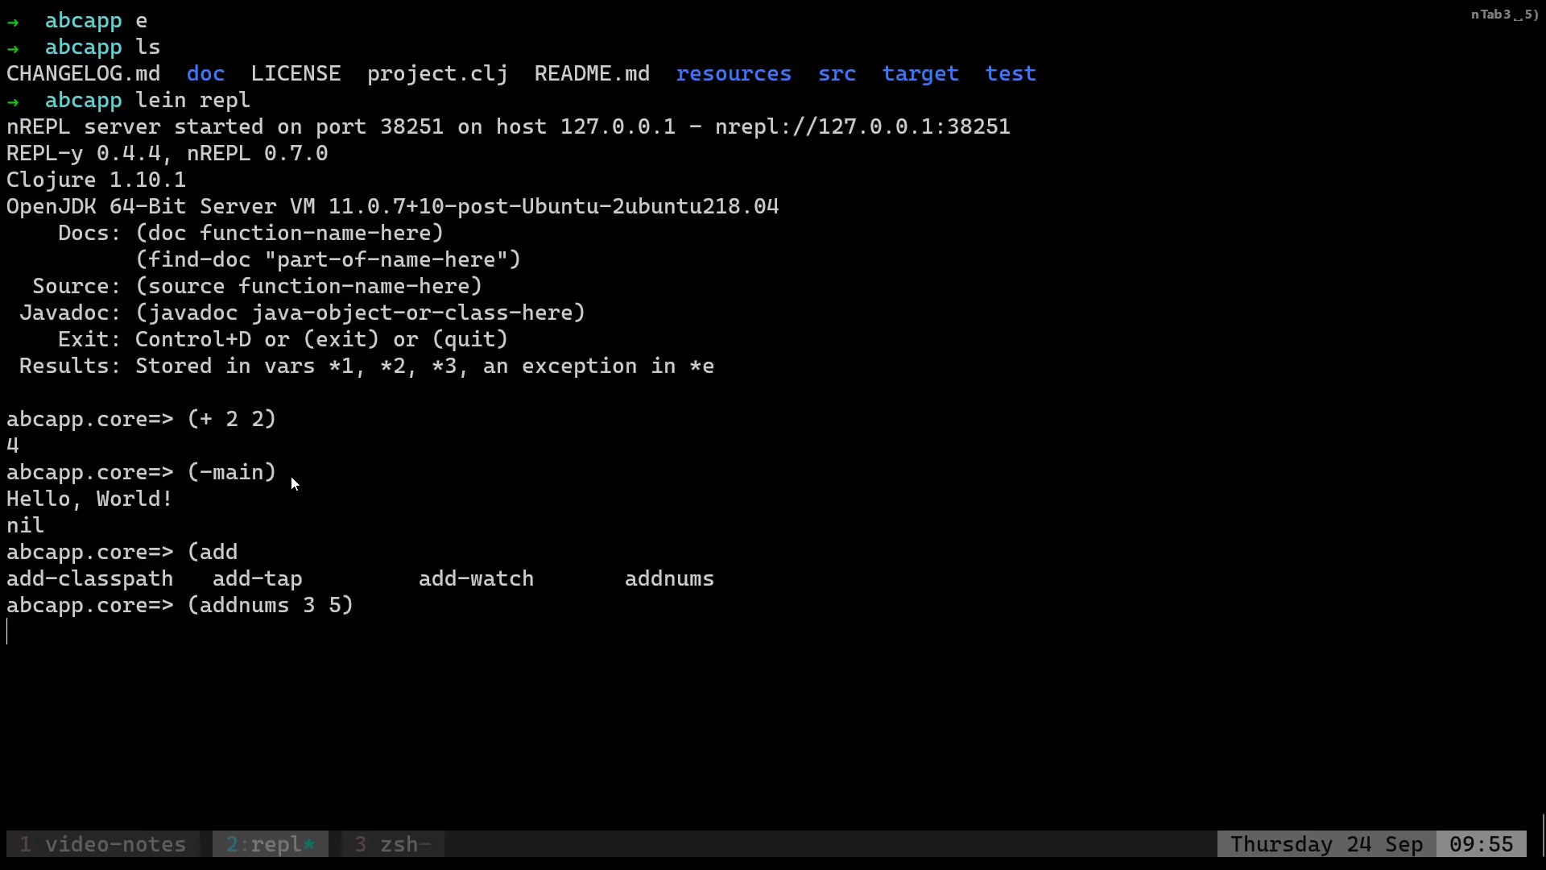
{"action": "key", "text": "Return"}
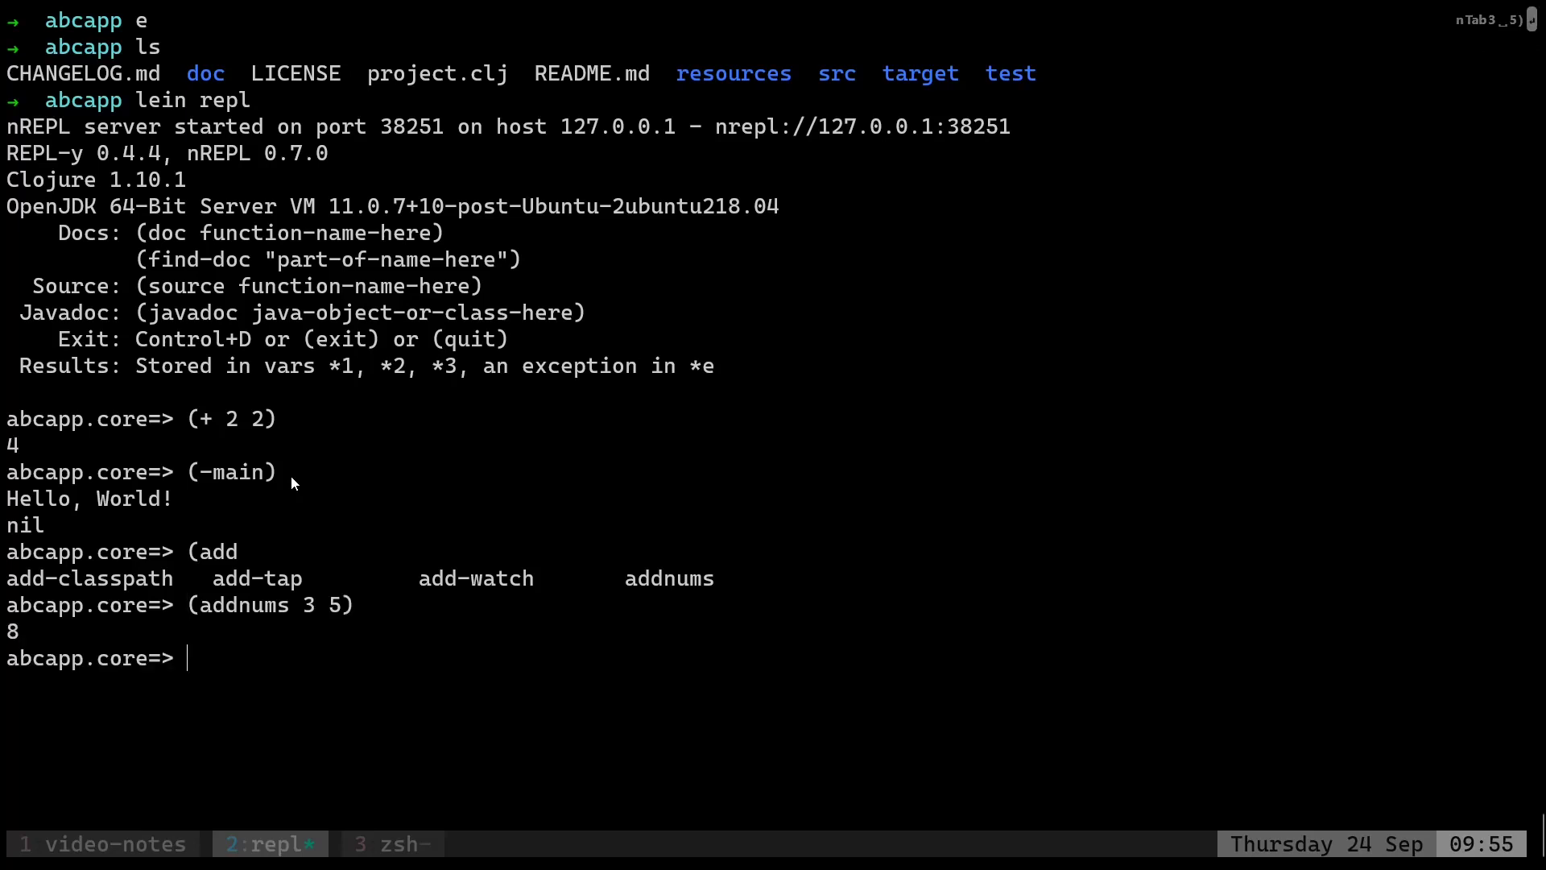
Compare the abcapp.core source with the REPL output.
{"action": "left_click", "coordinate": [393, 844]}
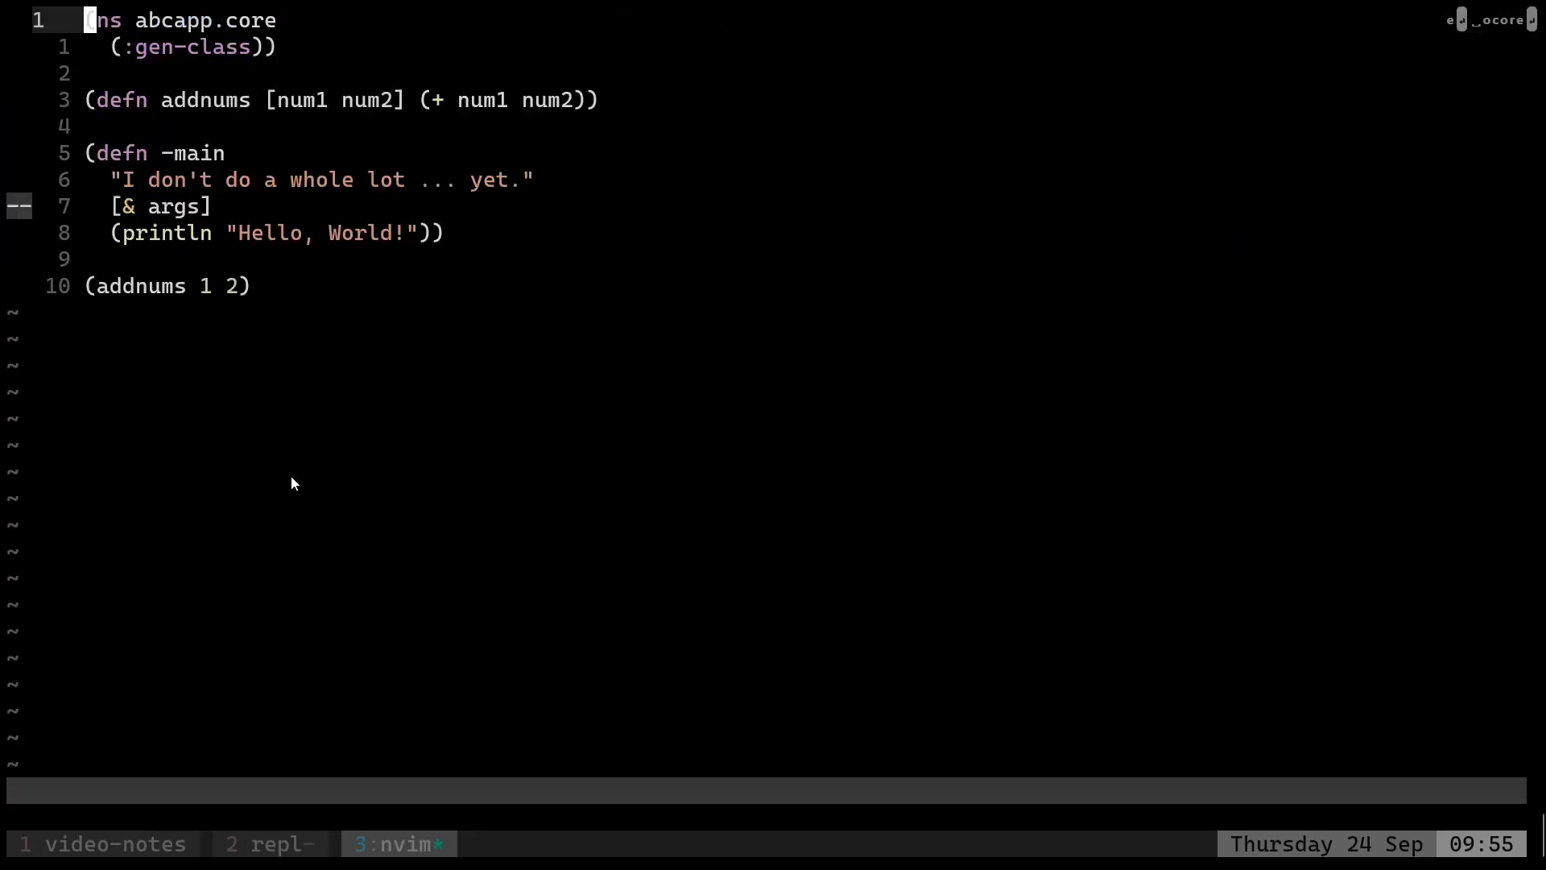
{"action": "left_click", "coordinate": [269, 843]}
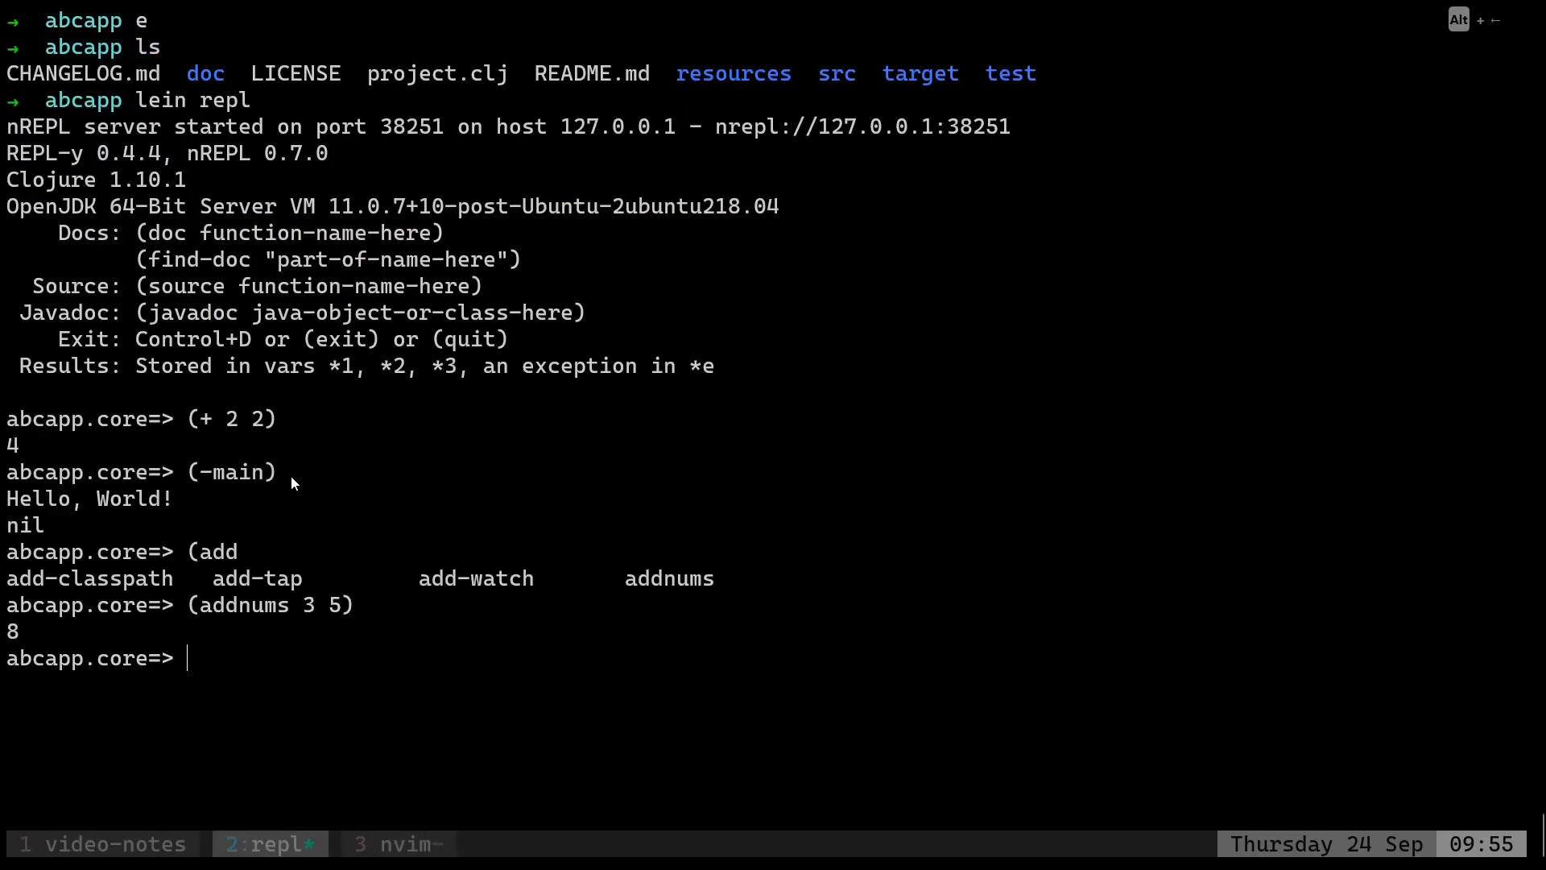
{"action": "left_click", "coordinate": [396, 844]}
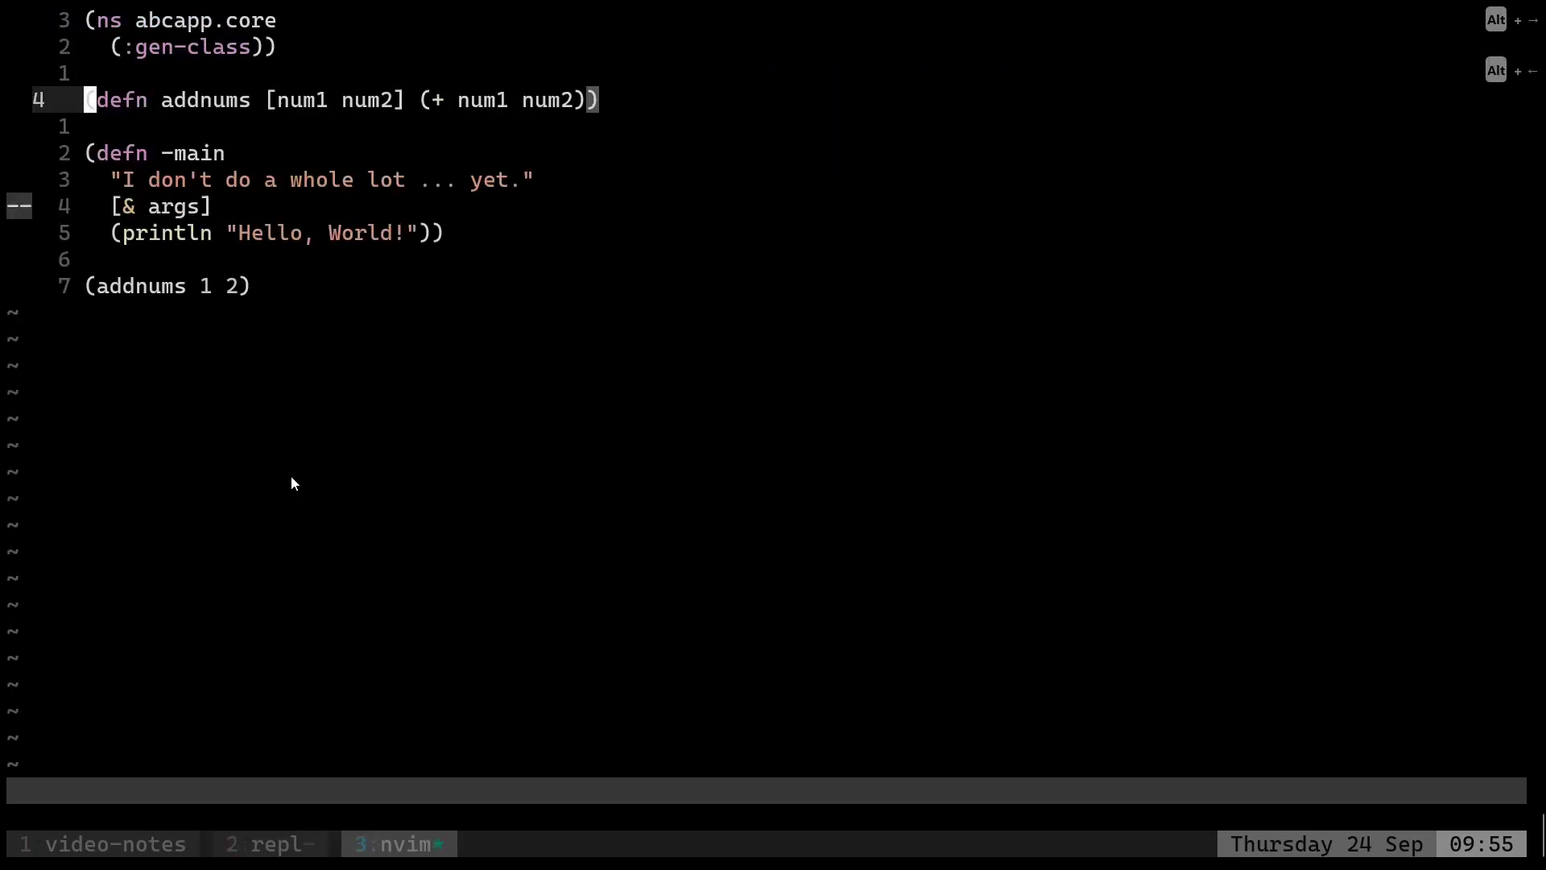
{"action": "left_click", "coordinate": [269, 843]}
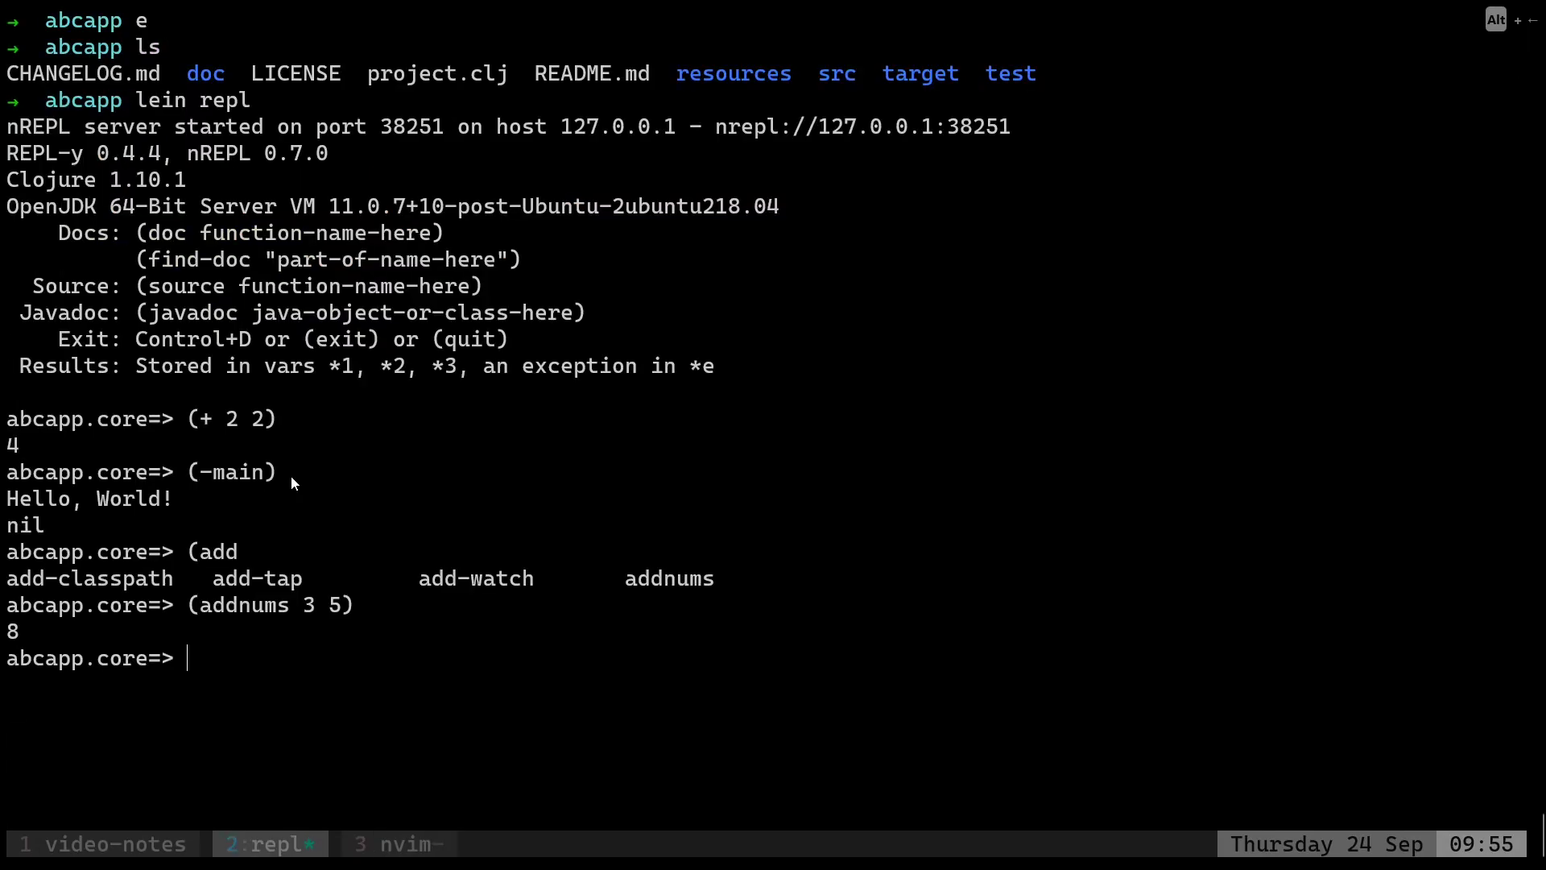
{"action": "left_click", "coordinate": [399, 843]}
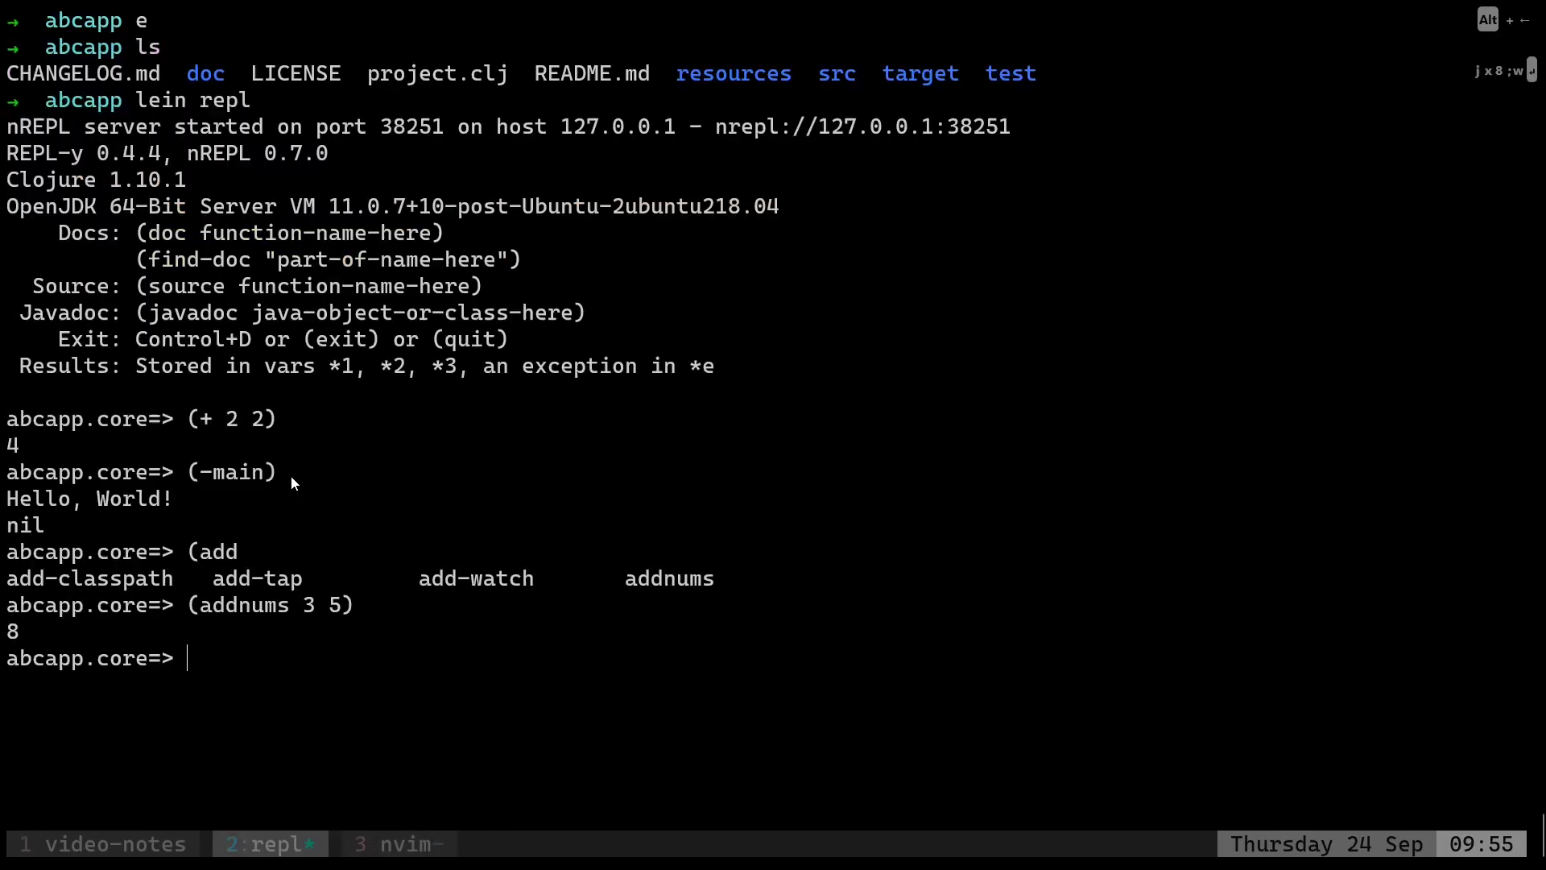
Select the cider-nrepl and vim-fireplace plugin lines in the setup notes.
{"action": "left_click", "coordinate": [111, 843]}
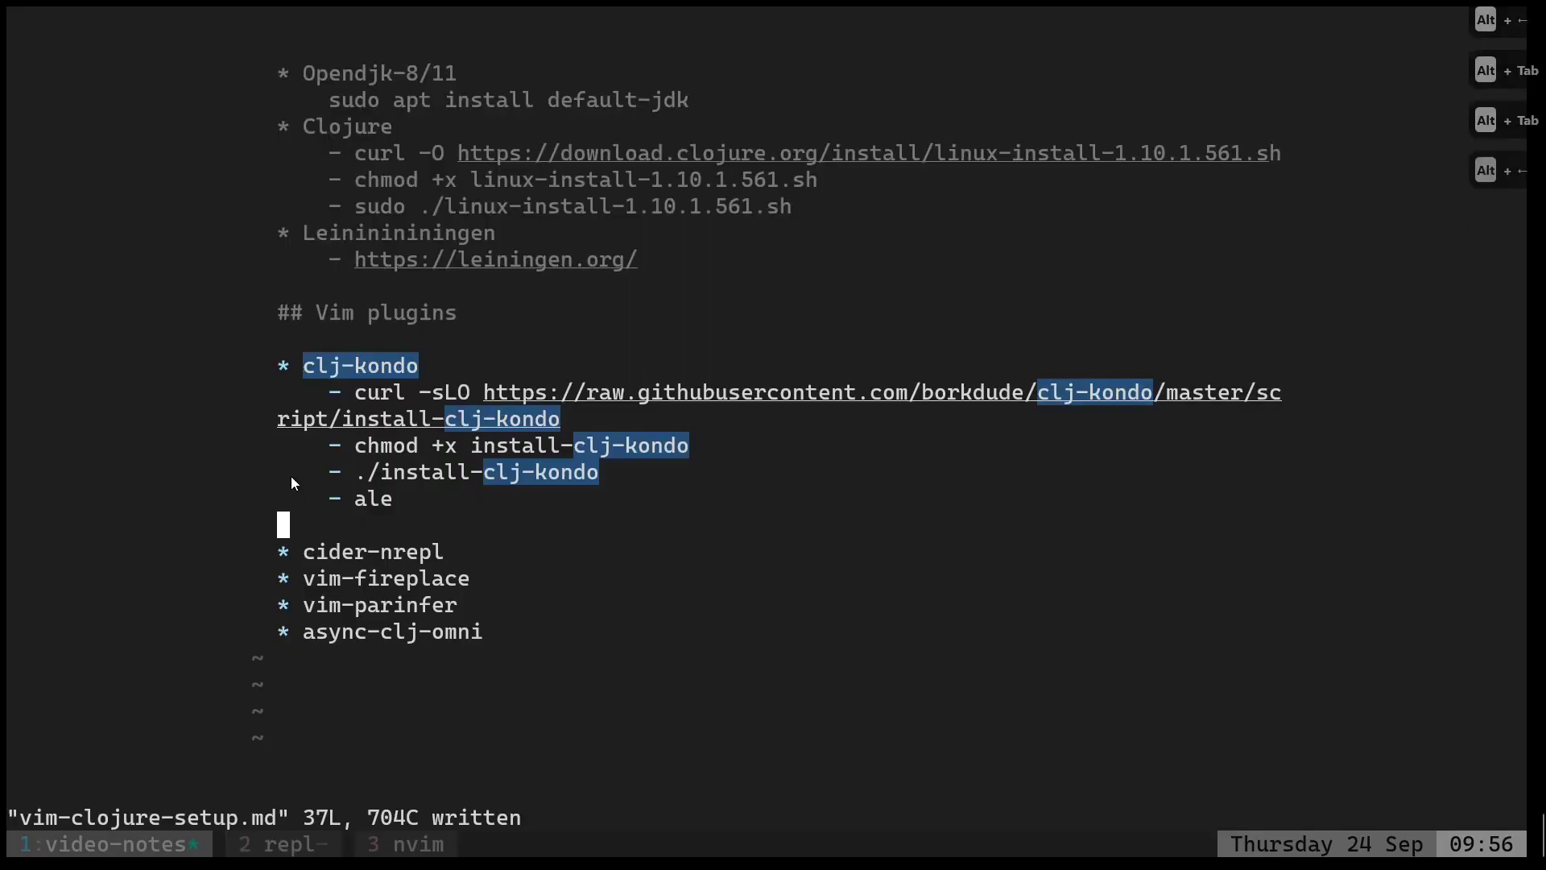
{"action": "key", "text": "V"}
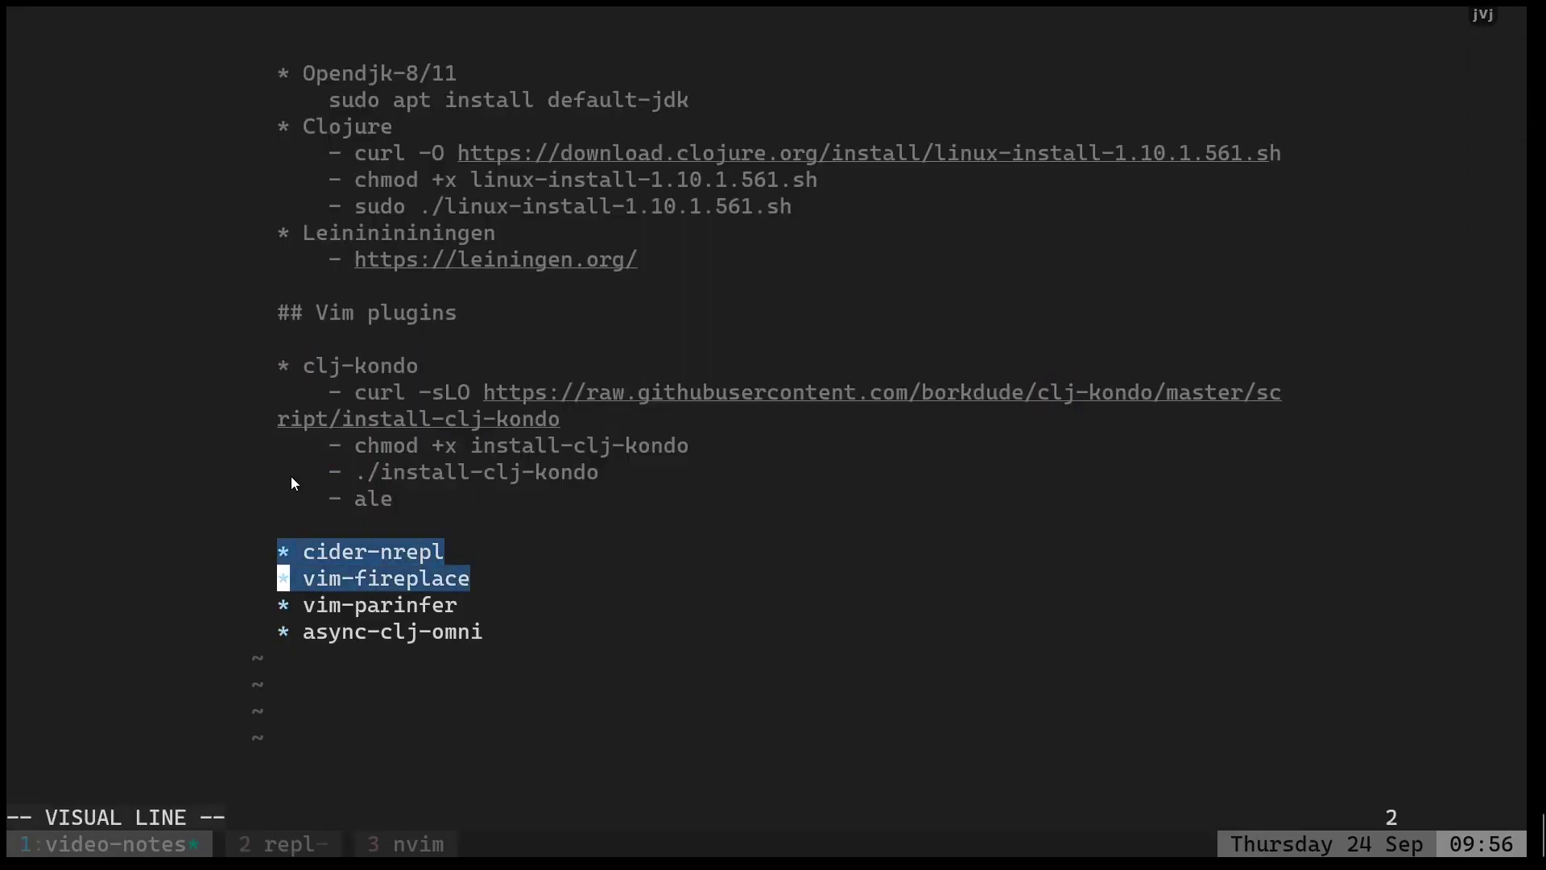
{"action": "key", "text": "Escape"}
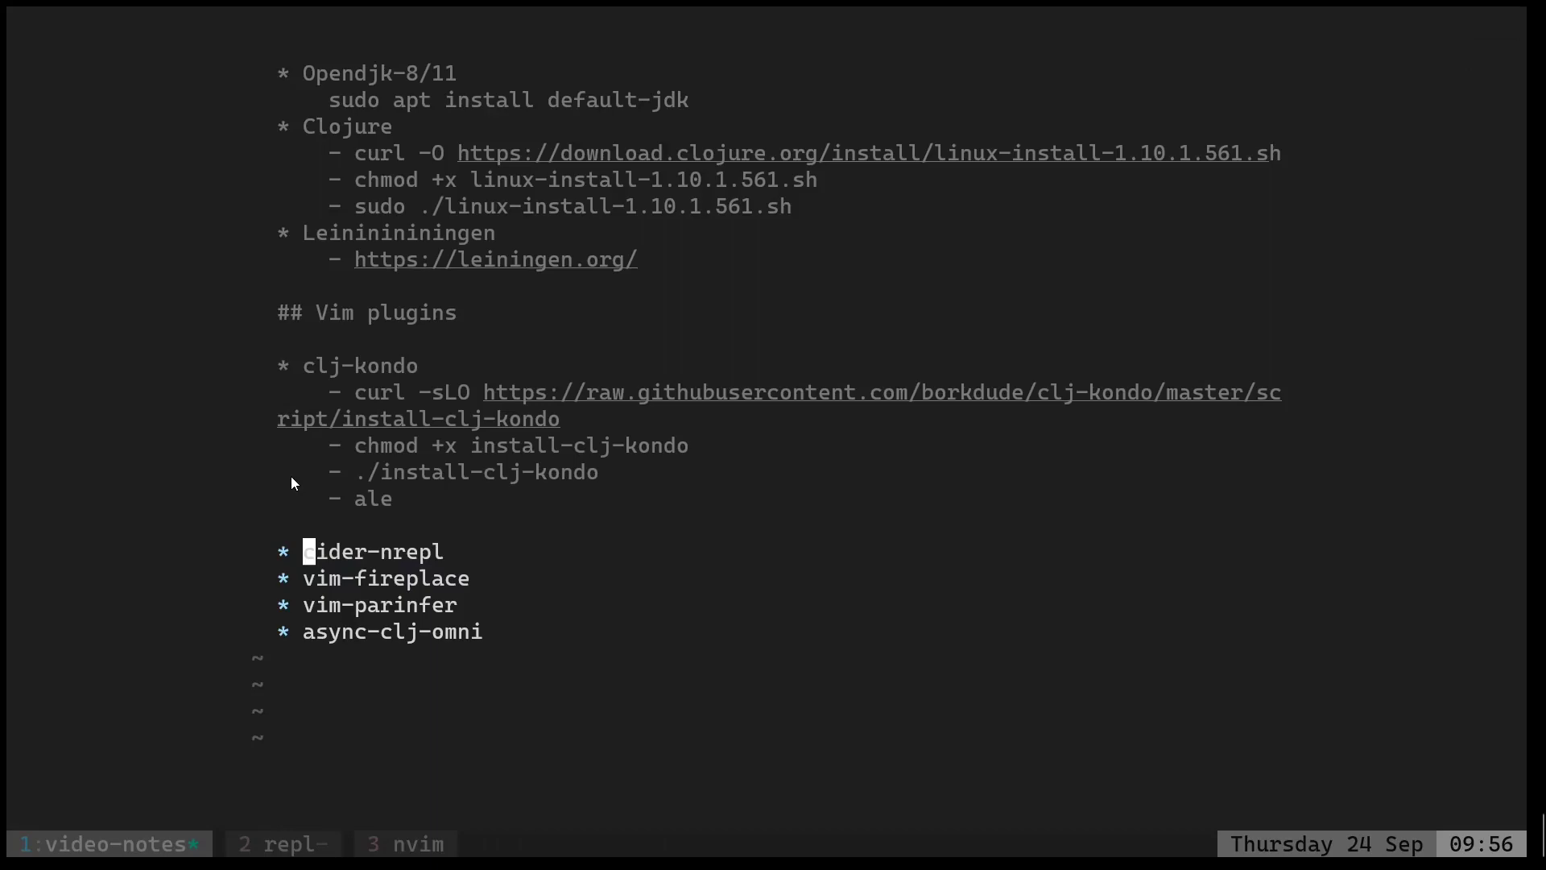
View the cider-nrepl repository page in Firefox, then return to tmux.
{"action": "key", "text": "alt+Tab"}
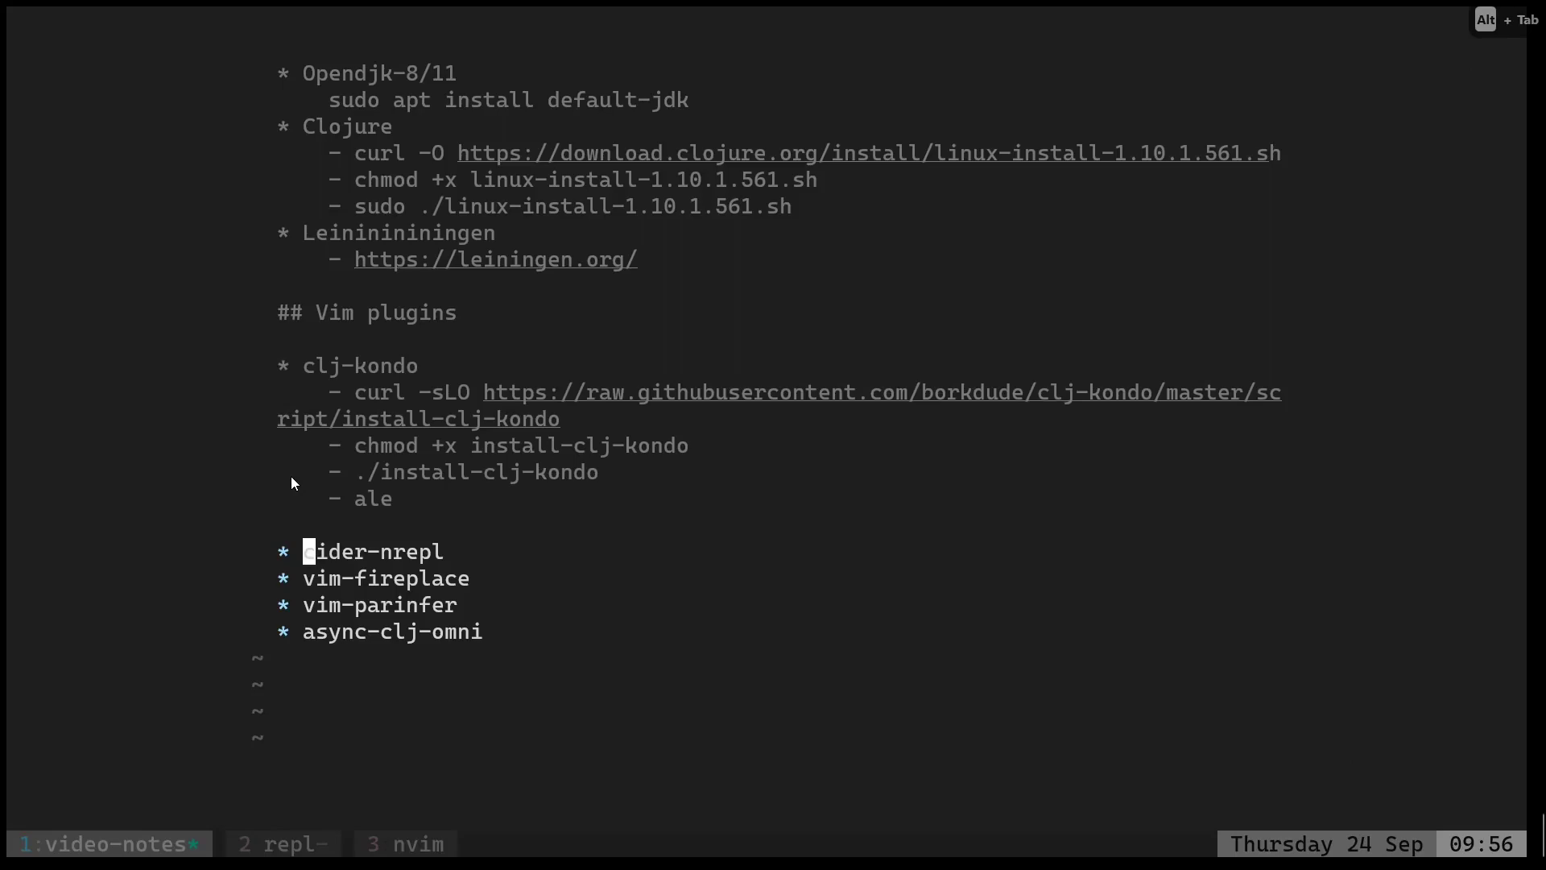
{"action": "key", "text": "alt+Tab"}
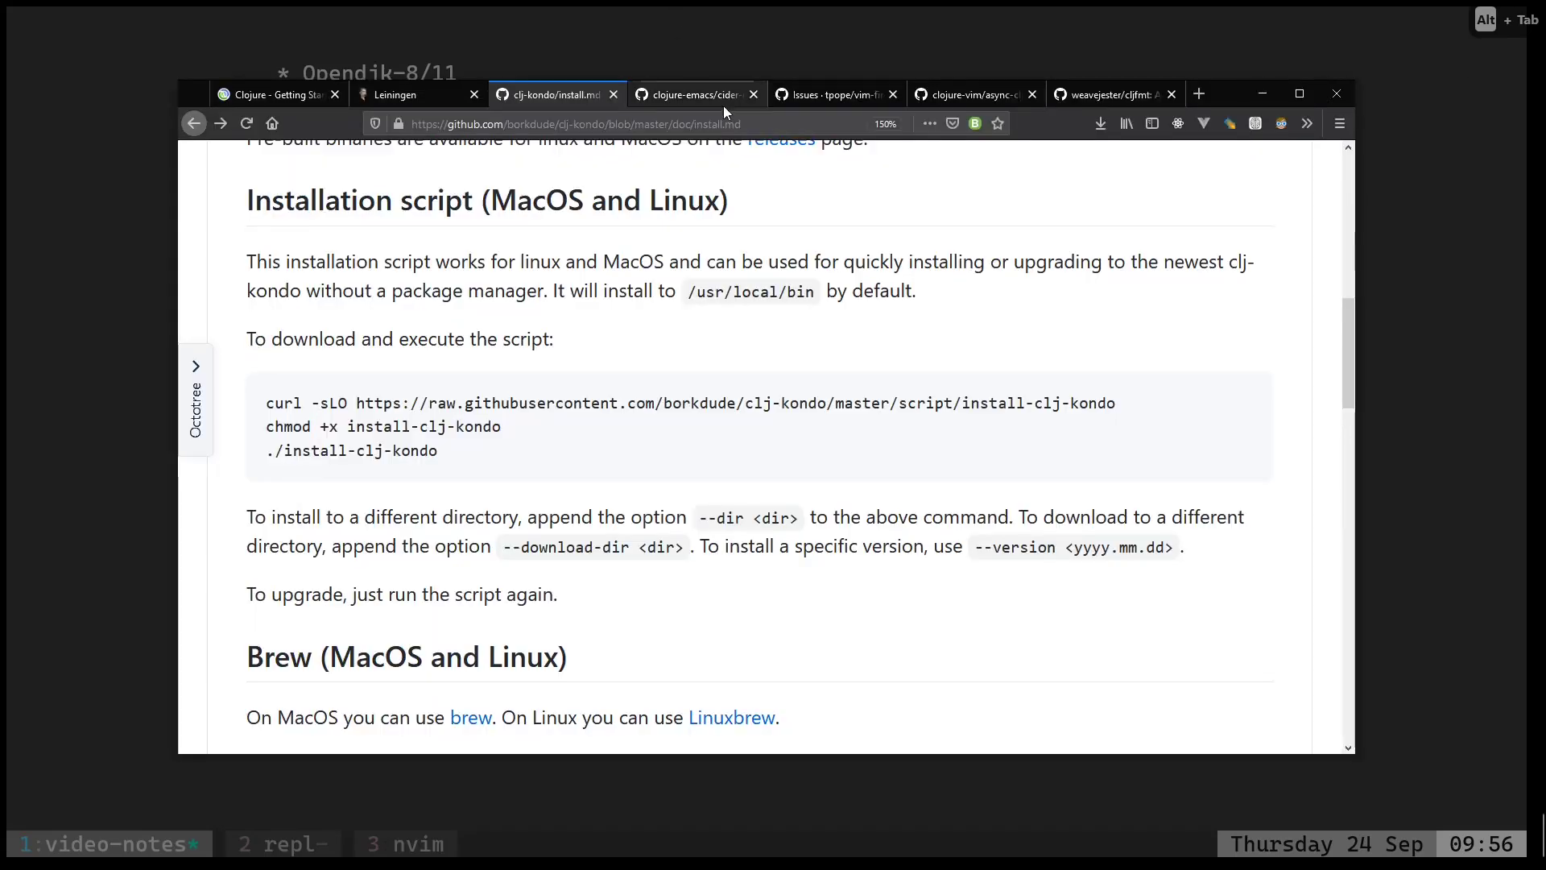
{"action": "left_click", "coordinate": [695, 93]}
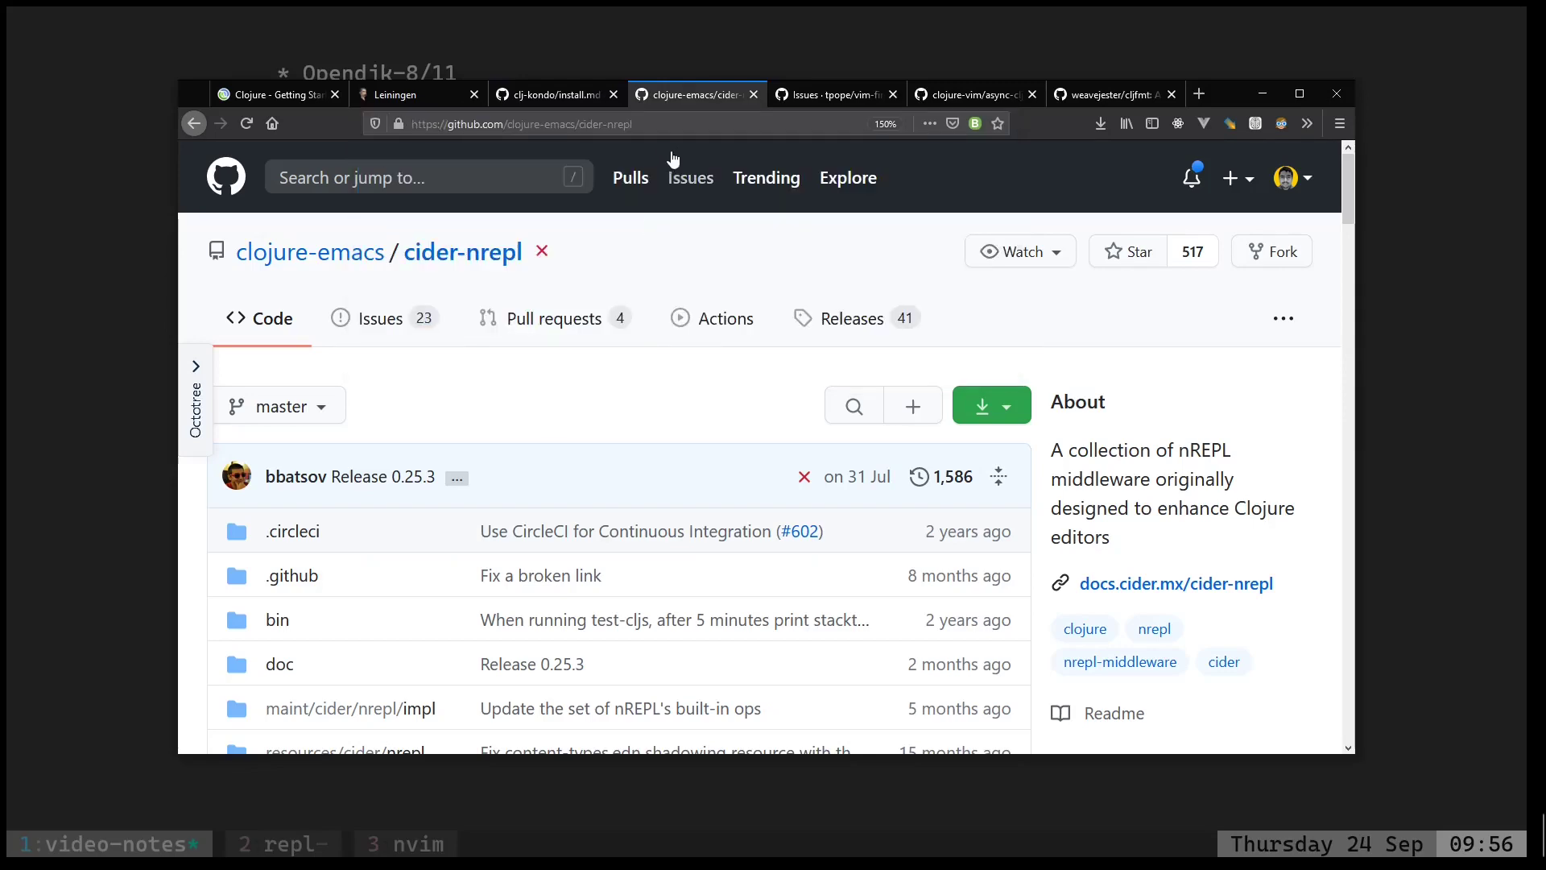
{"action": "key", "text": "alt+Tab"}
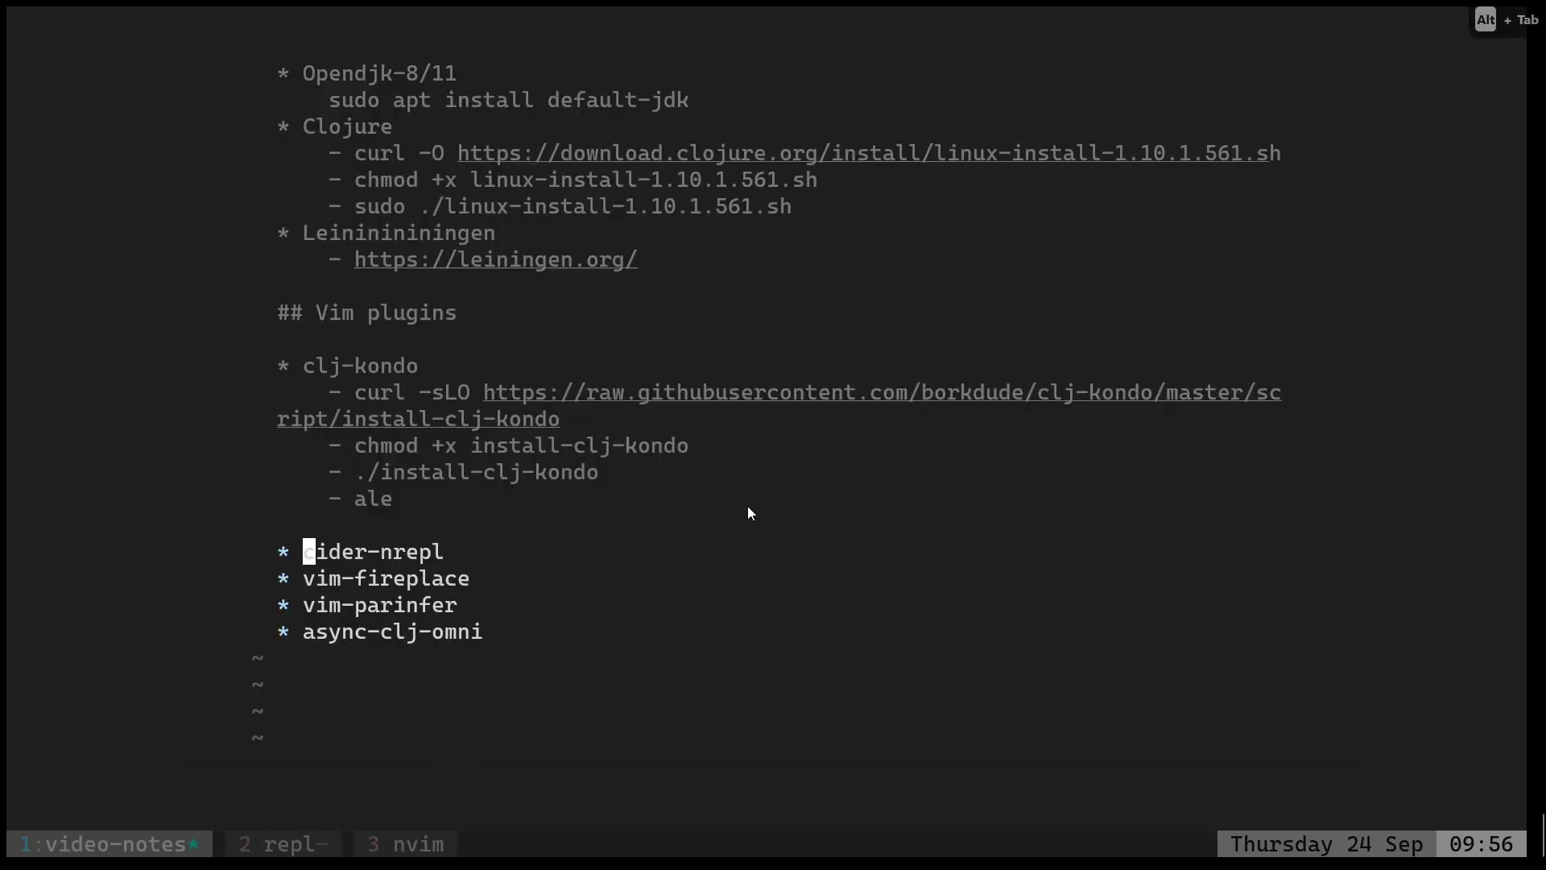
{"action": "left_click", "coordinate": [400, 843]}
{"action": "type", "text": "e ~/.lein/profiles.clj"}
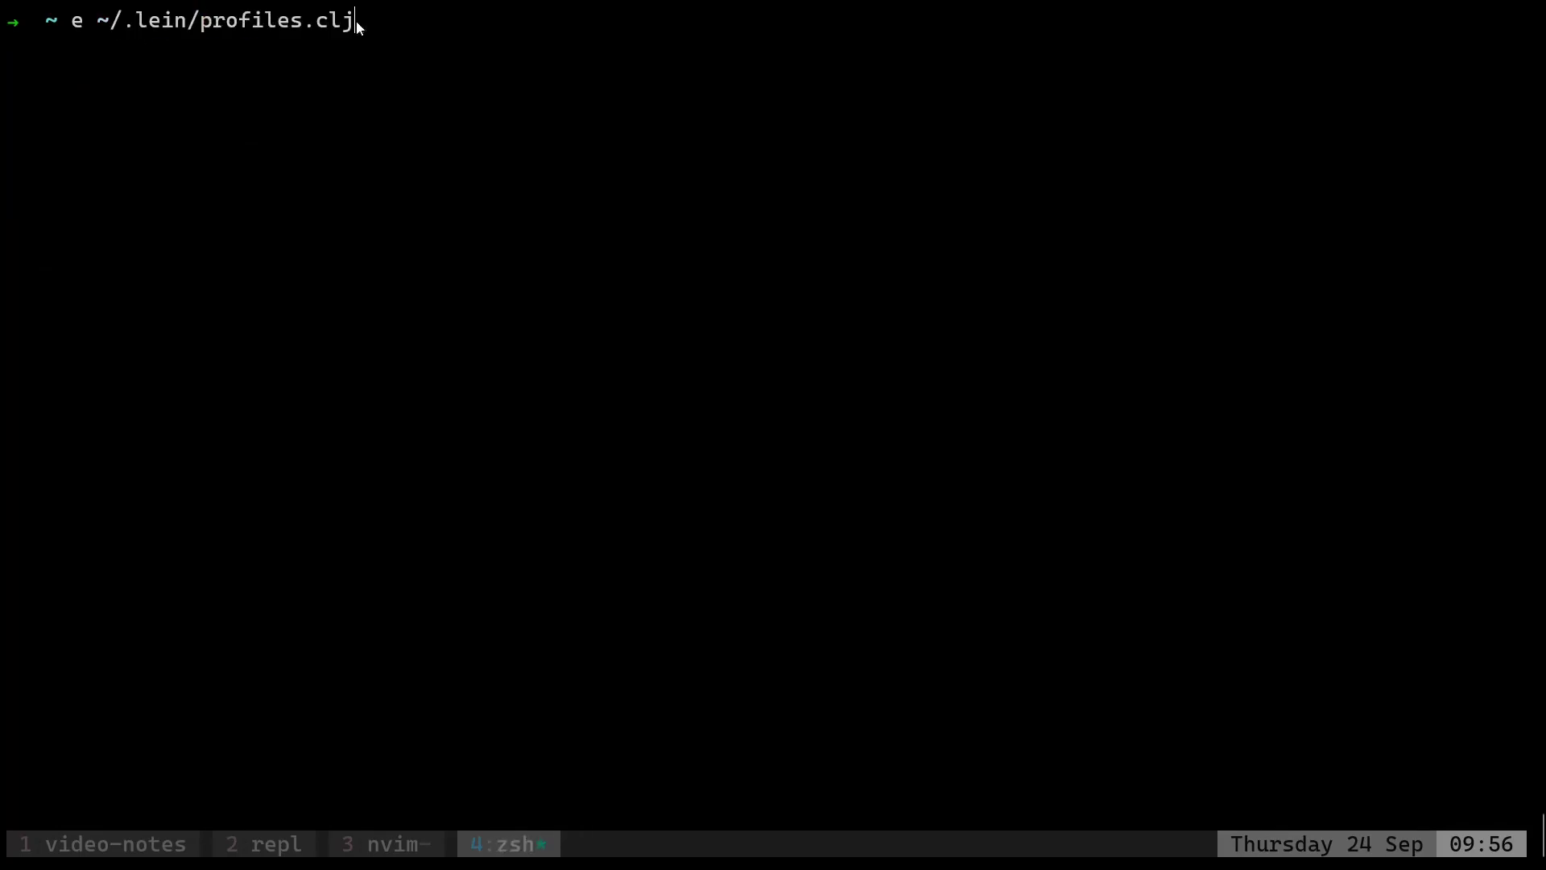
Add the cider-nrepl 0.25.3 plugin to ~/.lein/profiles.clj and print the file with cat.
{"action": "key", "text": "Return"}
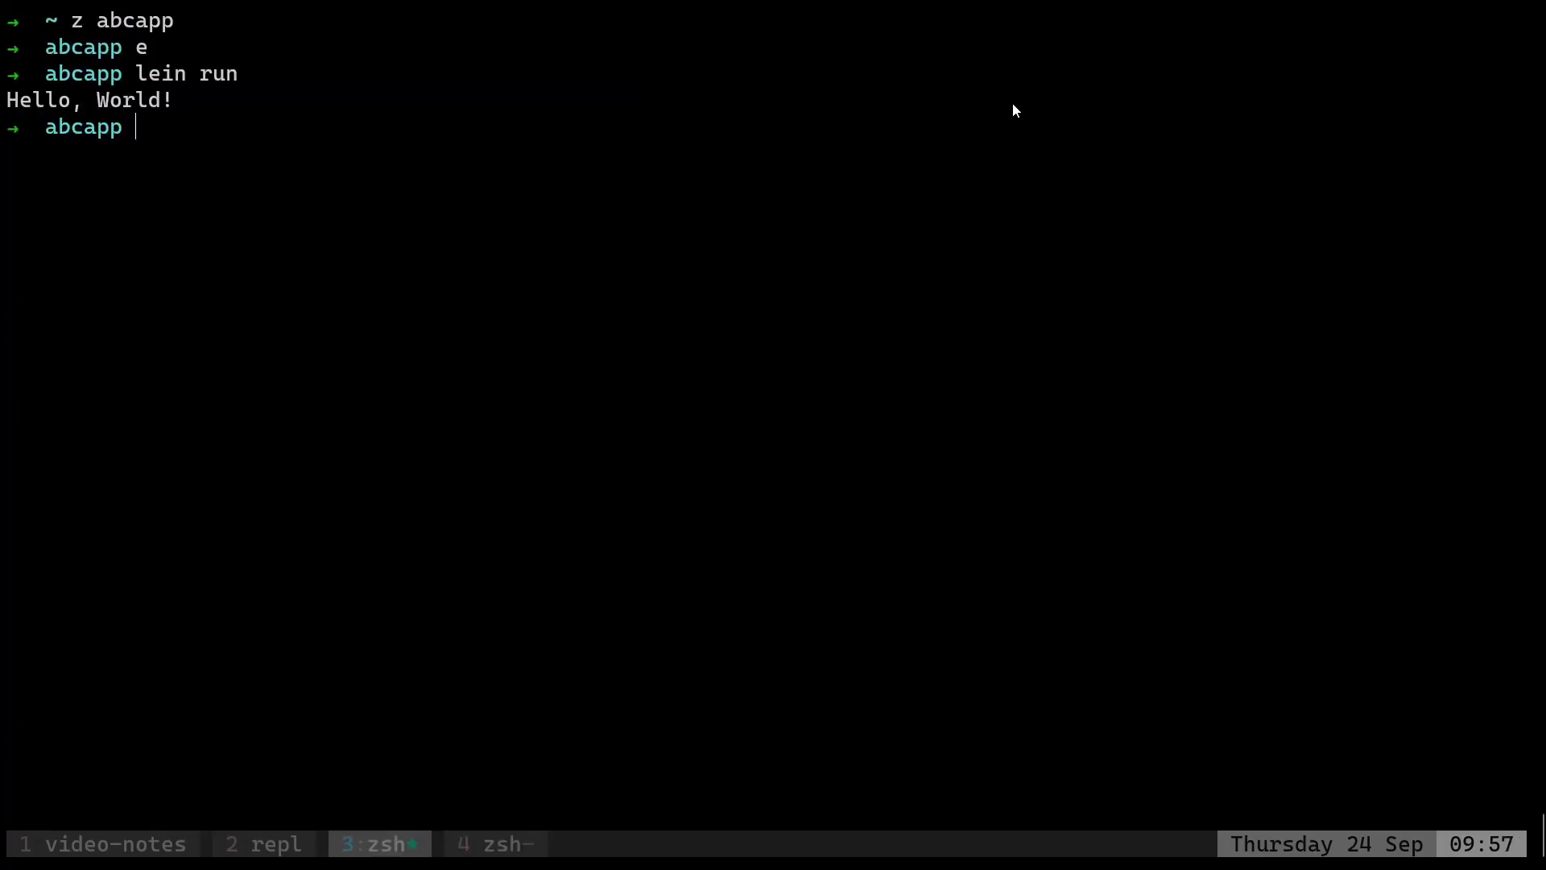
{"action": "type", "text": "cart"}
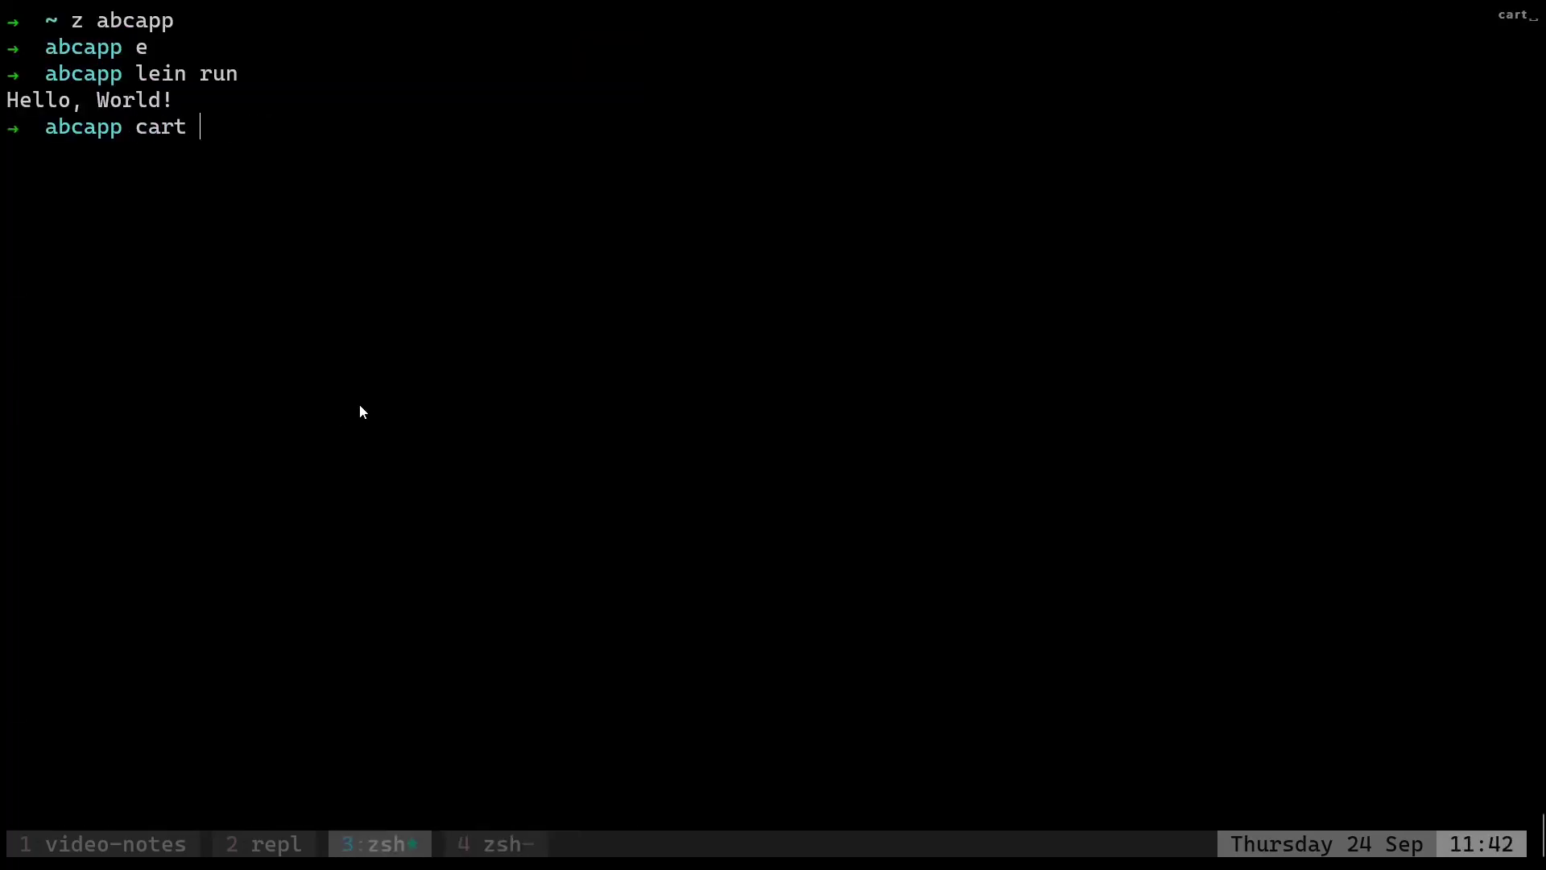
{"action": "type", "text": "at ~/.lein/profiles.clj"}
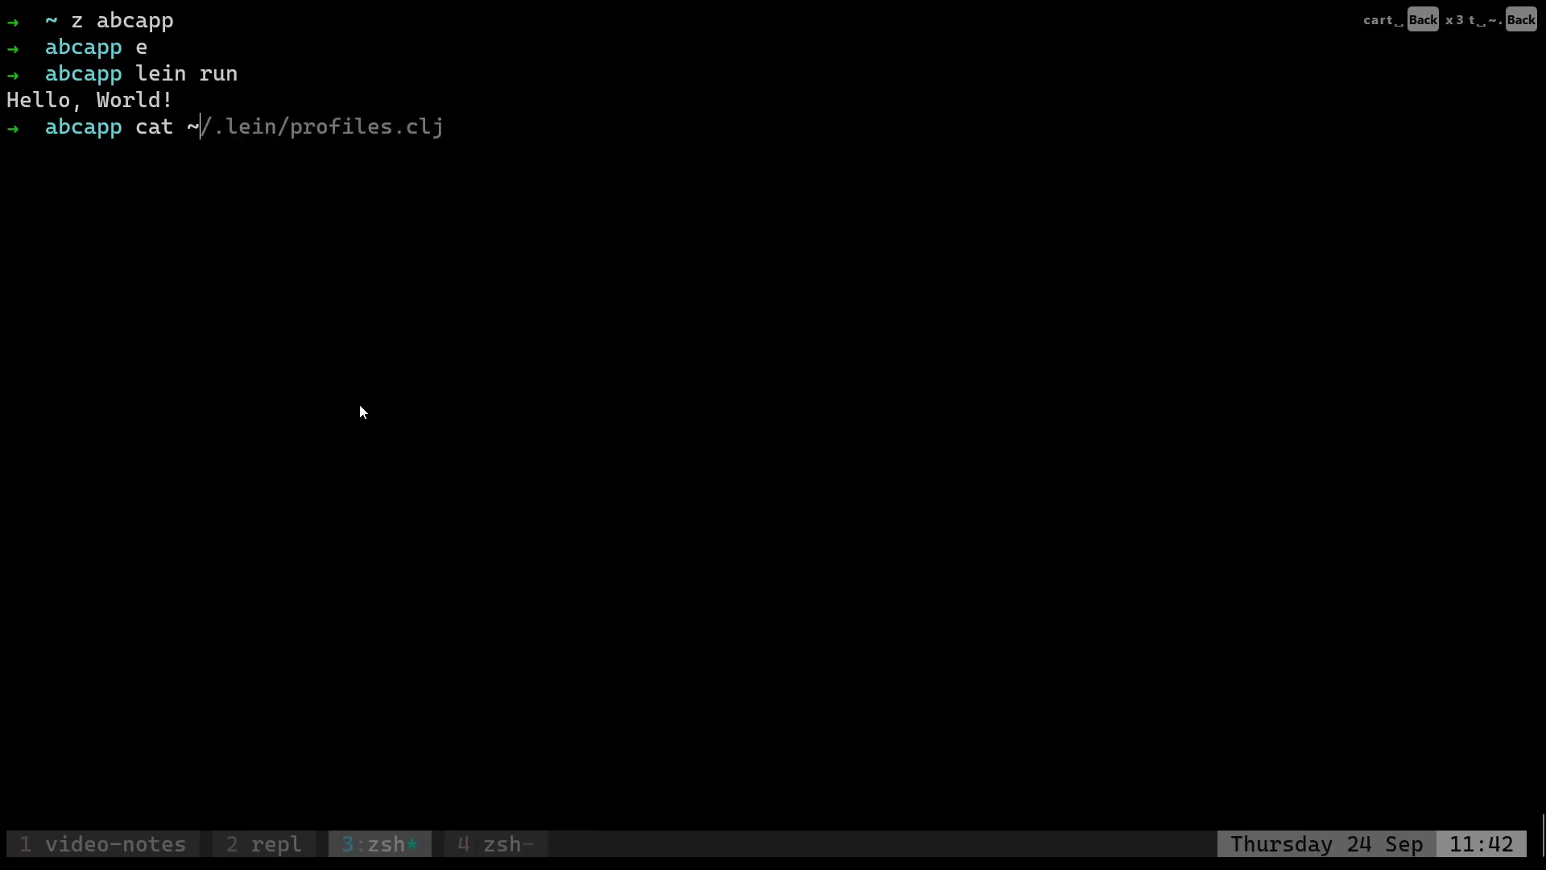
{"action": "key", "text": "Return"}
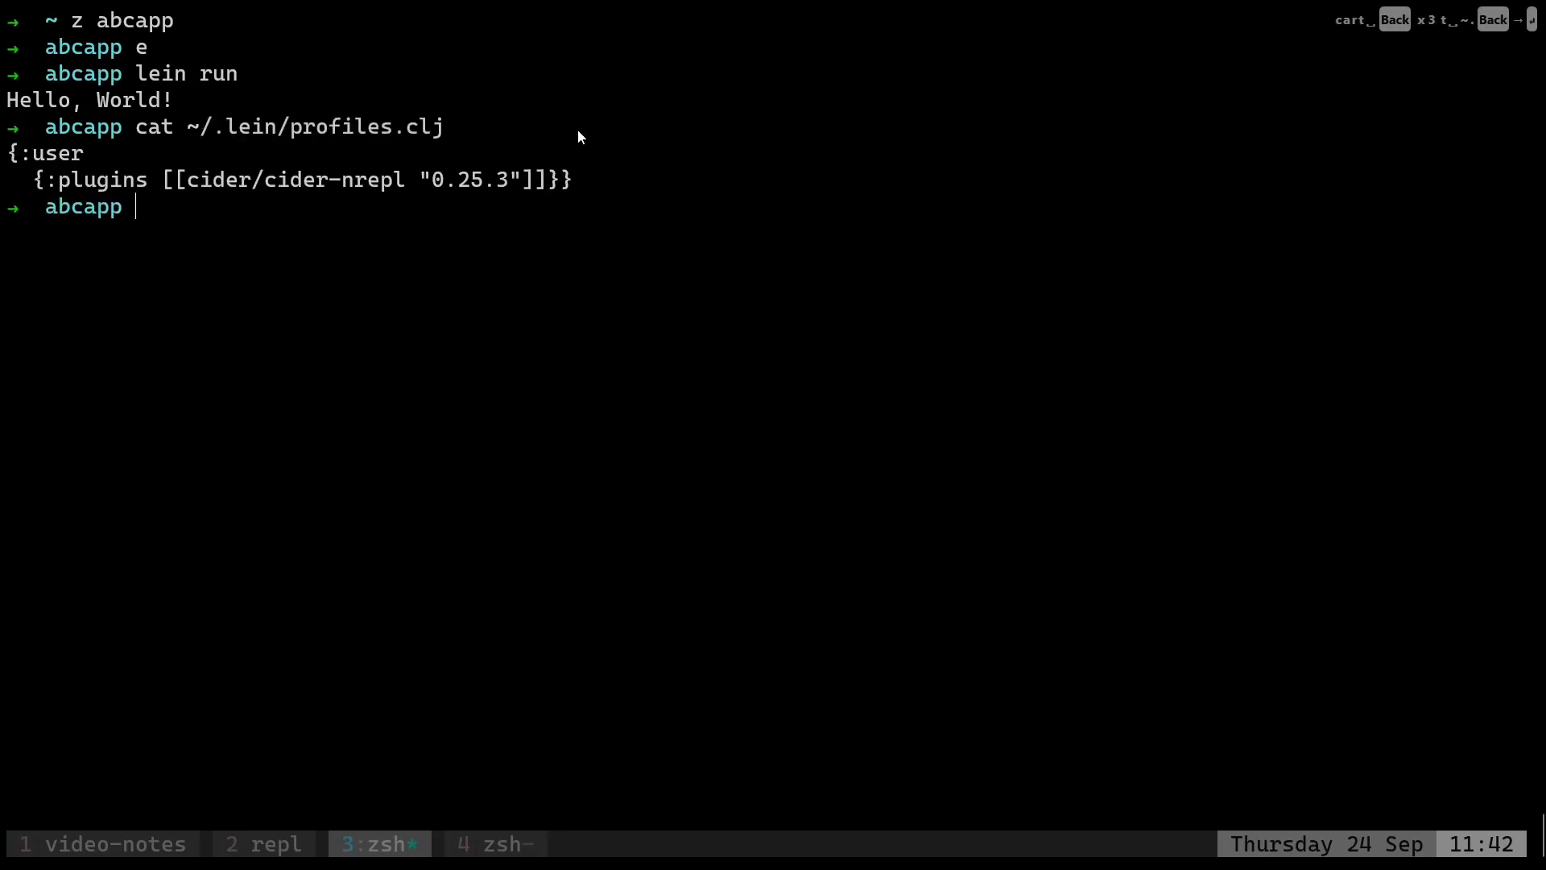
{"action": "mouse_move", "coordinate": [245, 189]}
{"action": "type", "text": "/fireplace"}
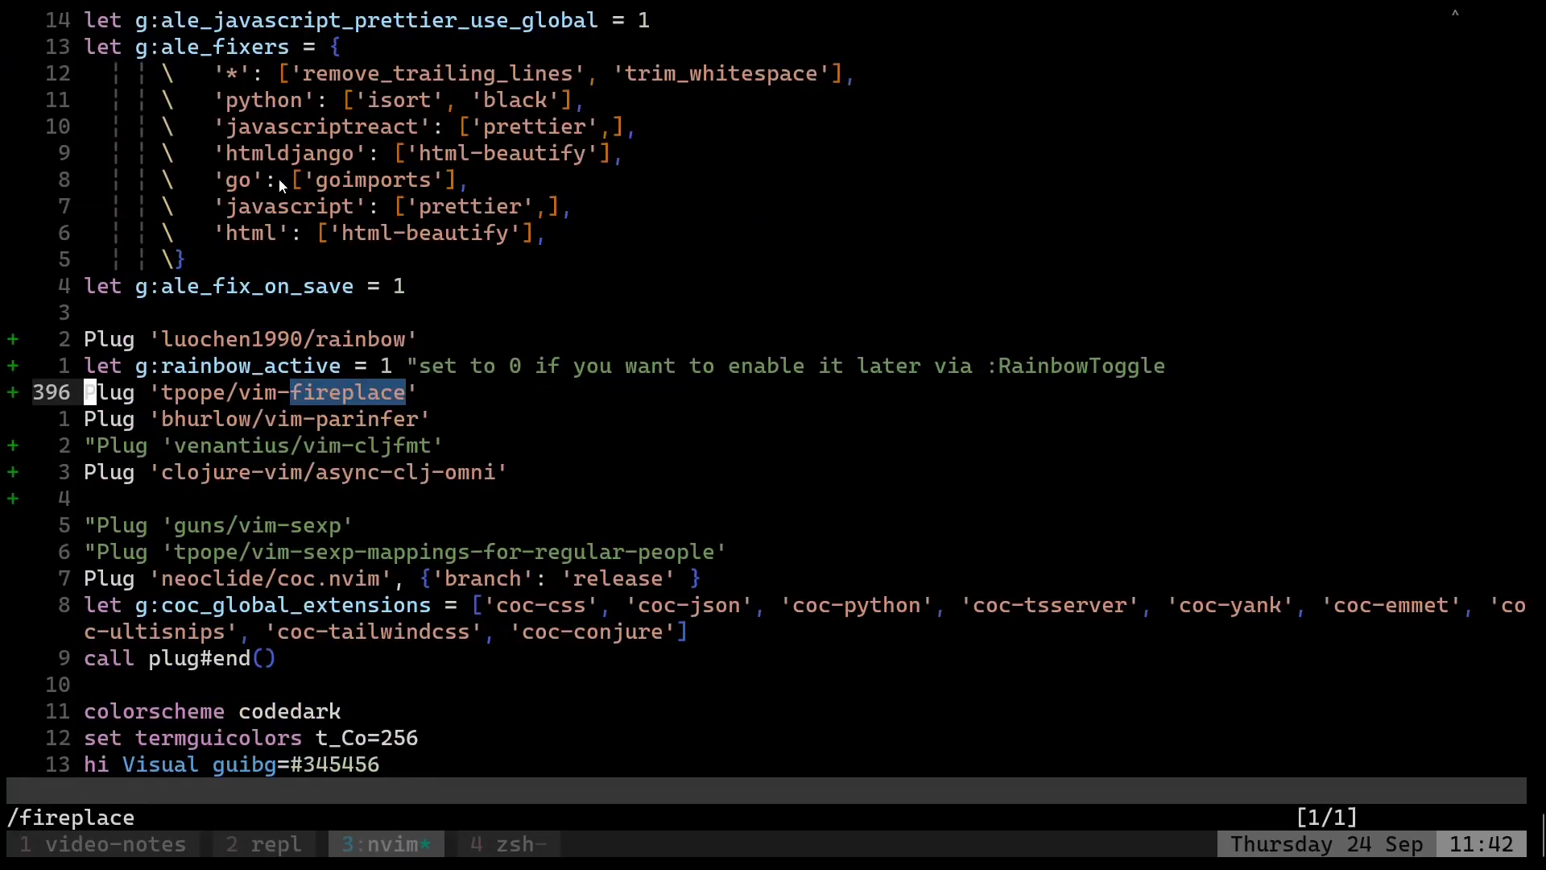
{"action": "key", "text": "V"}
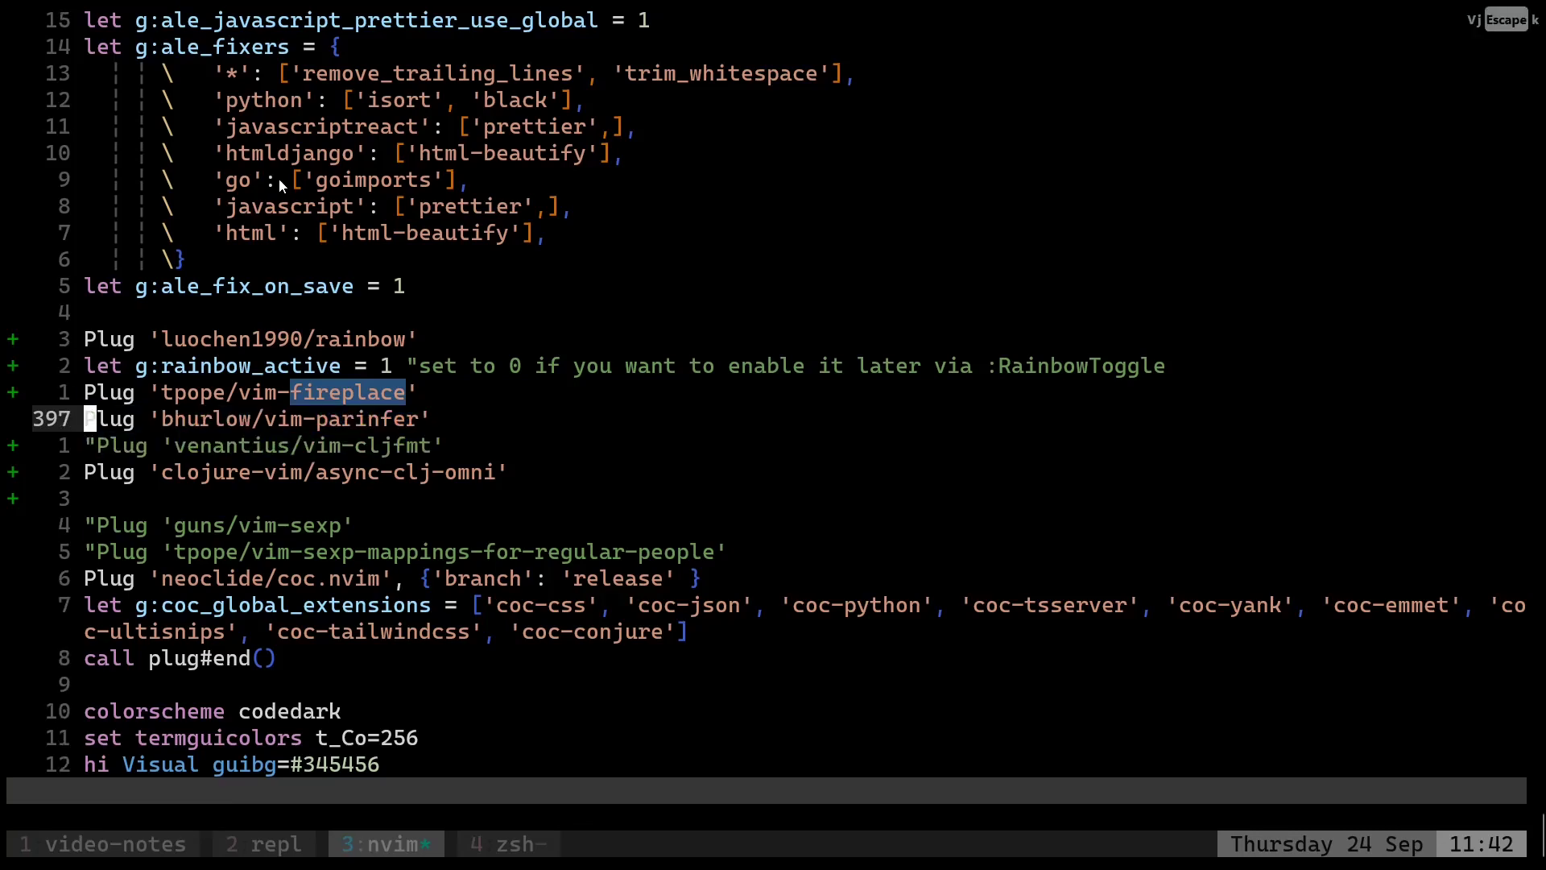
{"action": "key", "text": "j"}
{"action": "type", "text": "\""}
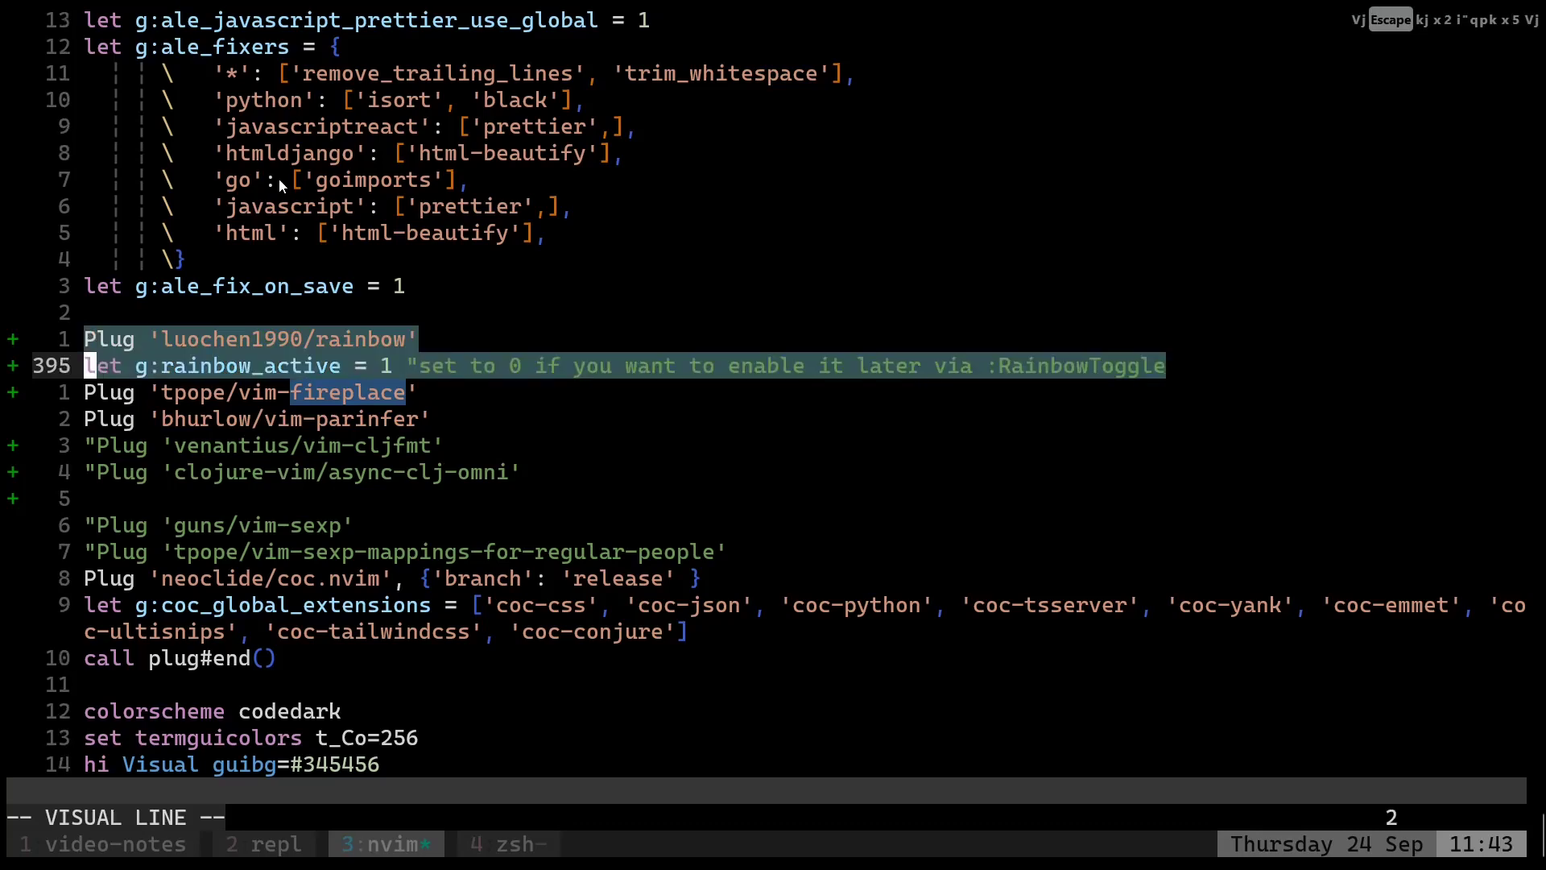
{"action": "key", "text": "Escape"}
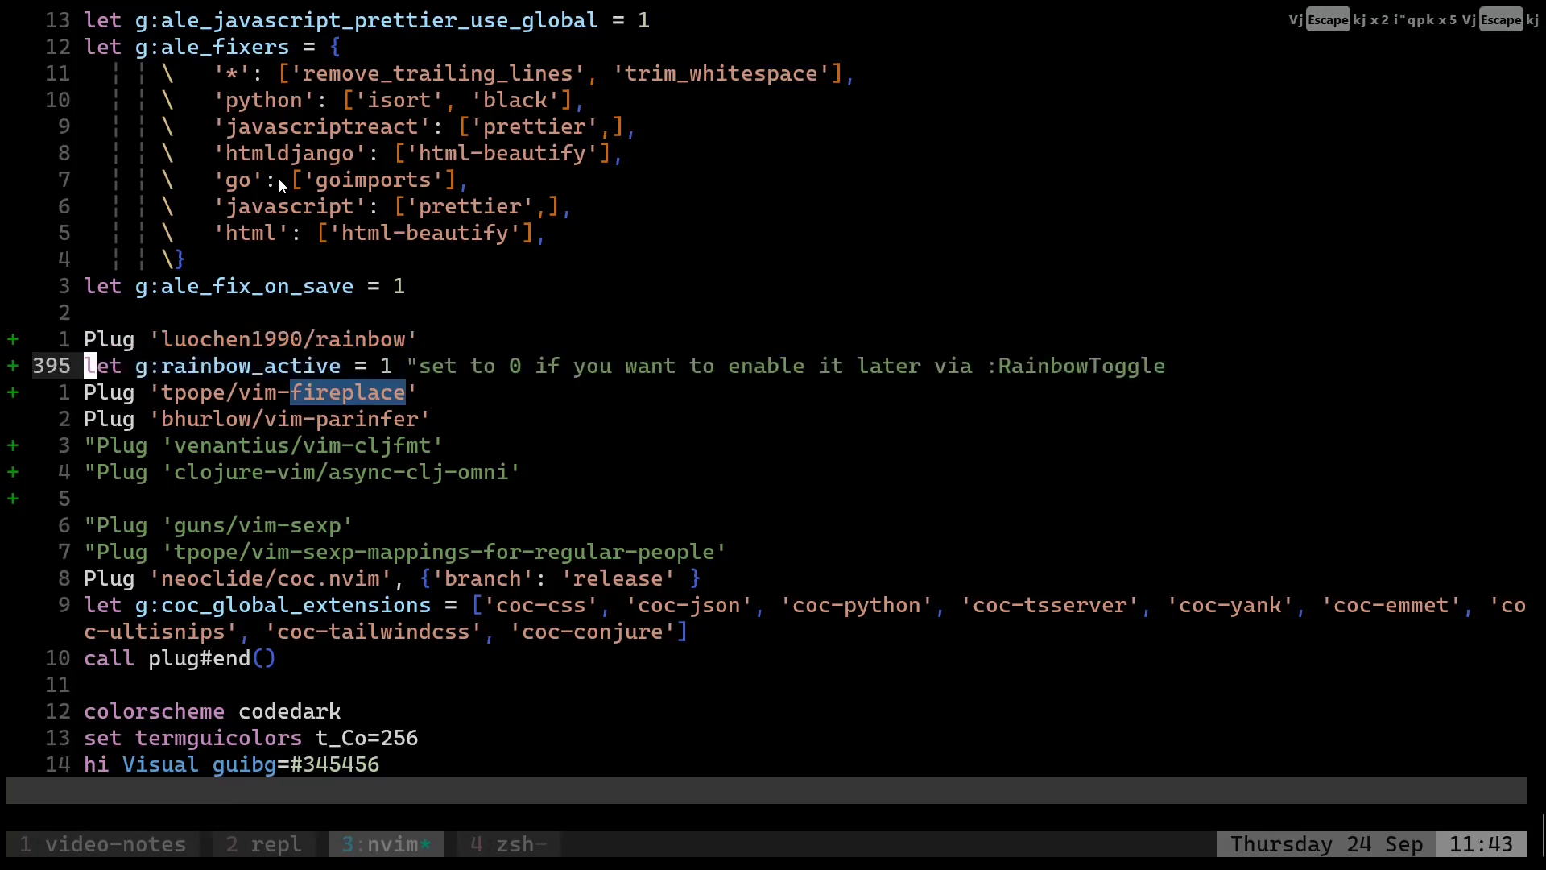
{"action": "key", "text": "Escape"}
{"action": "type", "text": "clea"}
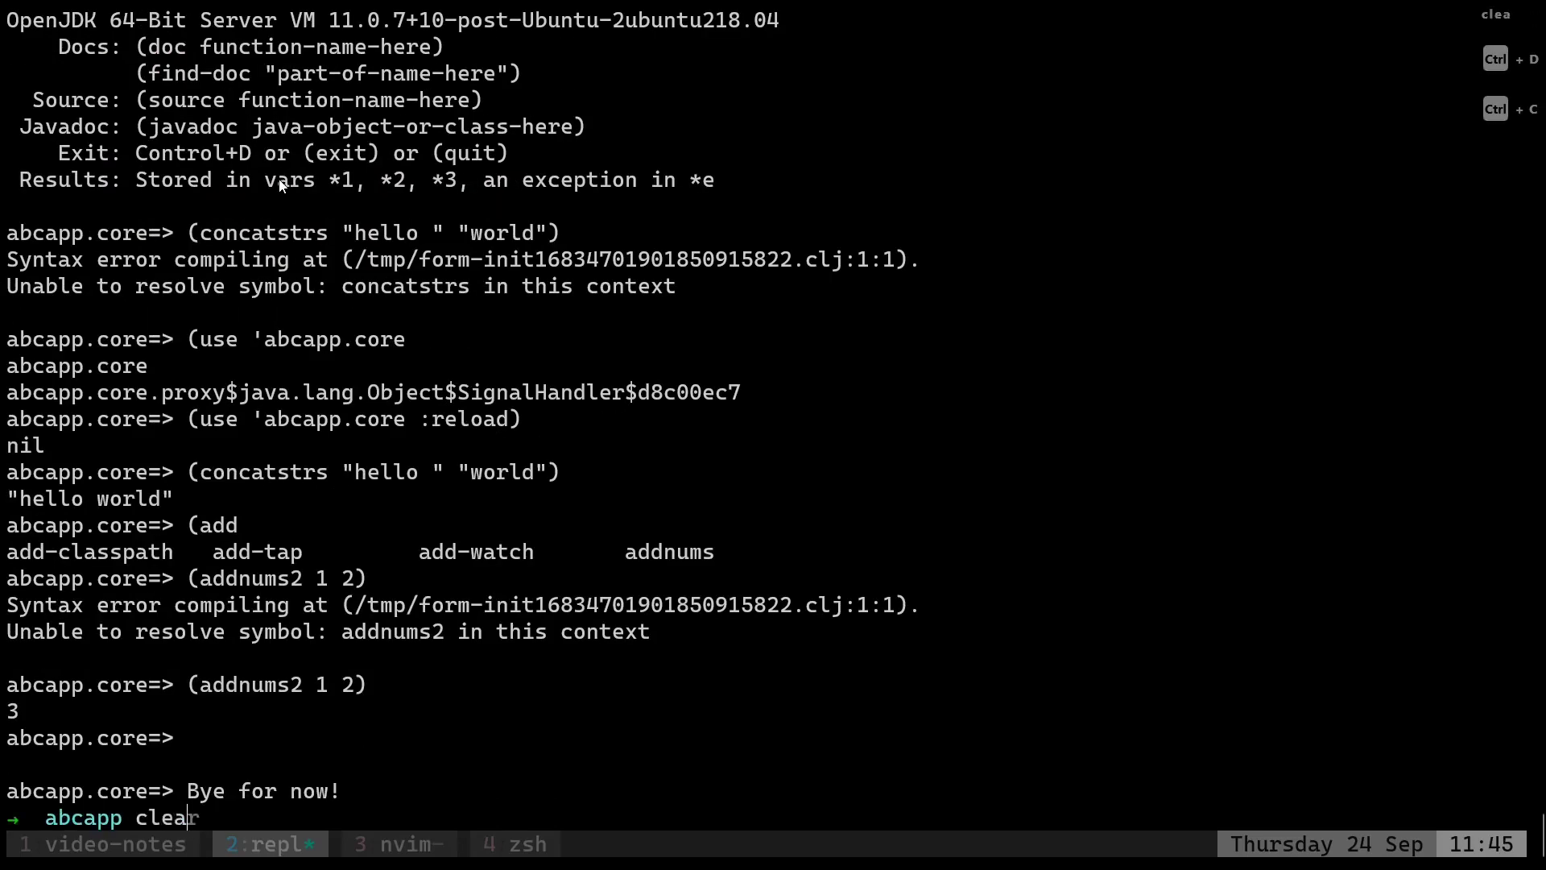
Clear the old REPL output and run lein run in the REPL shell.
{"action": "key", "text": "Return"}
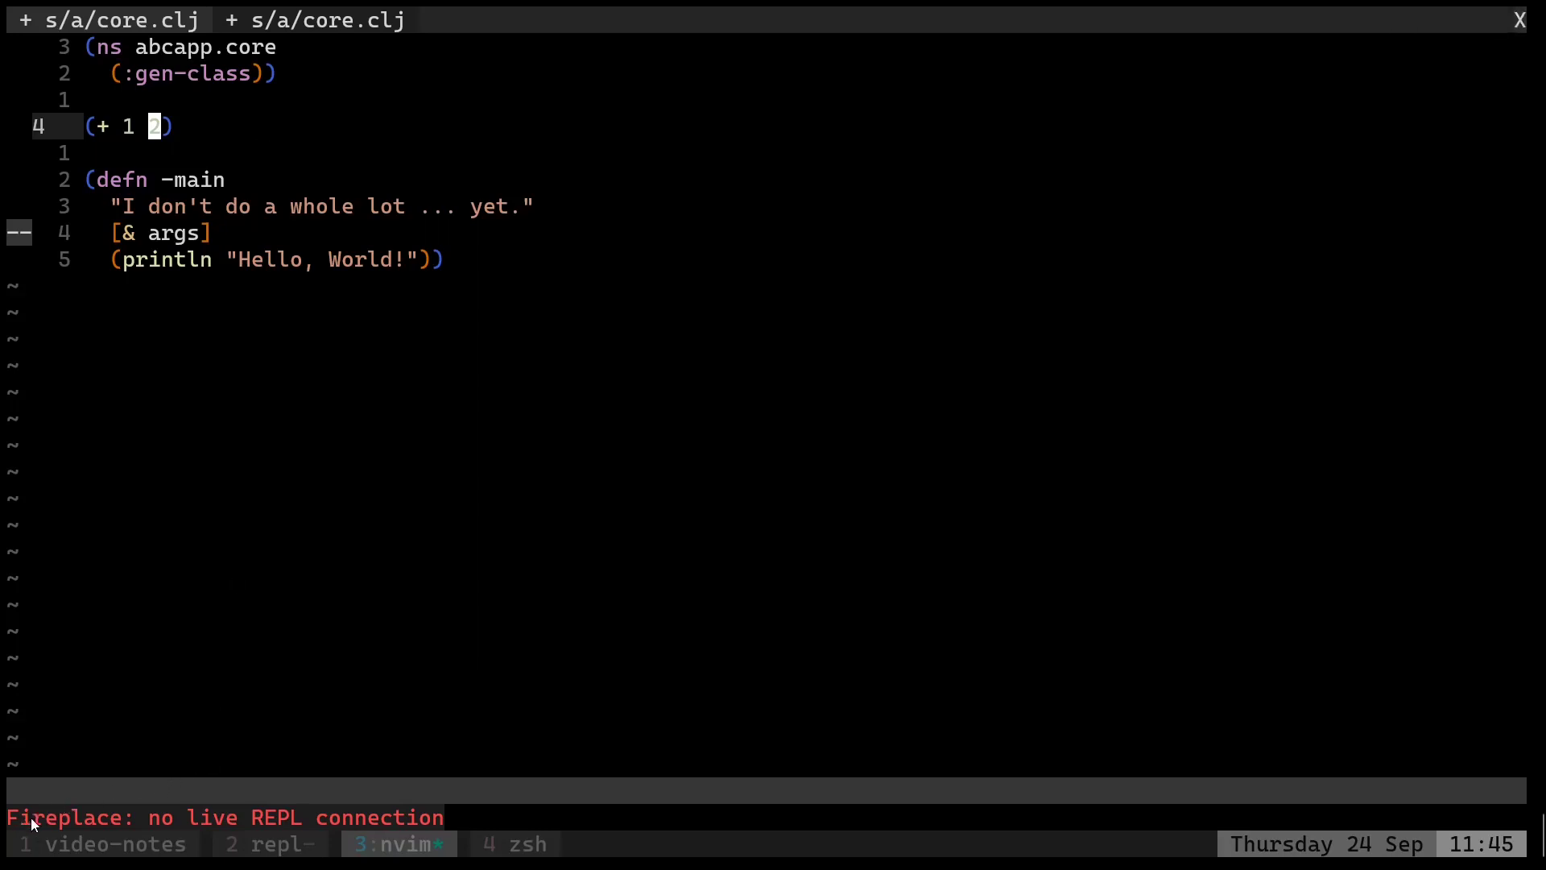
{"action": "left_click", "coordinate": [269, 843]}
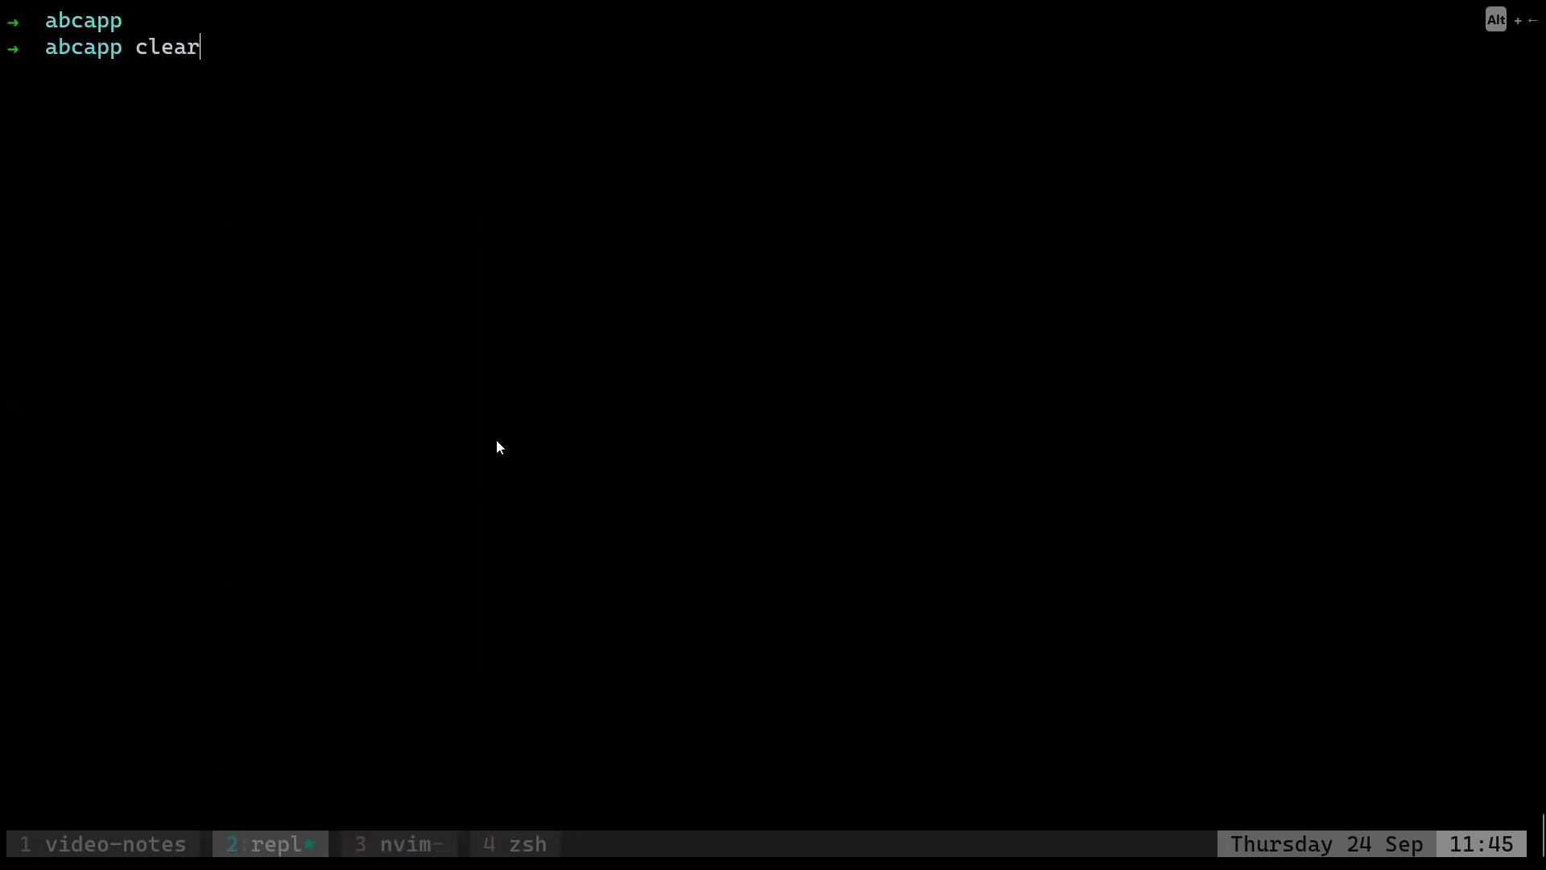
{"action": "type", "text": "lein run"}
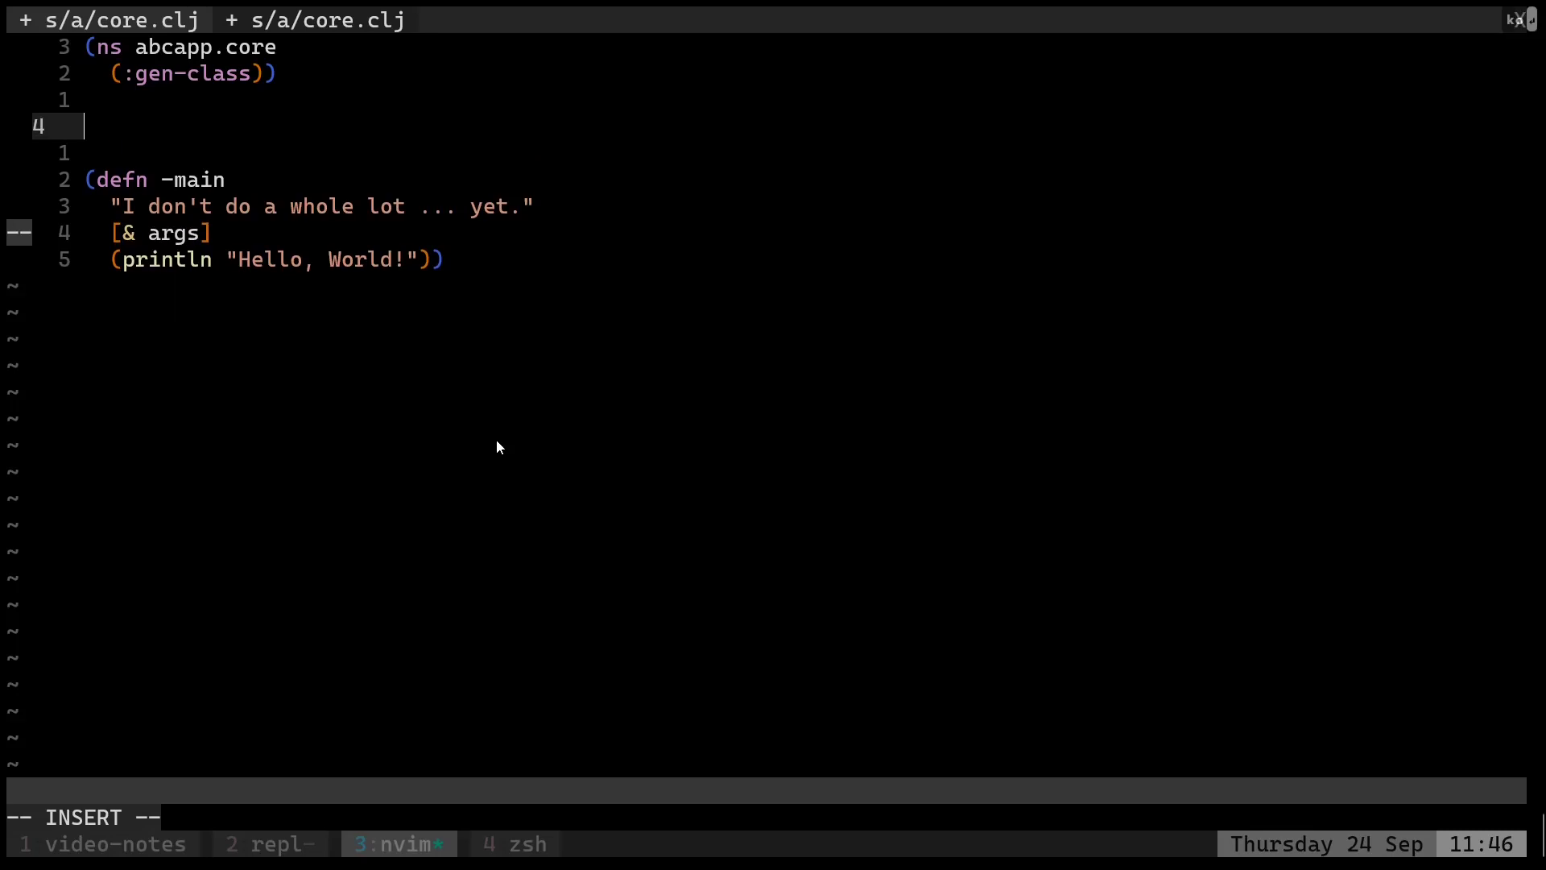
Replace (+ 1 2) with (def hello [name] (println (str "Hello " name))) and save.
{"action": "type", "text": "(def he"}
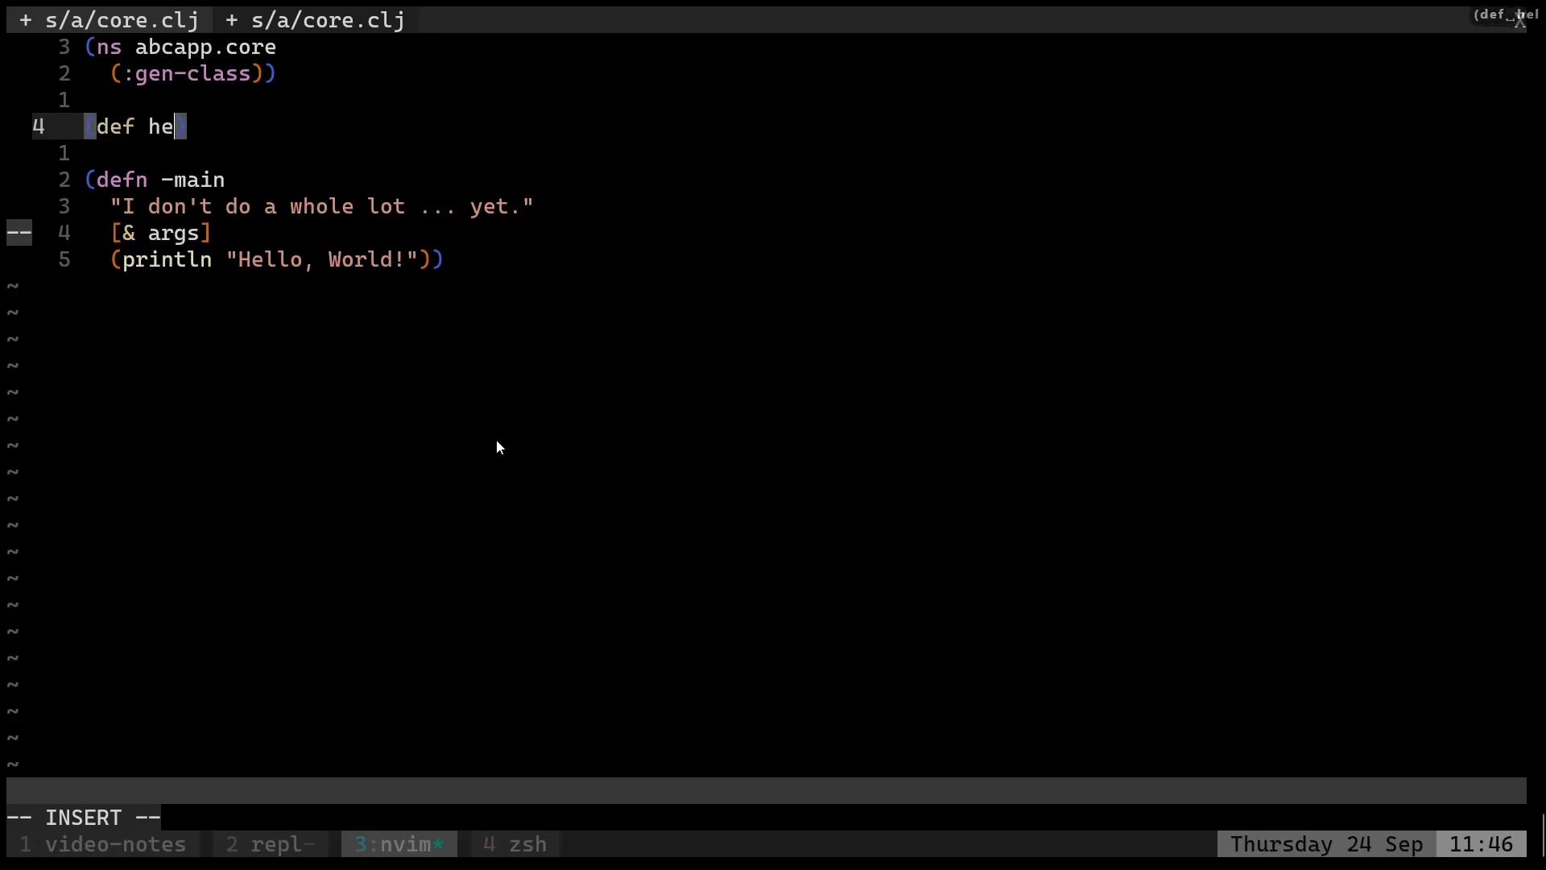
{"action": "type", "text": "llo [name]"}
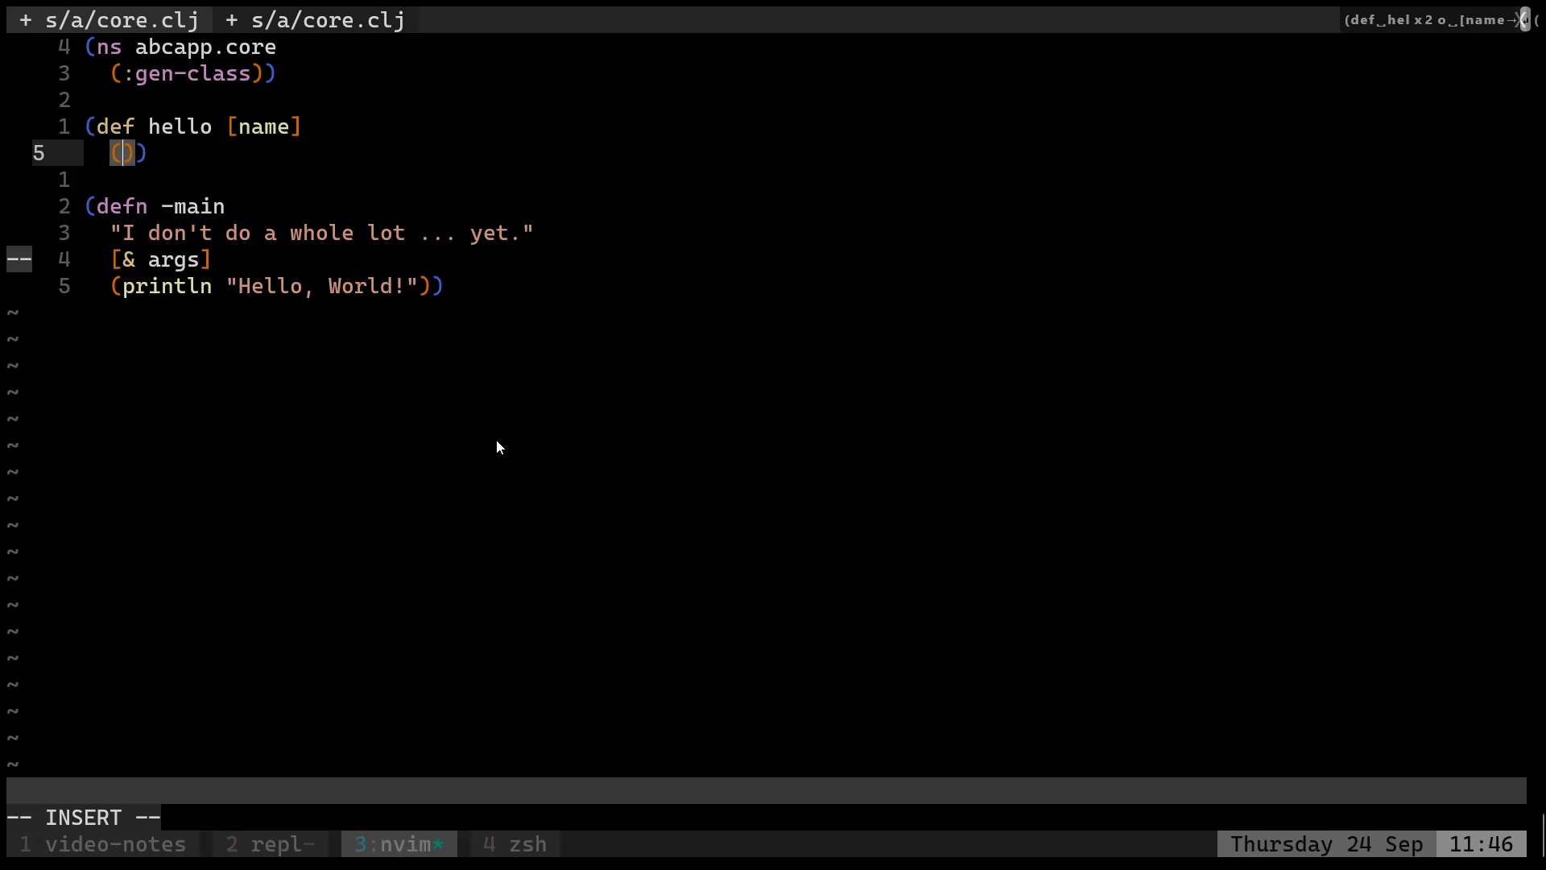
{"action": "type", "text": "str"}
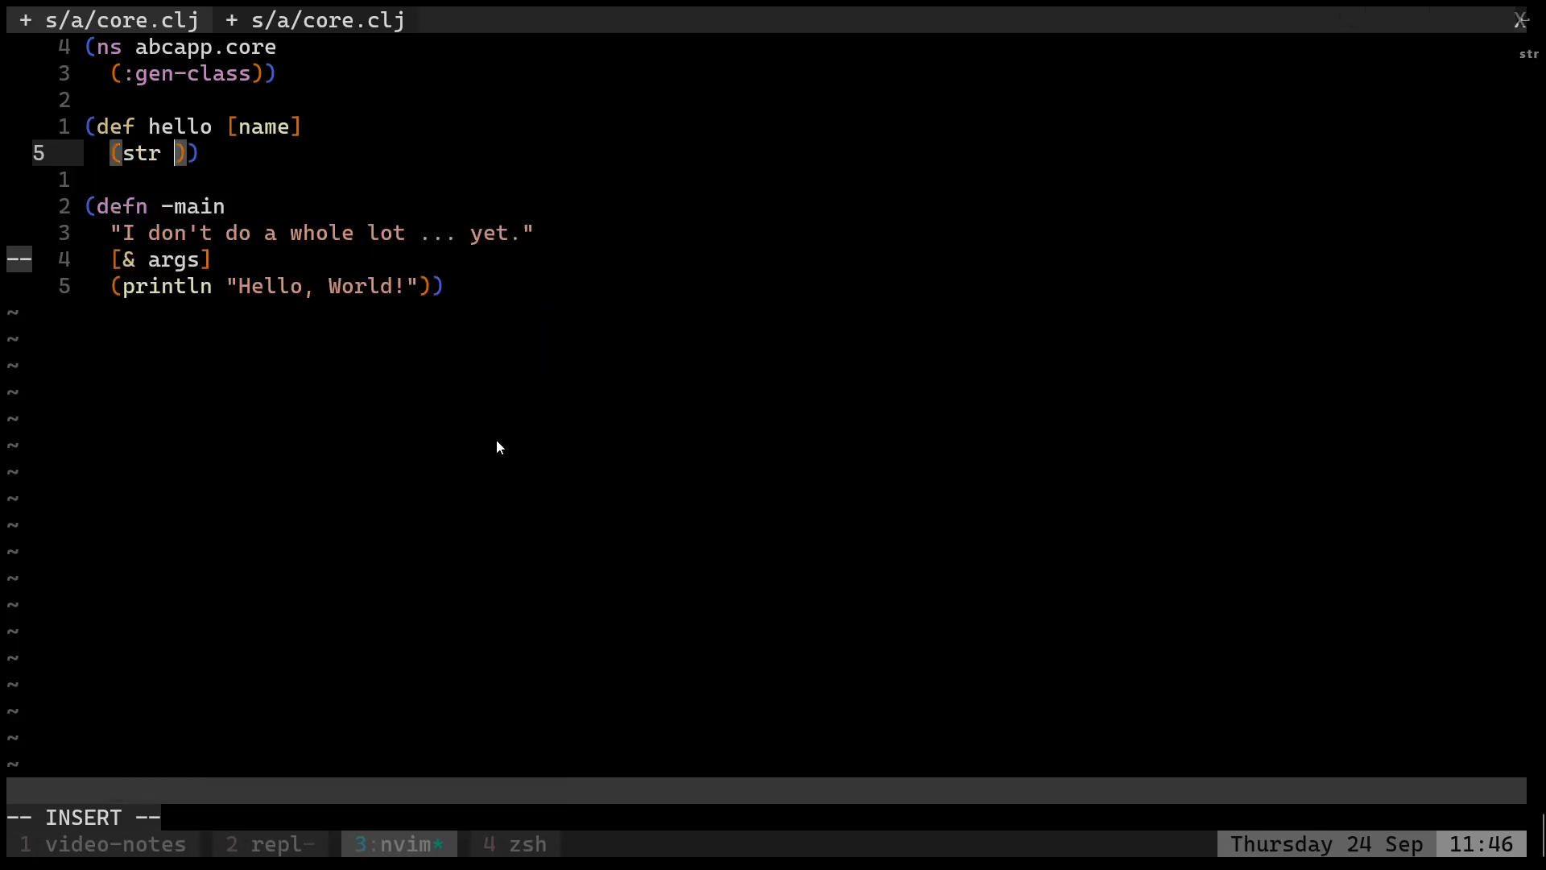
{"action": "type", "text": "\"Hello\""}
{"action": "type", "text": "("}
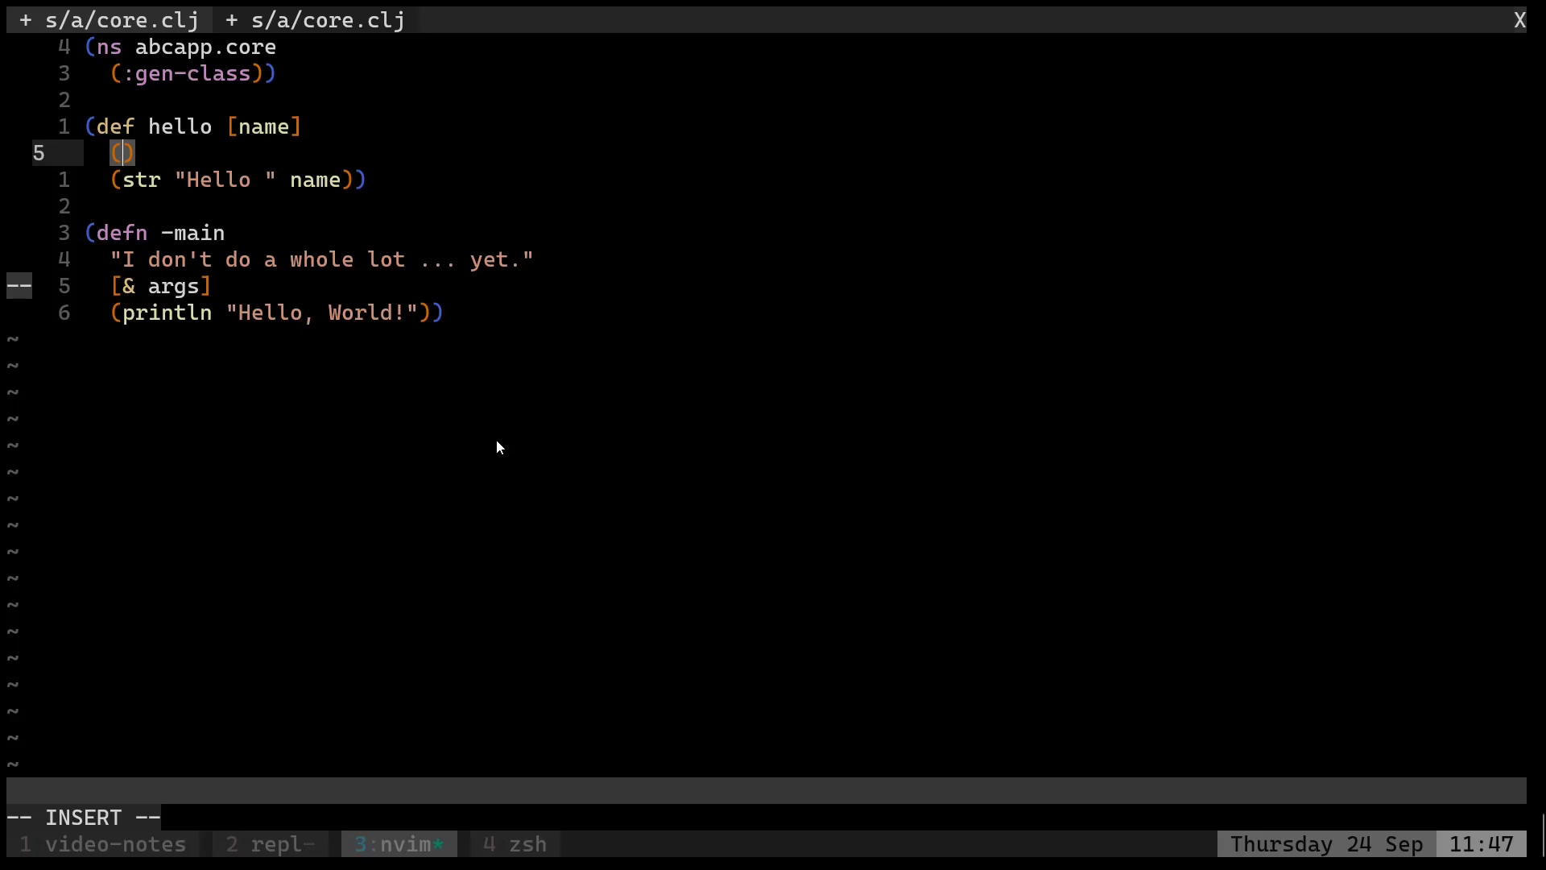
{"action": "type", "text": "println"}
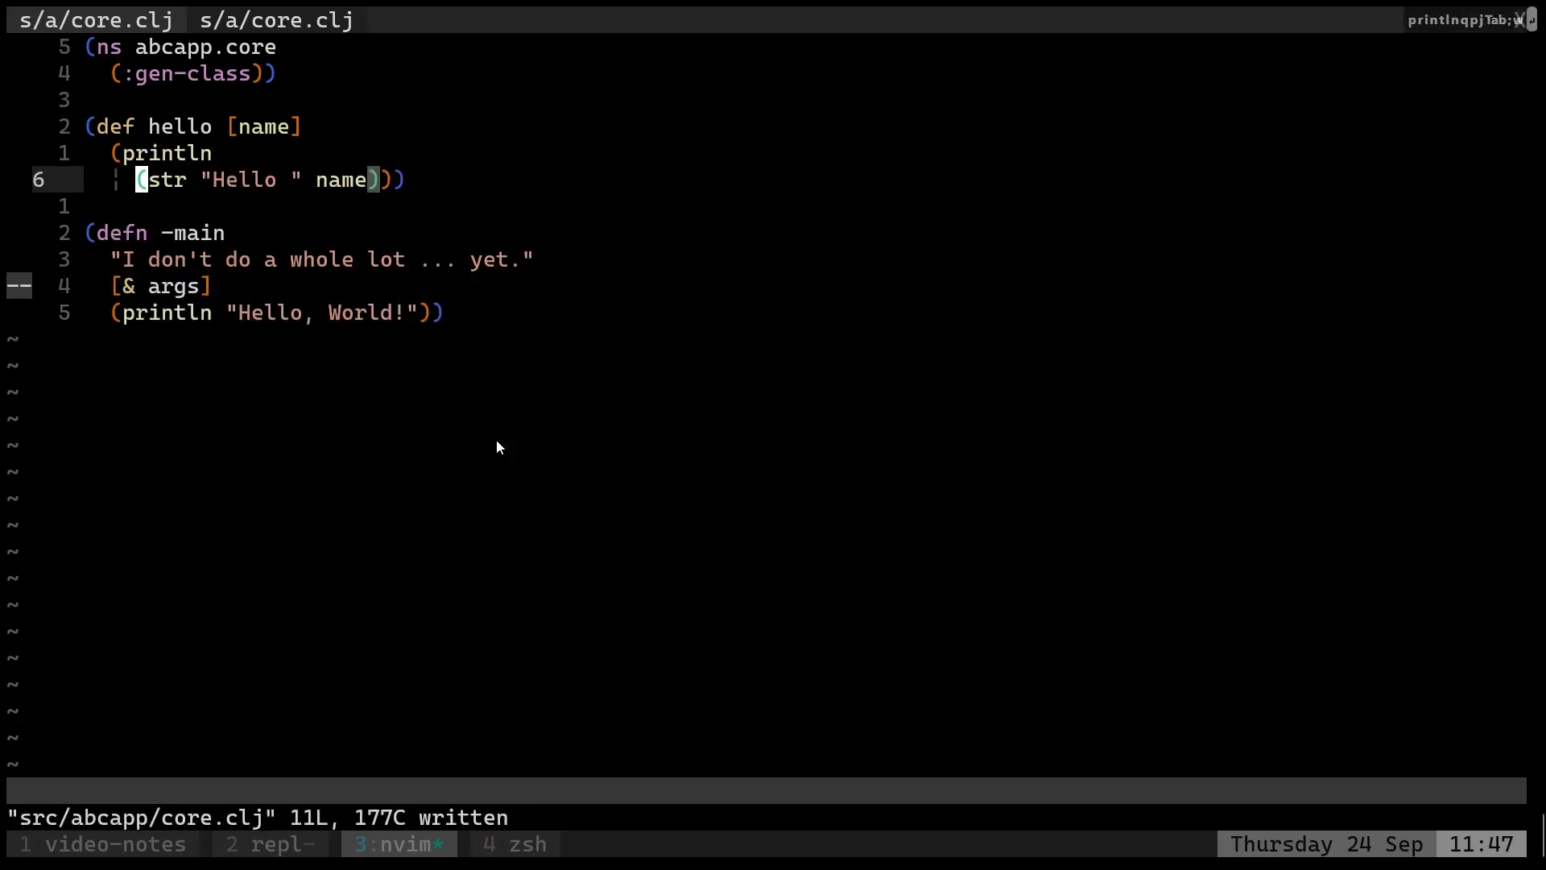
Call (hello) in the lein REPL, which fails with 'Unable to resolve symbol: hello'.
{"action": "left_click", "coordinate": [268, 843]}
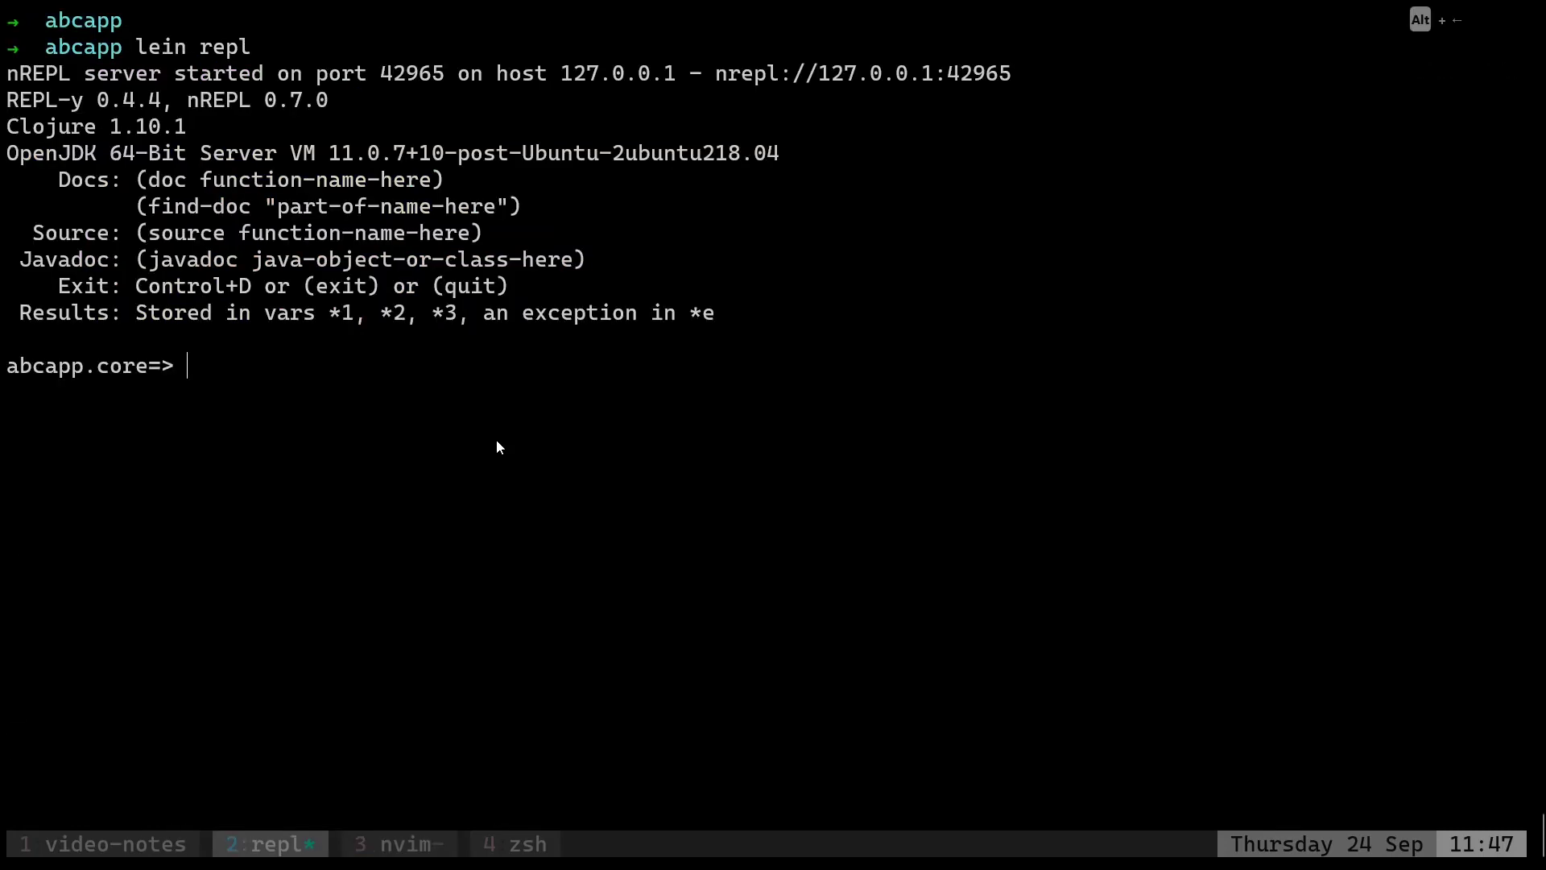
{"action": "type", "text": "h"}
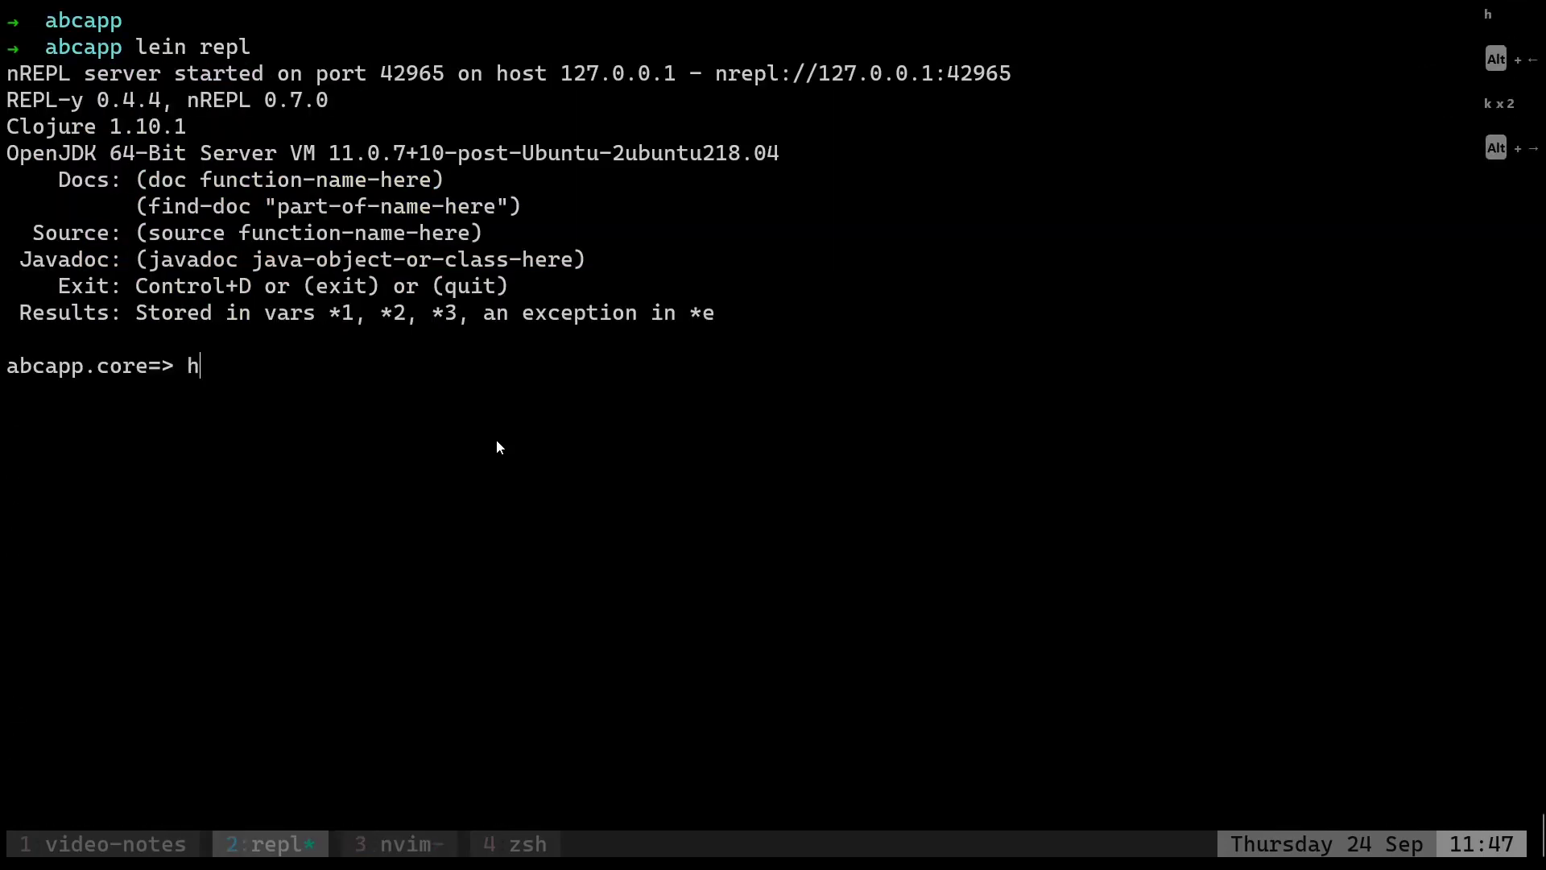
{"action": "type", "text": "("}
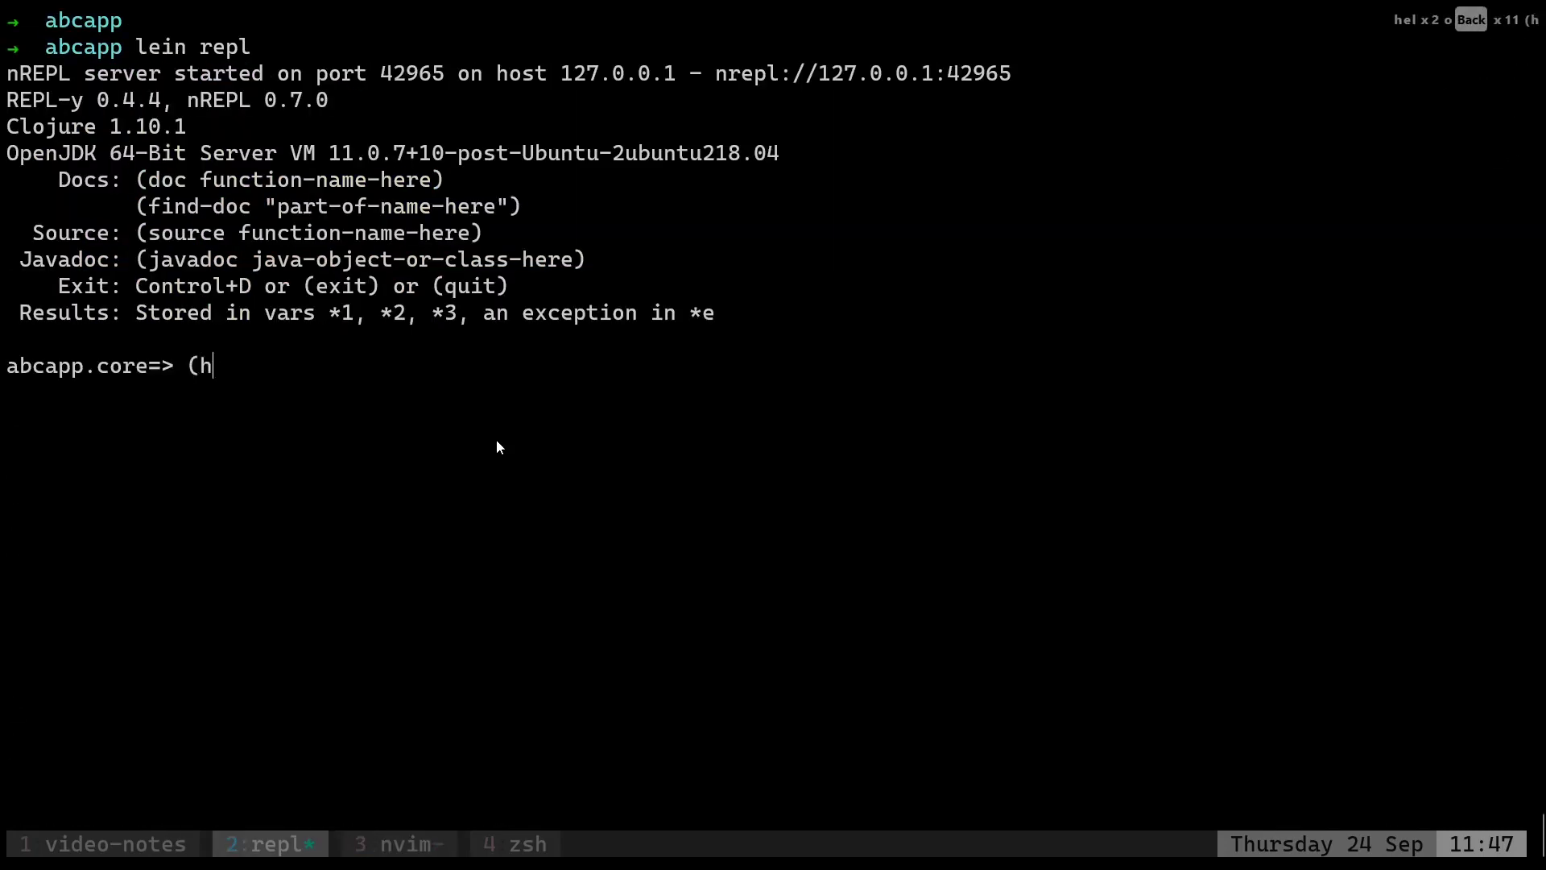
{"action": "type", "text": "ello"}
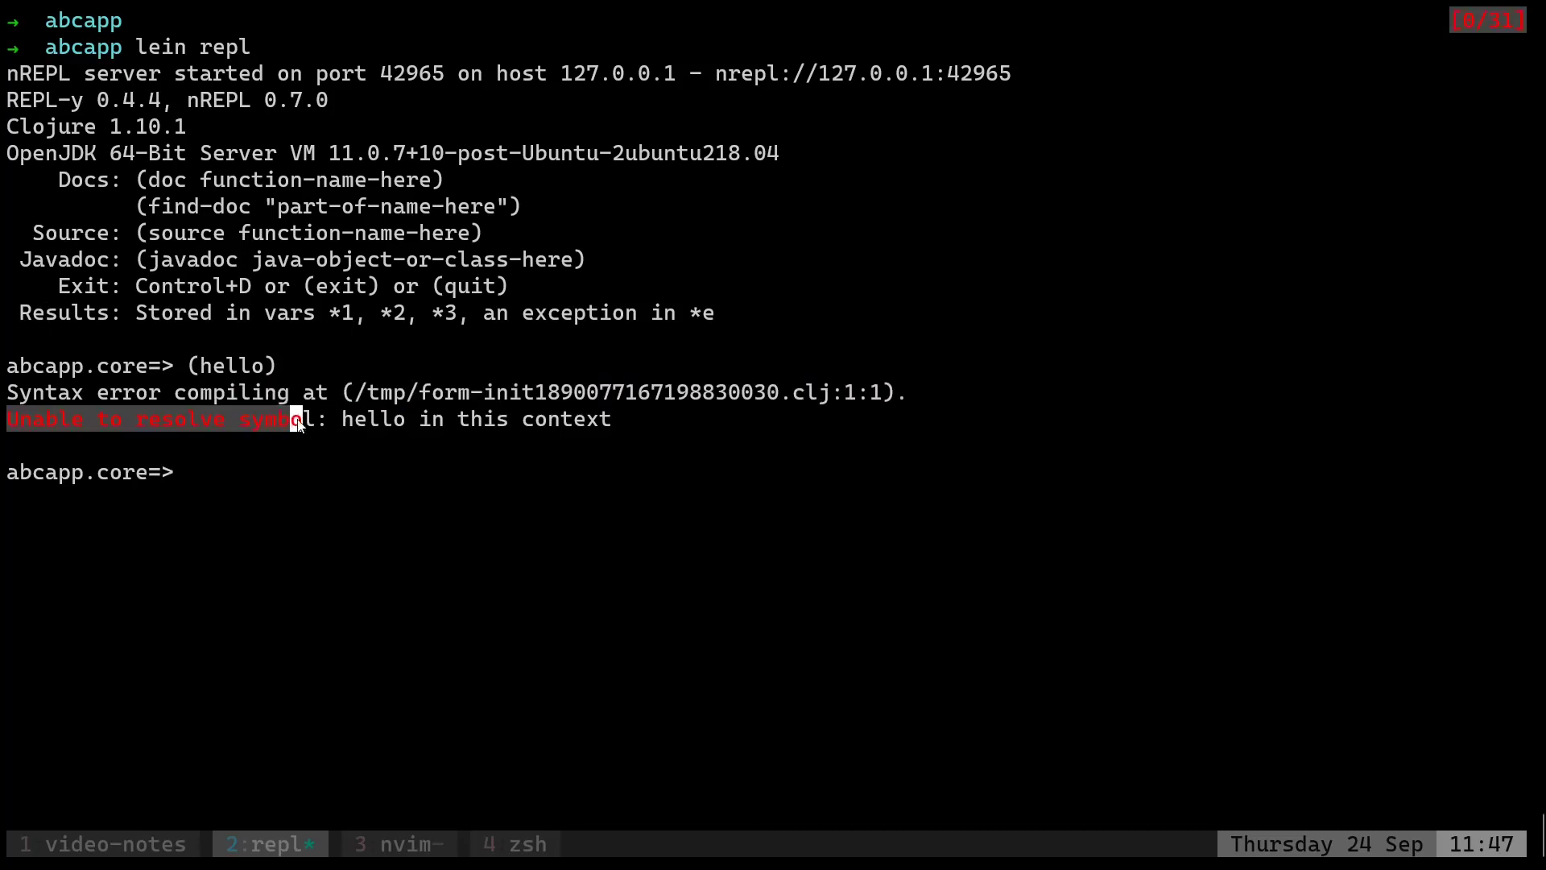
Evaluate the selected hello form, dismiss the def error, and re-evaluate it as defn.
{"action": "left_click", "coordinate": [399, 843]}
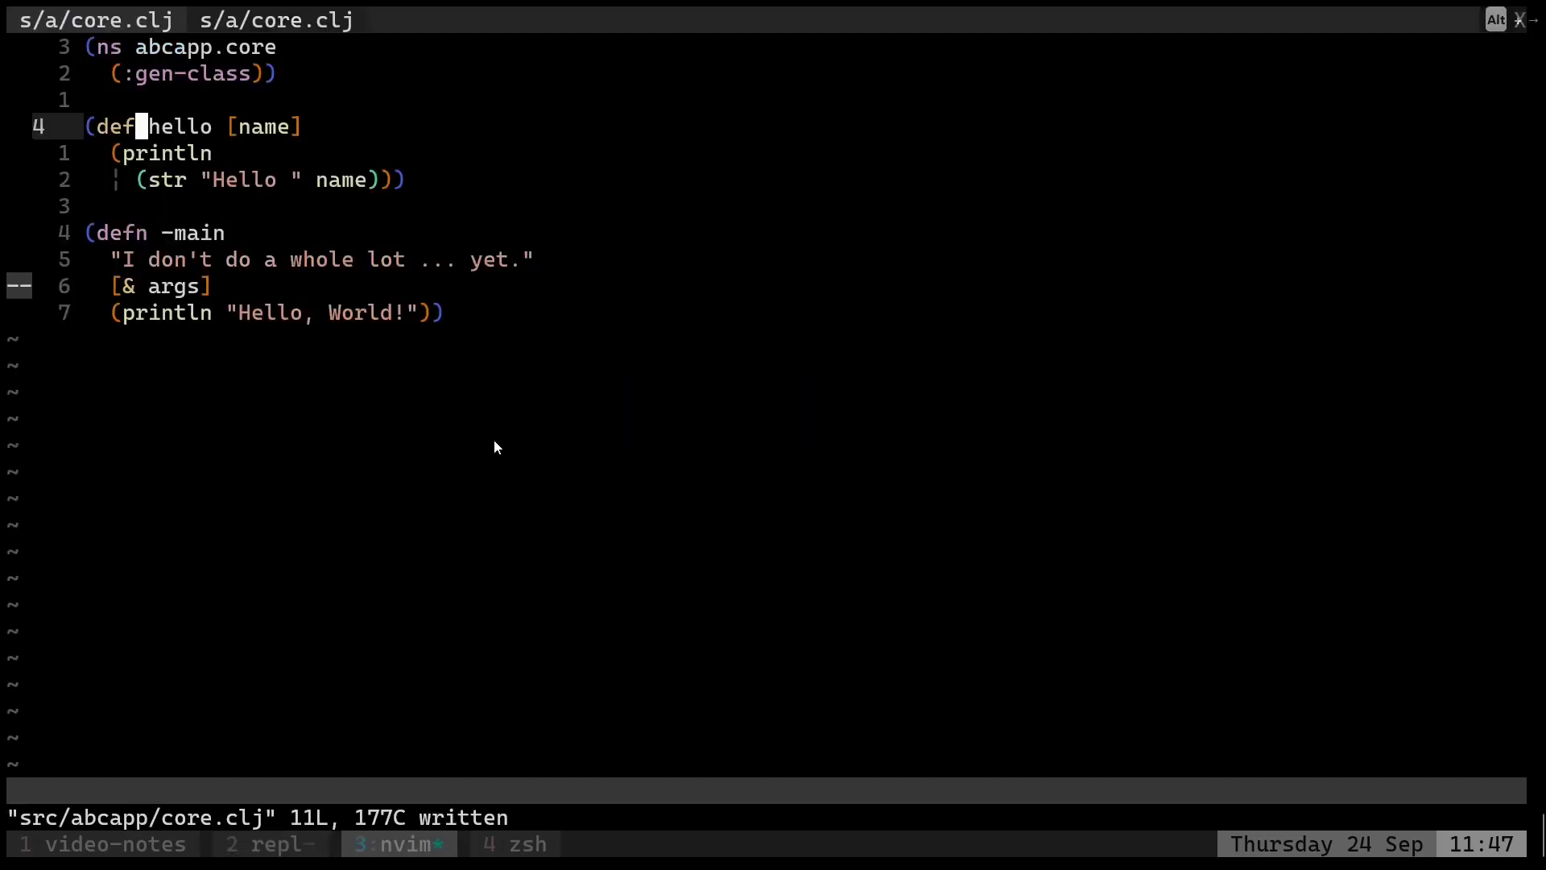
{"action": "key", "text": "V"}
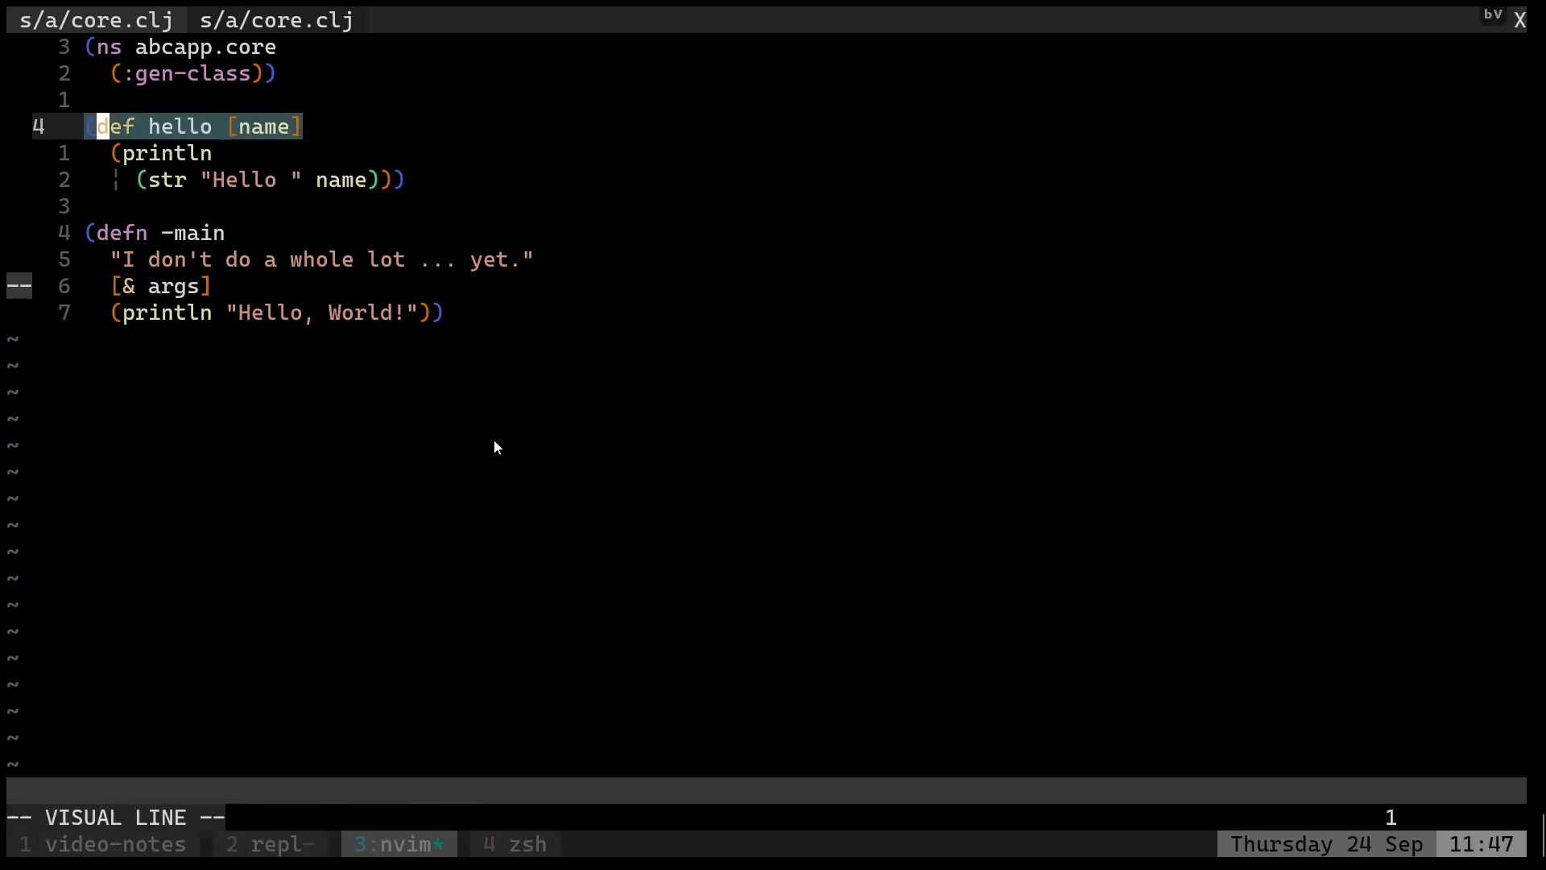
{"action": "key", "text": "j"}
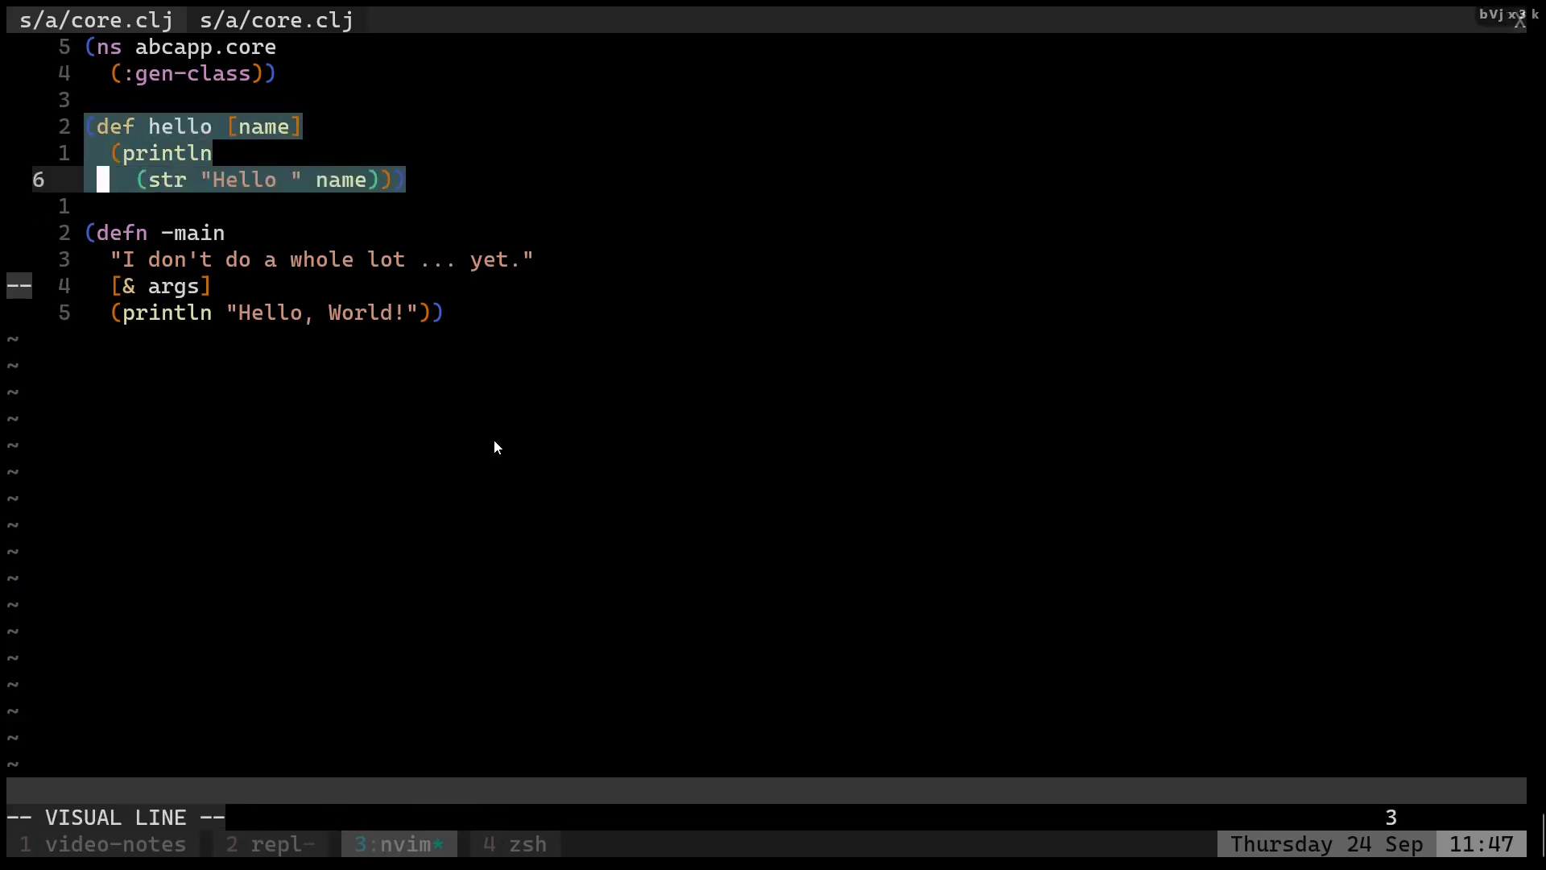
{"action": "key", "text": "Escape"}
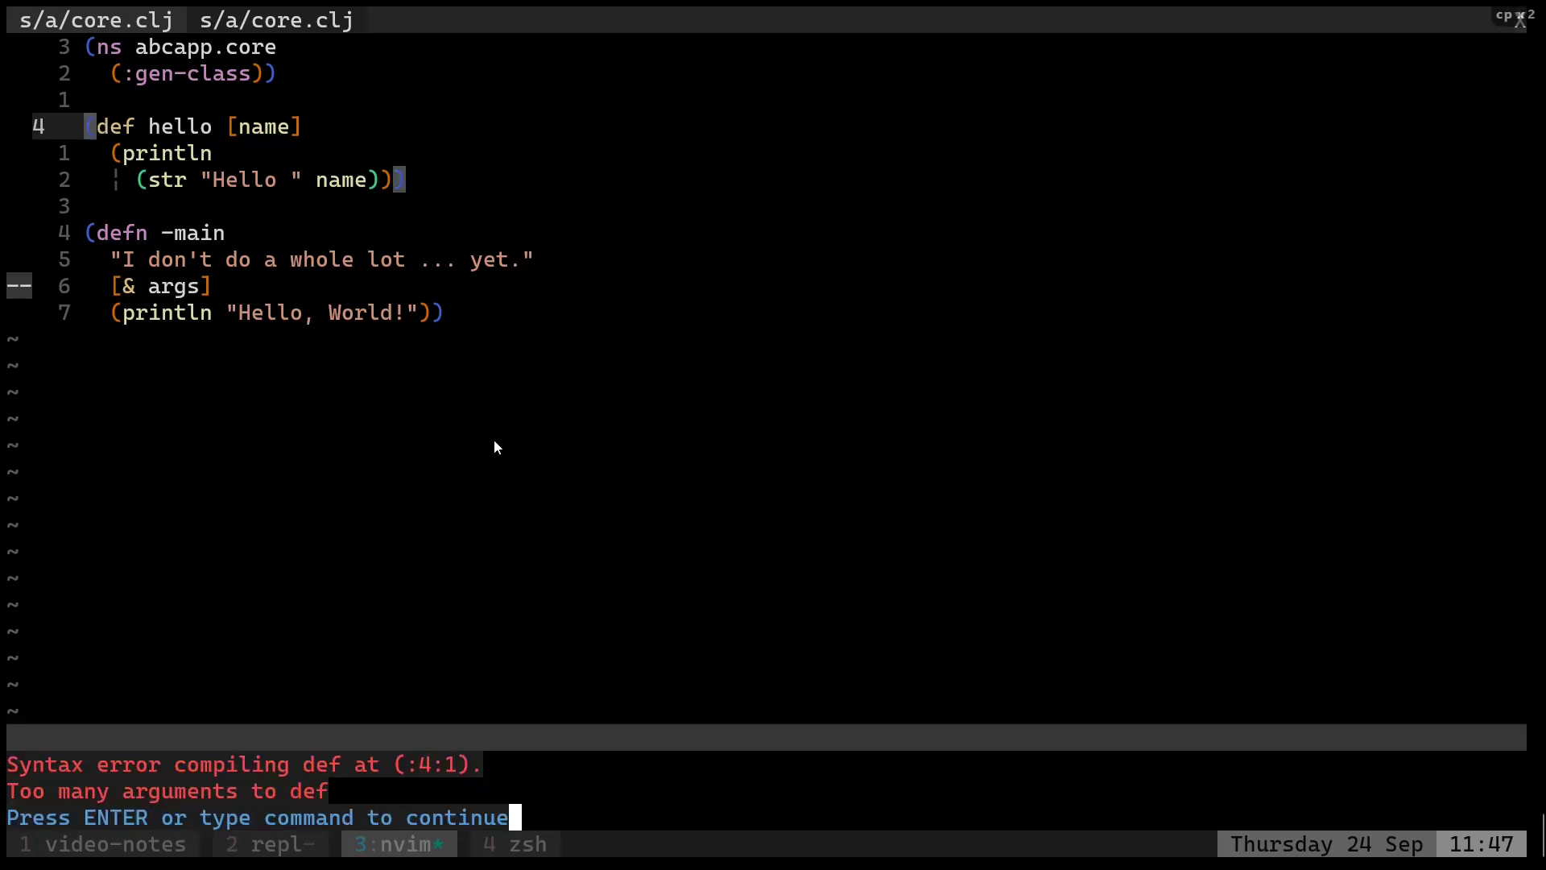
{"action": "key", "text": "Return"}
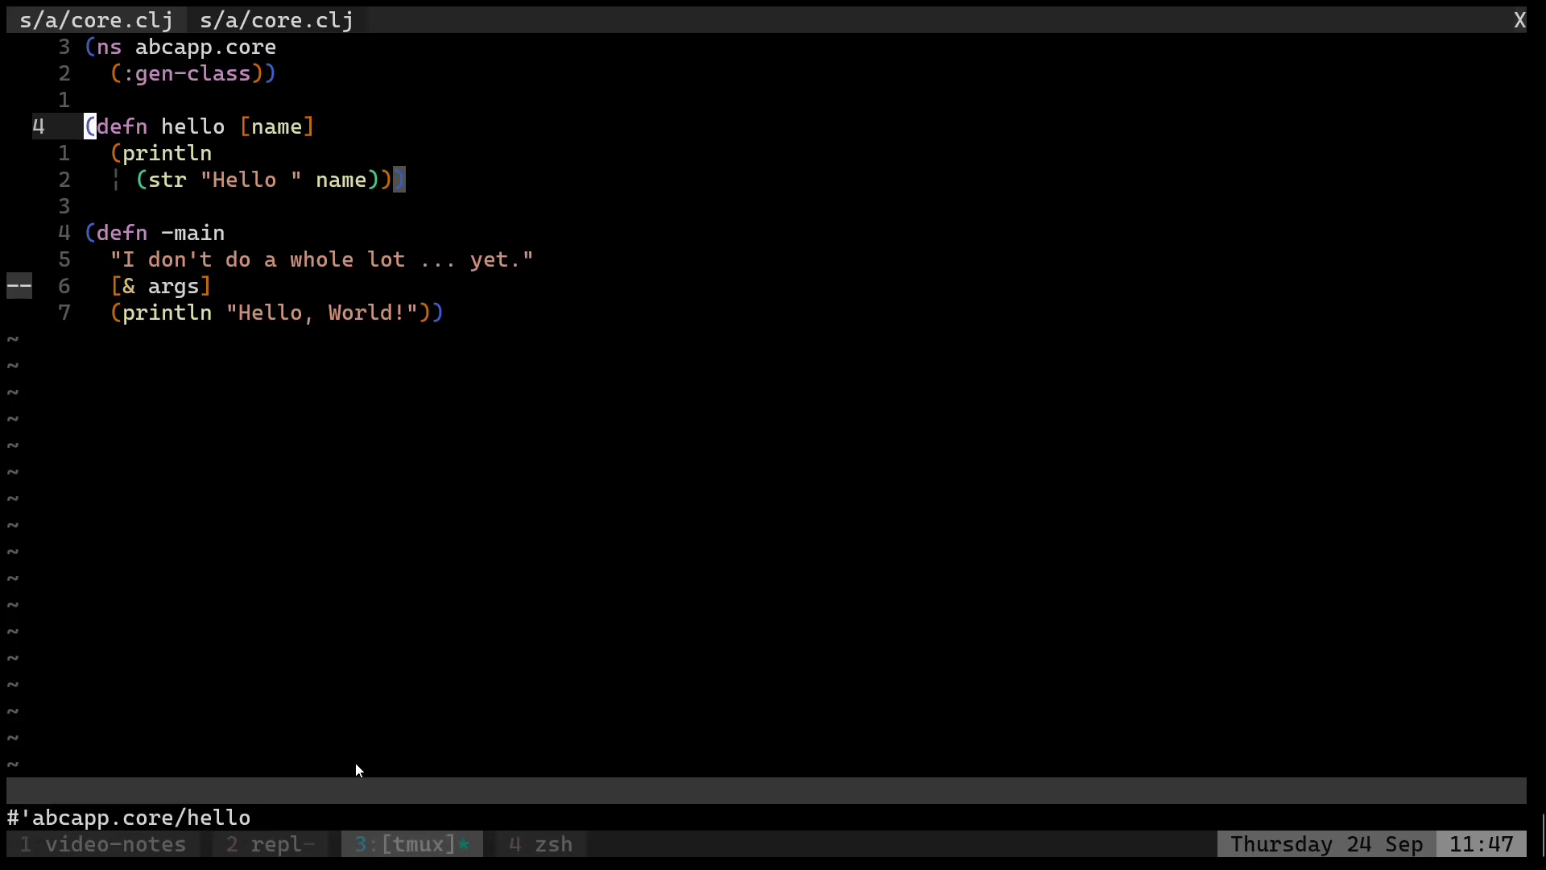
Run (hello "ox") to print Hello ox, then reload with (use 'abcapp.core :reload).
{"action": "left_click", "coordinate": [269, 843]}
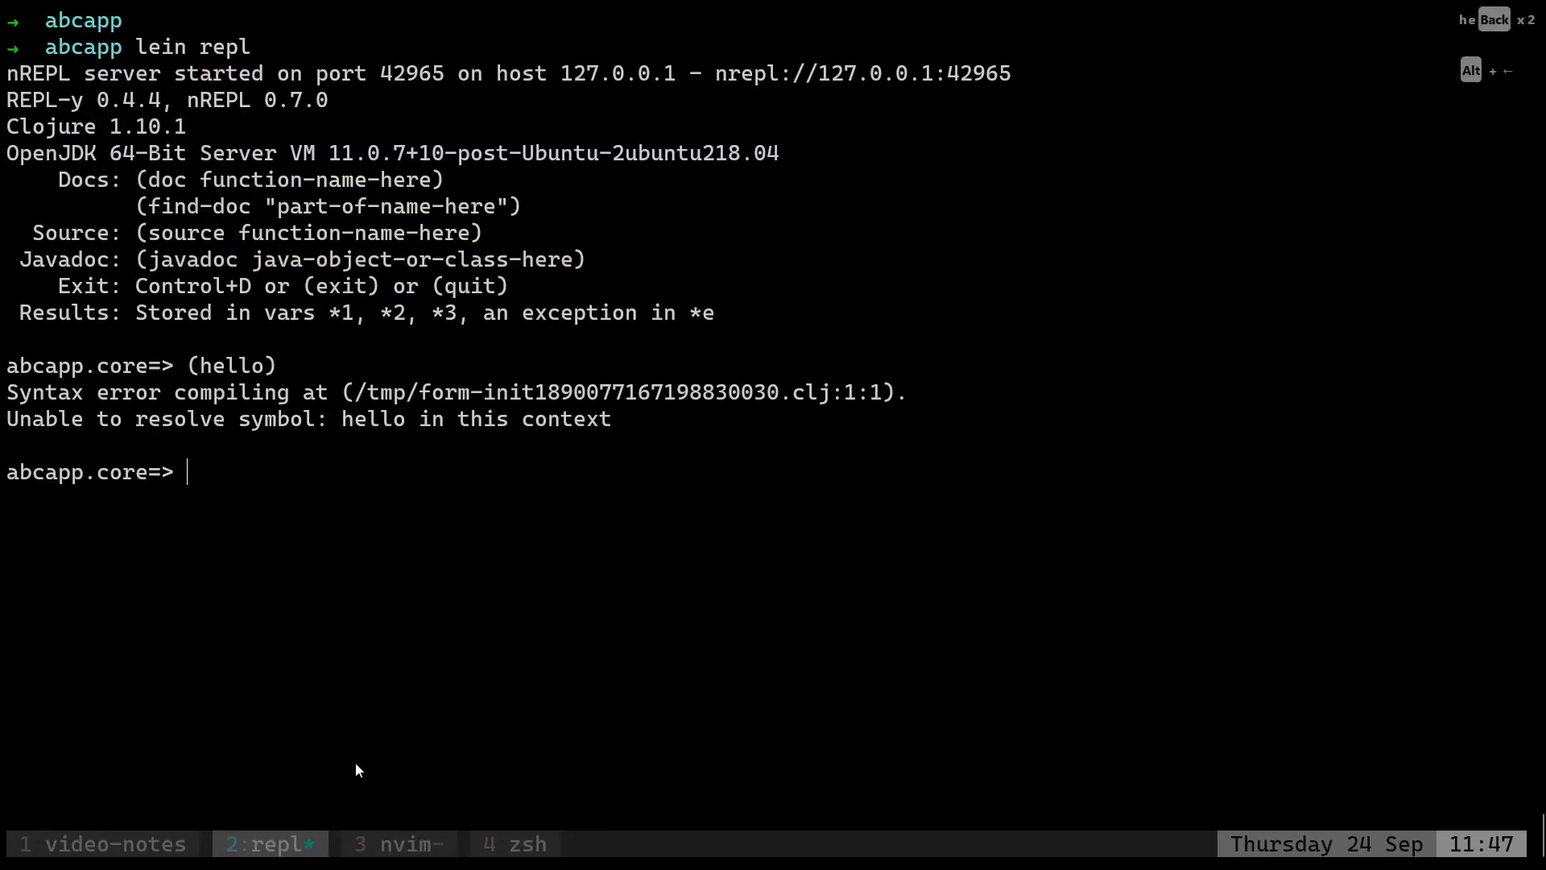
{"action": "key", "text": "Return"}
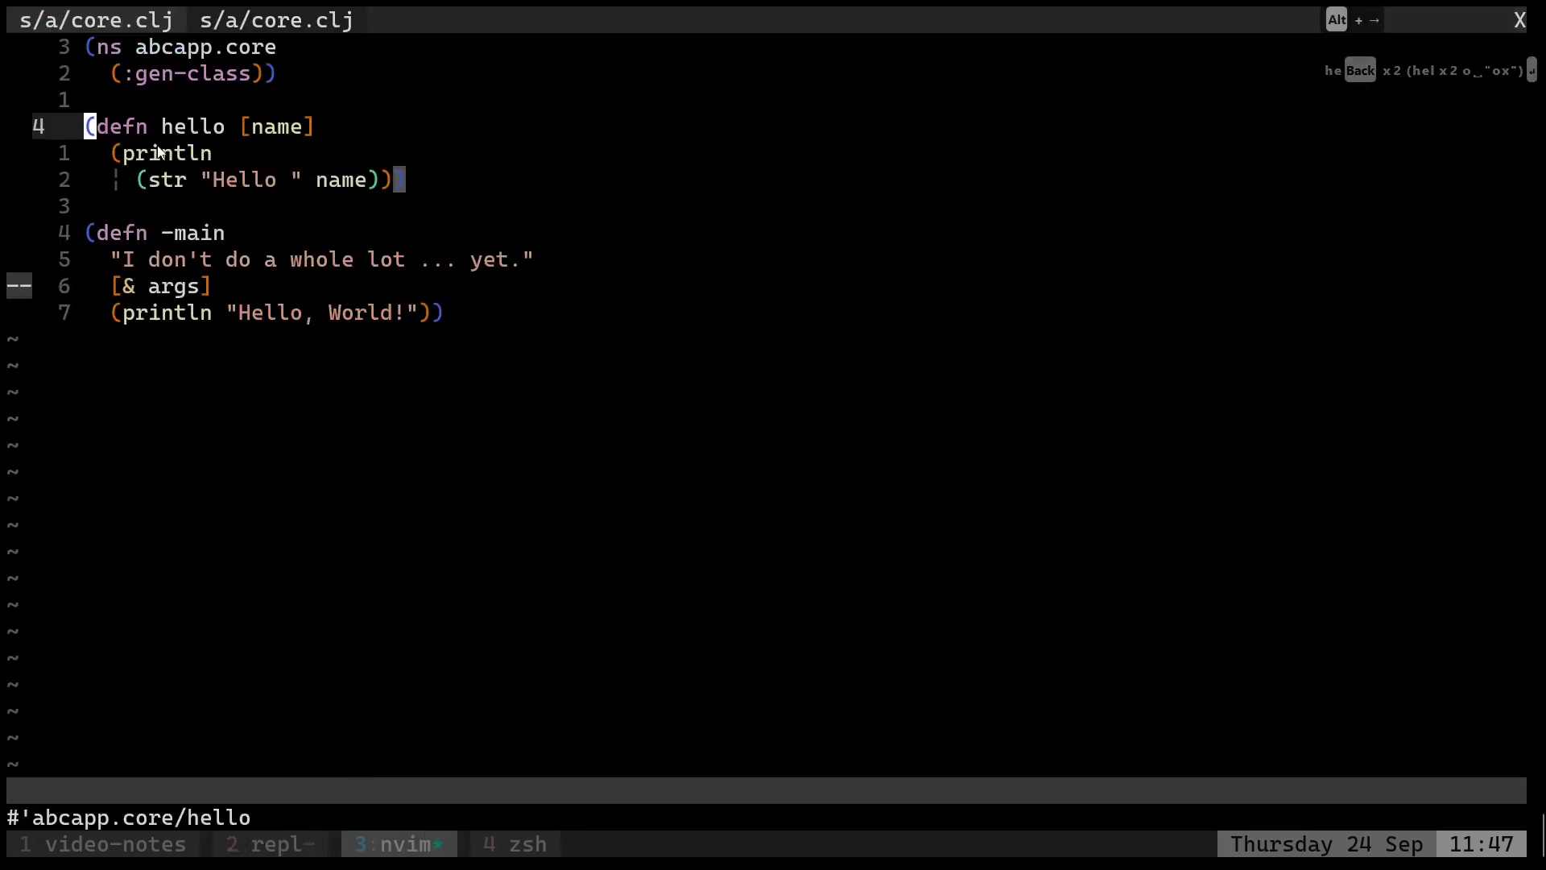
{"action": "left_click", "coordinate": [269, 843]}
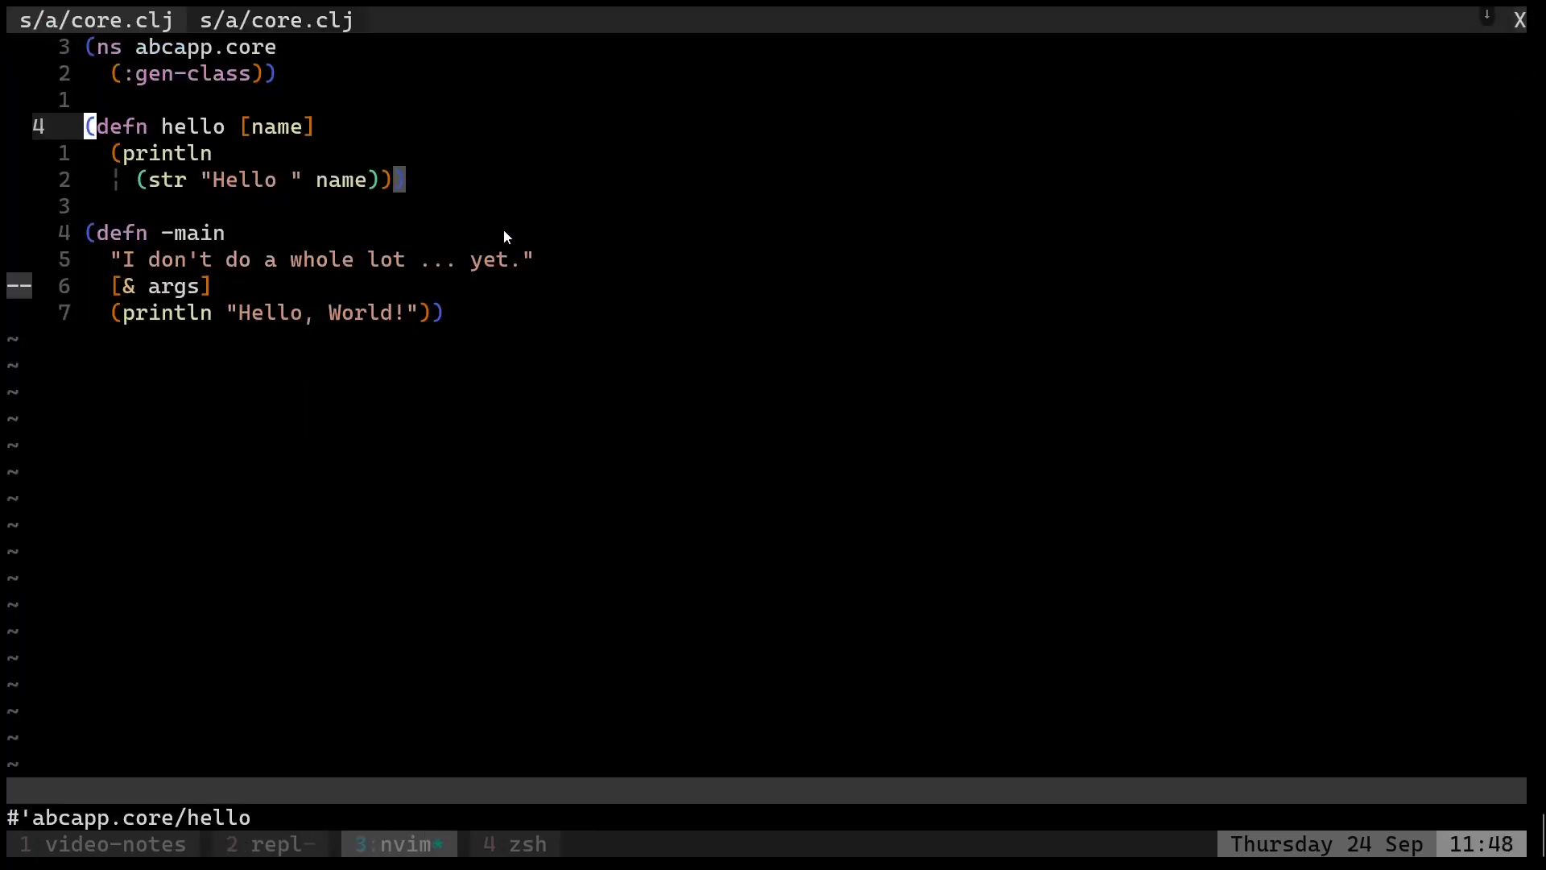
{"action": "left_click", "coordinate": [269, 843]}
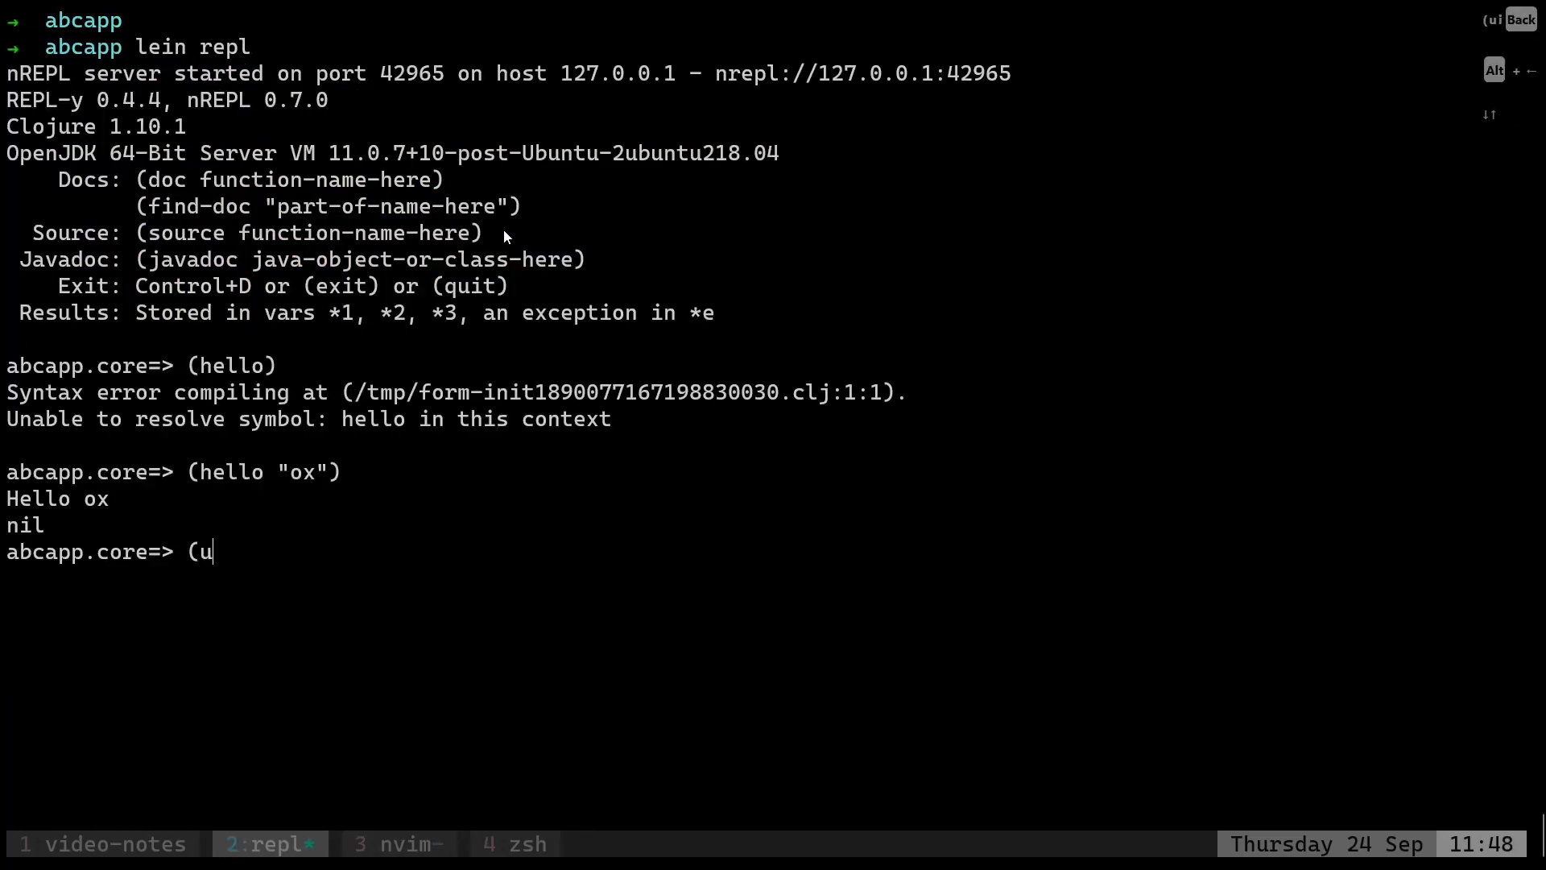
{"action": "type", "text": "se 'abcapp.core"}
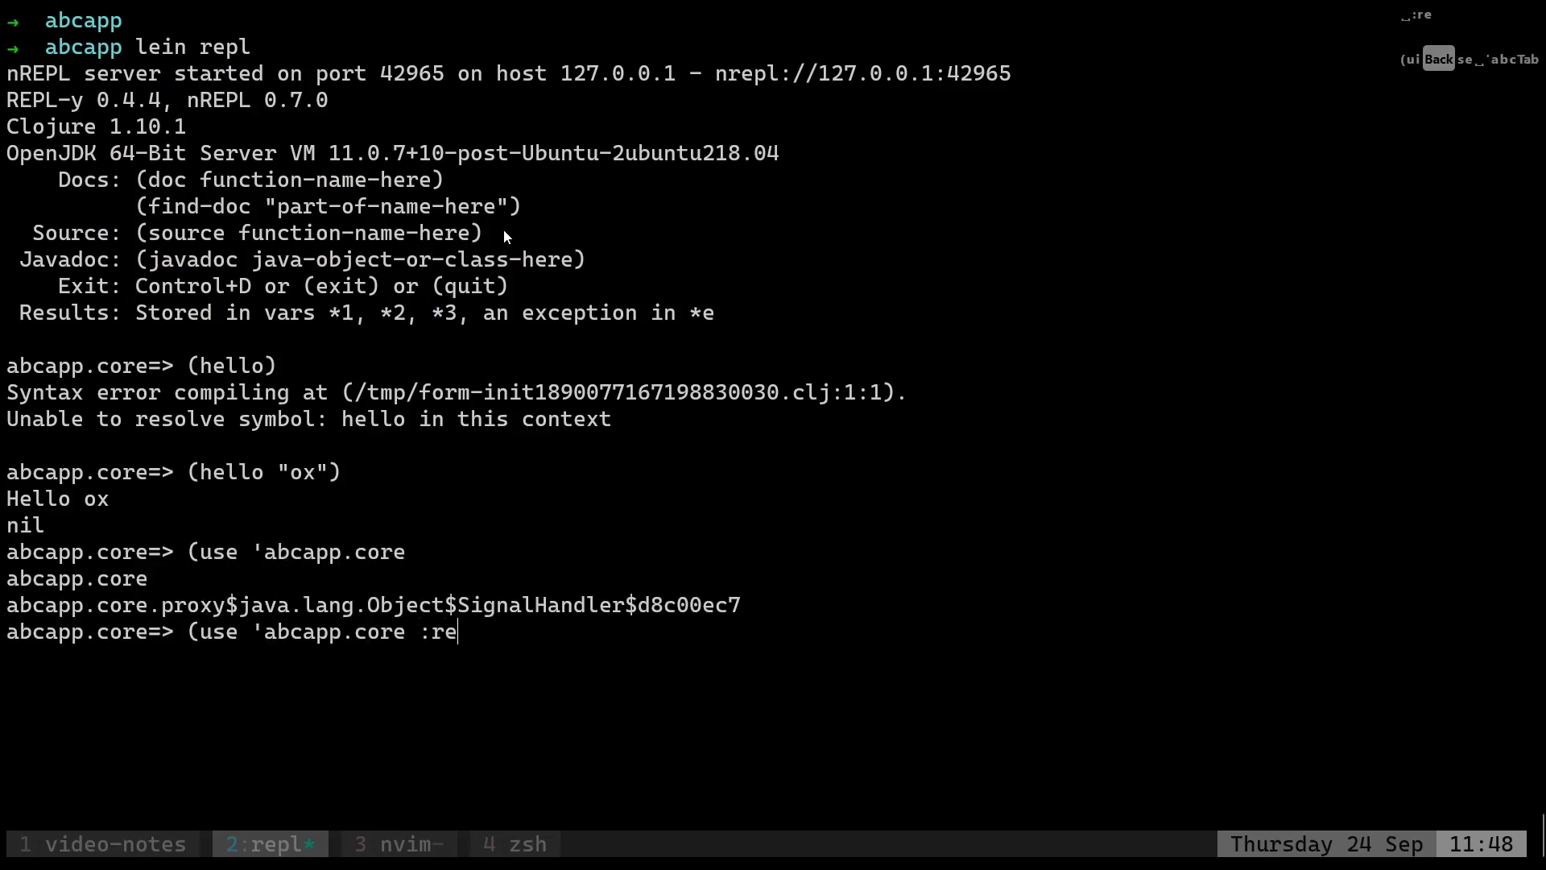
{"action": "key", "text": "Return"}
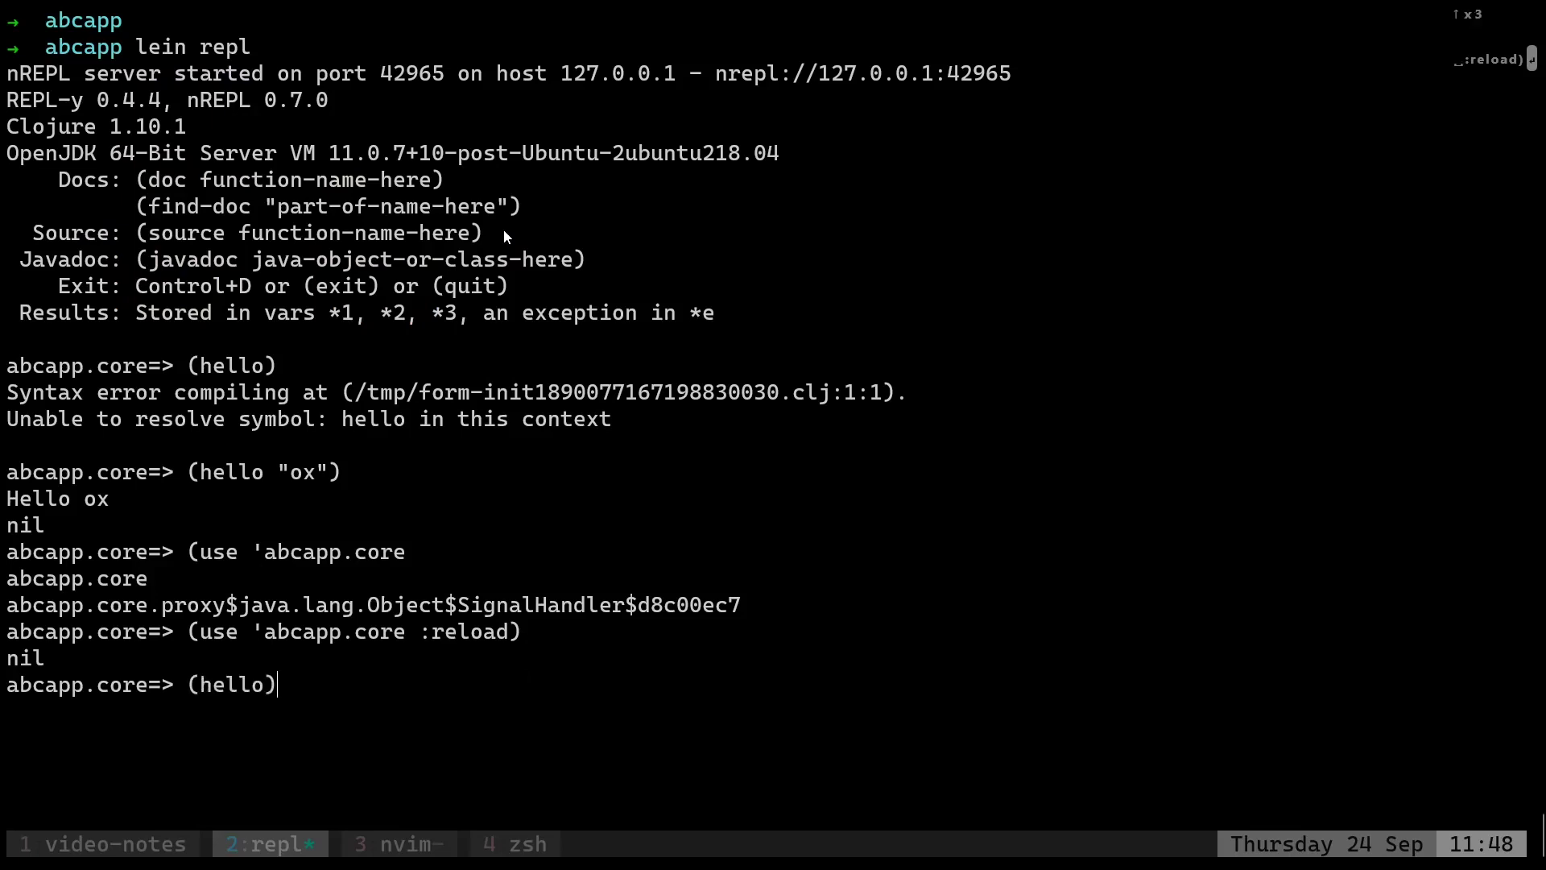
{"action": "left_click", "coordinate": [399, 843]}
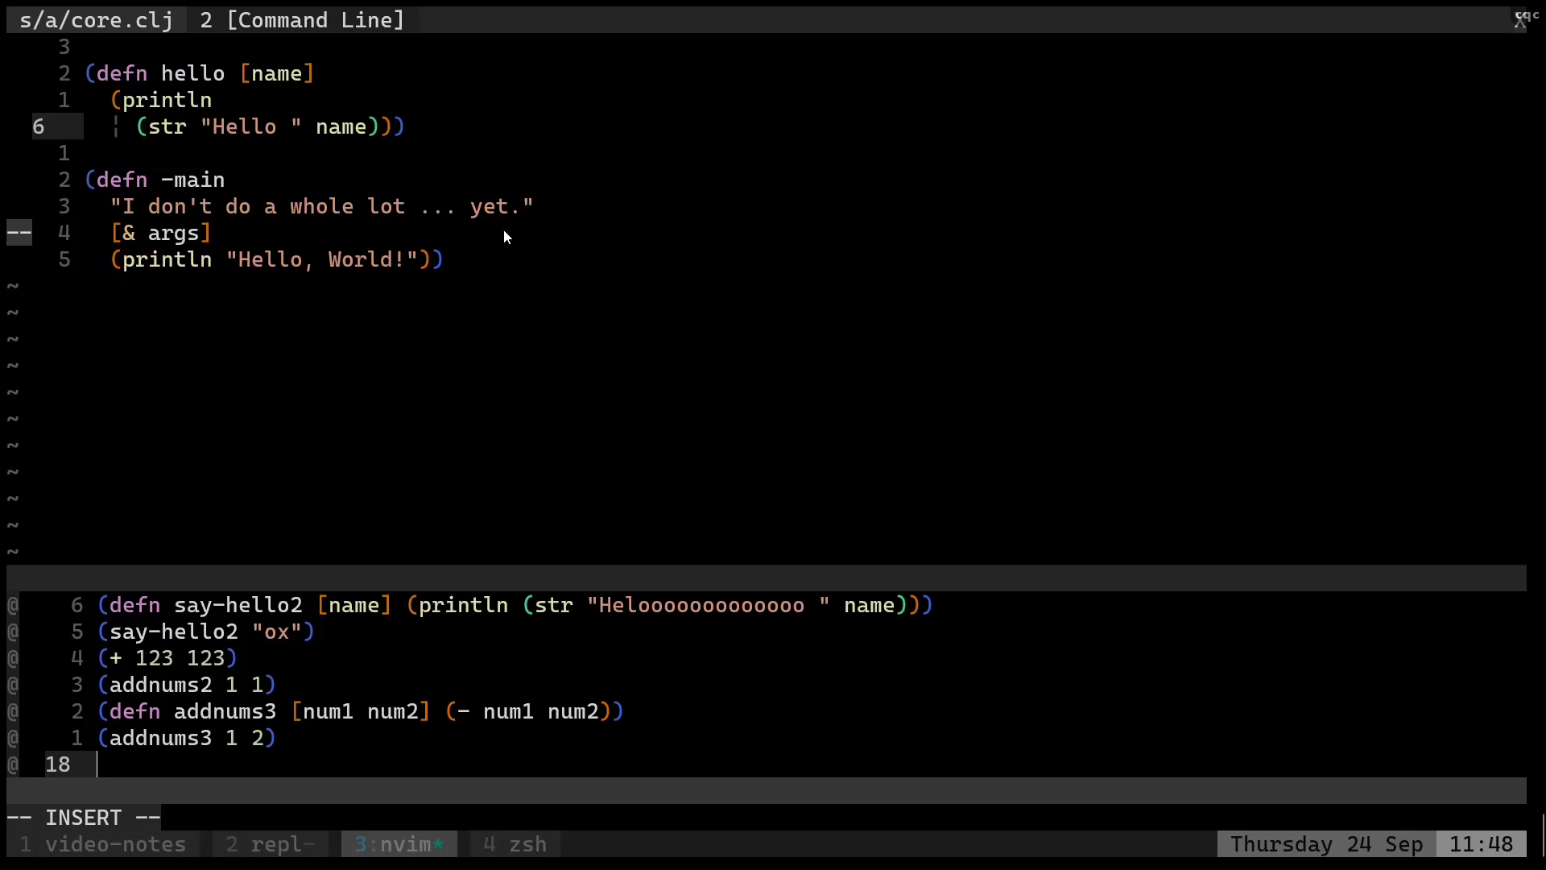
Note the cqc, cqq and cpp fireplace commands plus vim-parinfer and async-clj-omni.
{"action": "type", "text": "i"}
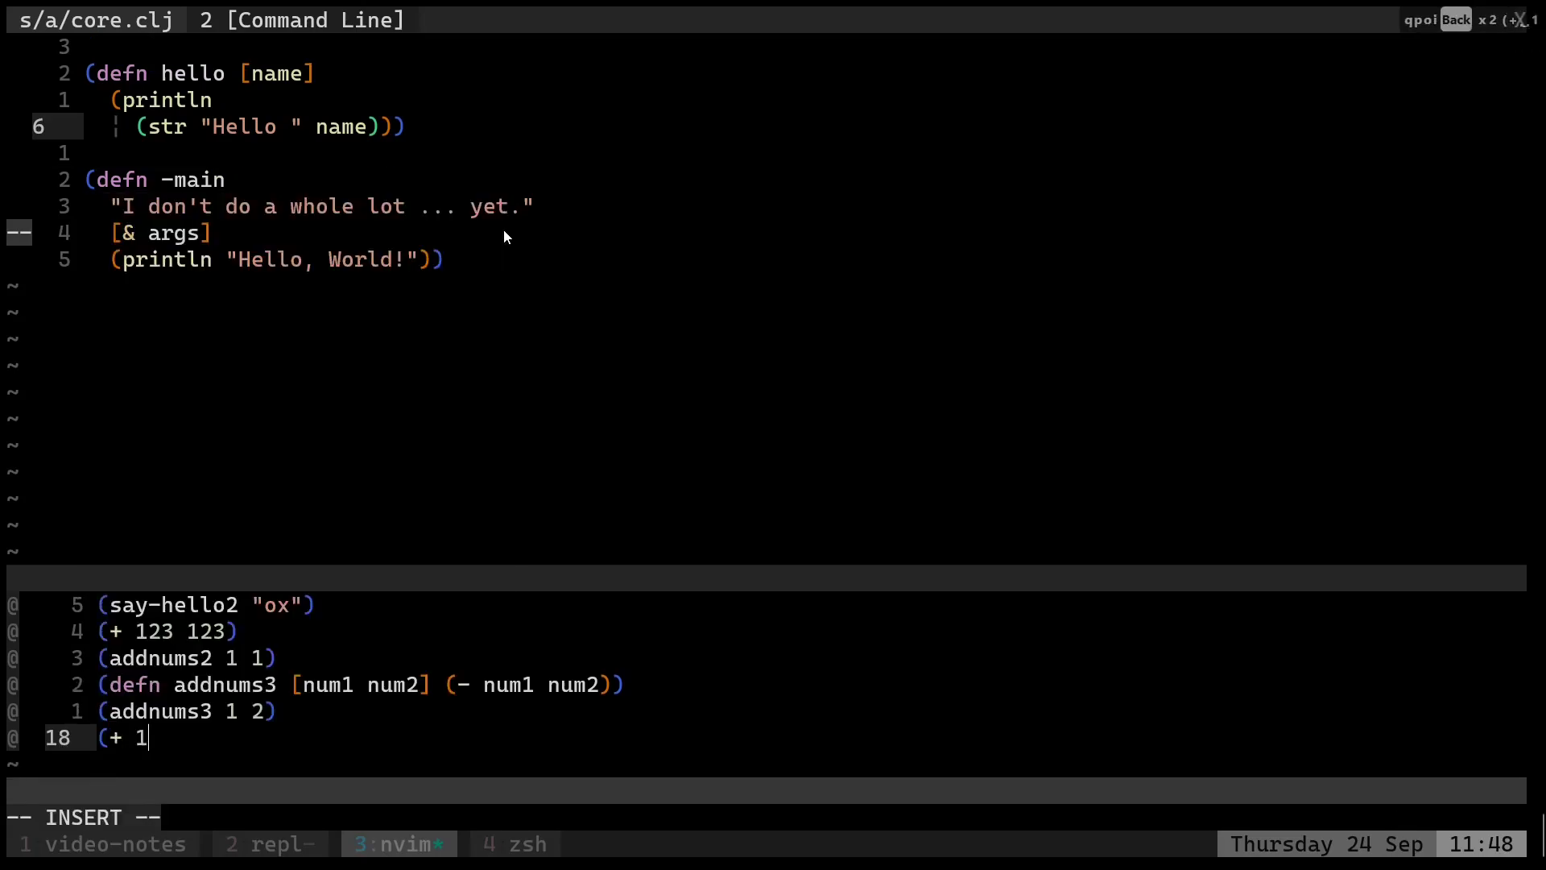
{"action": "left_click", "coordinate": [508, 843]}
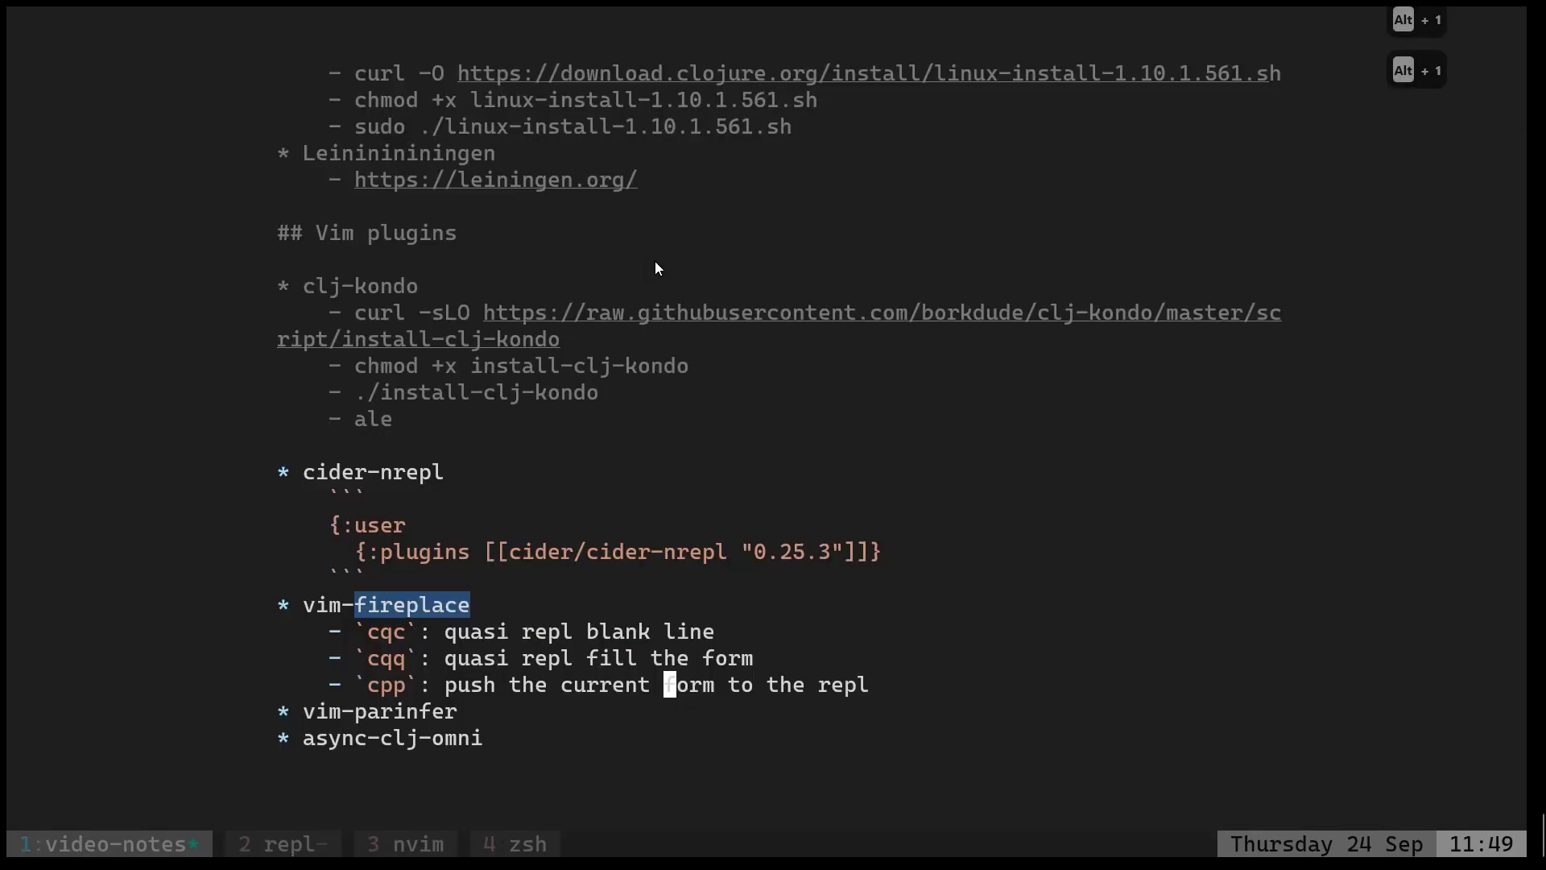
Add Plug 'clojure-vim/async-clj-omni' to init.vim after vim-parinfer and save it.
{"action": "key", "text": "j"}
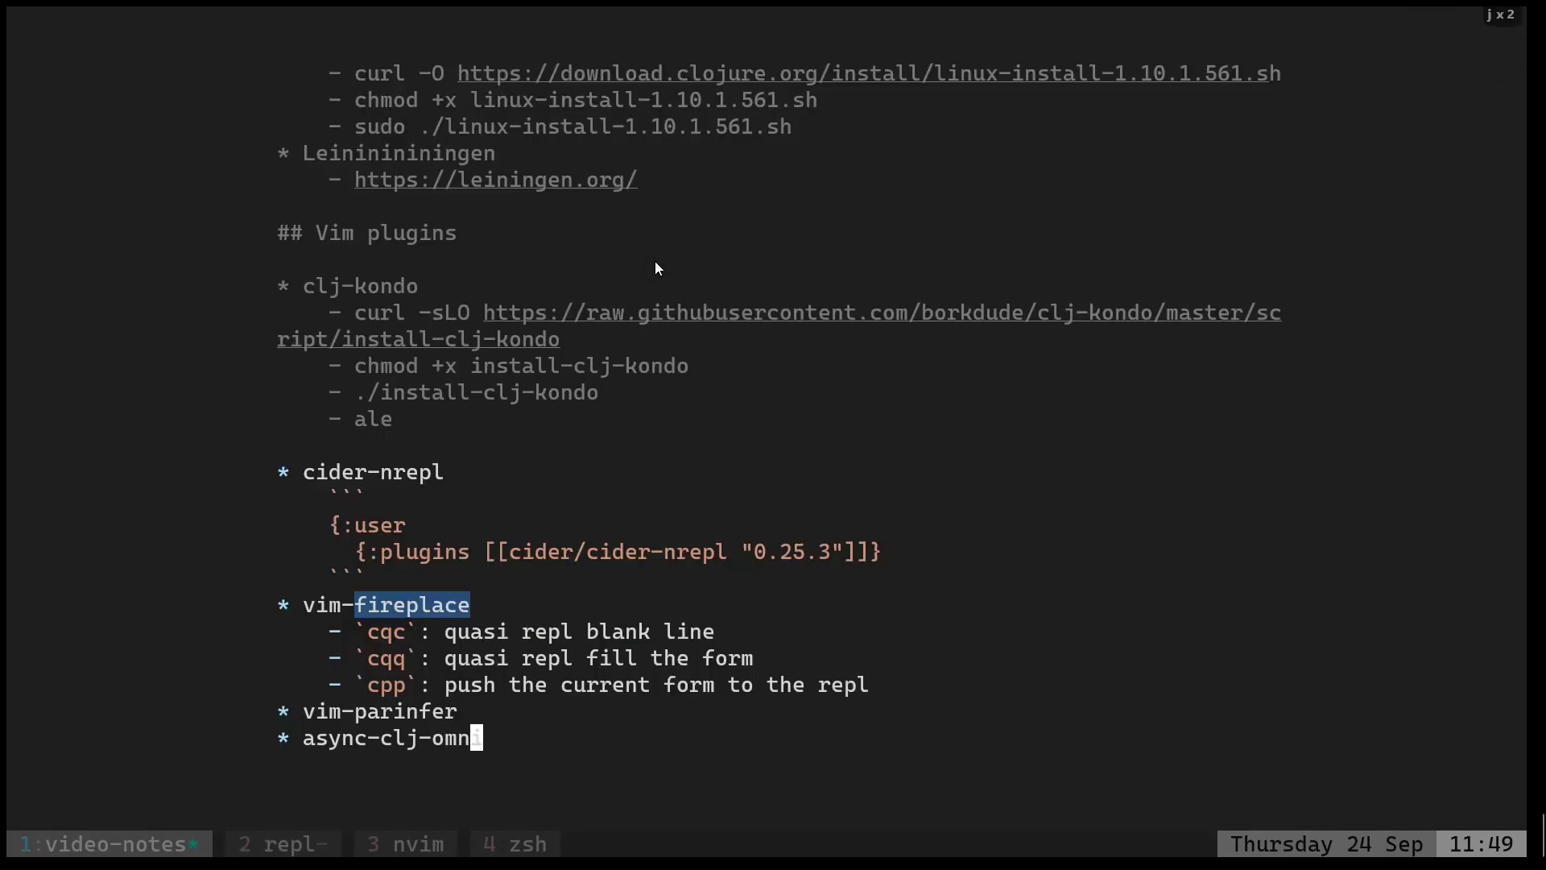
{"action": "left_click", "coordinate": [403, 843]}
{"action": "type", "text": ":w"}
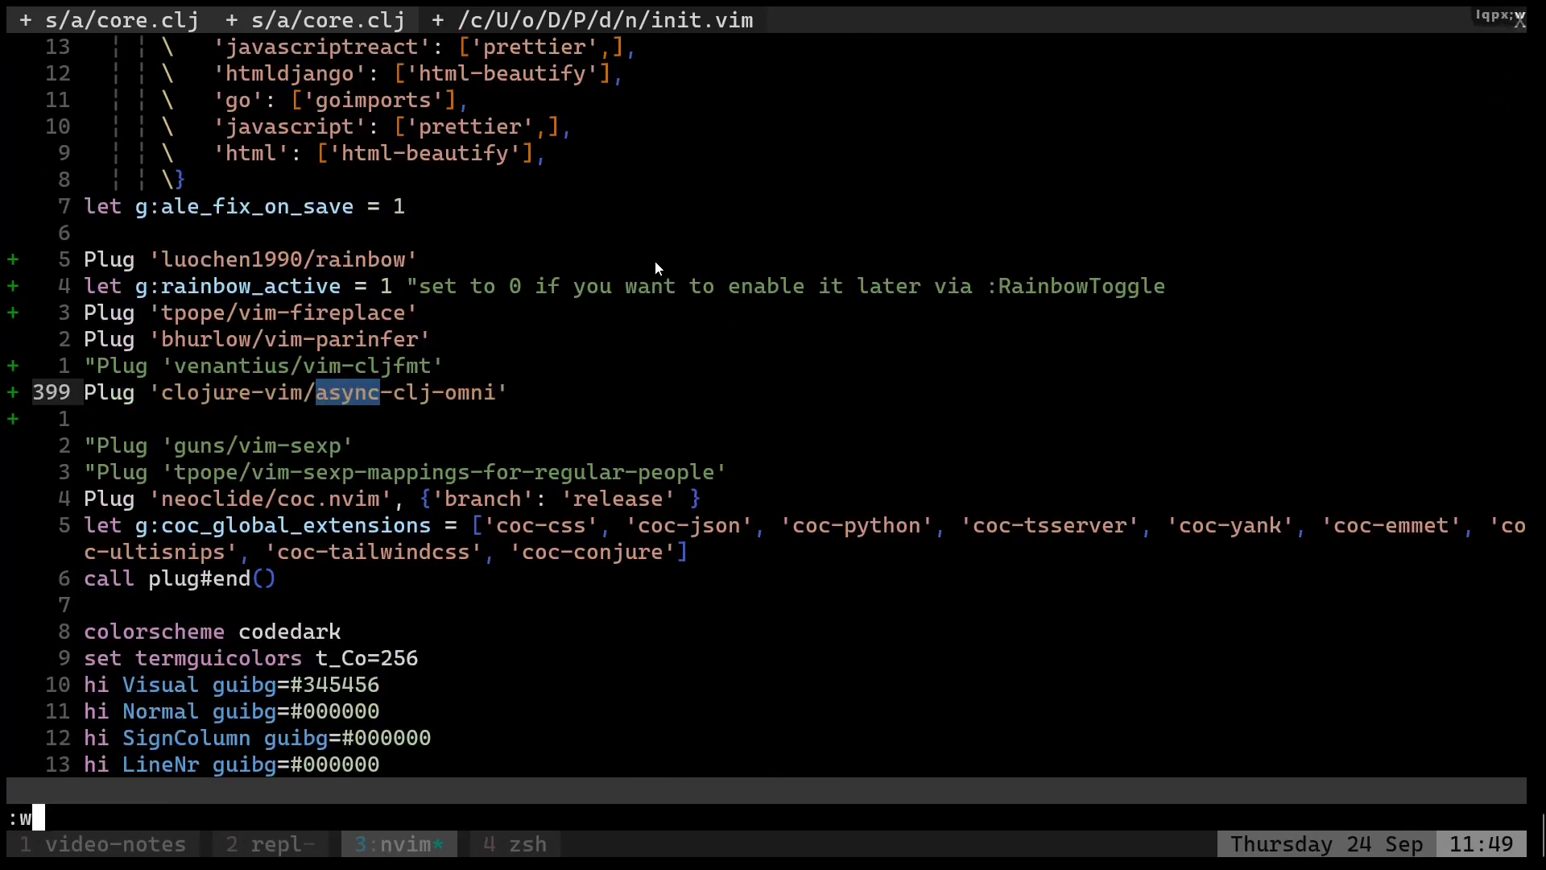
{"action": "key", "text": "Return"}
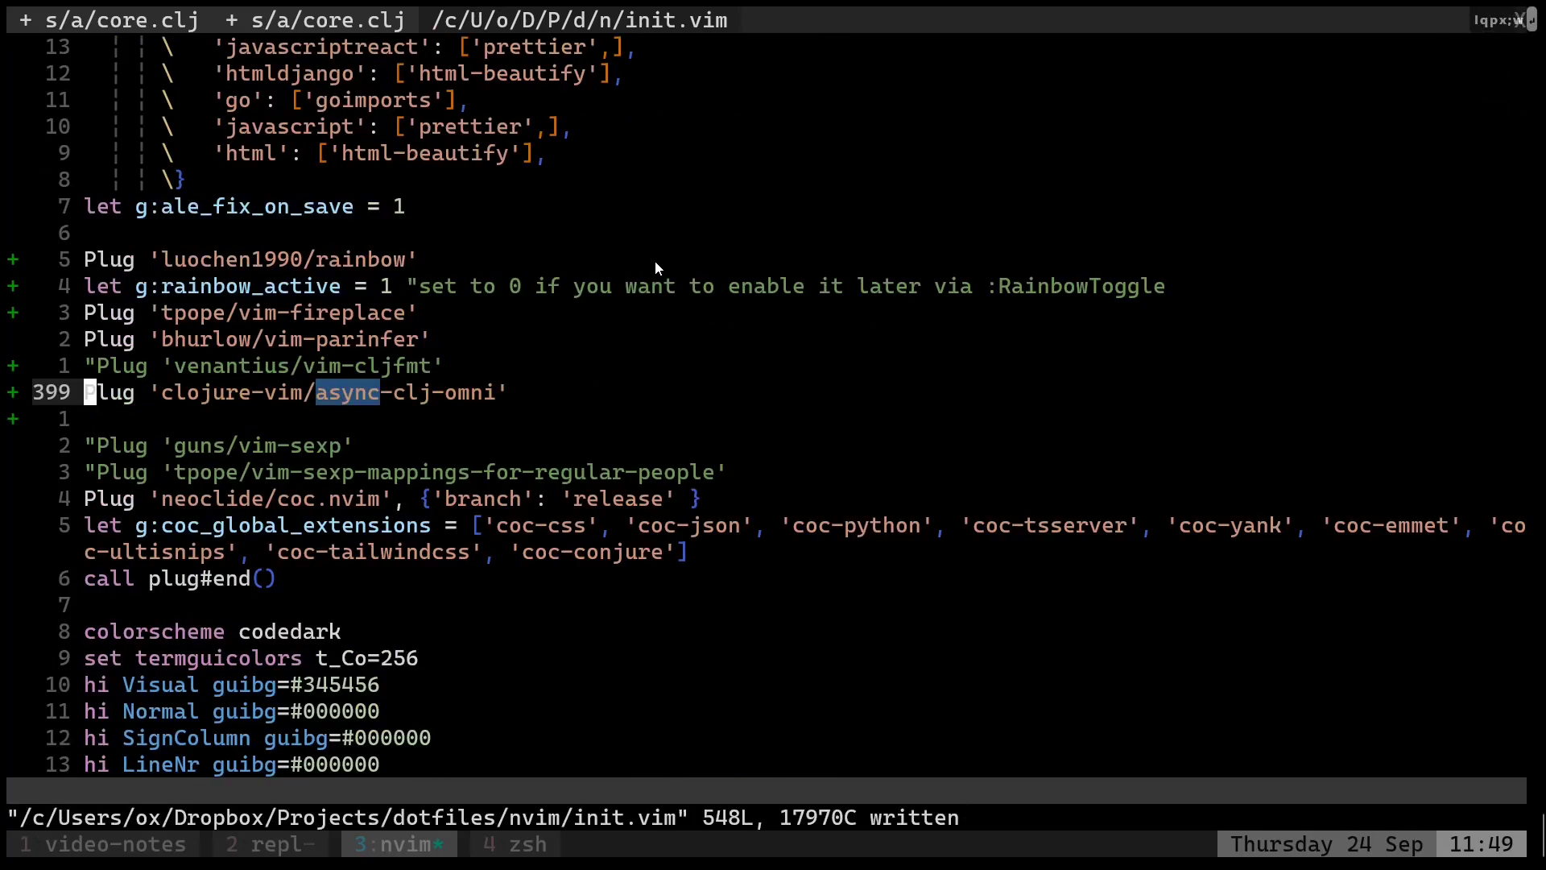
{"action": "mouse_move", "coordinate": [895, 275]}
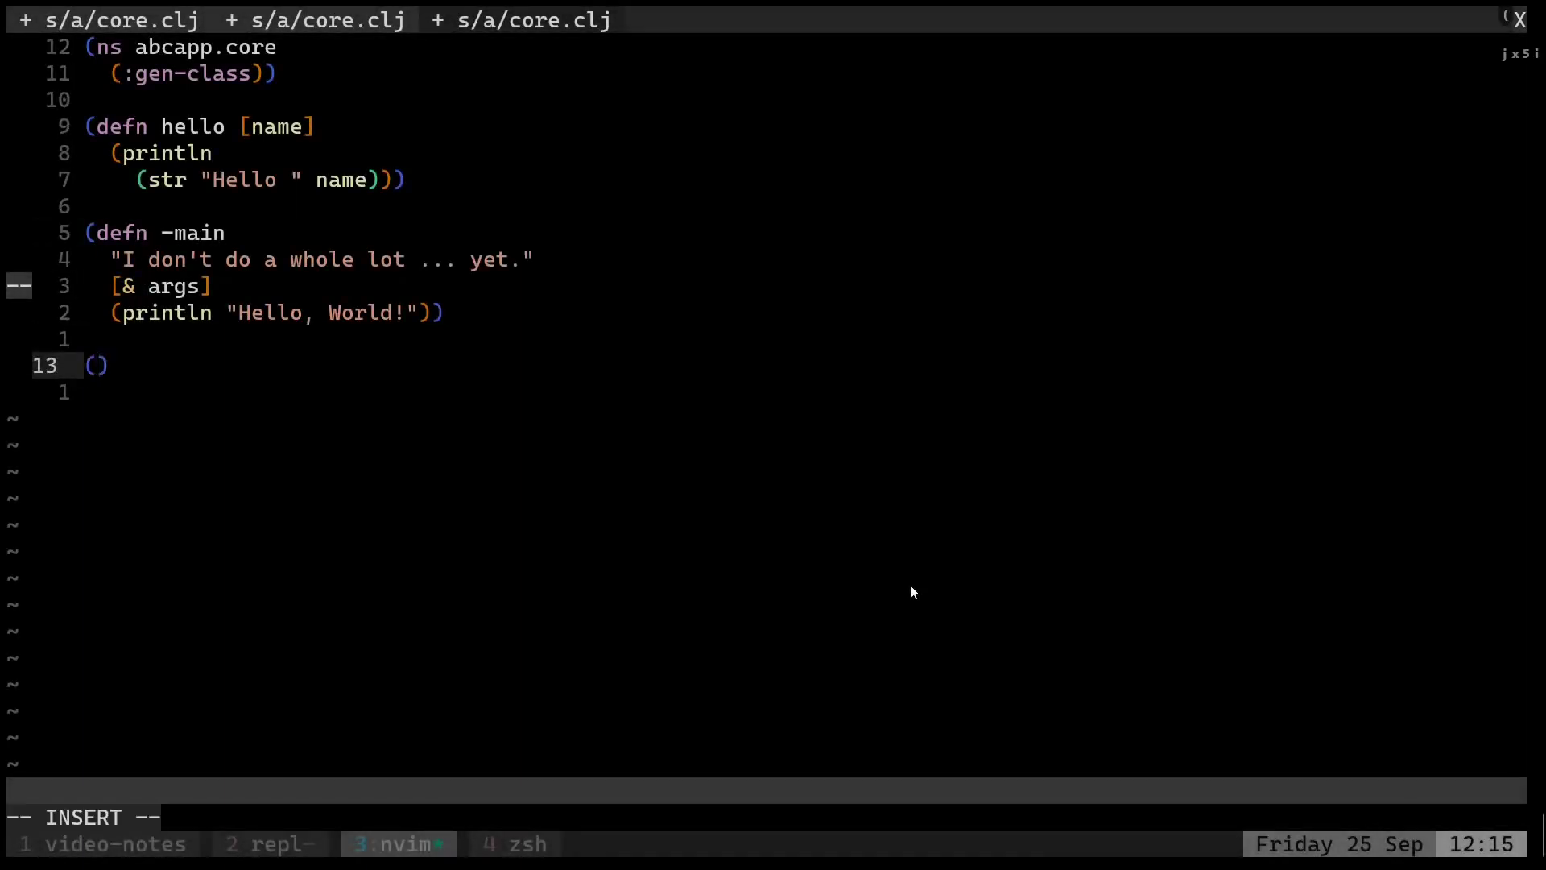
Start the print-even defn with a println body using omni completion.
{"action": "type", "text": "defn"}
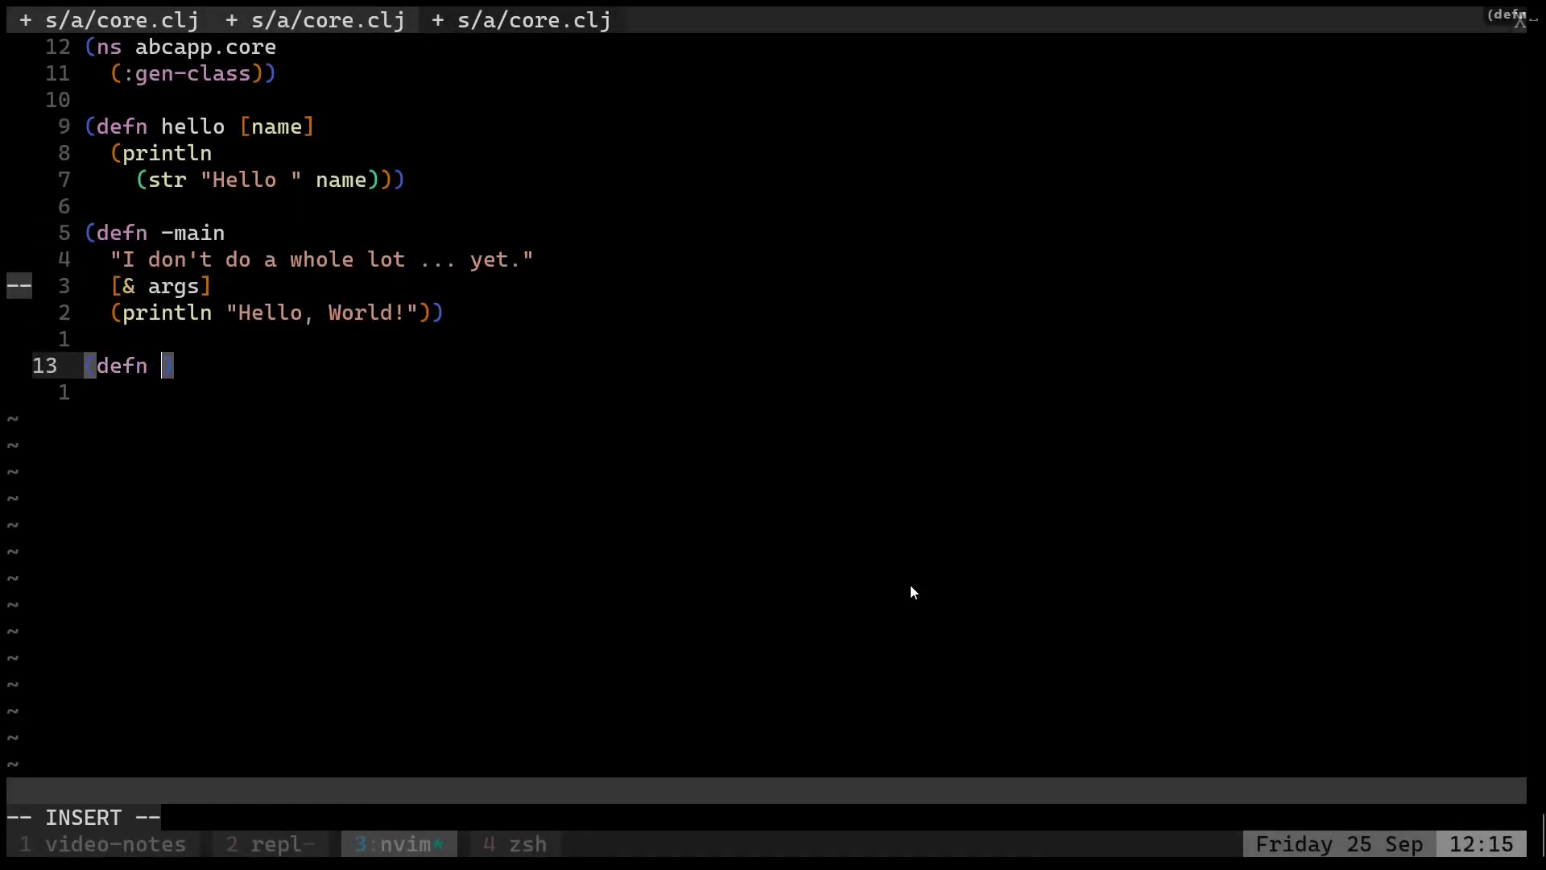
{"action": "type", "text": "print-even ["}
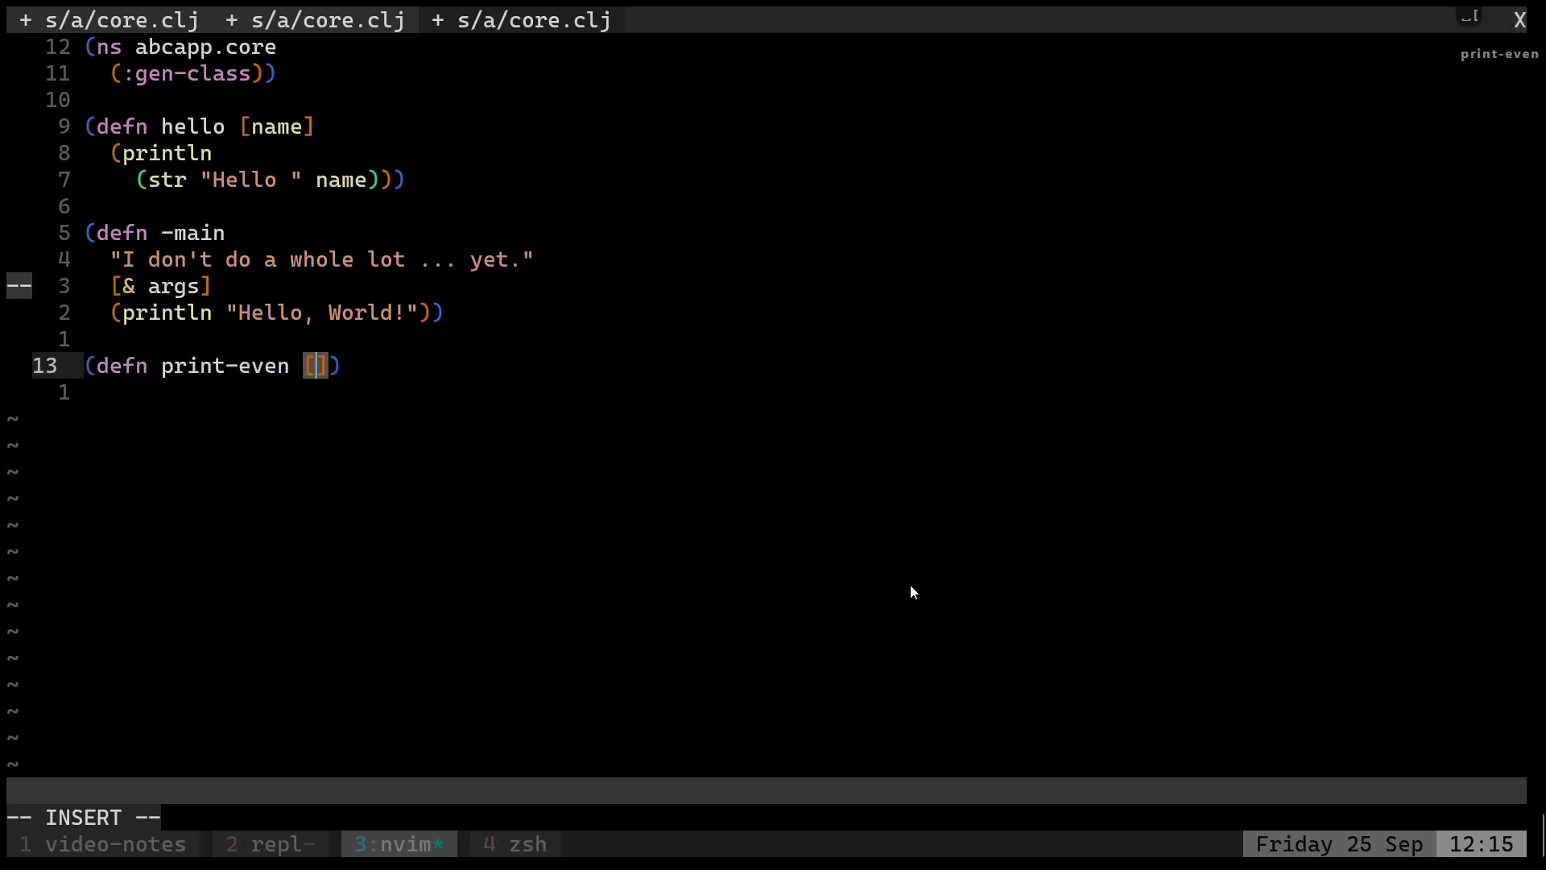
{"action": "type", "text": "p"}
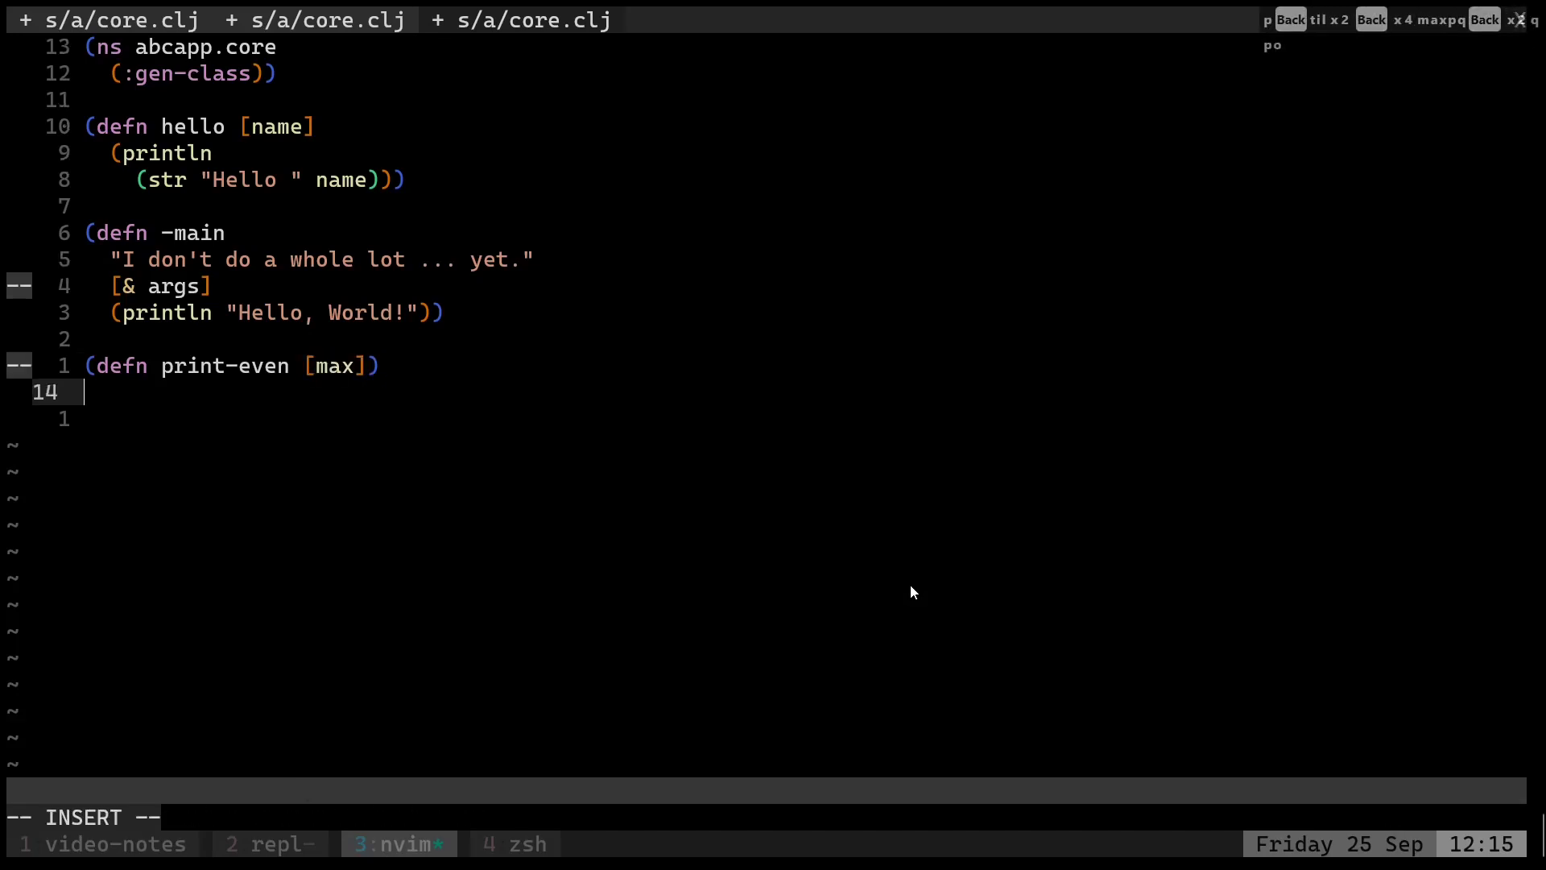
{"action": "key", "text": "Tab"}
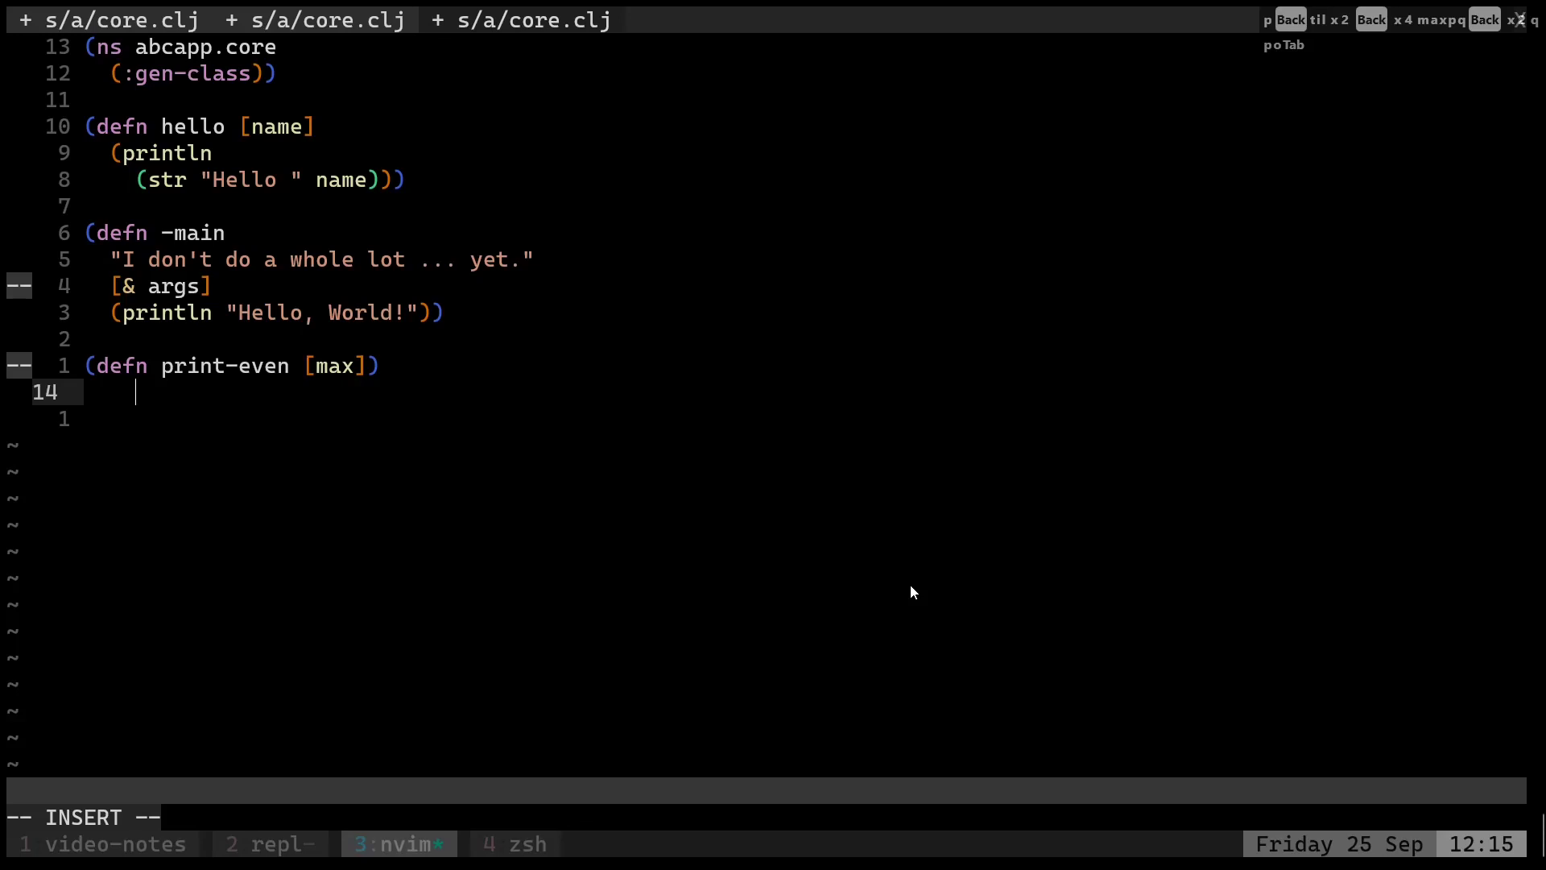
{"action": "type", "text": "(p))"}
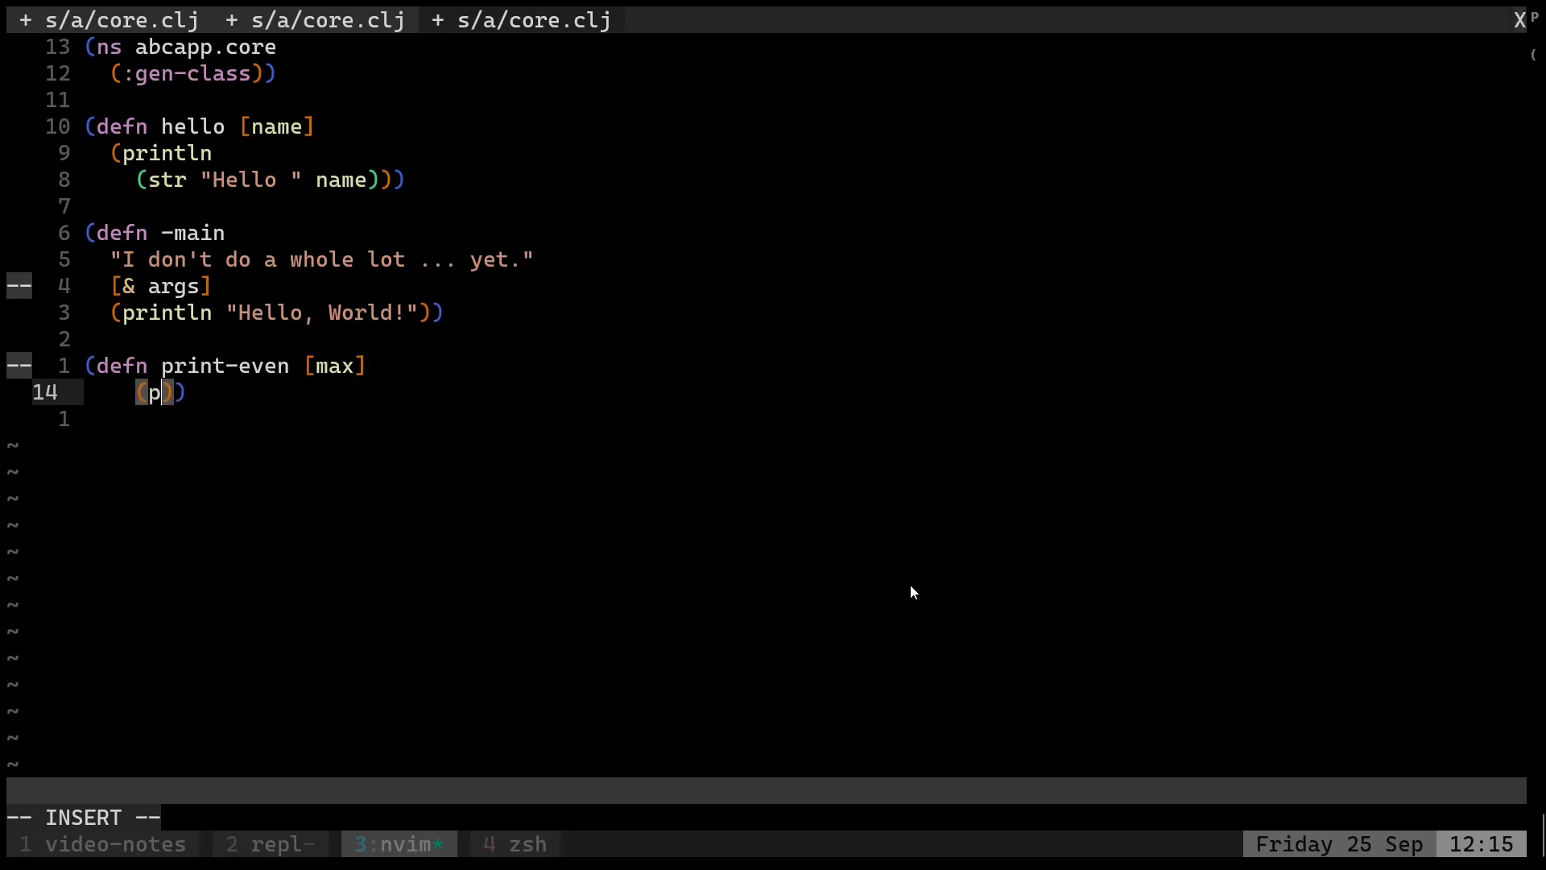
{"action": "type", "text": "rintln"}
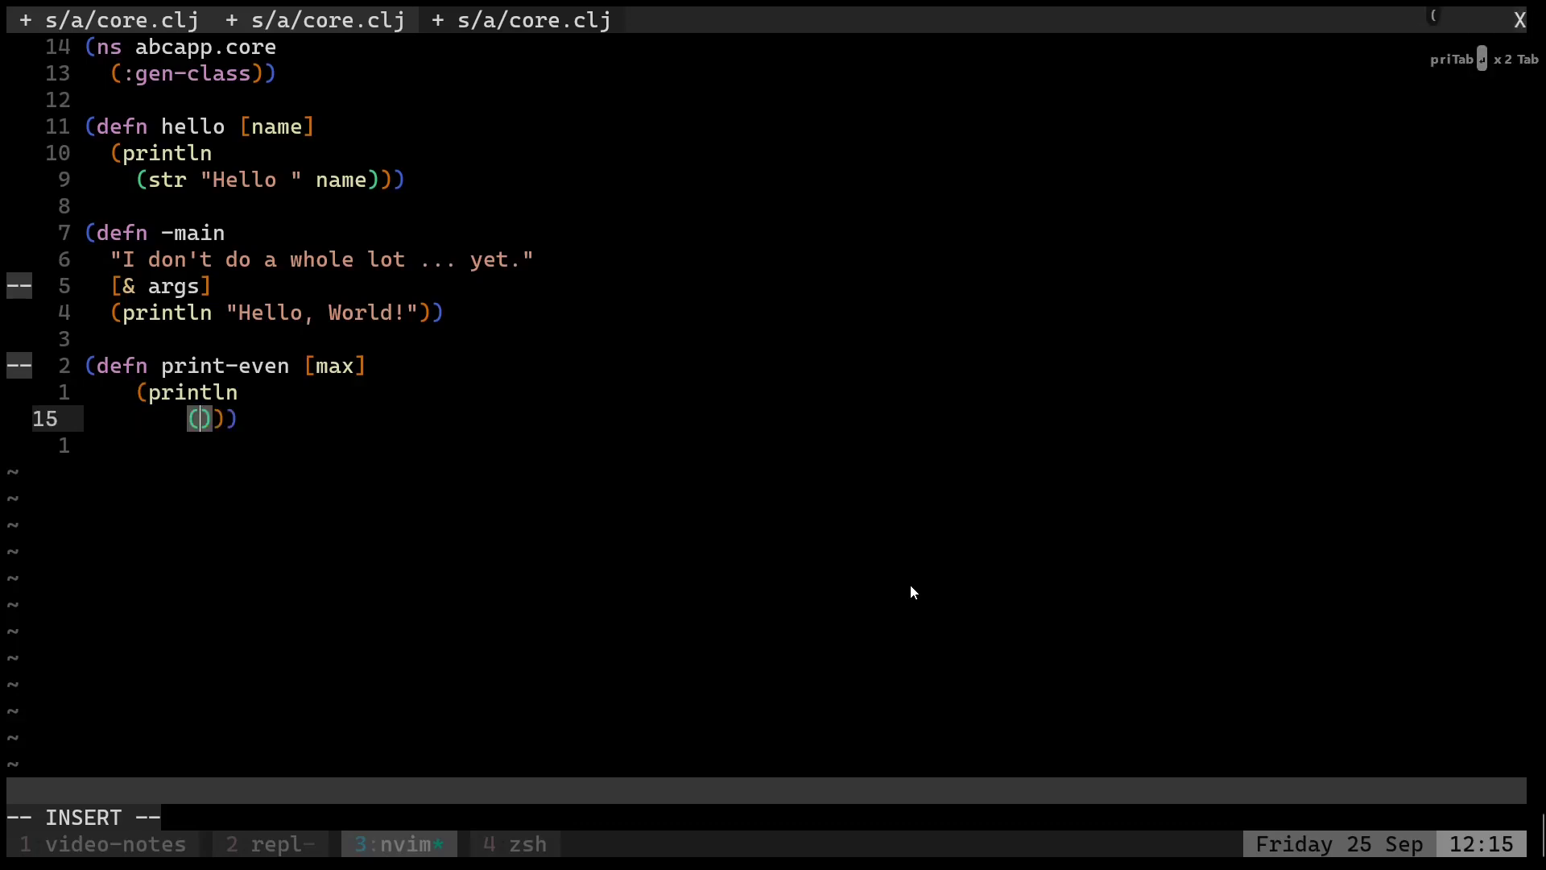
Complete the body as (filter #(even? %) (range max)) and evaluate it in the REPL.
{"action": "type", "text": "filter"}
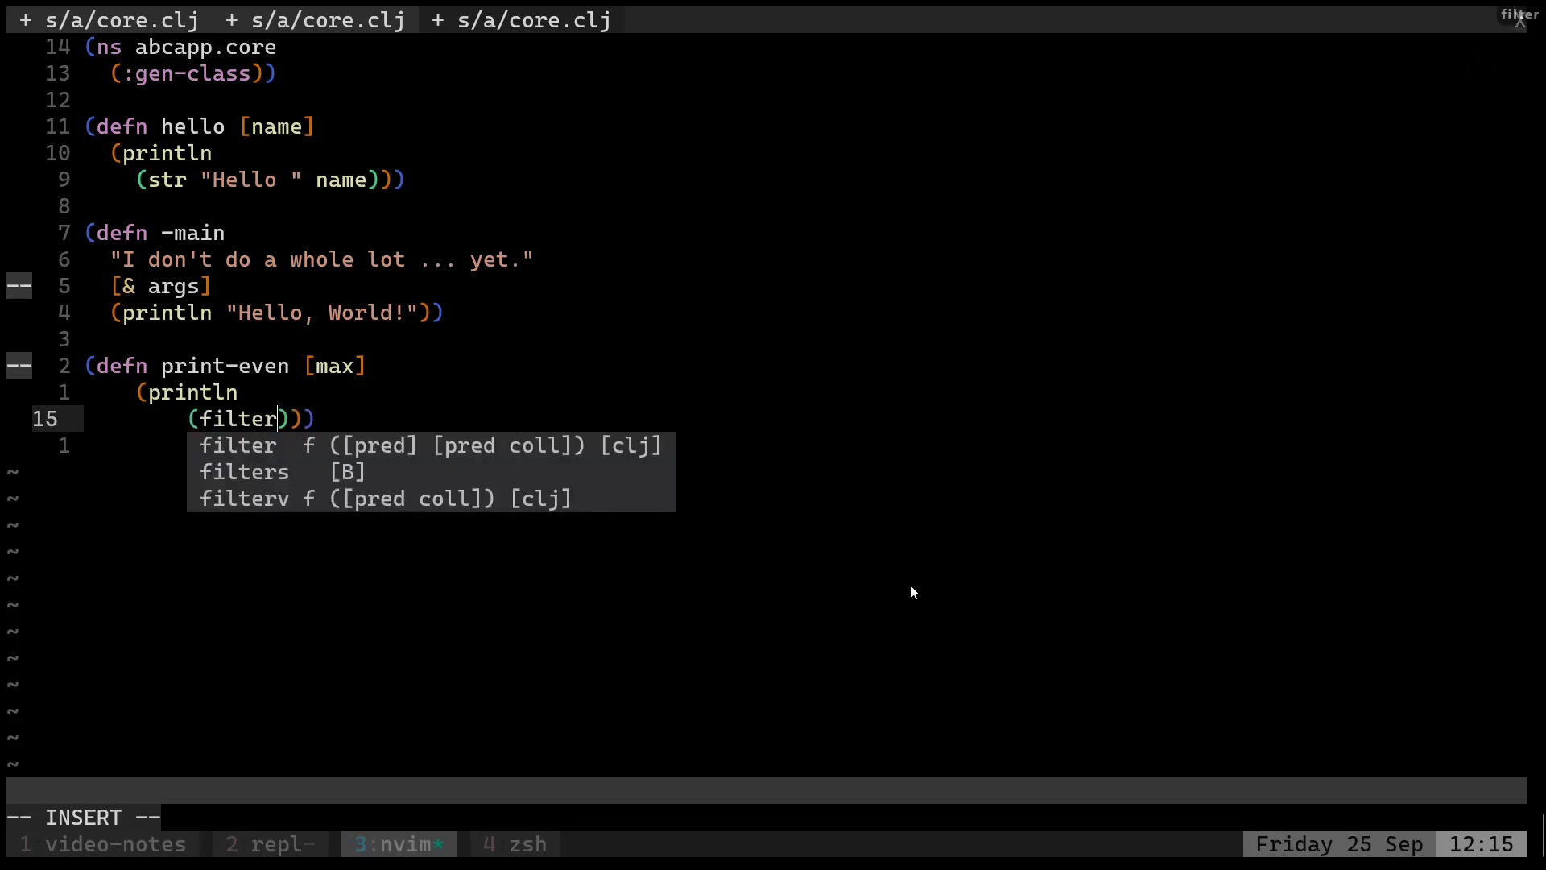
{"action": "key", "text": "Tab"}
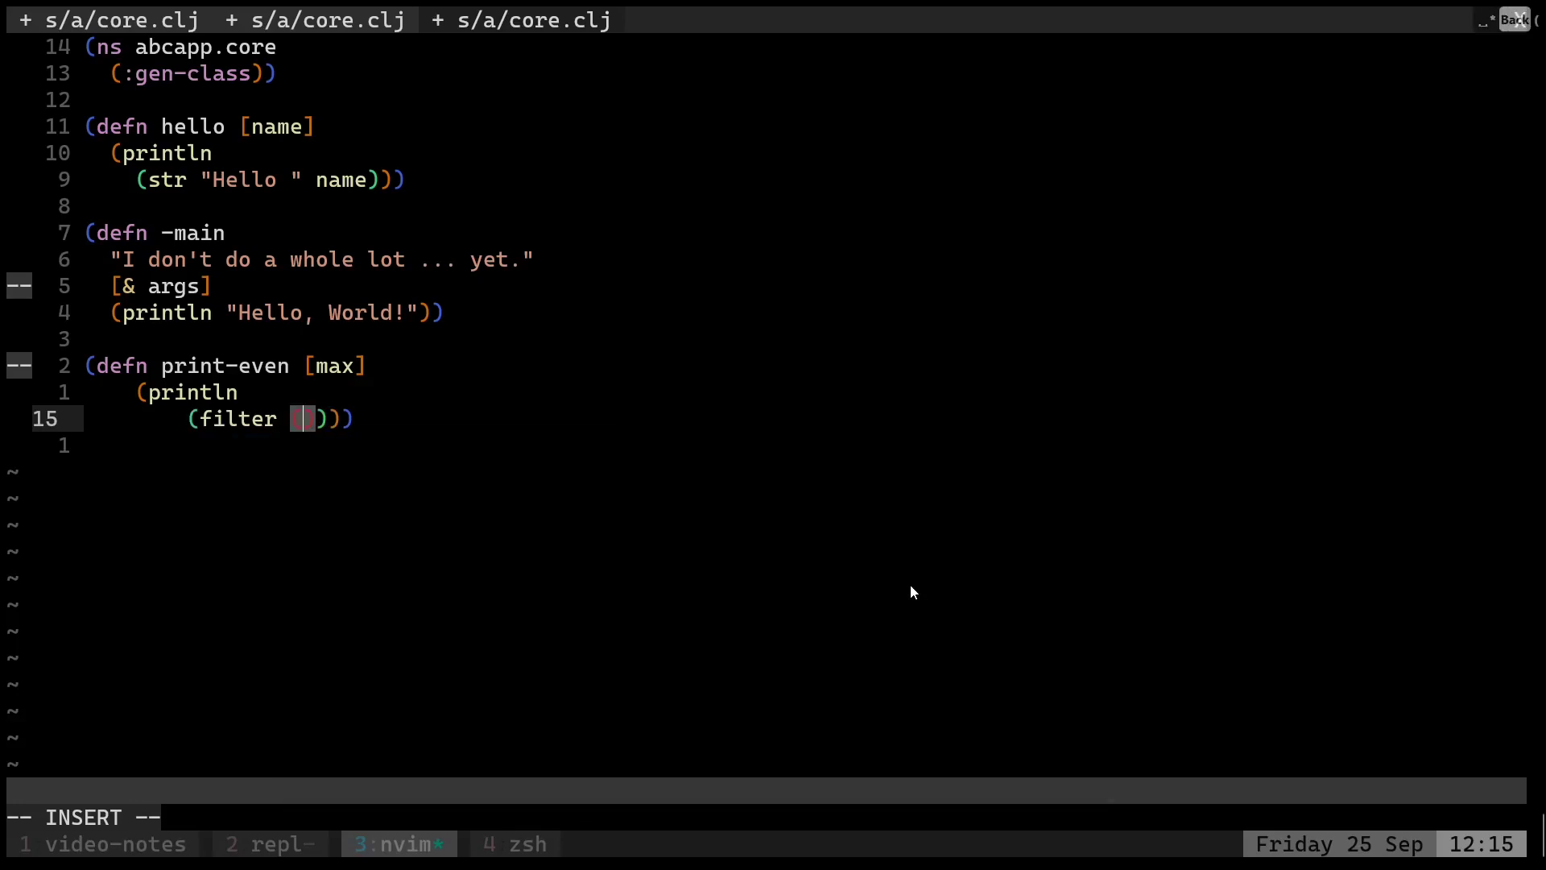
{"action": "type", "text": "even? %"}
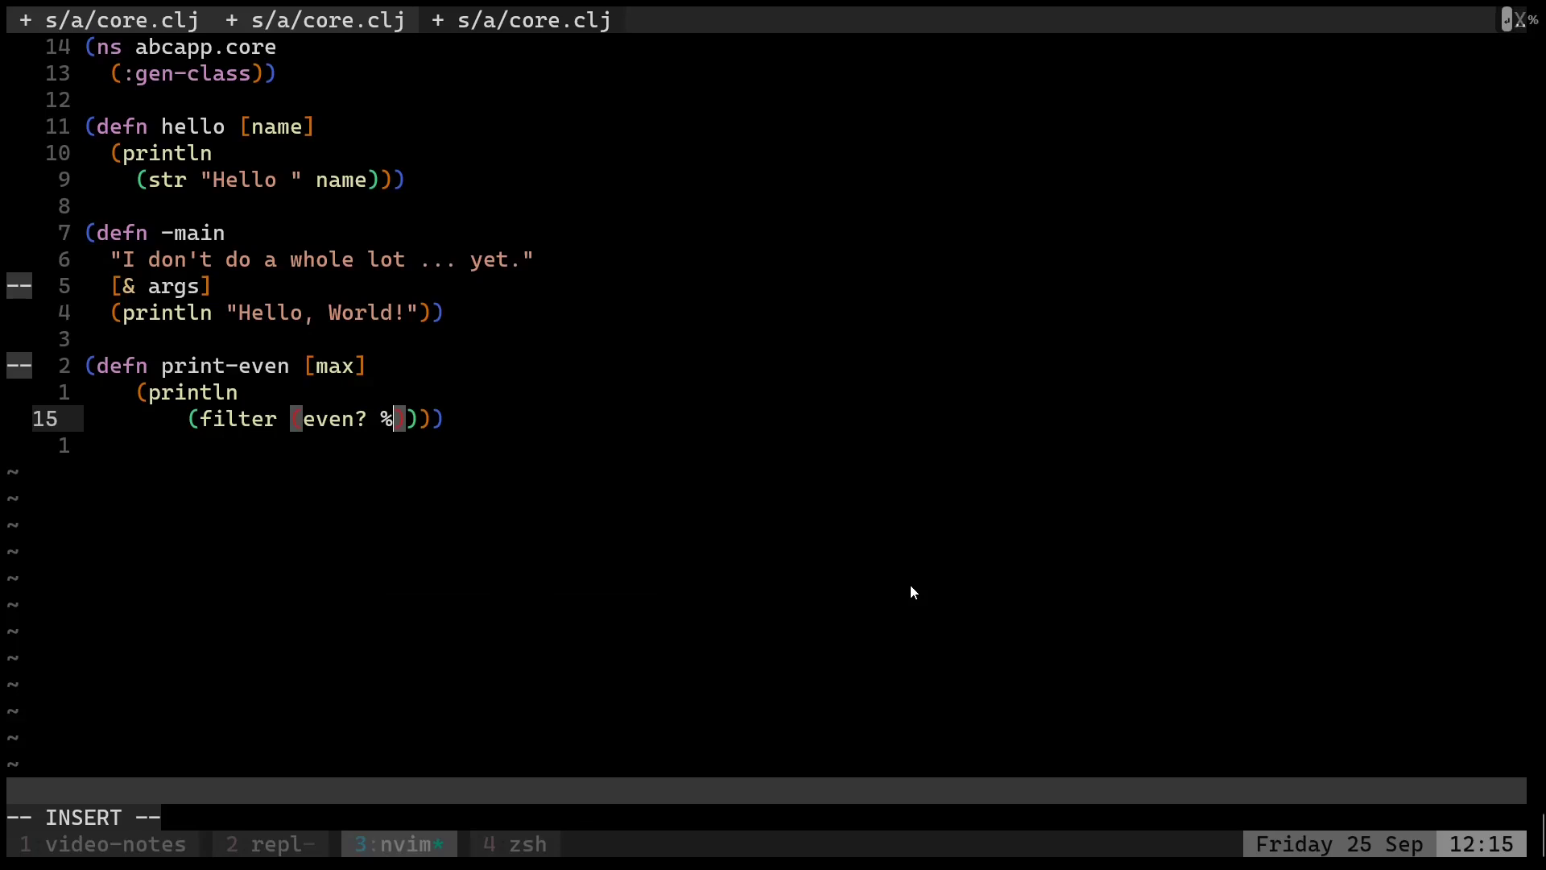
{"action": "key", "text": "Return"}
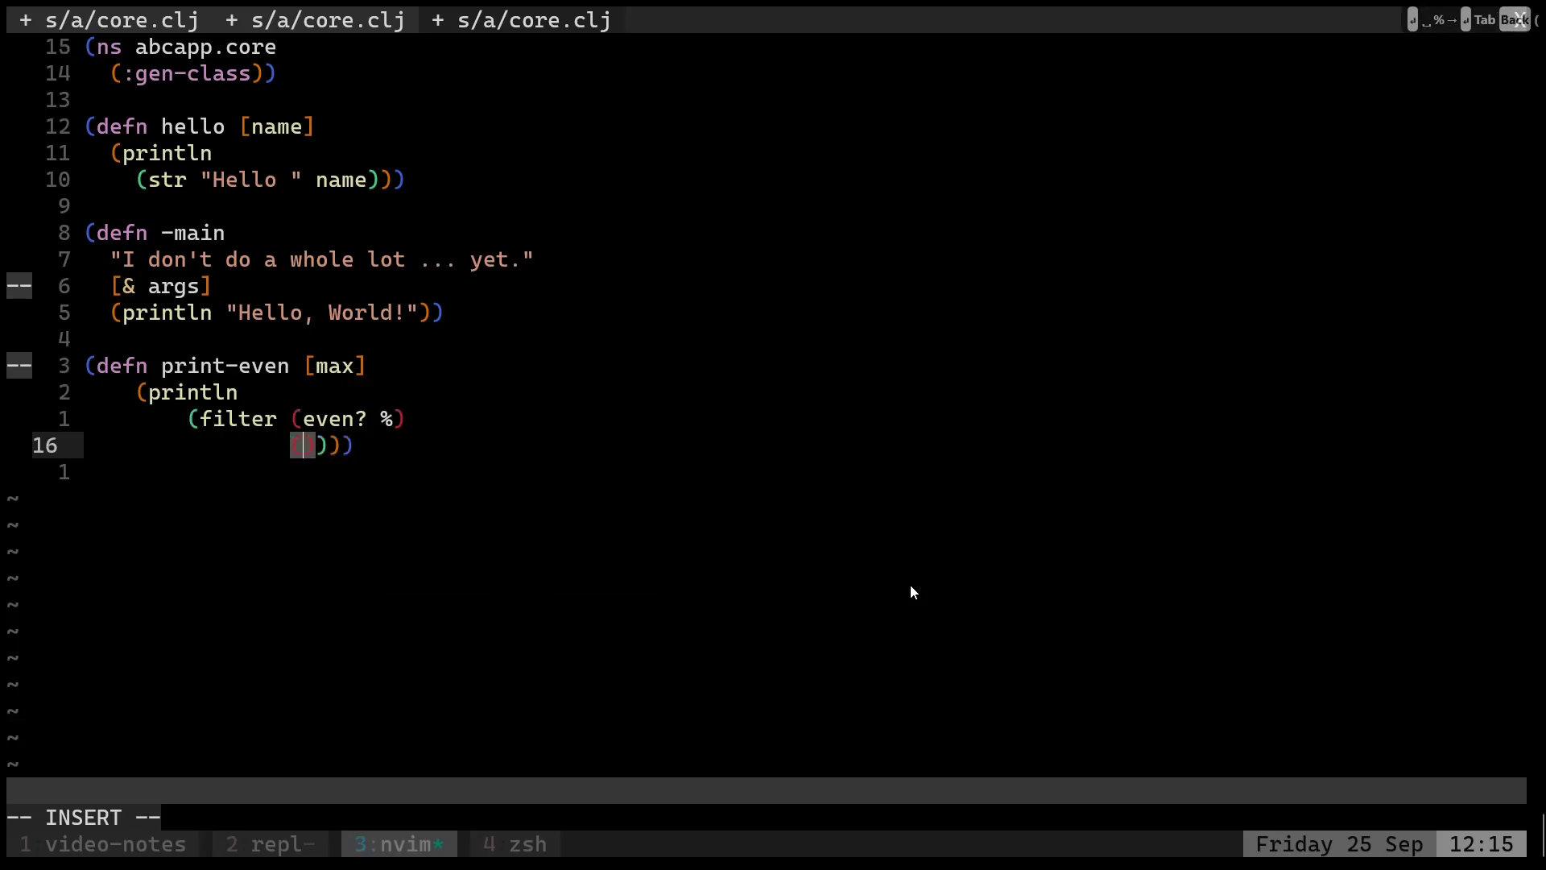
{"action": "type", "text": "range"}
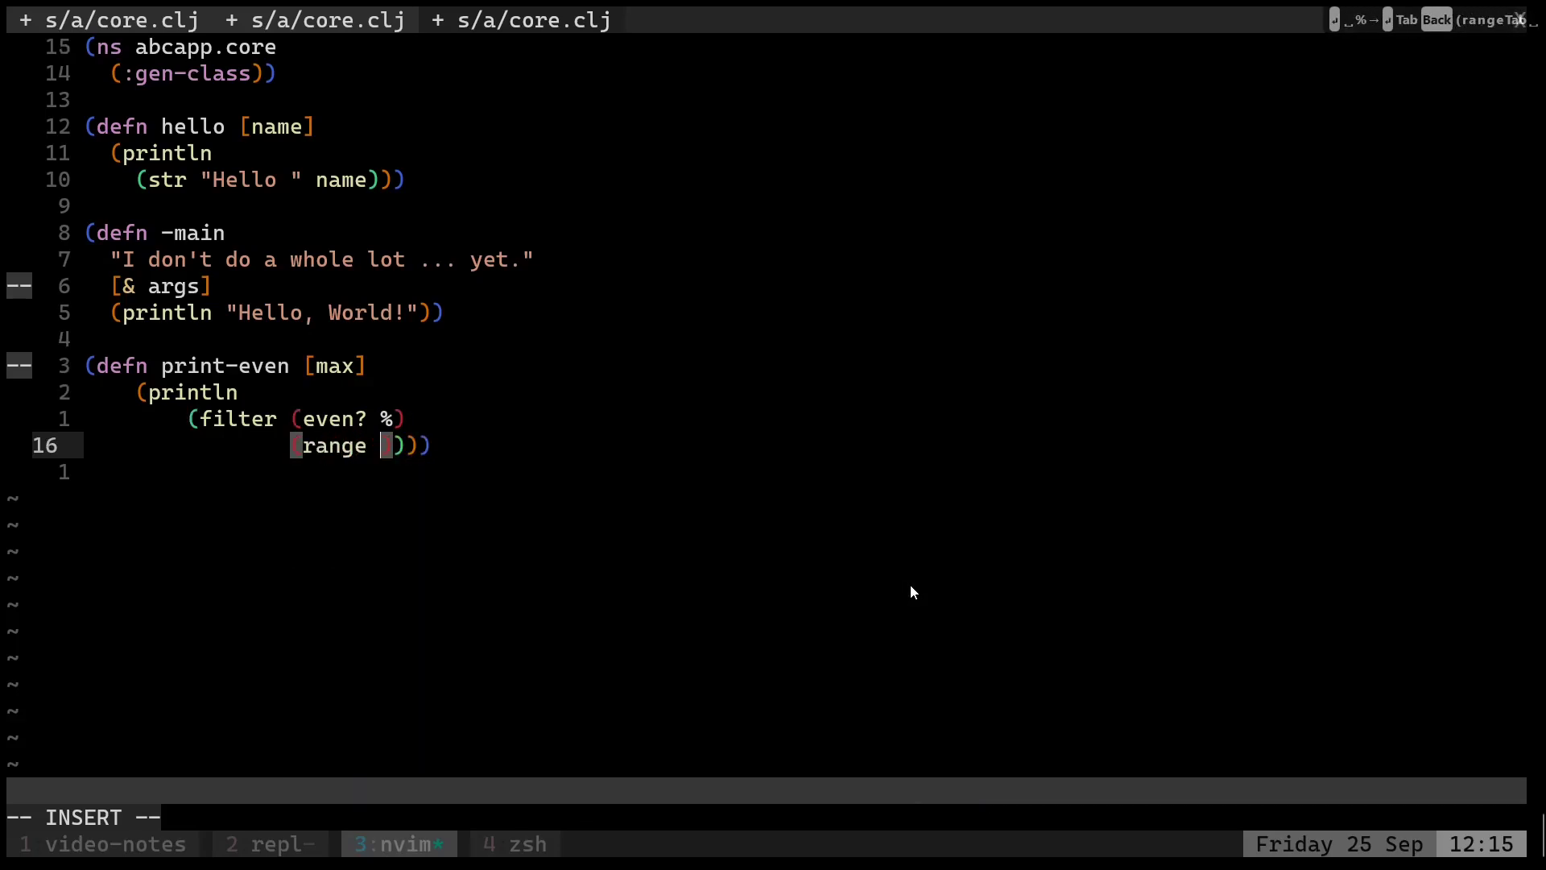
{"action": "type", "text": "max"}
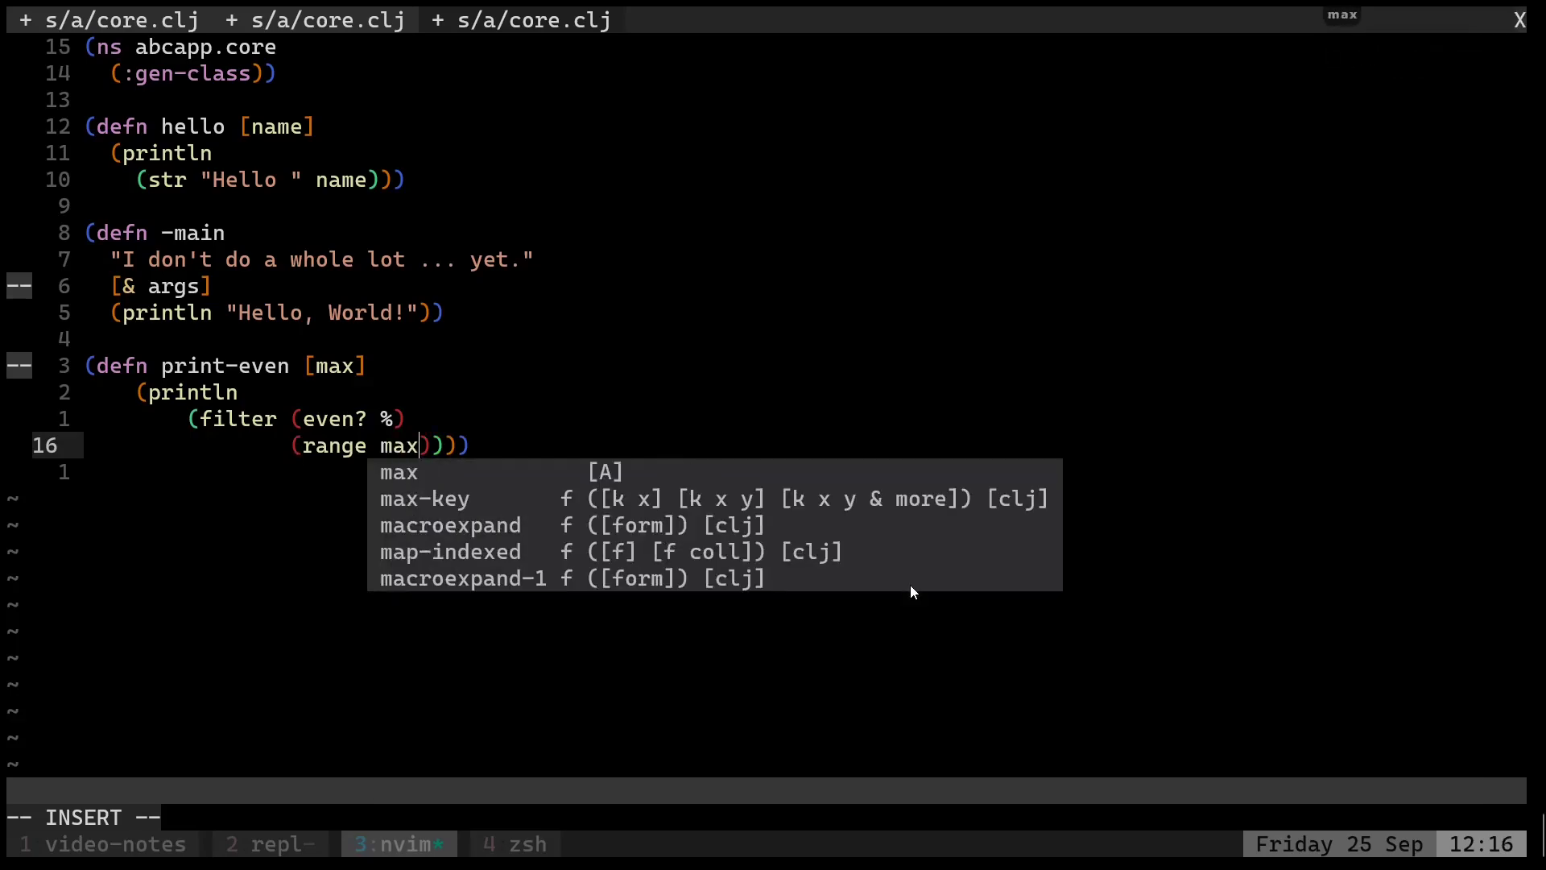
{"action": "key", "text": "Escape"}
{"action": "type", "text": "#"}
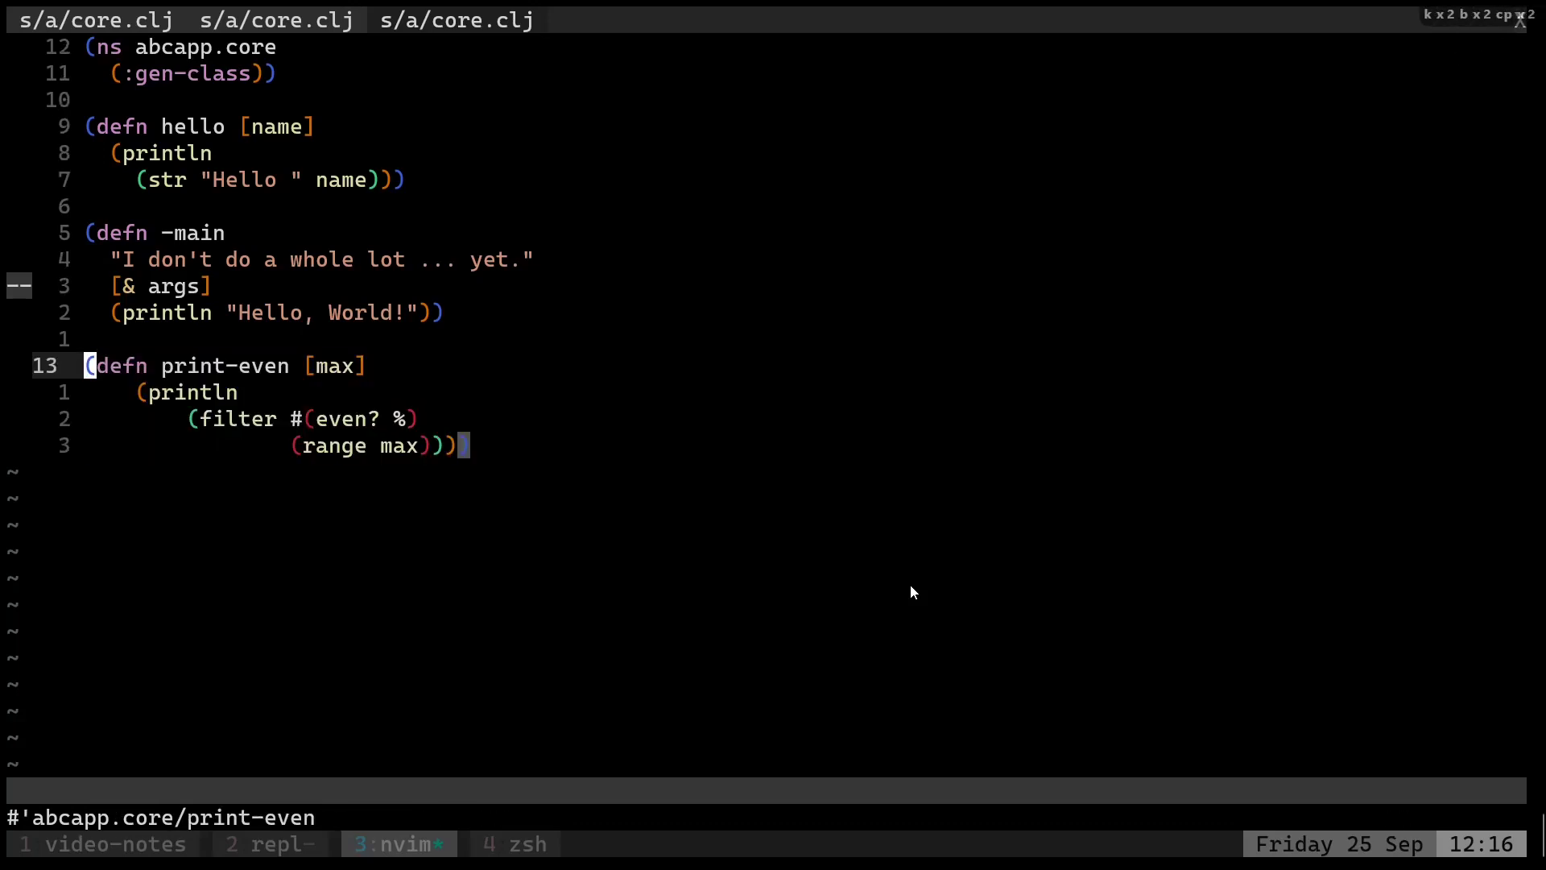
Run (print-even 20) in the REPL, printing 0 through 18 evens, then return to core.clj.
{"action": "left_click", "coordinate": [268, 843]}
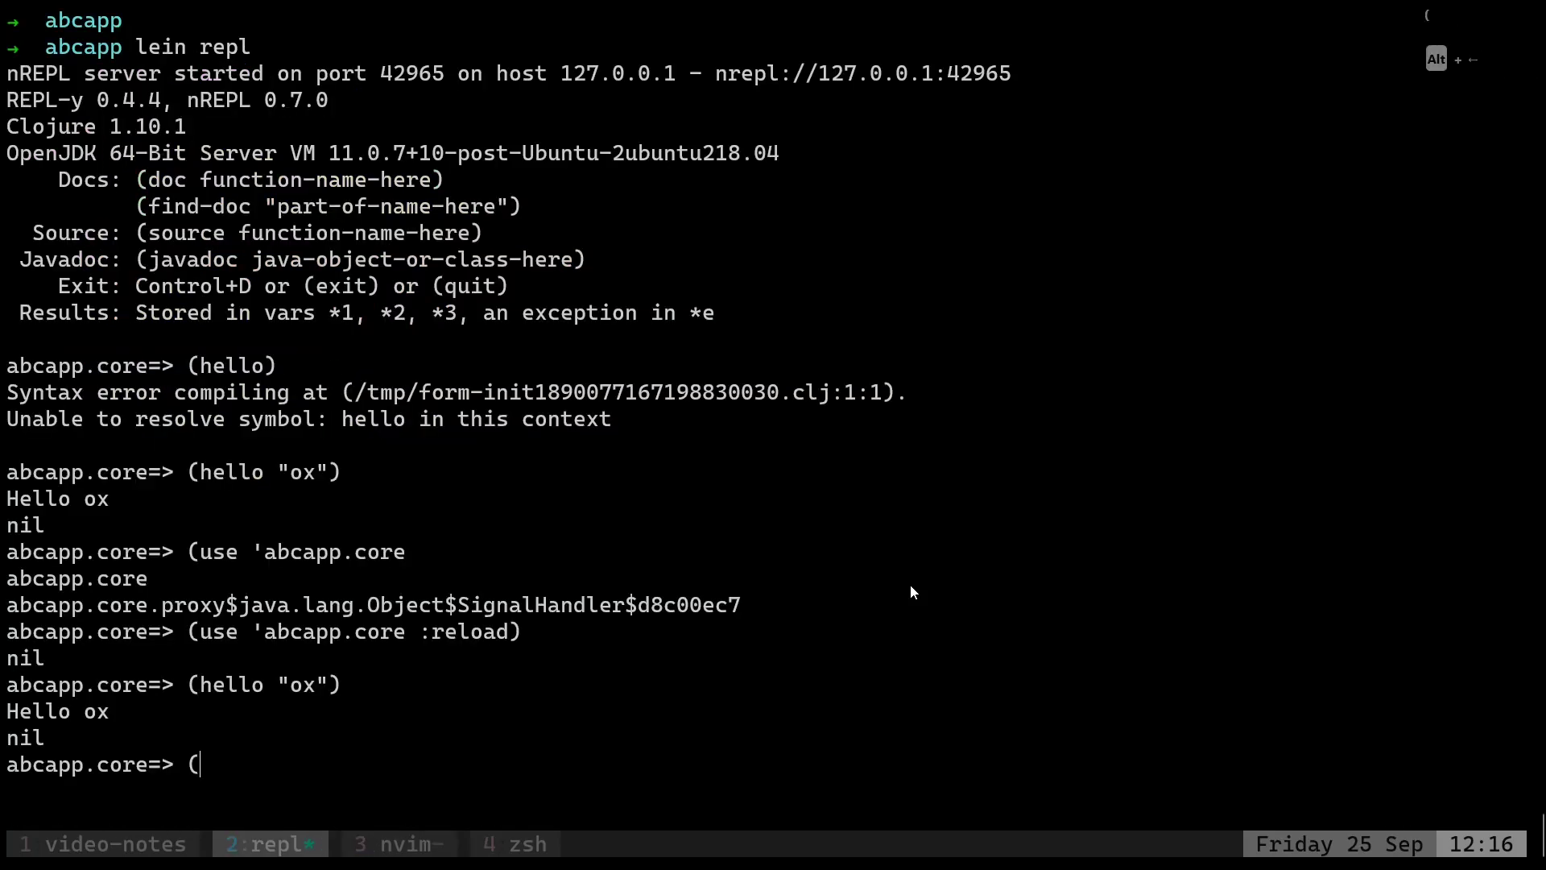
{"action": "type", "text": "eve"}
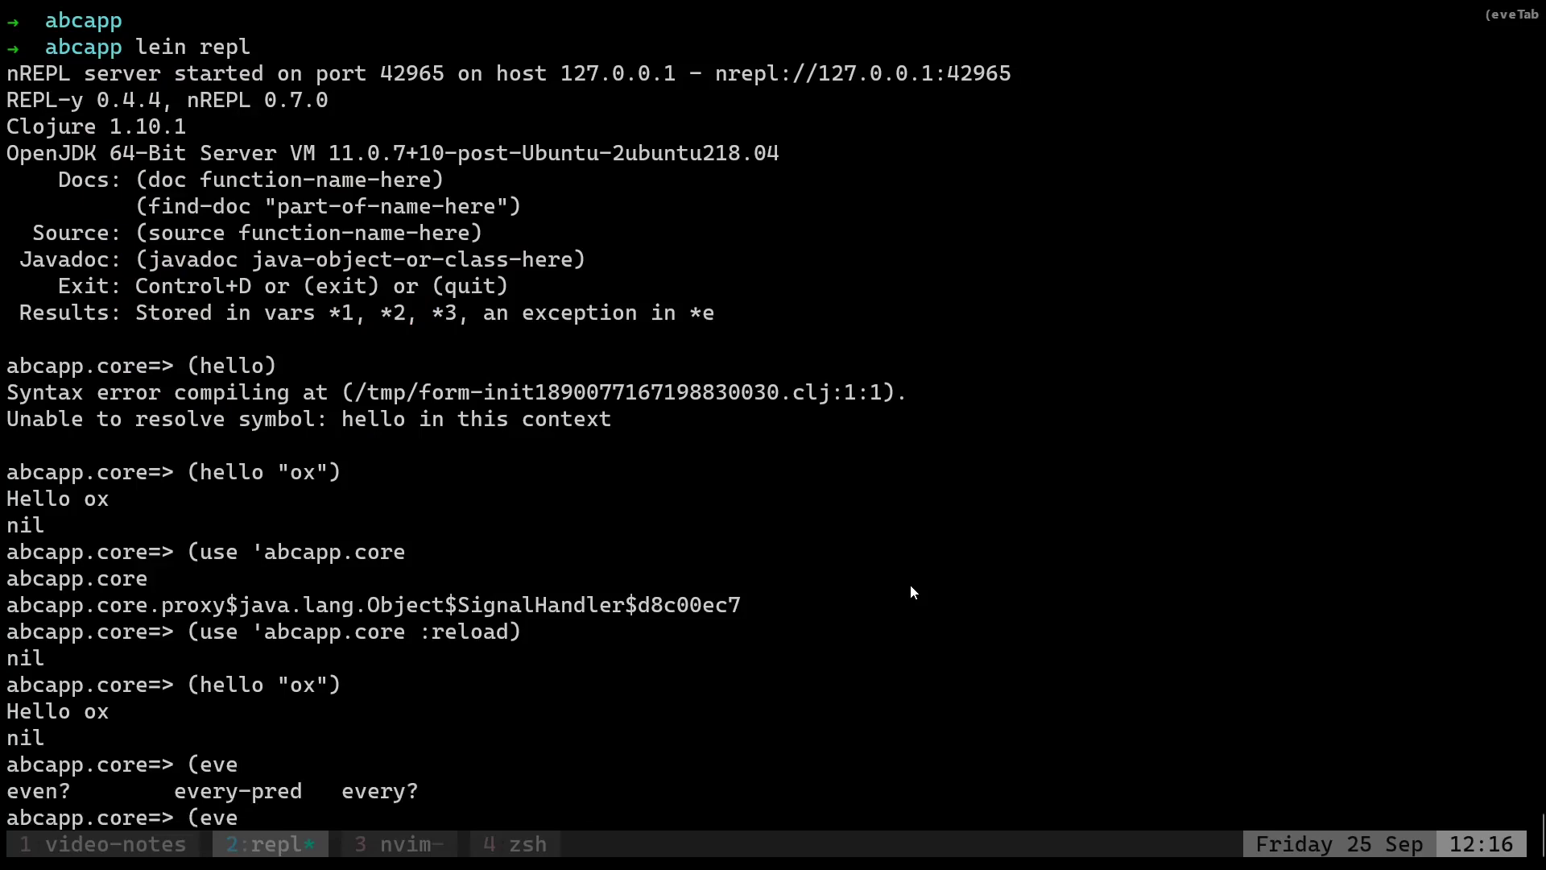
{"action": "type", "text": "print-"}
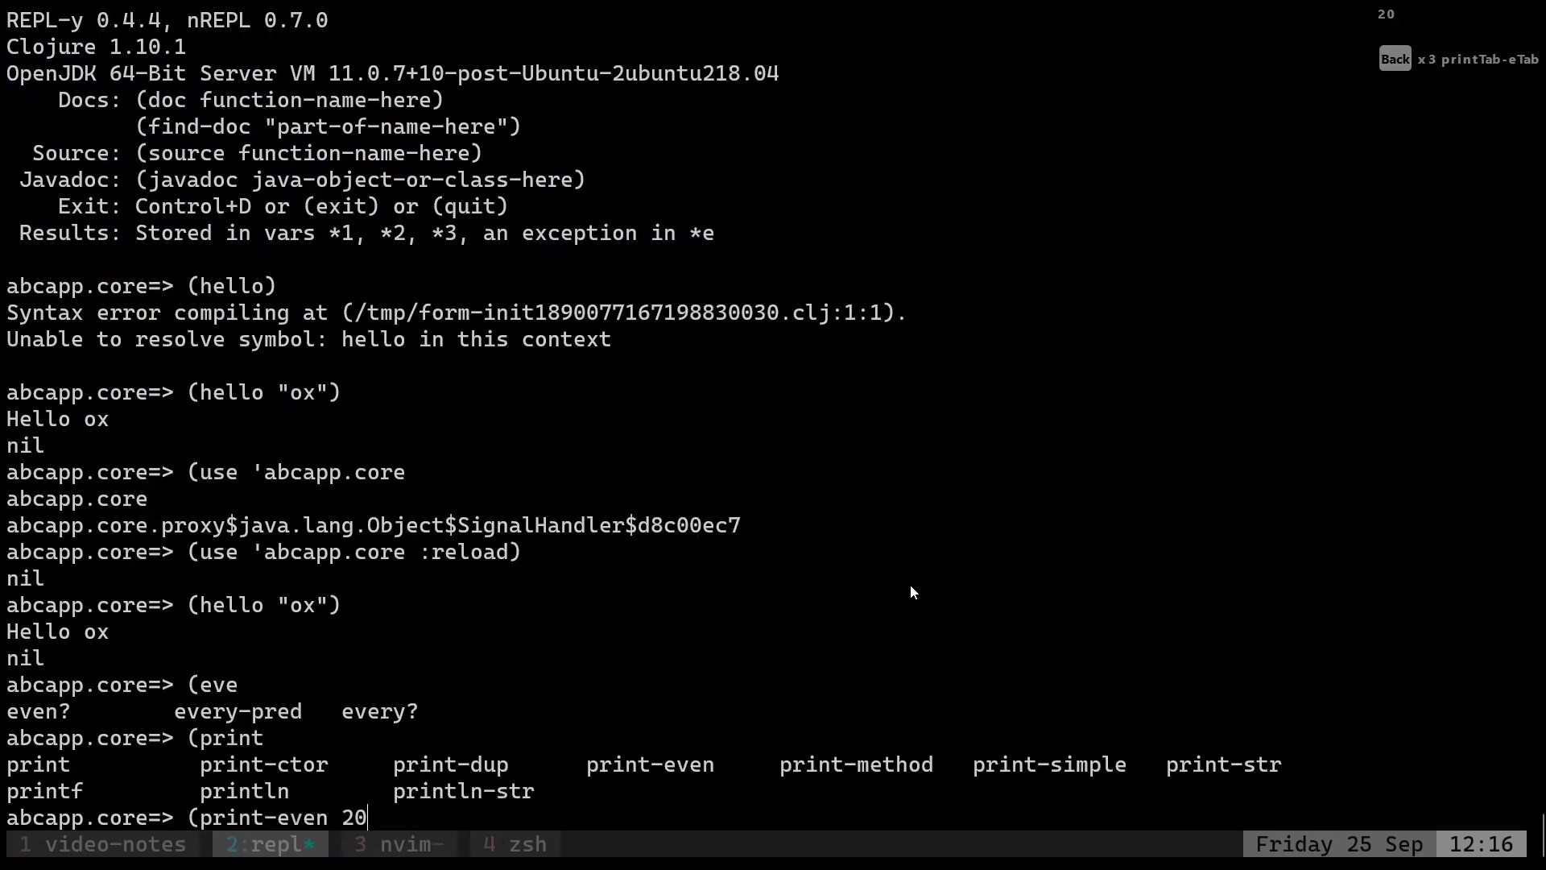
{"action": "key", "text": "Return"}
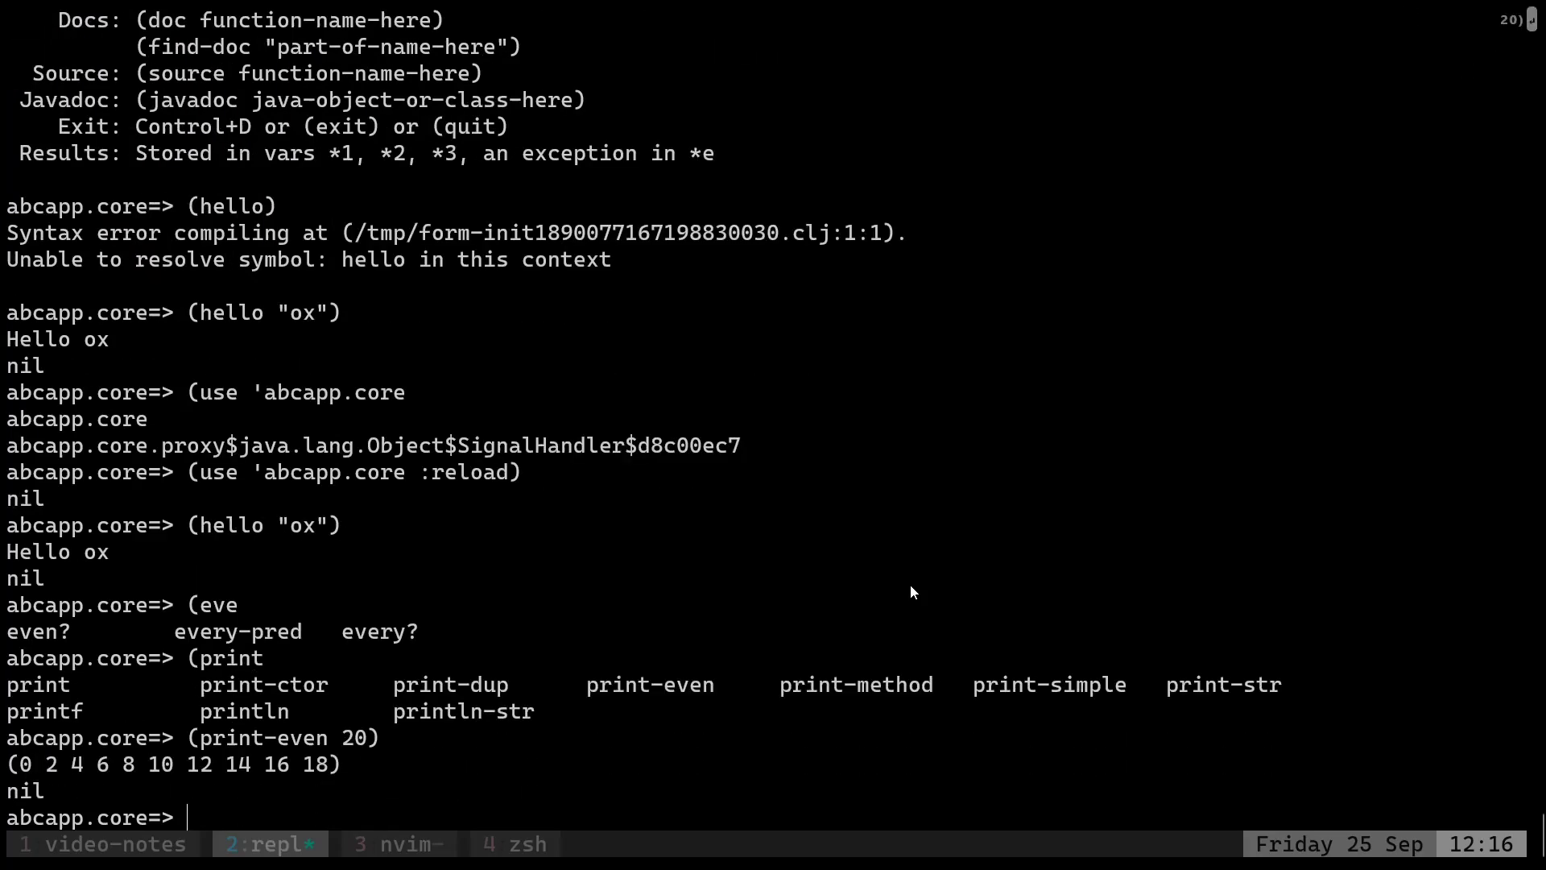
{"action": "left_click", "coordinate": [399, 844]}
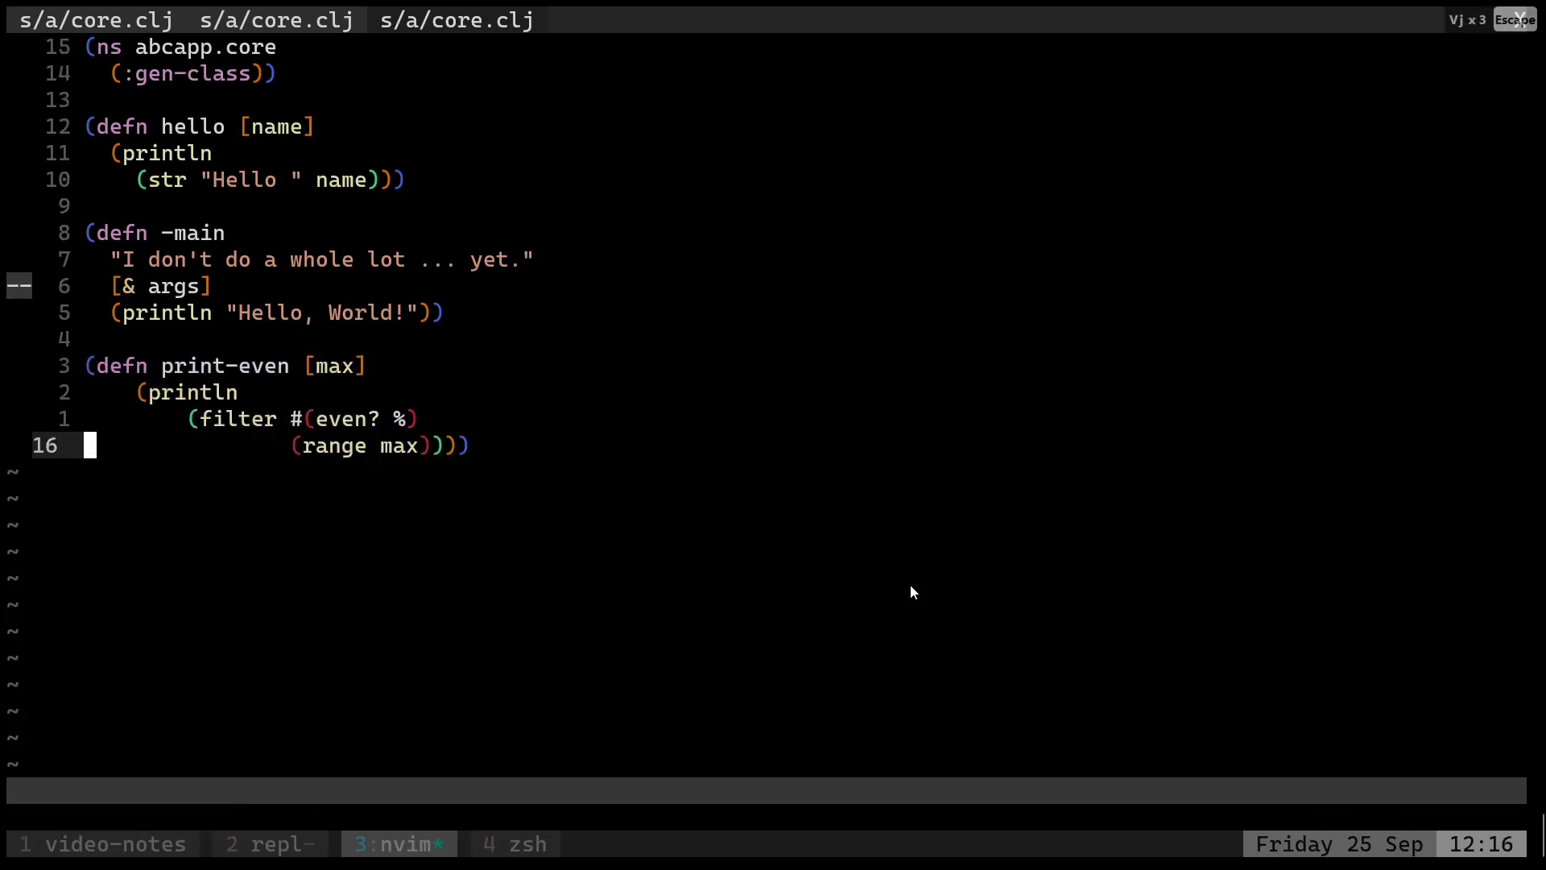
{"action": "key", "text": "Escape"}
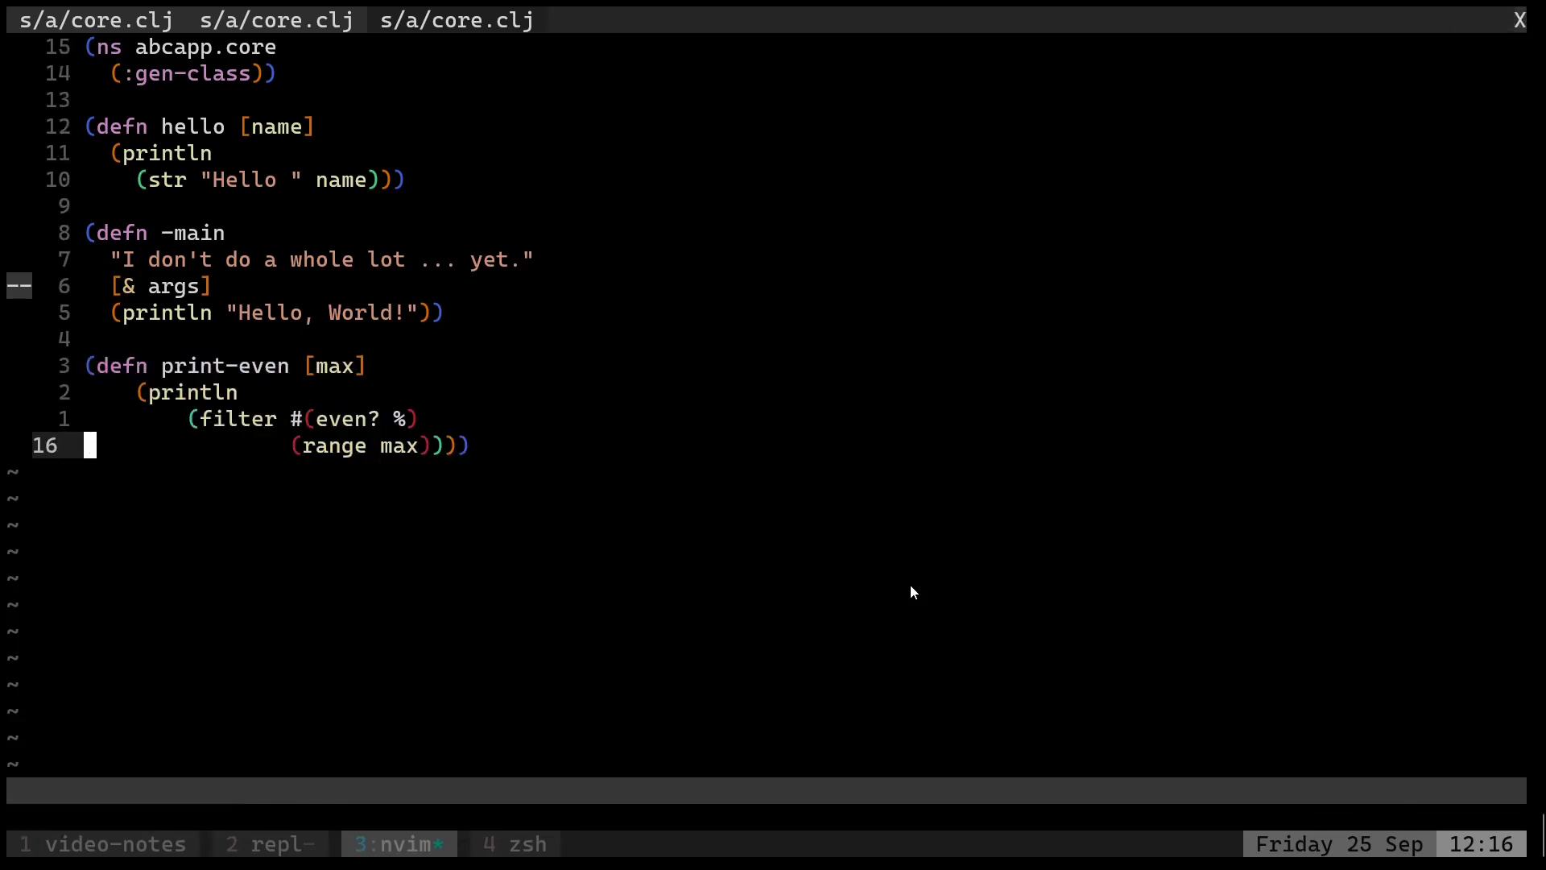